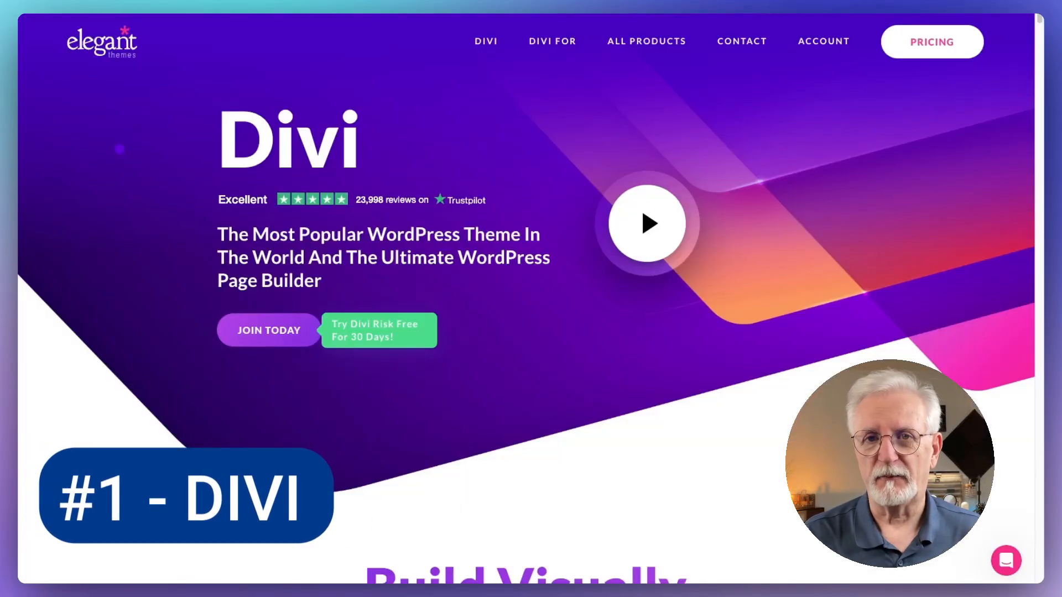
Scroll the Divi page from the hero past the Future of WYSIWYG features to 'Divi is For Everyone'.
scroll(down, 3)
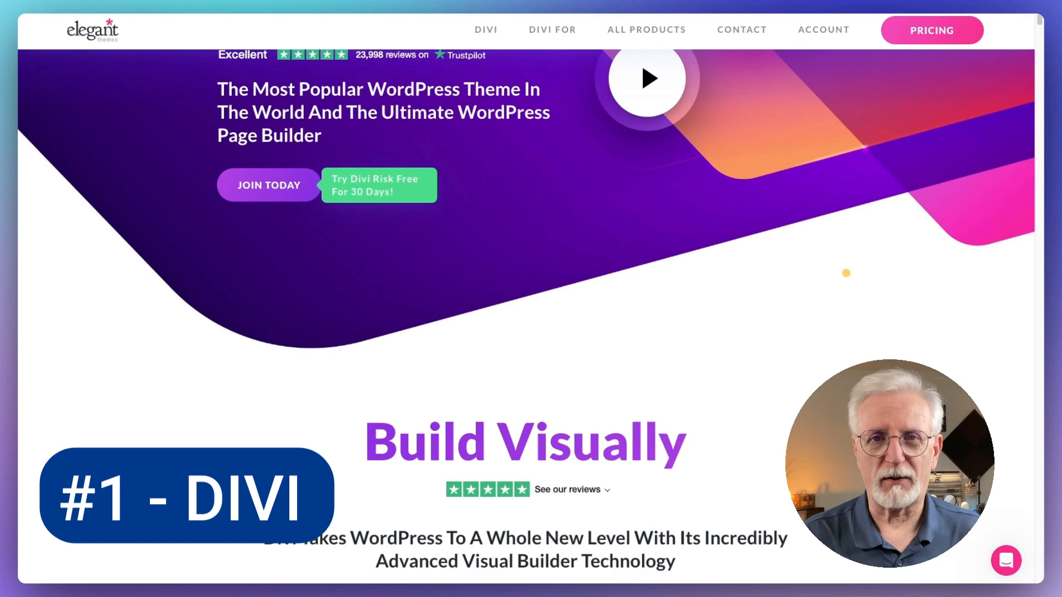
scroll(down, 3)
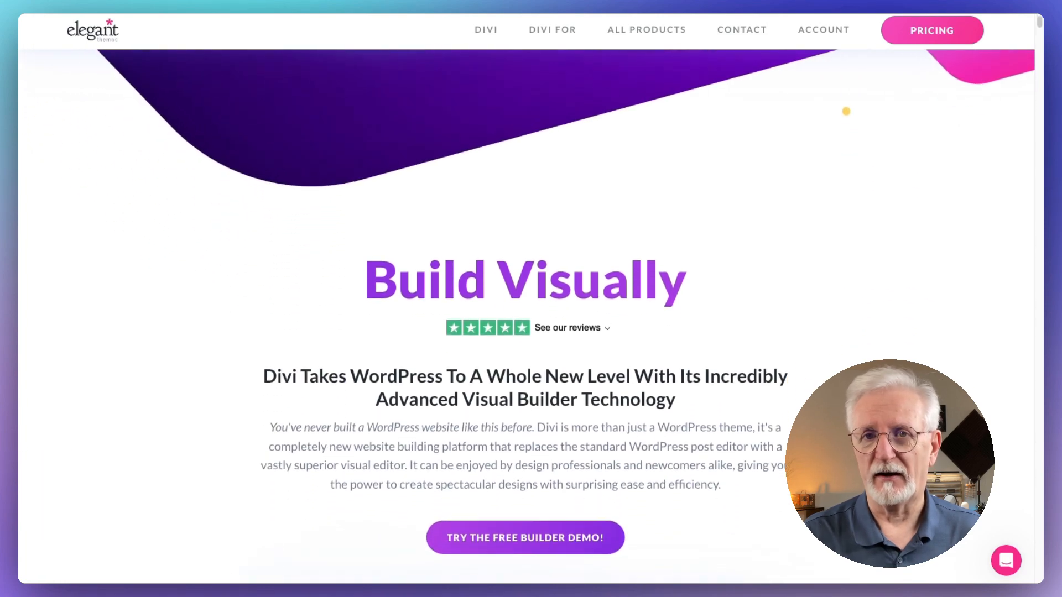
scroll(down, 3)
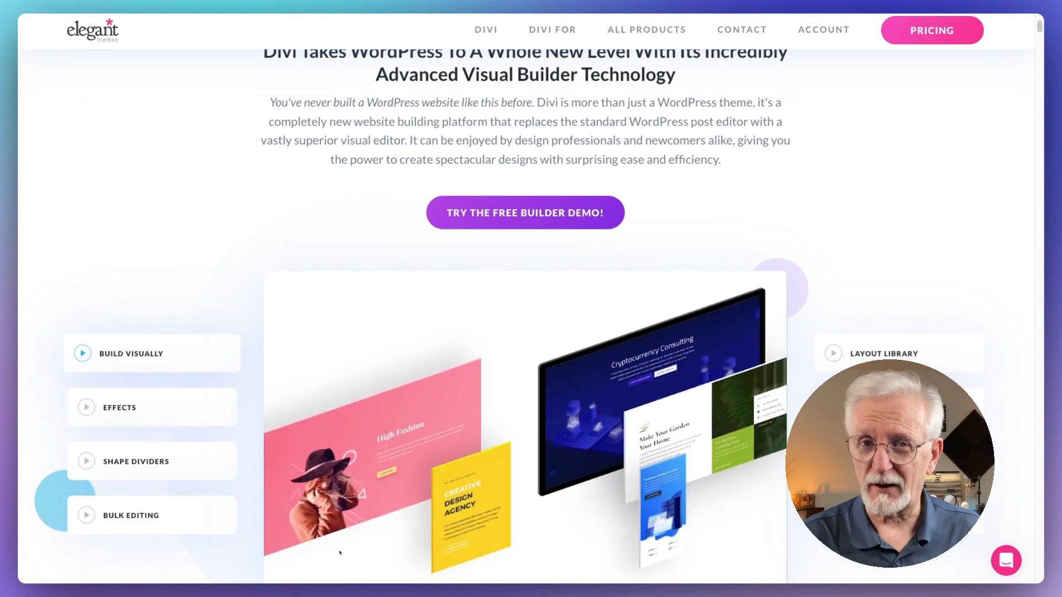
scroll(down, 3)
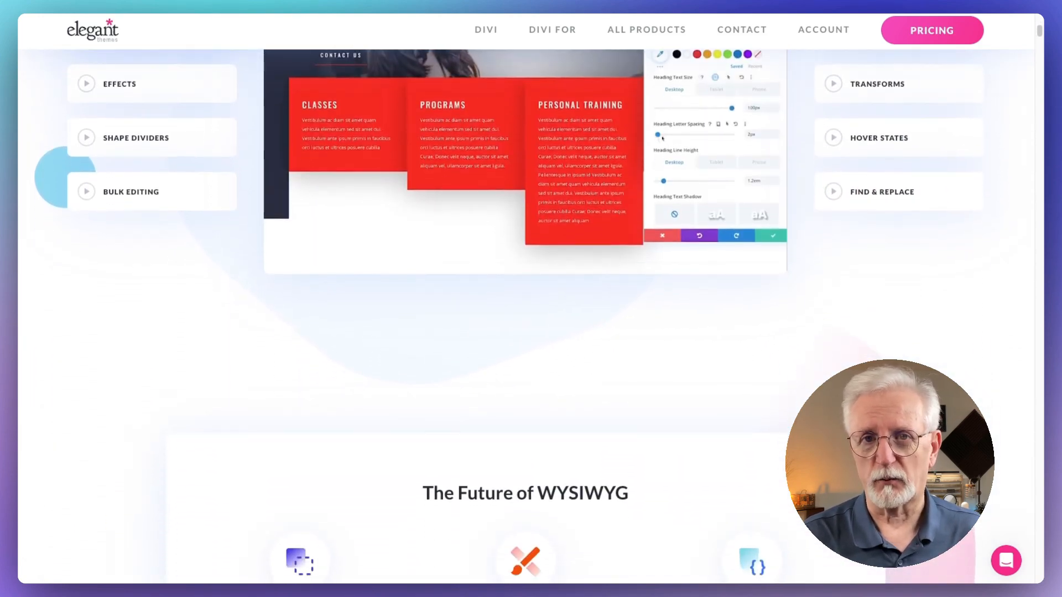
scroll(down, 3)
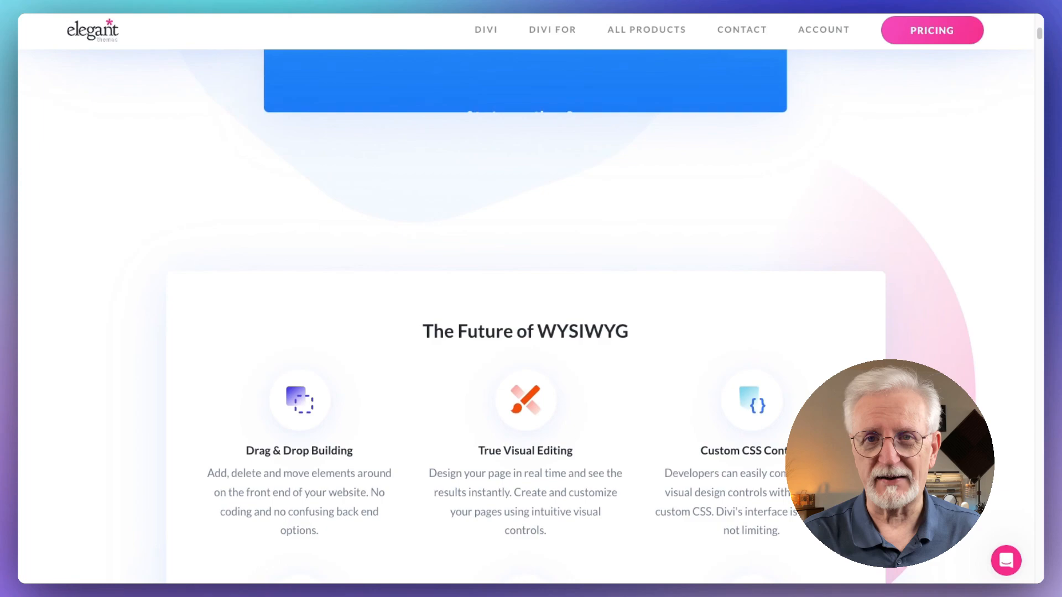
scroll(down, 3)
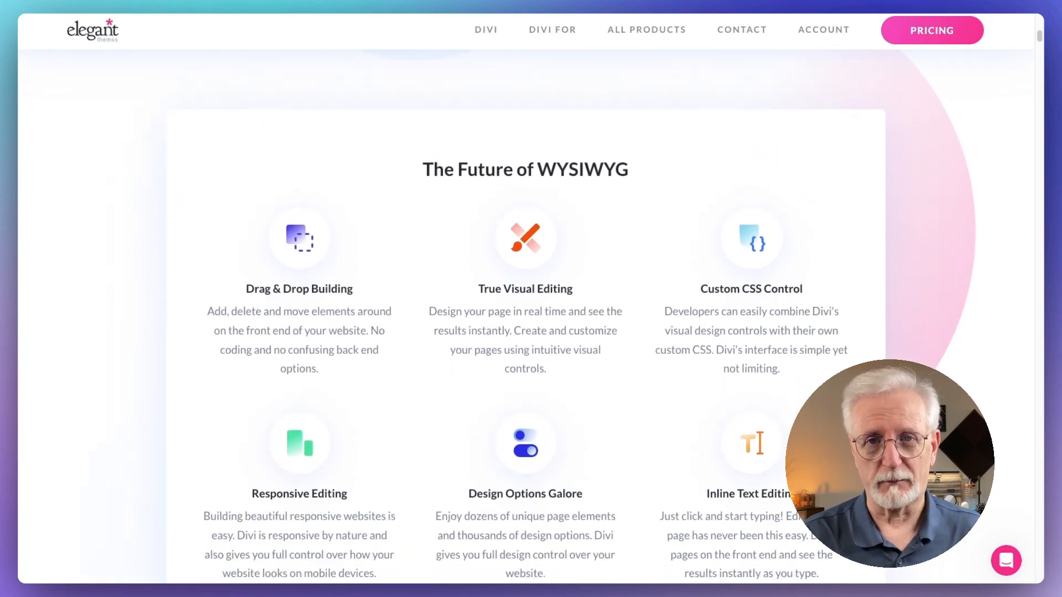
scroll(down, 3)
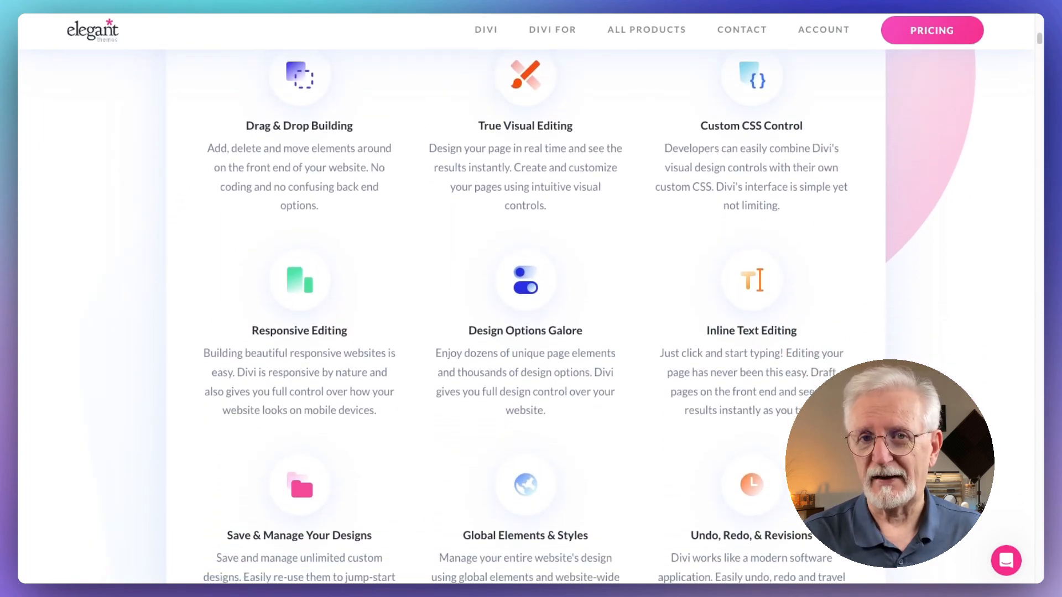
scroll(down, 3)
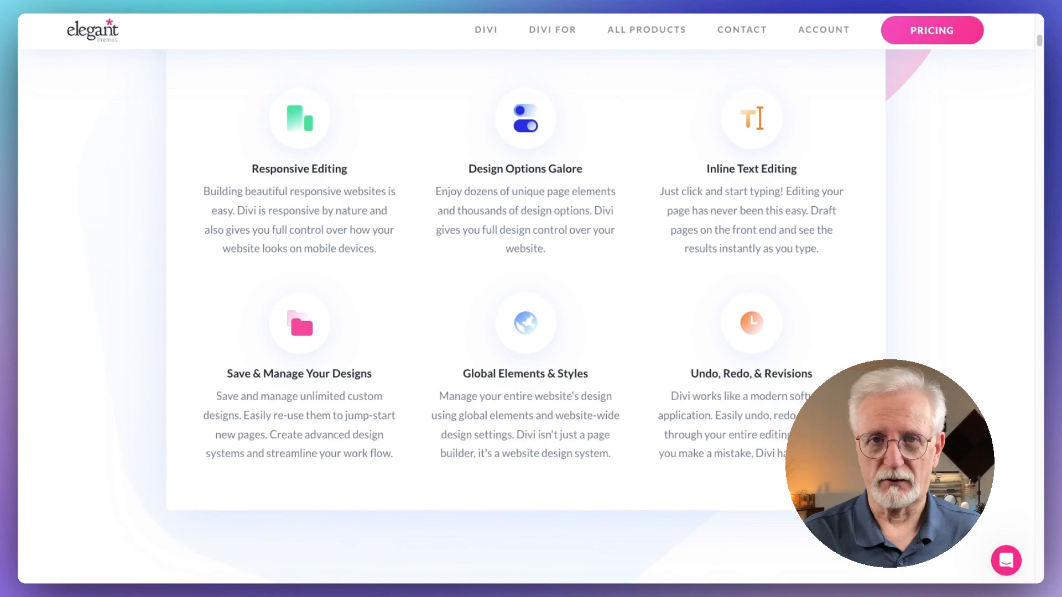
scroll(down, 3)
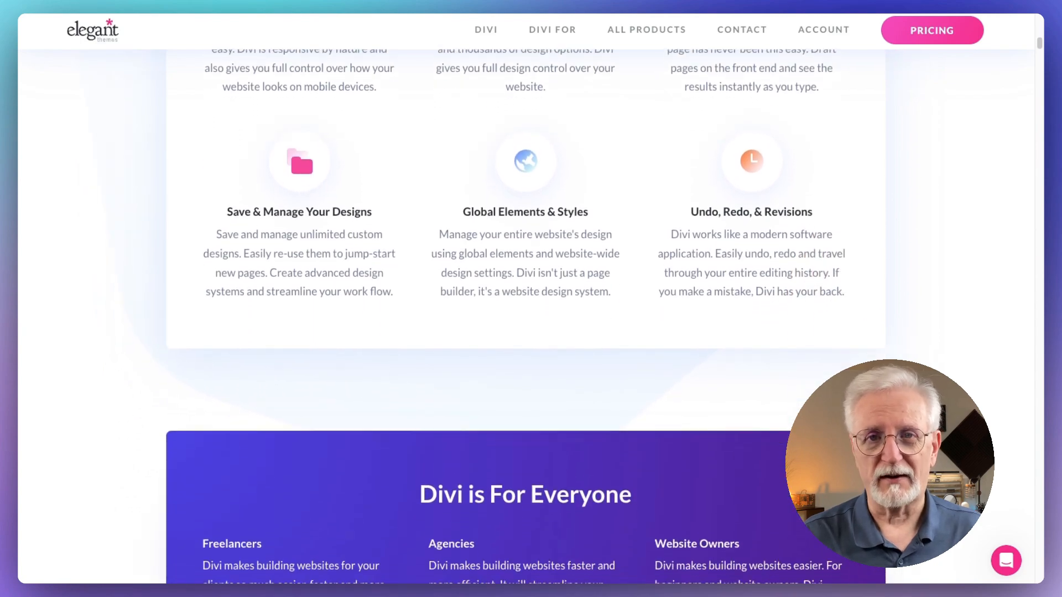
scroll(down, 3)
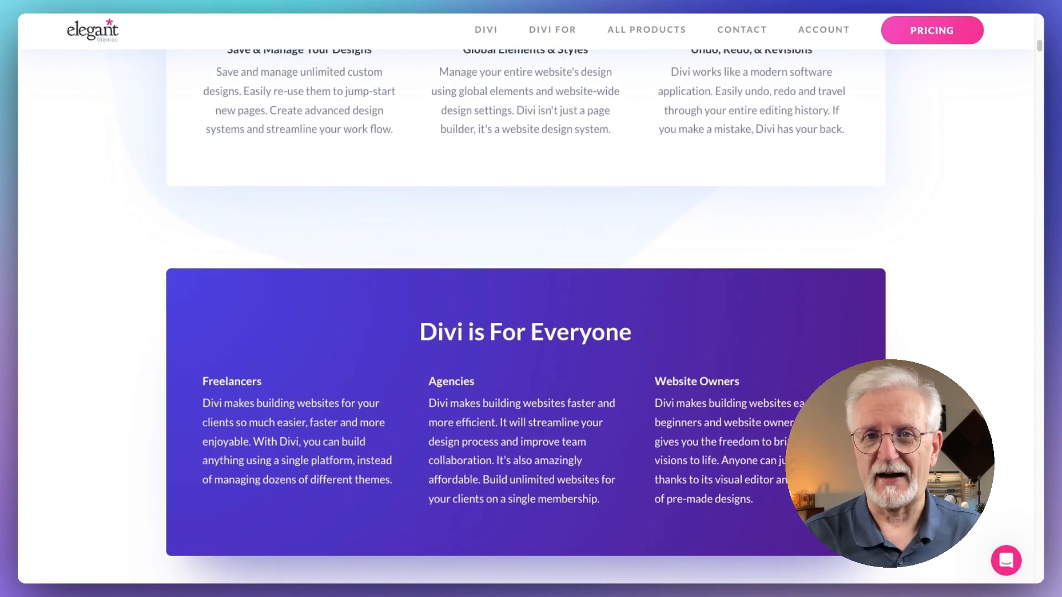
scroll(down, 3)
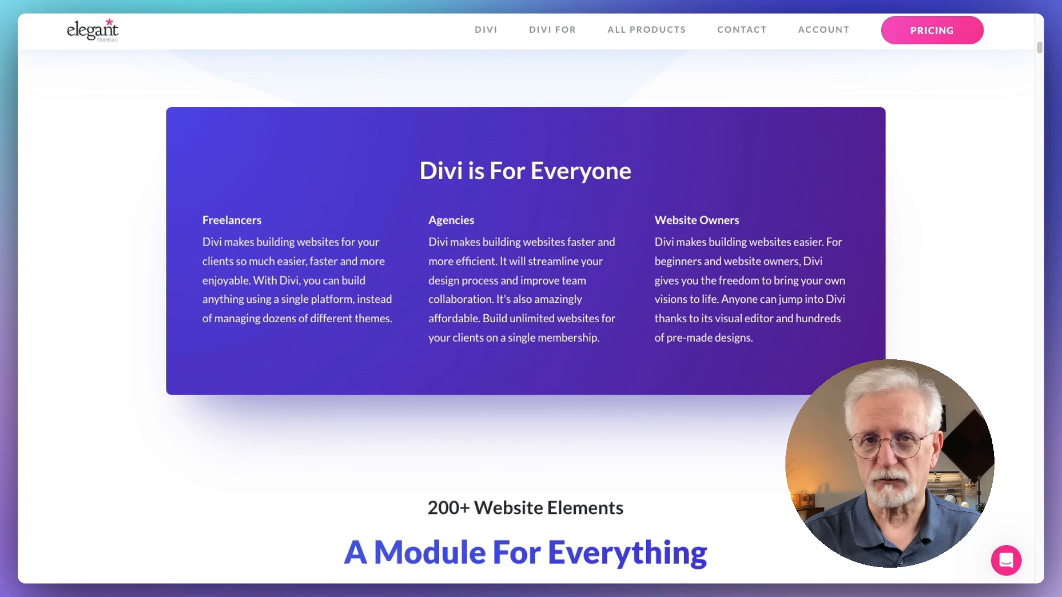
Scroll the Divi page down through the 'A Module For Everything' section.
scroll(down, 3)
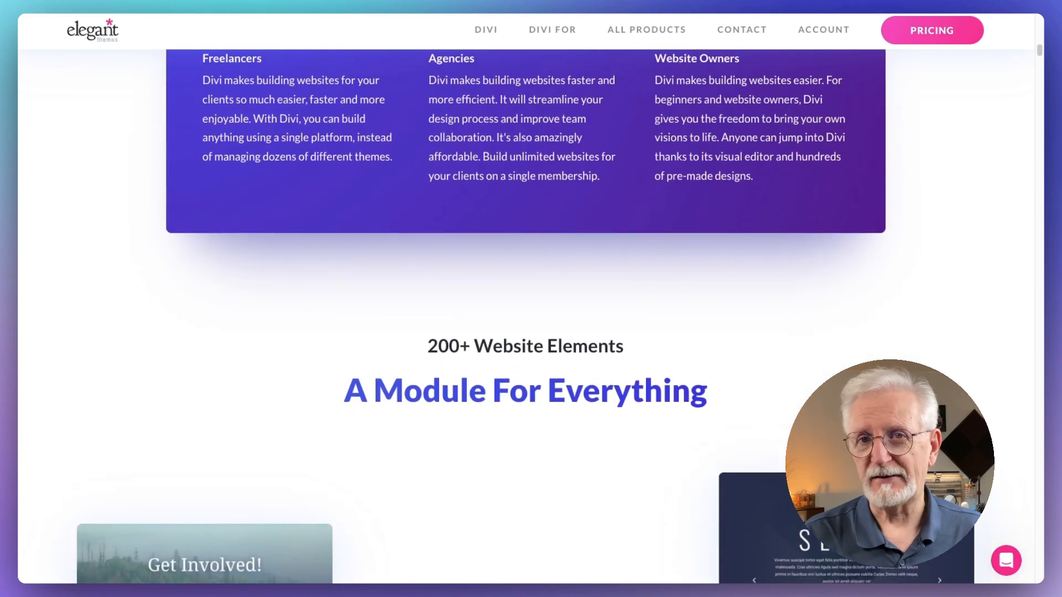
scroll(down, 3)
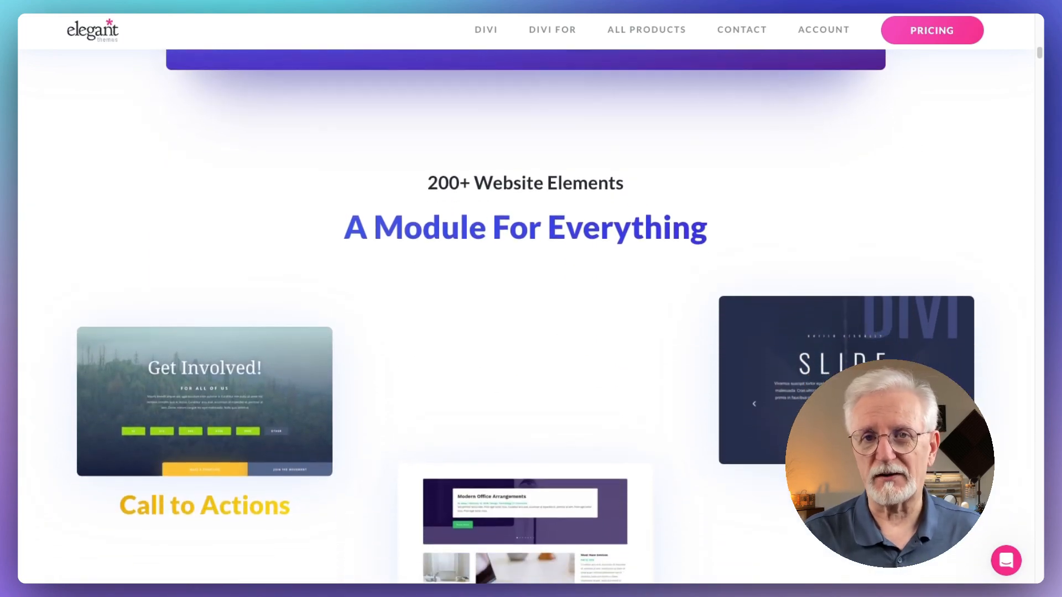
scroll(down, 3)
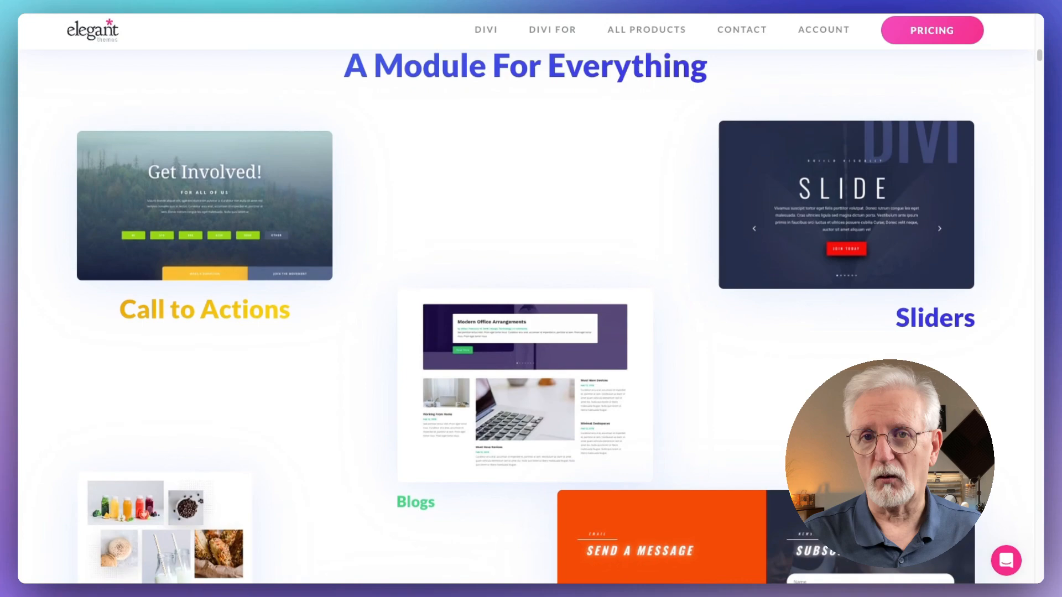
scroll(down, 3)
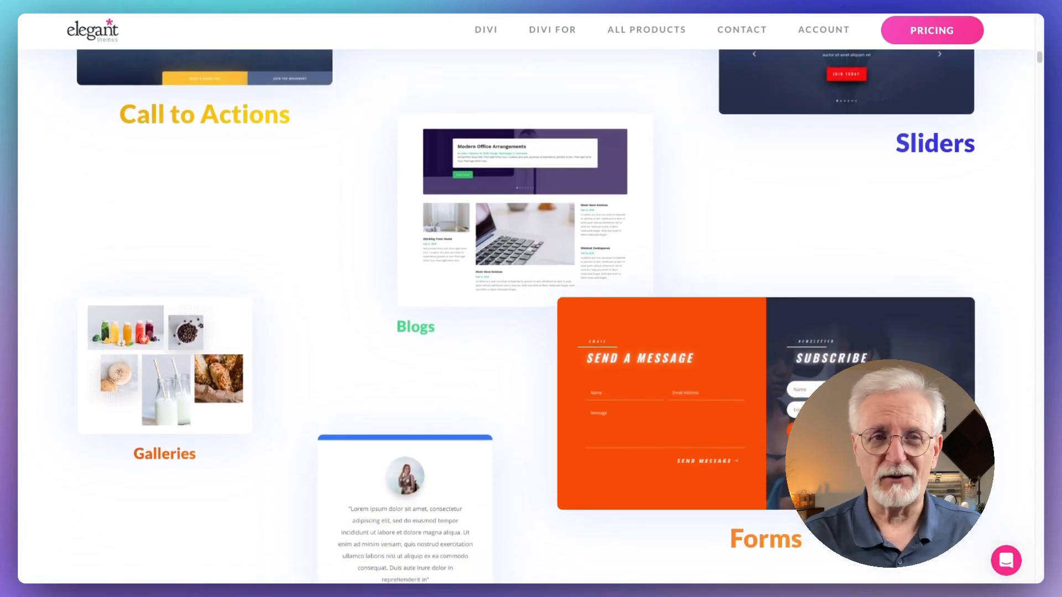
scroll(down, 3)
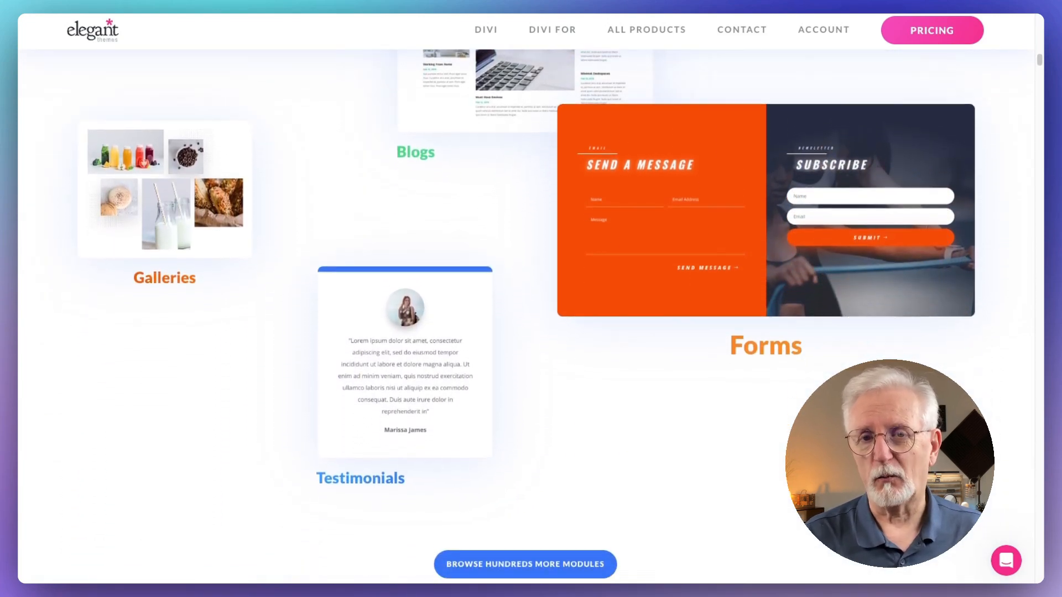
scroll(down, 3)
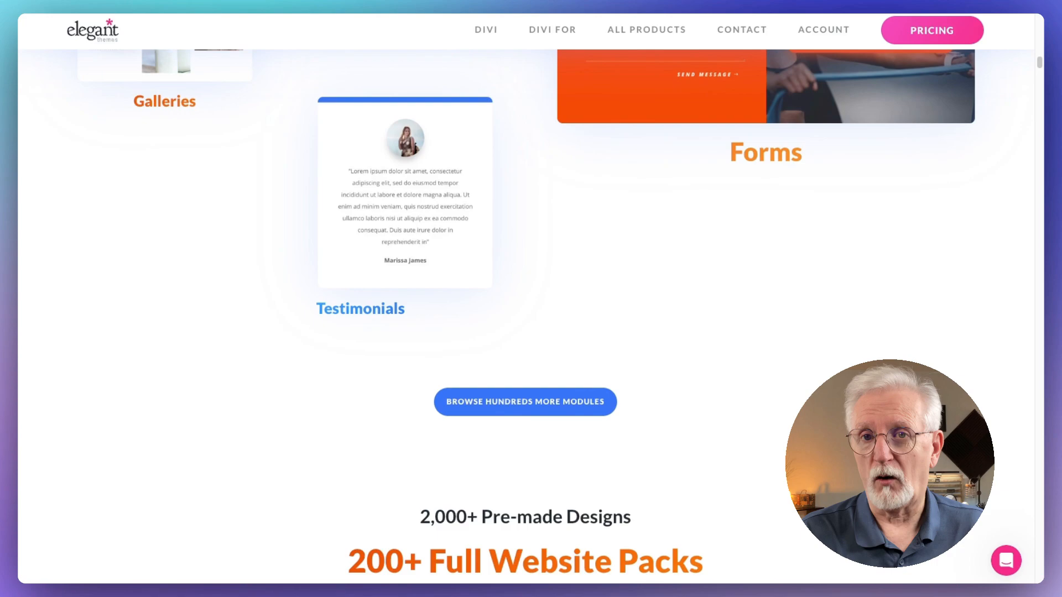
scroll(down, 3)
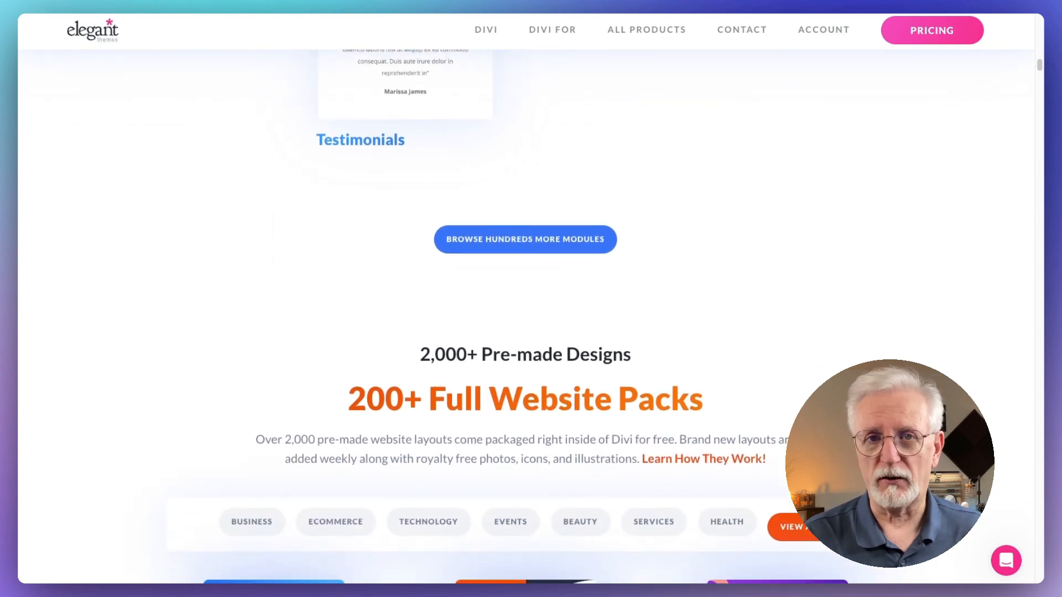
Continue scrolling through the 200+ Full Website Packs layout thumbnails.
scroll(down, 3)
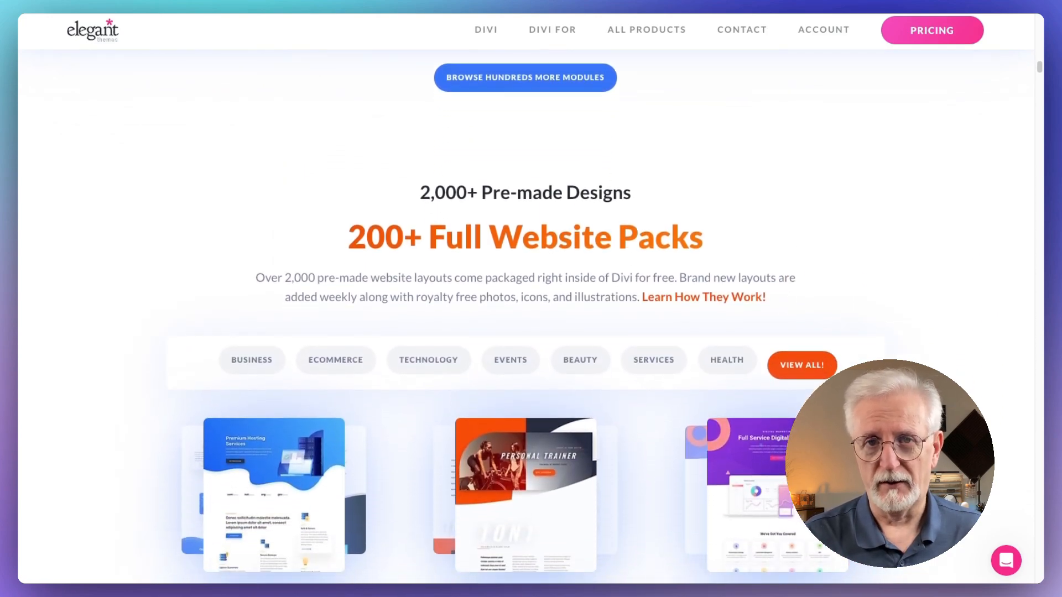
scroll(down, 3)
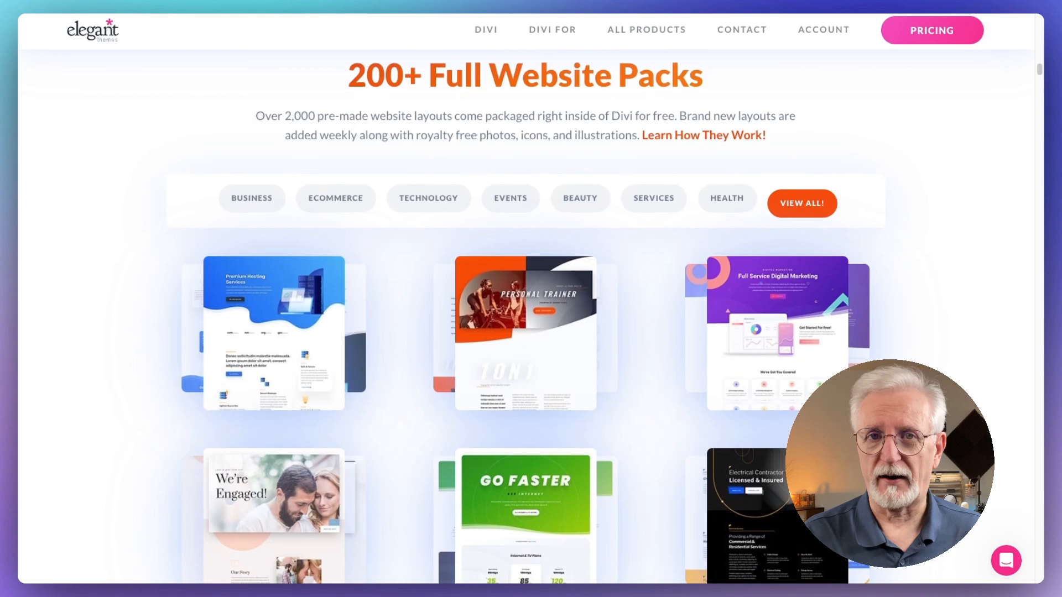
scroll(down, 3)
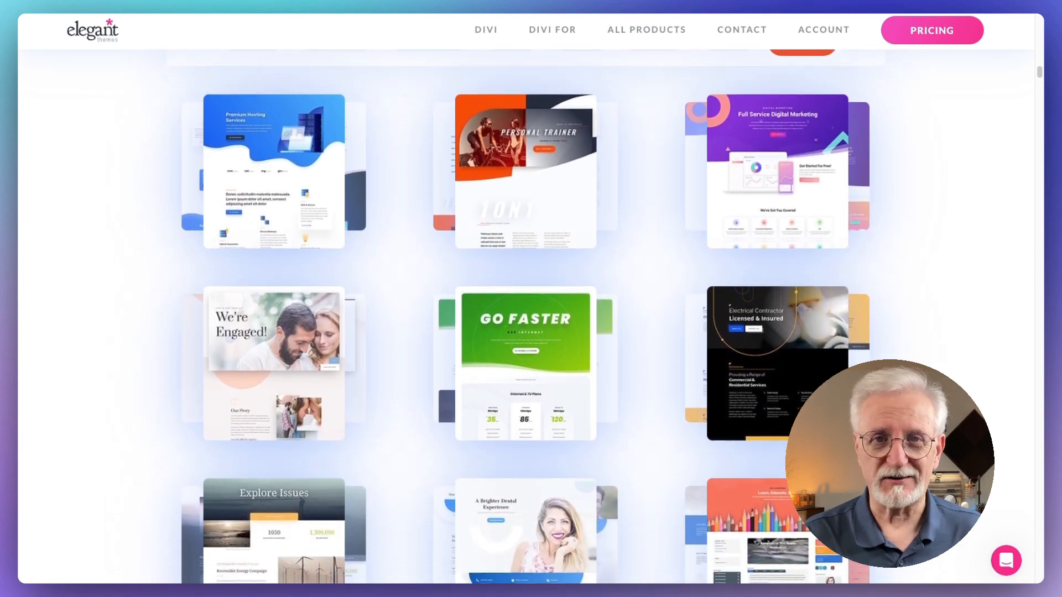
scroll(down, 3)
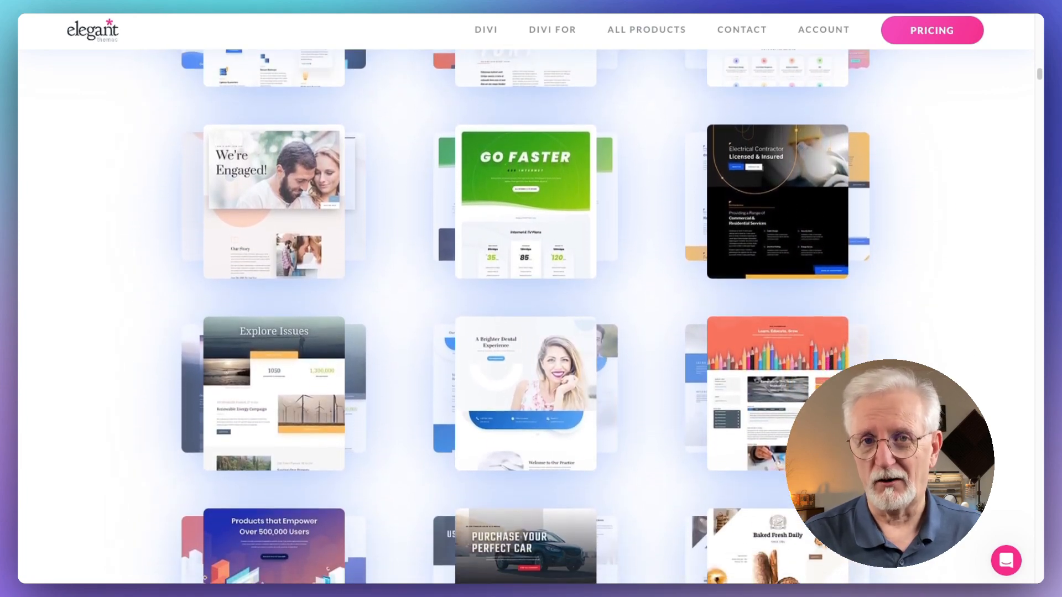
scroll(down, 3)
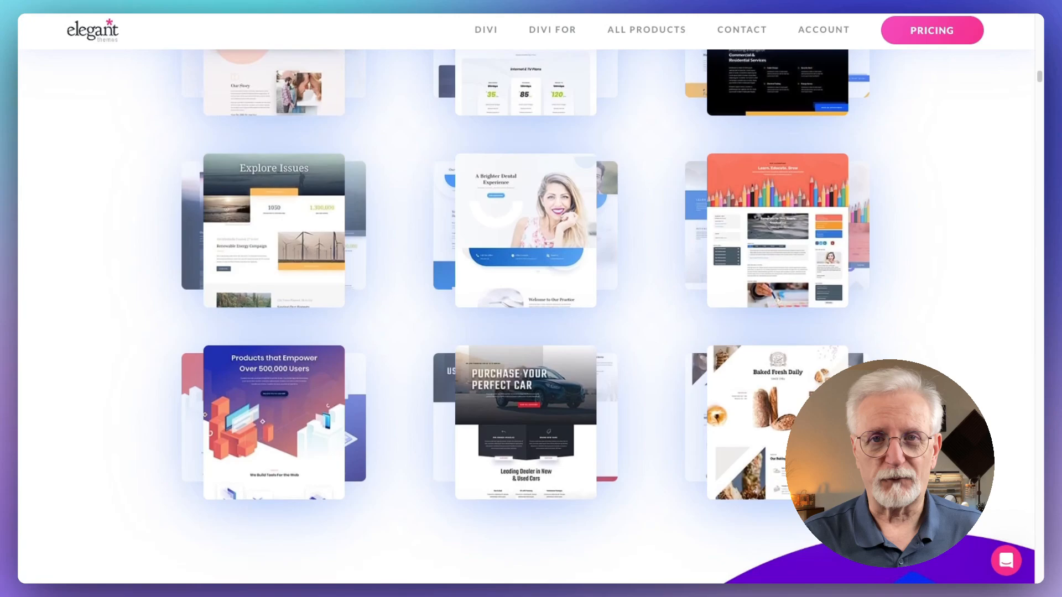
scroll(down, 3)
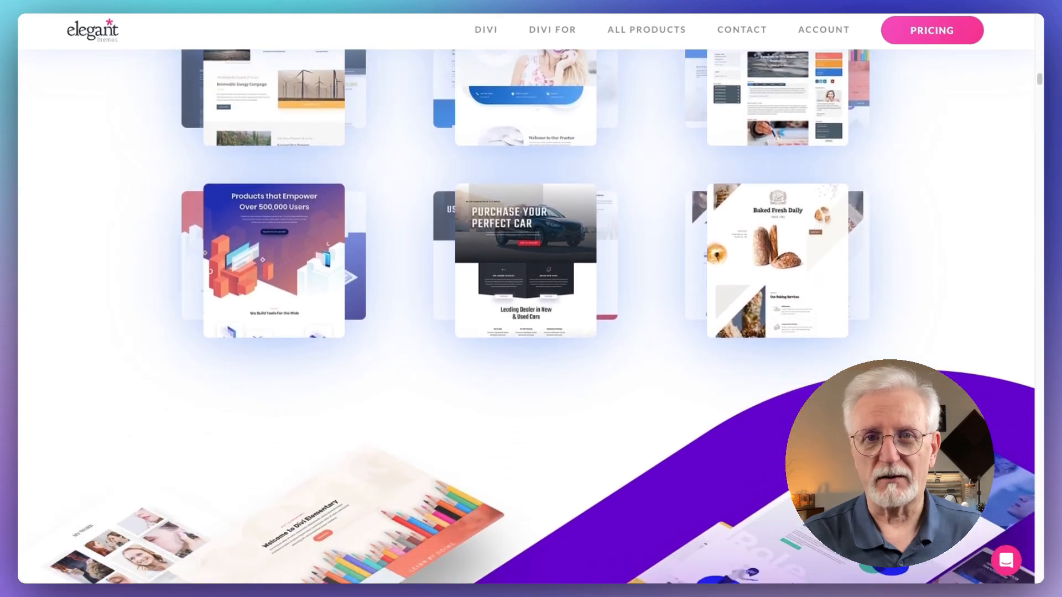
scroll(down, 3)
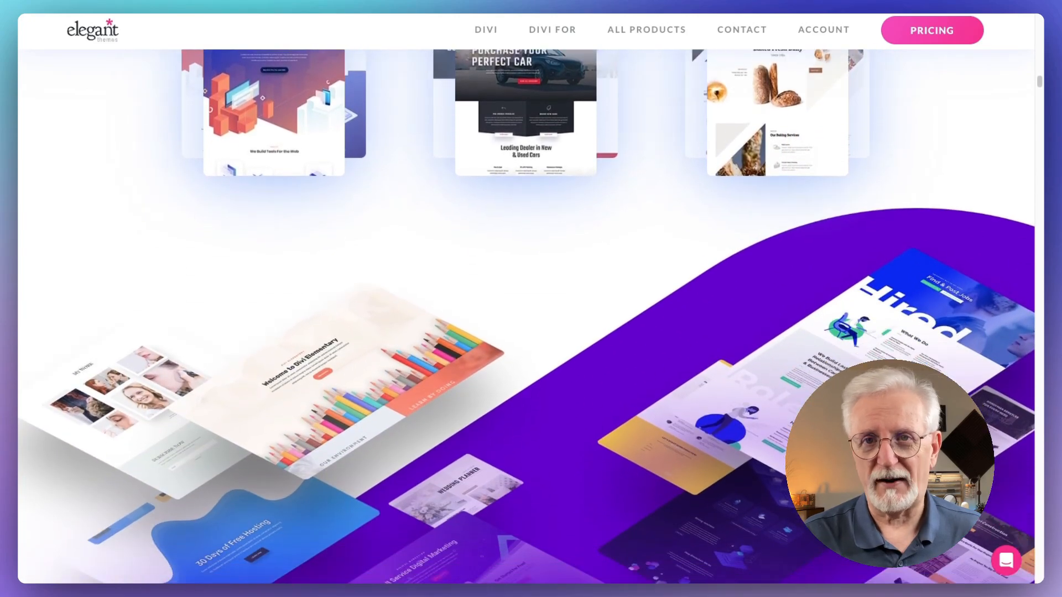
scroll(down, 3)
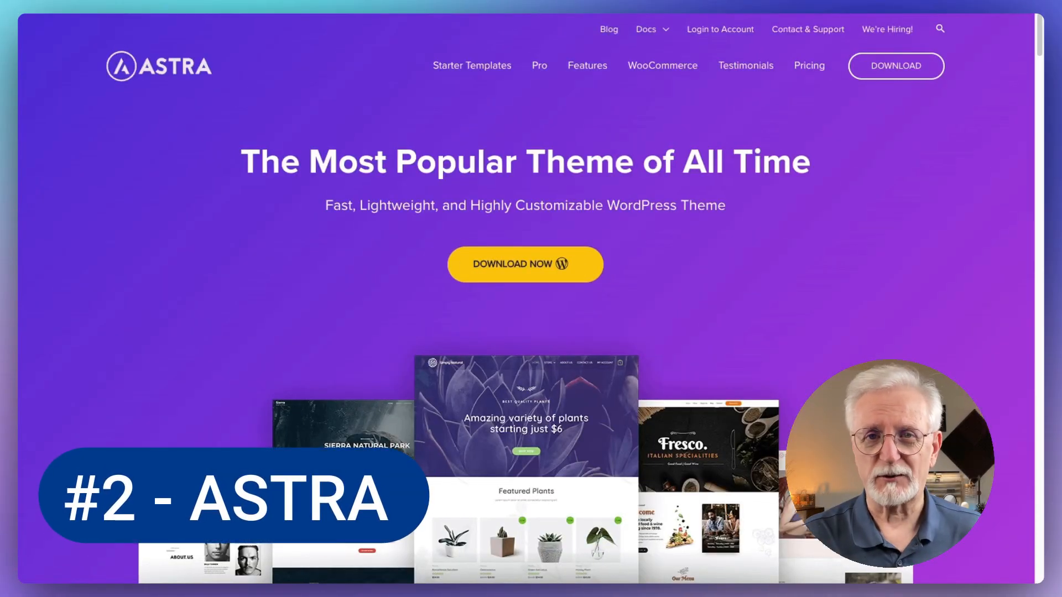
Scroll the Astra homepage past the trust stats, reviews and 'Customize Everything Easily' to the integrations logos.
scroll(down, 3)
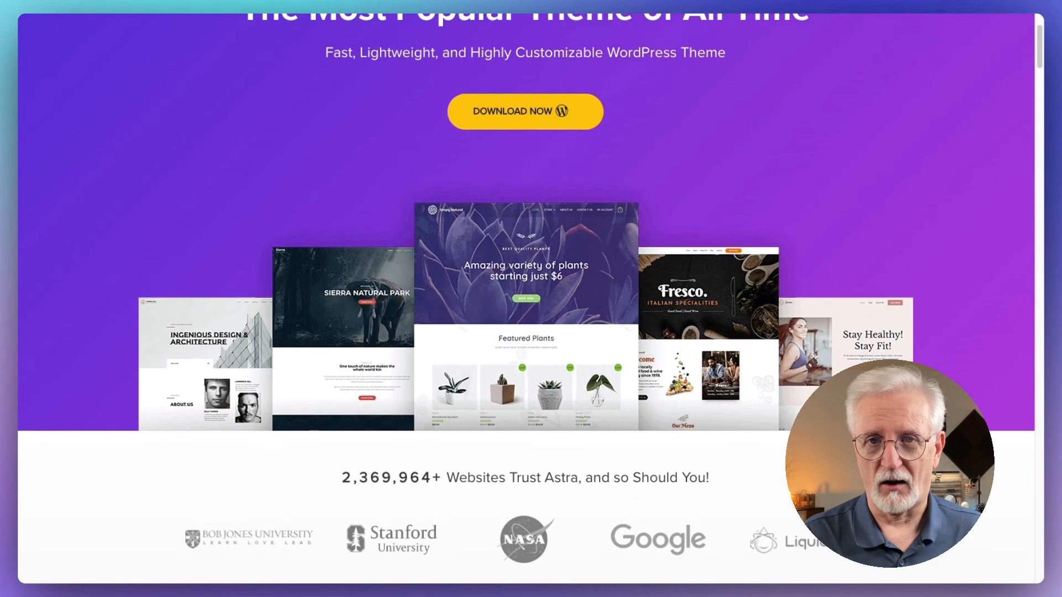
scroll(down, 3)
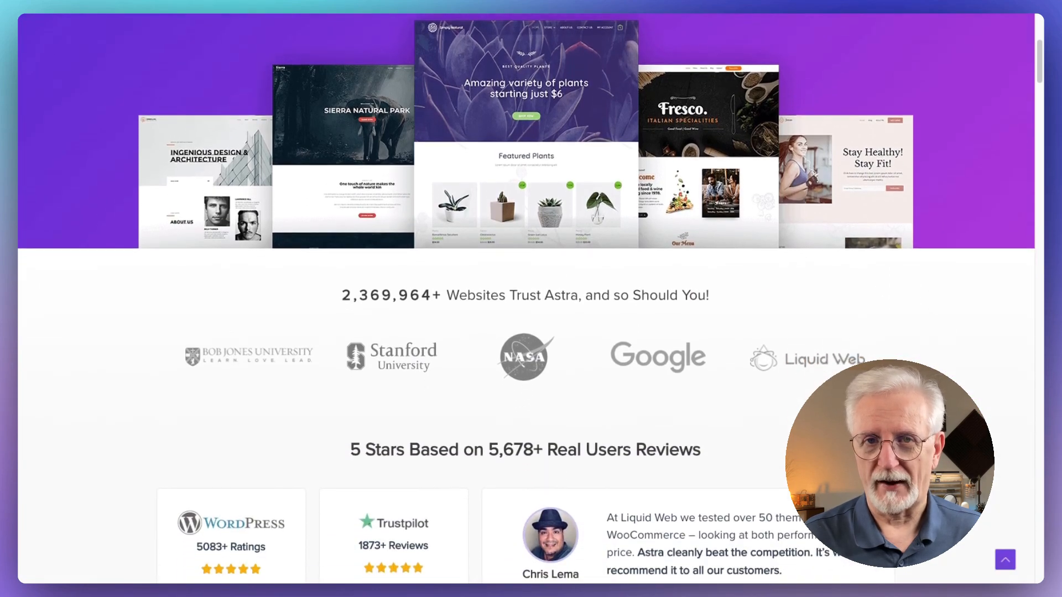
scroll(down, 3)
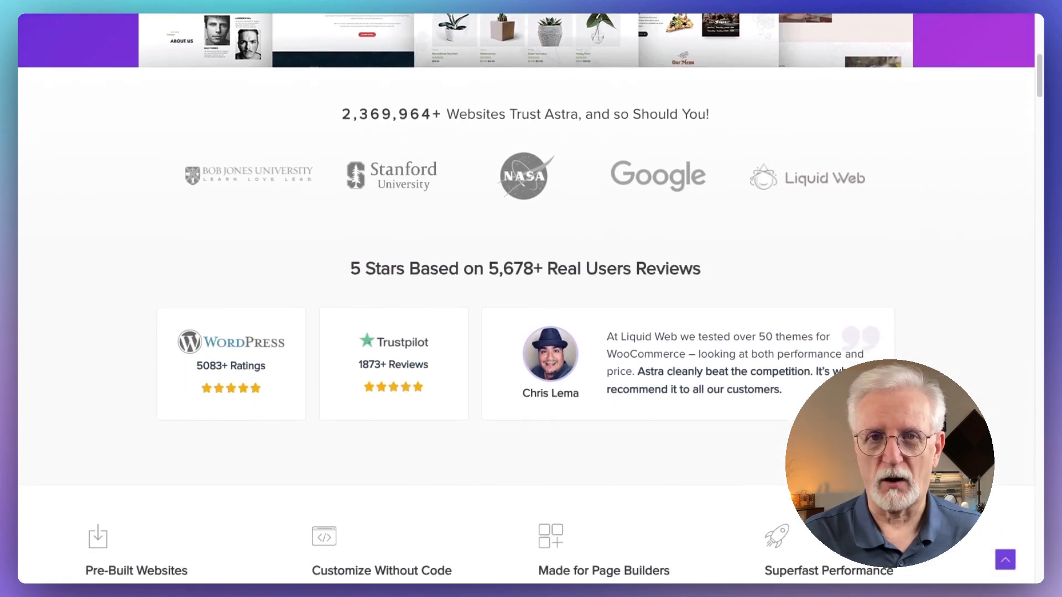
scroll(down, 3)
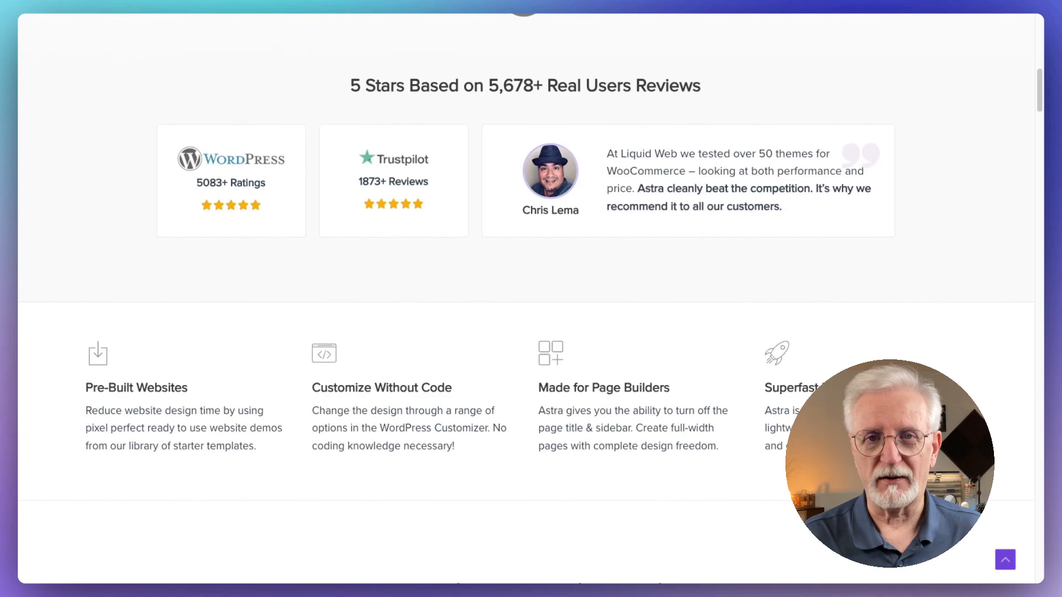
scroll(down, 3)
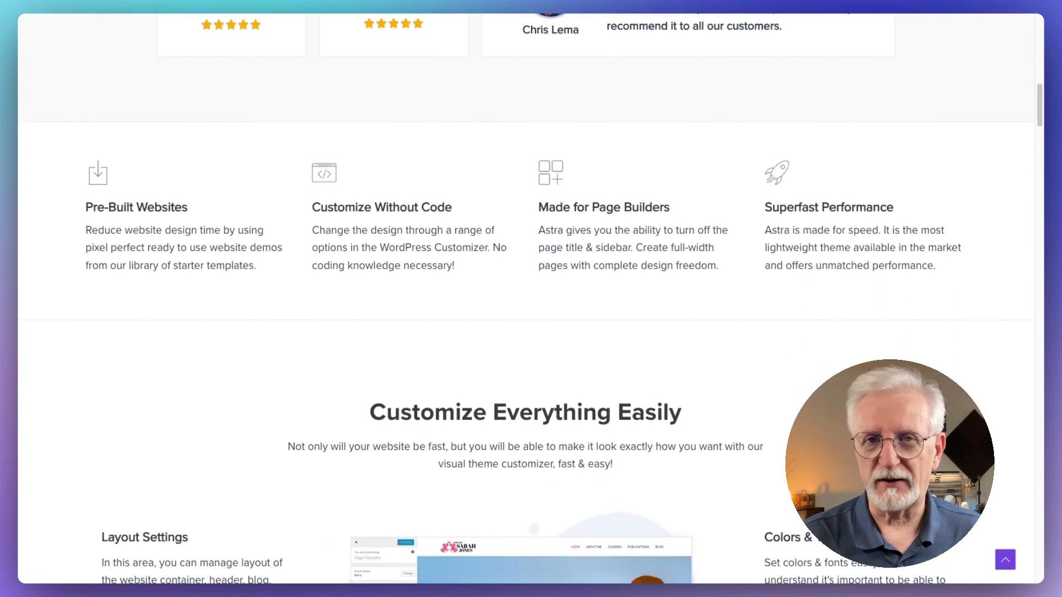
scroll(down, 3)
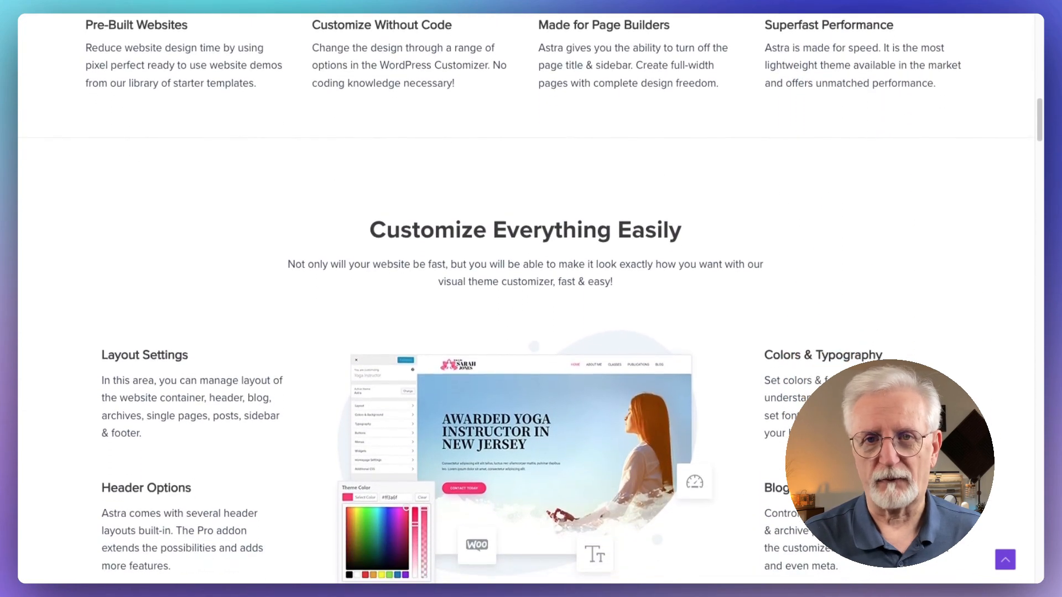
scroll(down, 3)
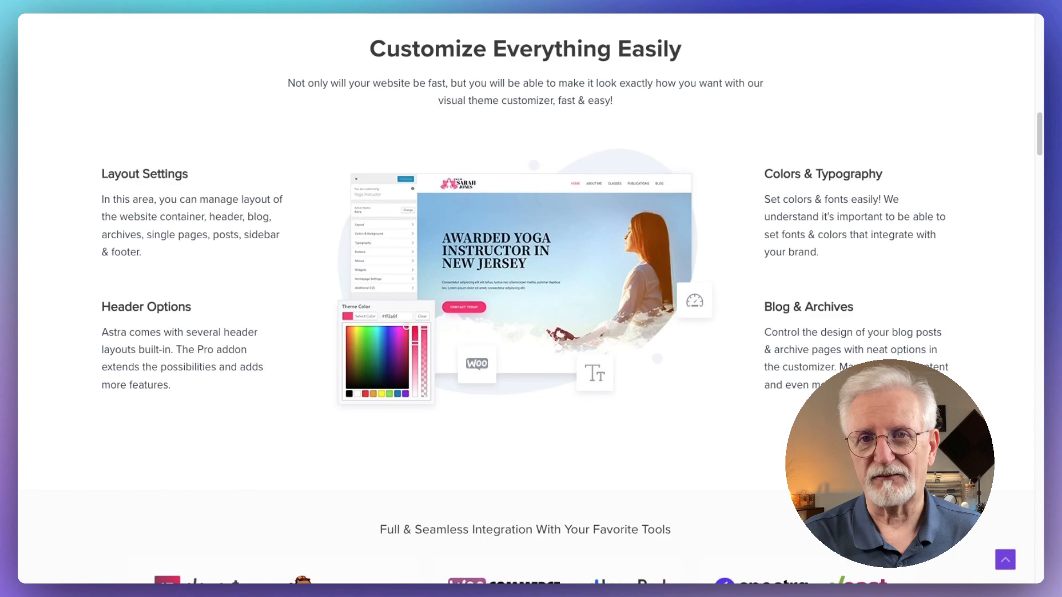
scroll(down, 3)
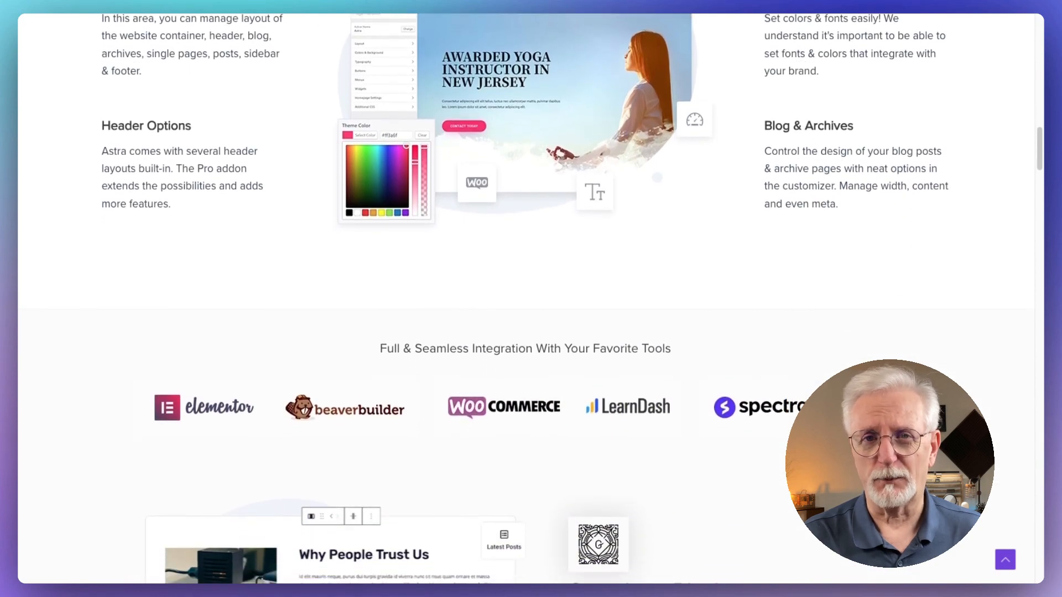
Scroll the Astra homepage past the Gutenberg and Unparalleled Performance sections.
scroll(down, 3)
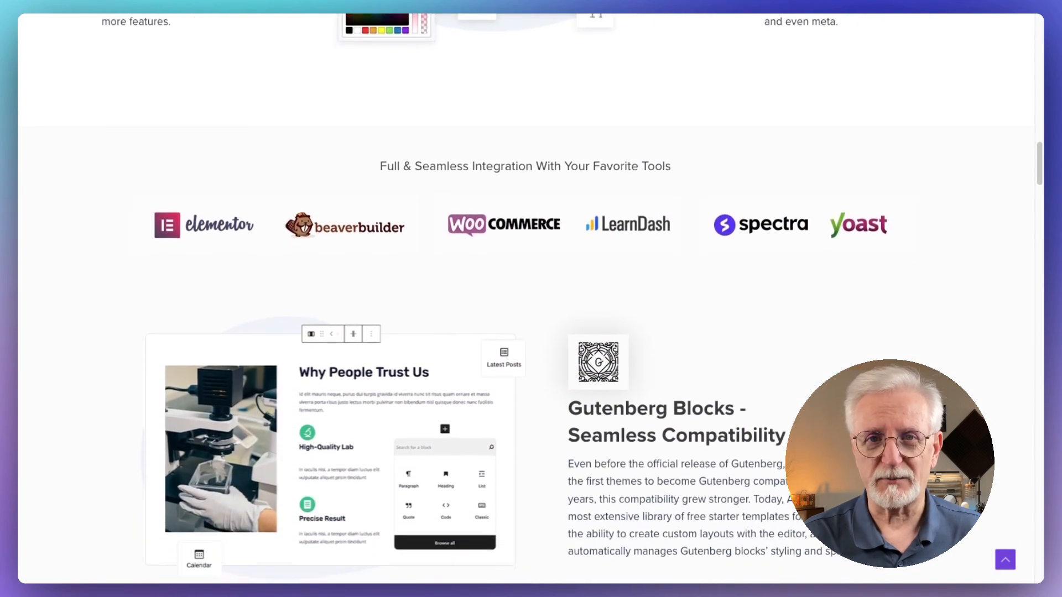
scroll(down, 3)
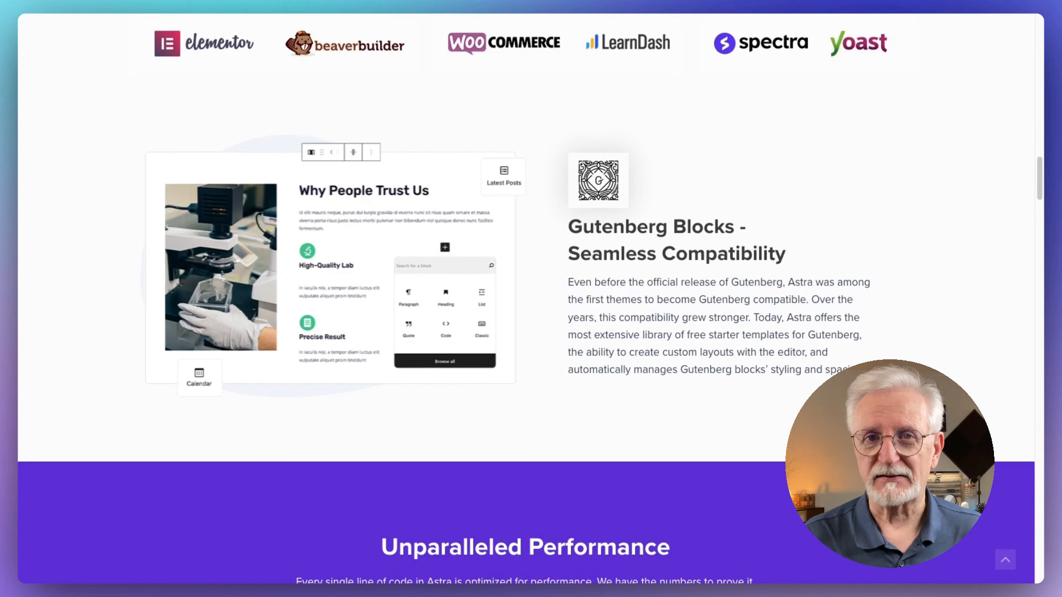
scroll(down, 3)
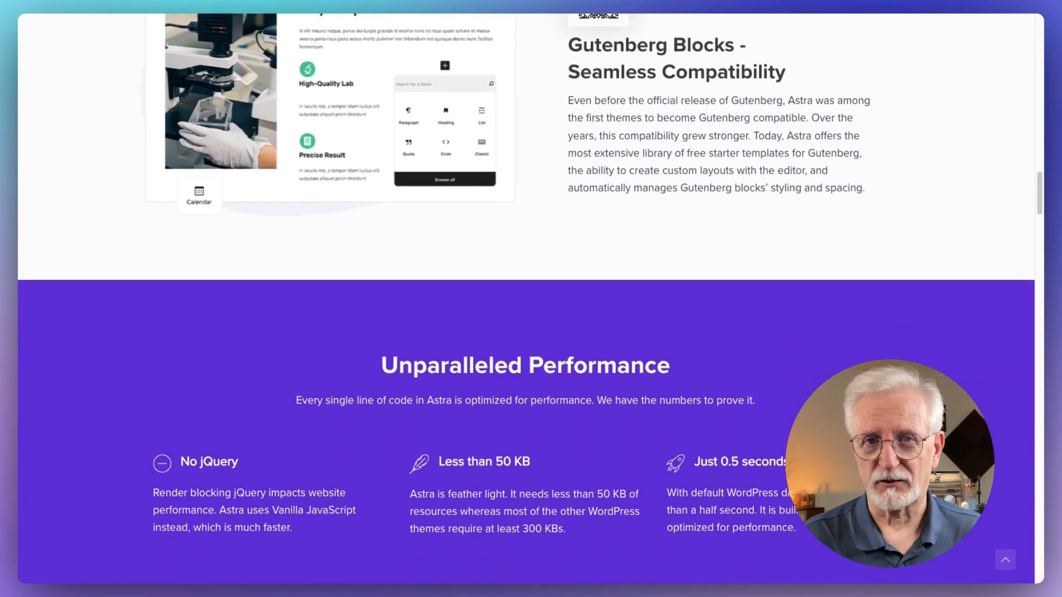
scroll(down, 3)
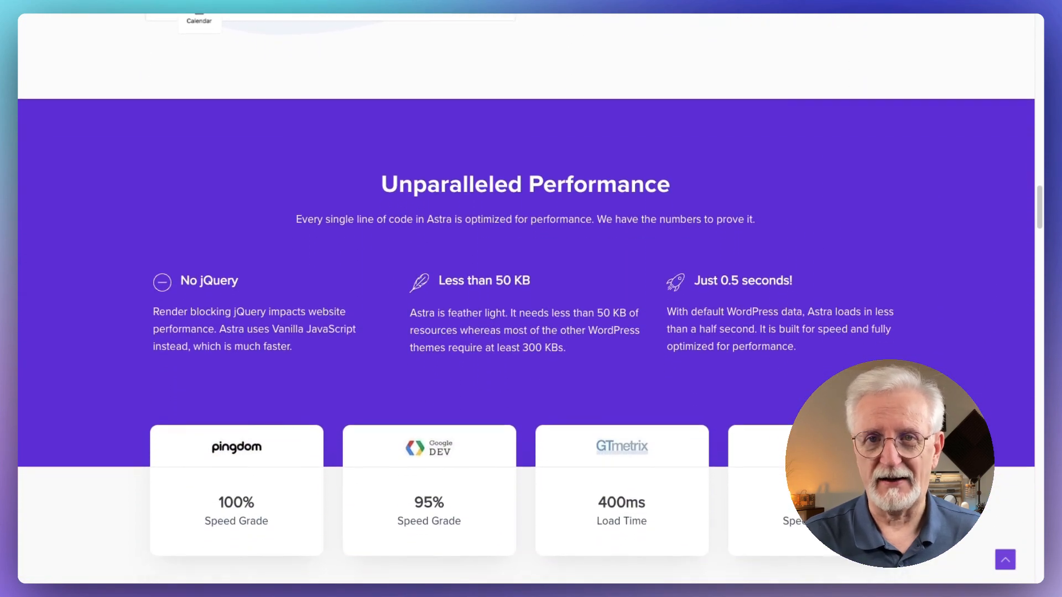
scroll(down, 3)
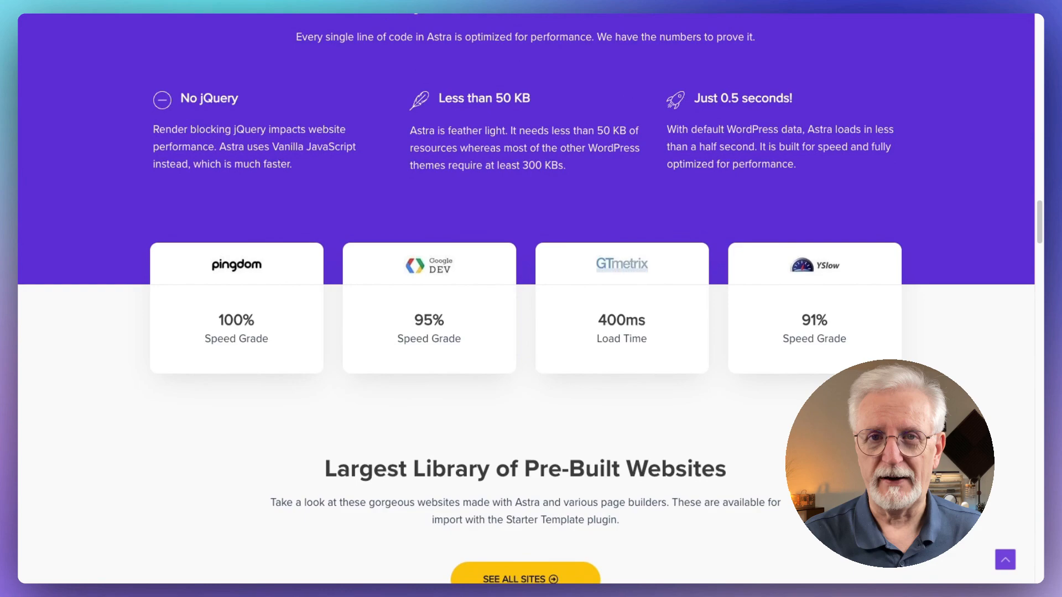
scroll(down, 3)
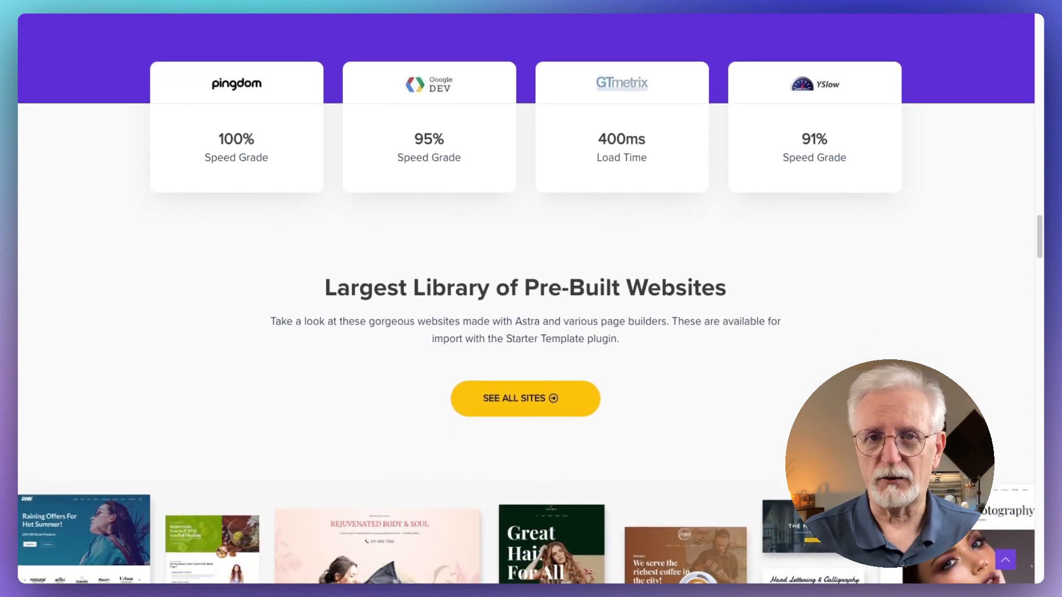
scroll(down, 3)
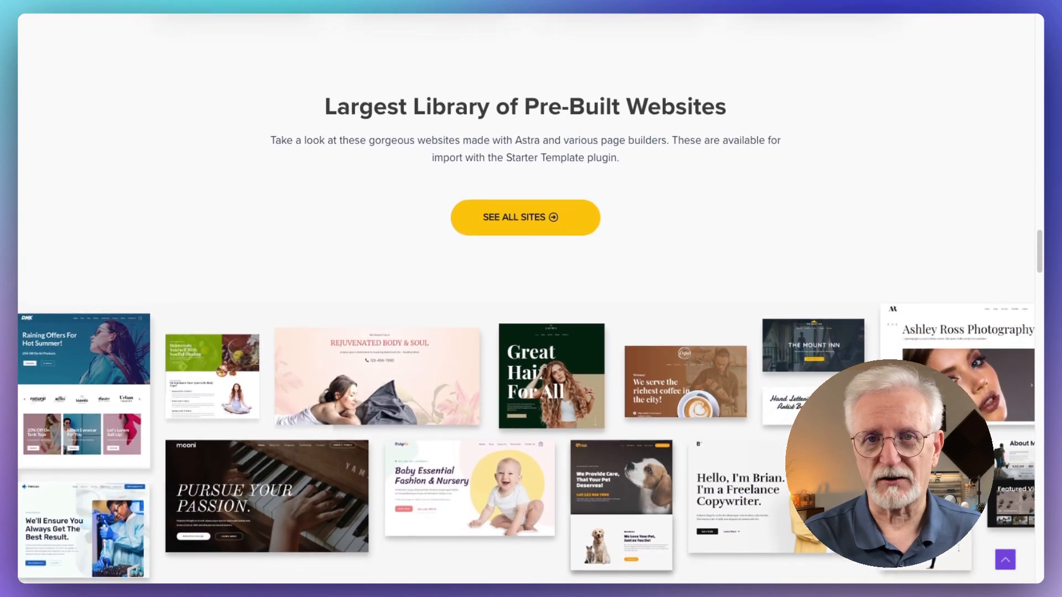
scroll(down, 3)
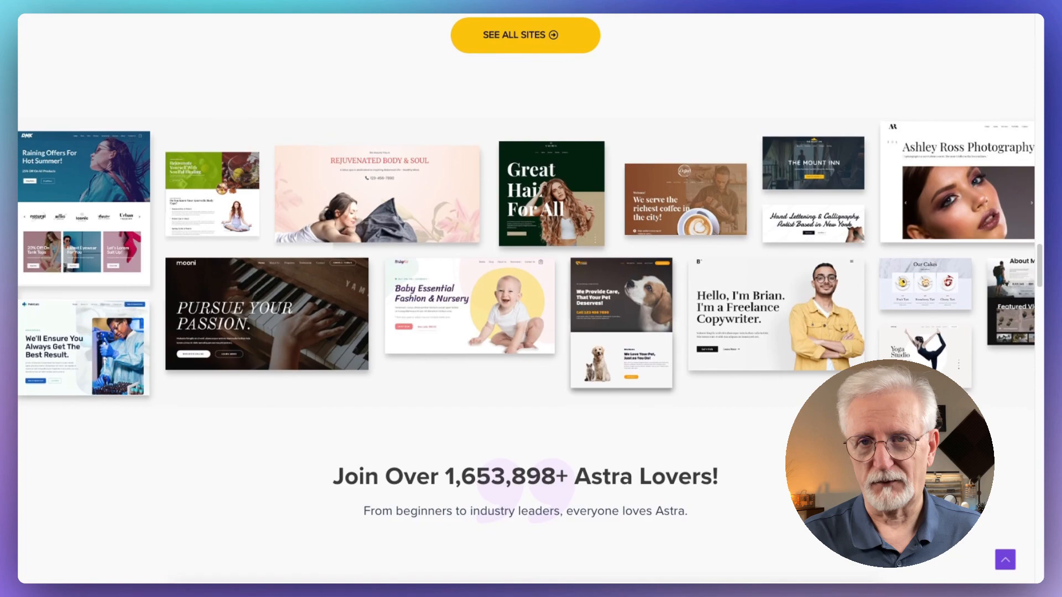
Scroll through the starter sites grid and testimonials to the Header Footer Builder.
scroll(down, 3)
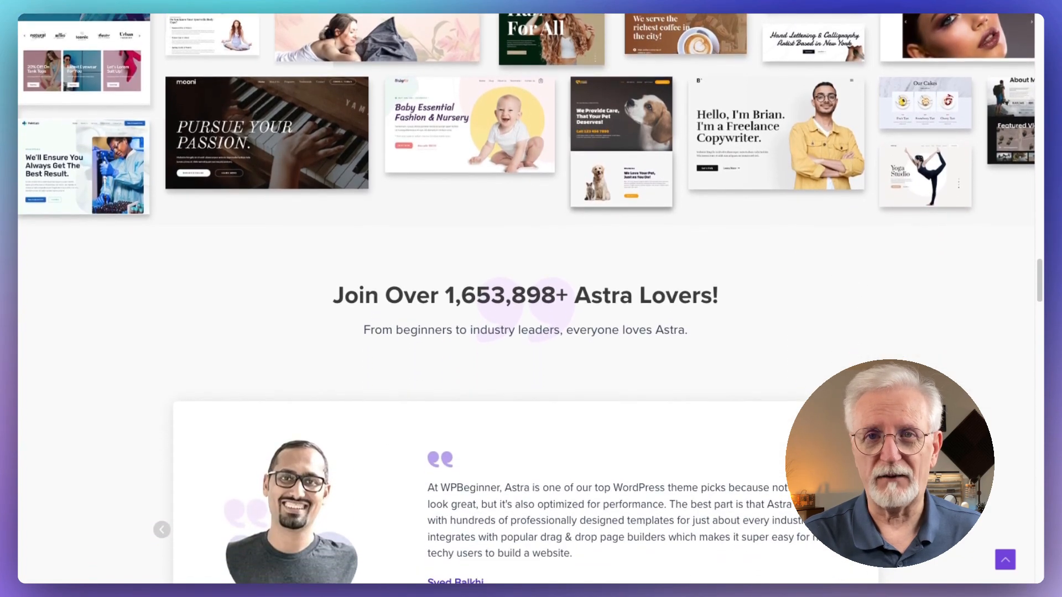
scroll(down, 3)
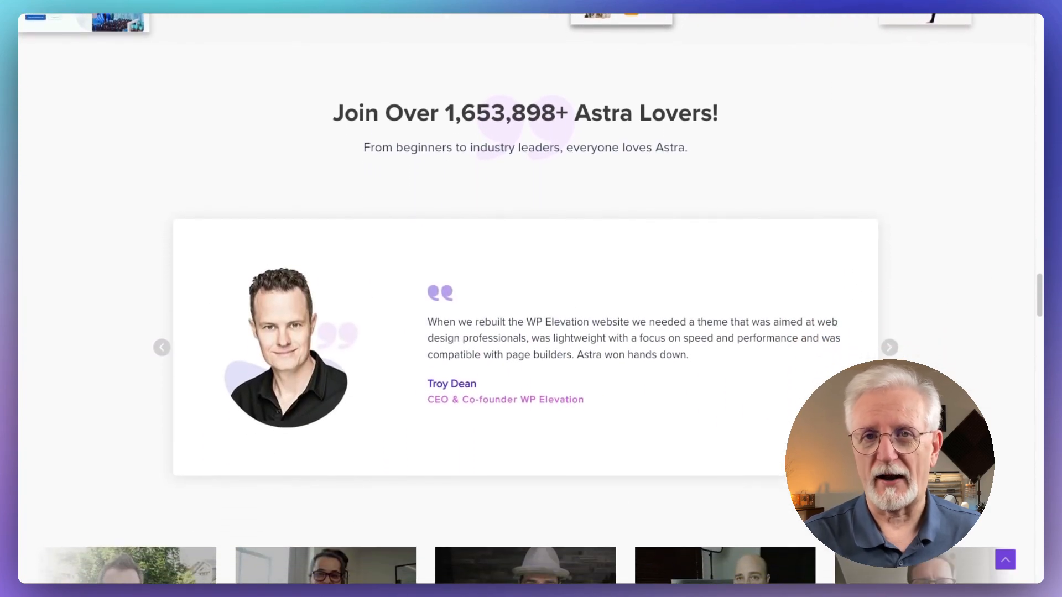
scroll(down, 3)
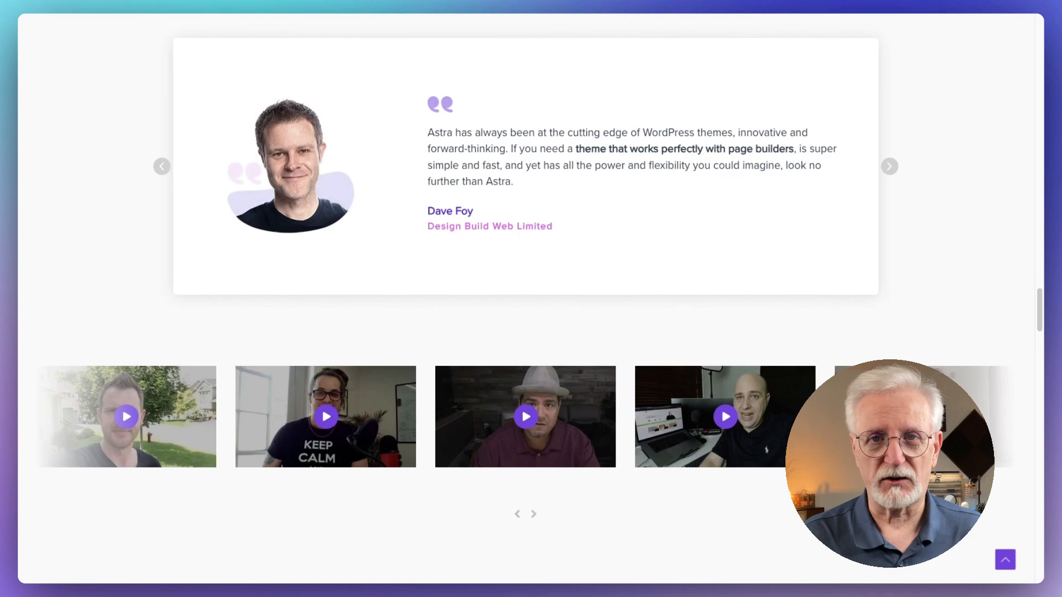
scroll(down, 3)
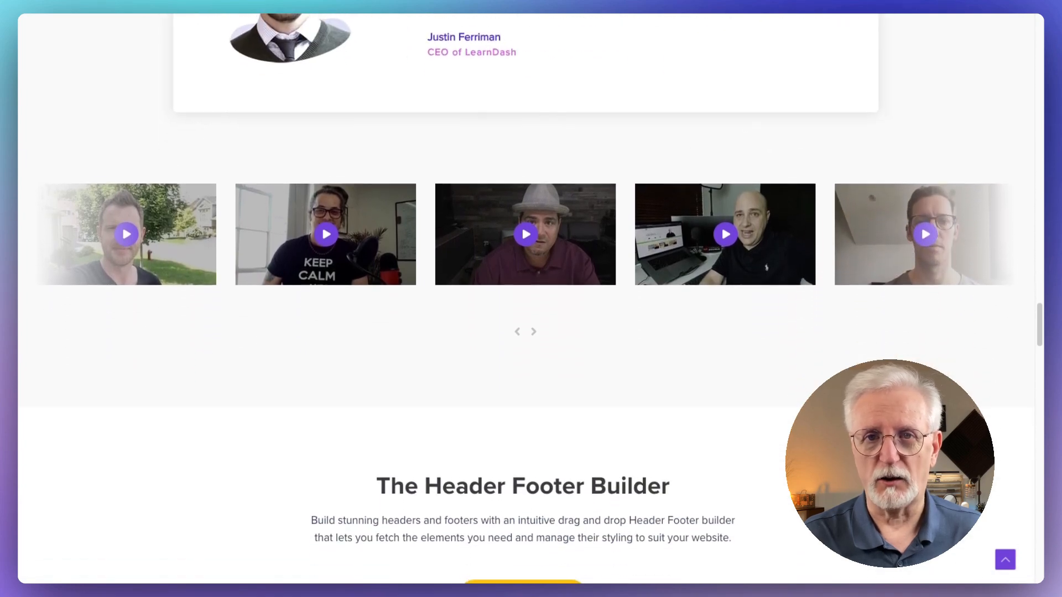
scroll(down, 3)
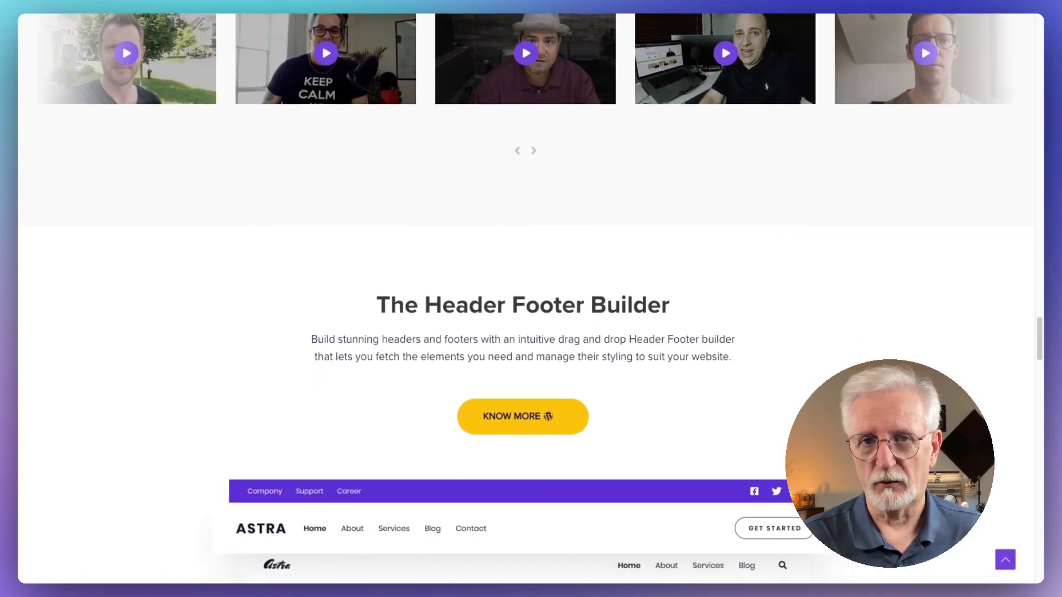
scroll(down, 3)
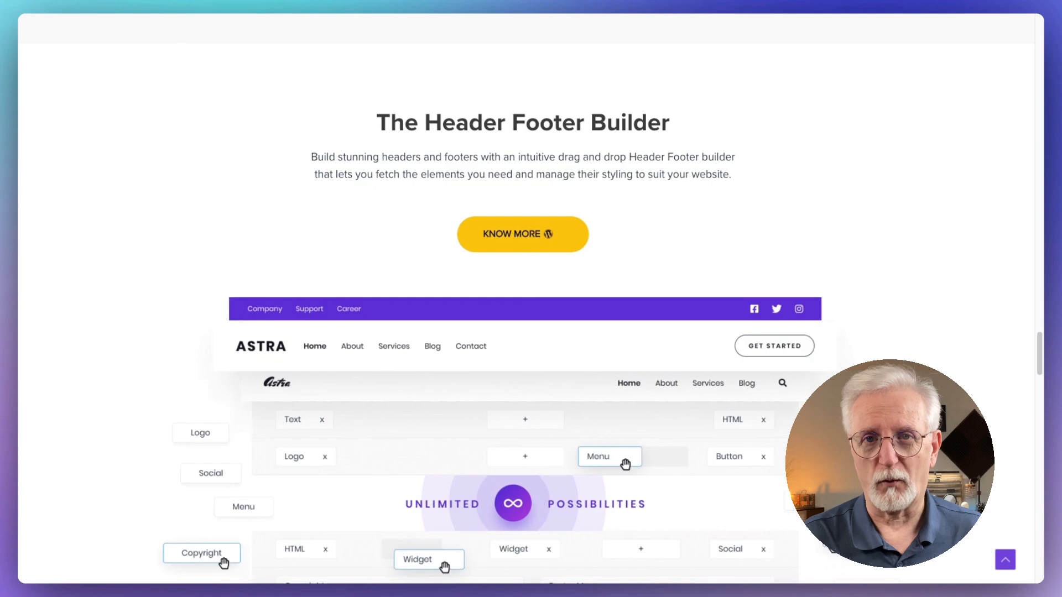
scroll(down, 3)
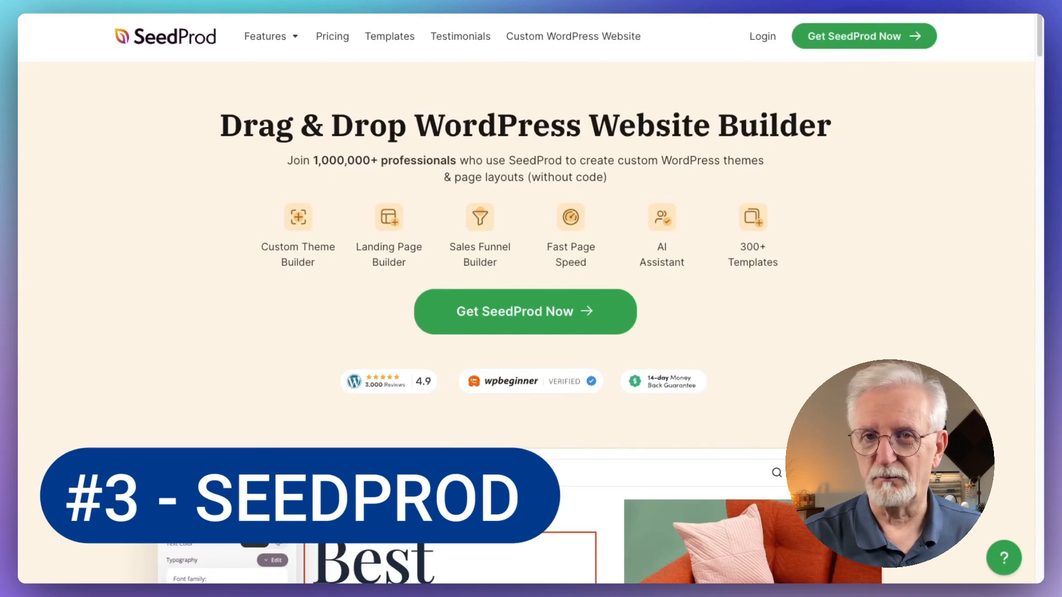
Scroll the SeedProd homepage past the hero, feature grid and 'Get SeedProd Now' to the templates showcase.
scroll(down, 3)
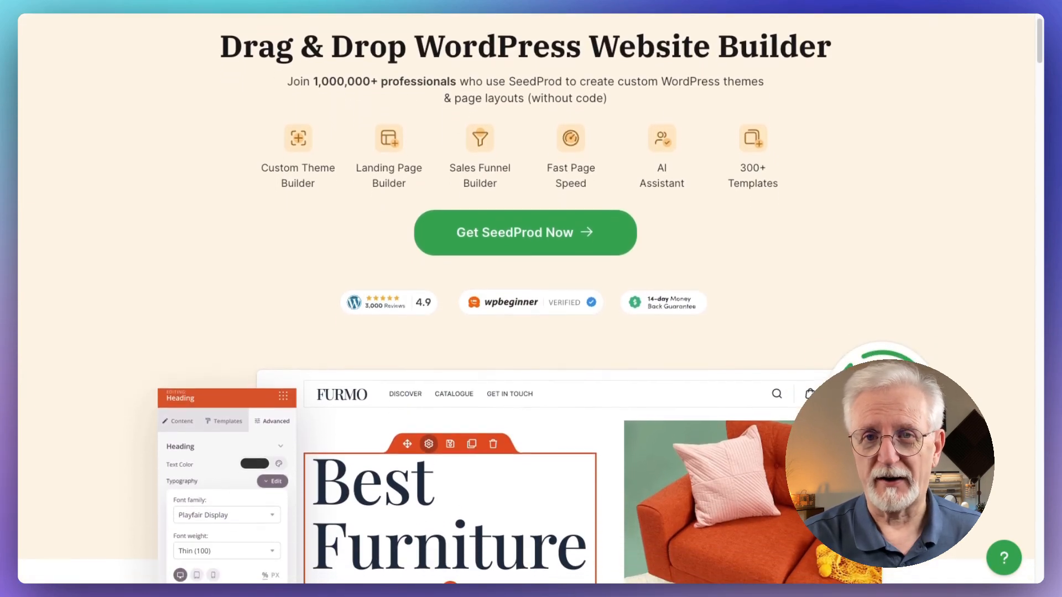
scroll(down, 3)
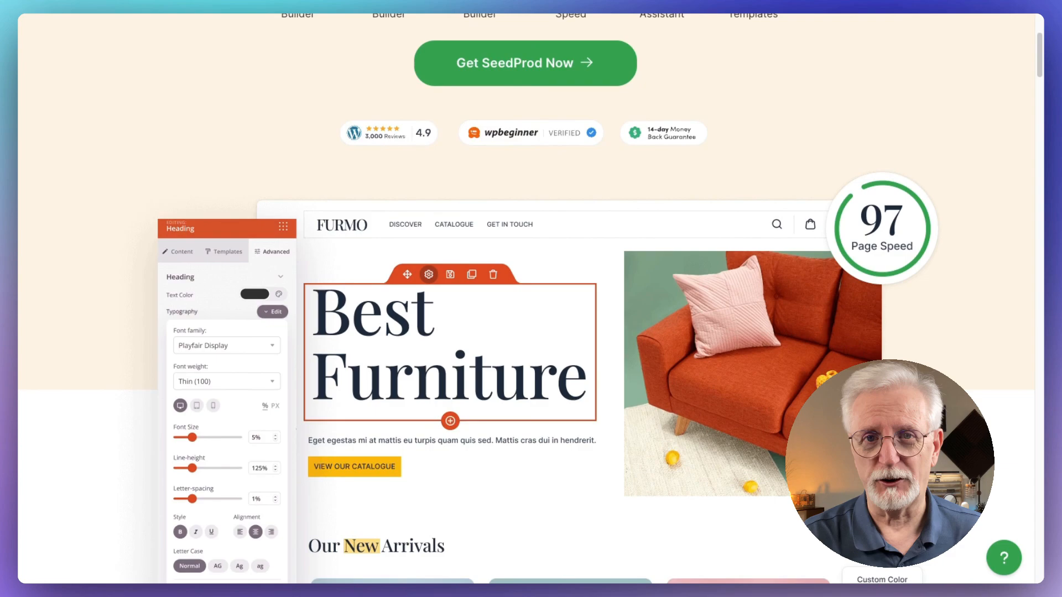
scroll(down, 3)
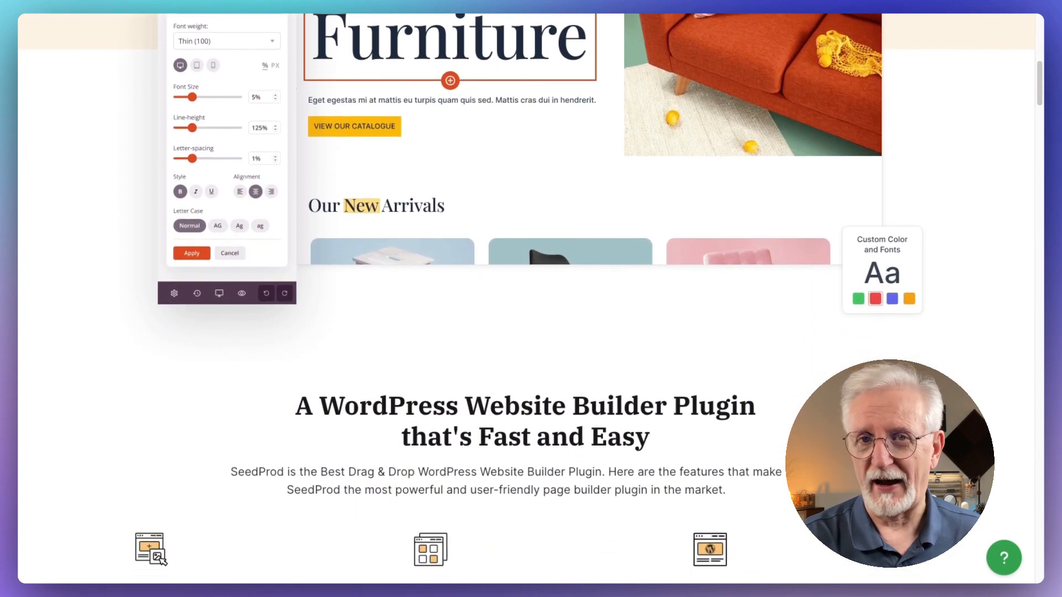
scroll(down, 3)
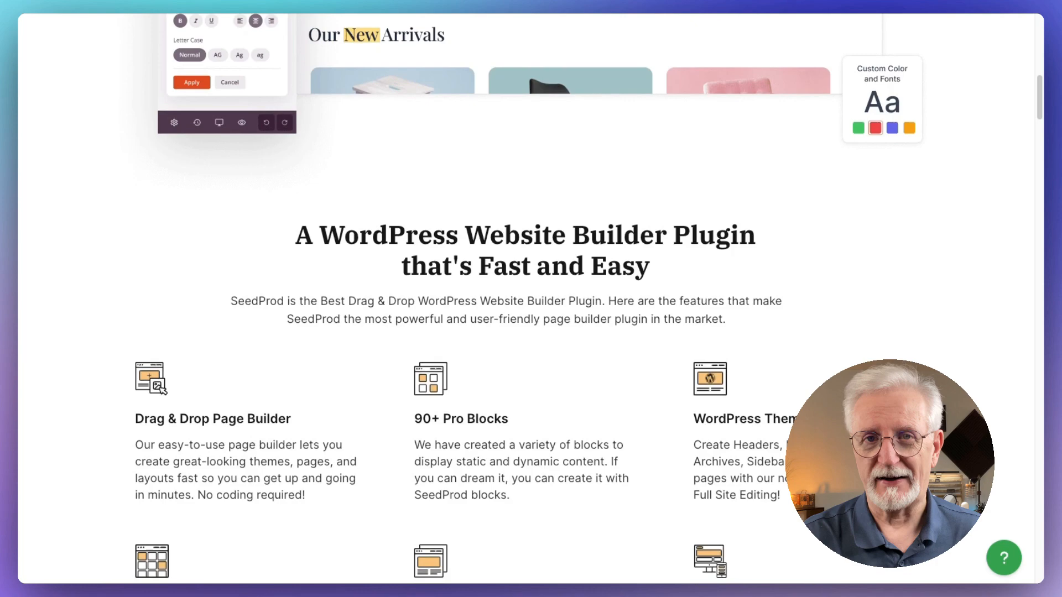
scroll(down, 3)
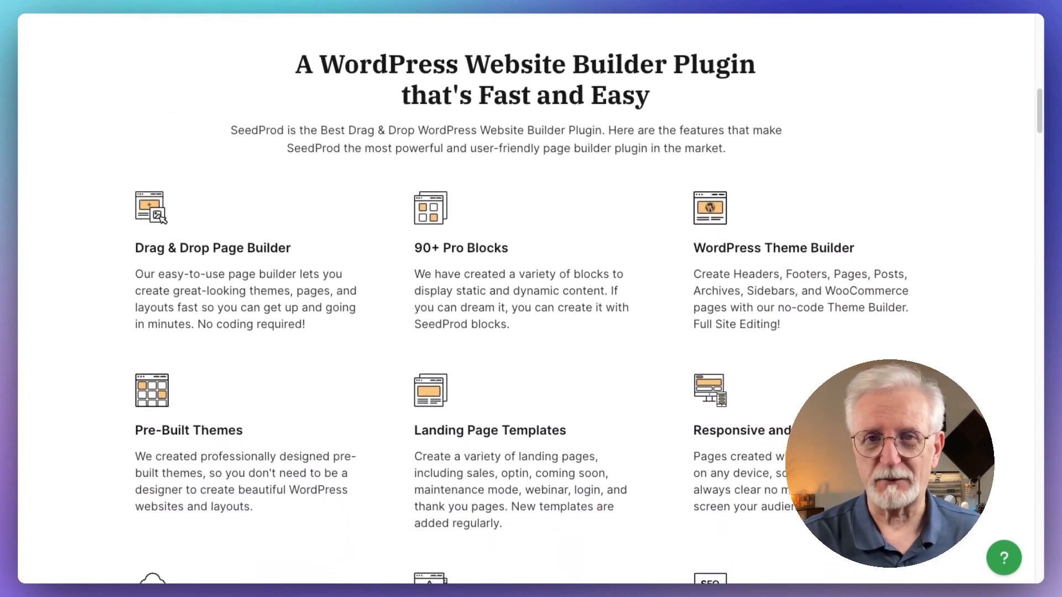
scroll(down, 3)
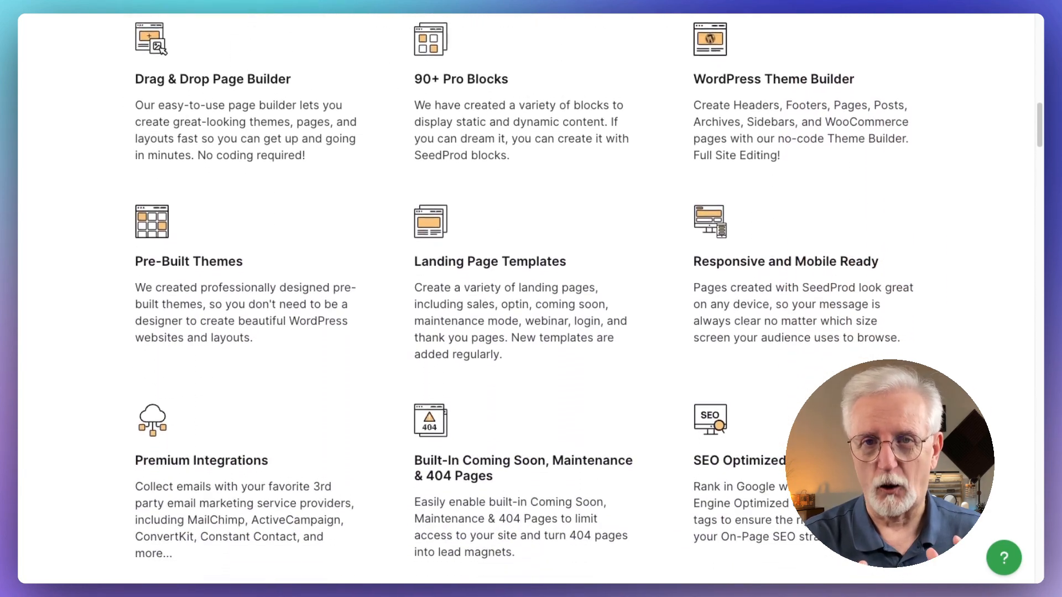
scroll(down, 3)
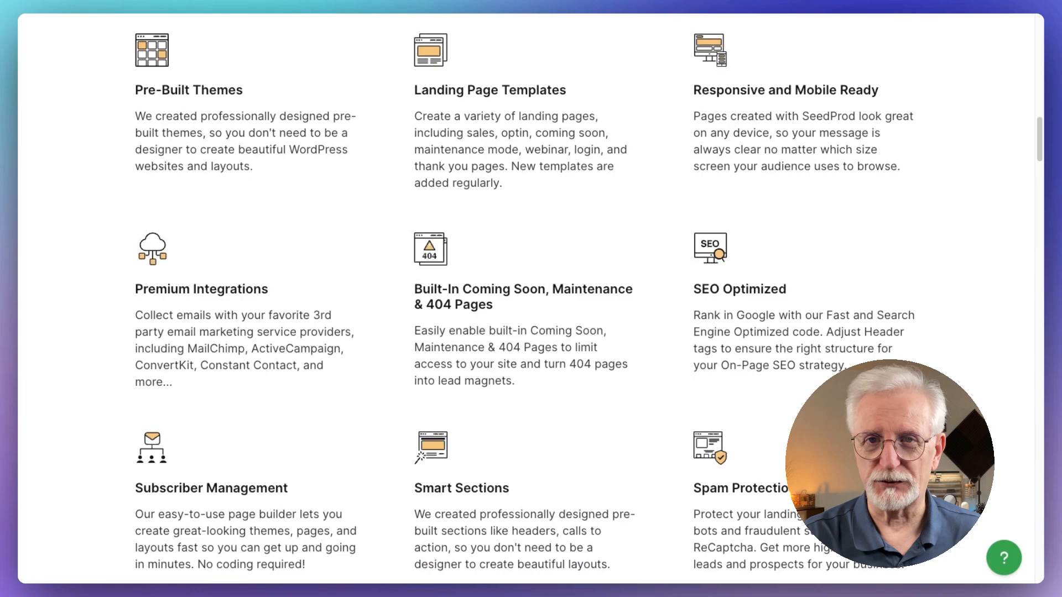
scroll(down, 3)
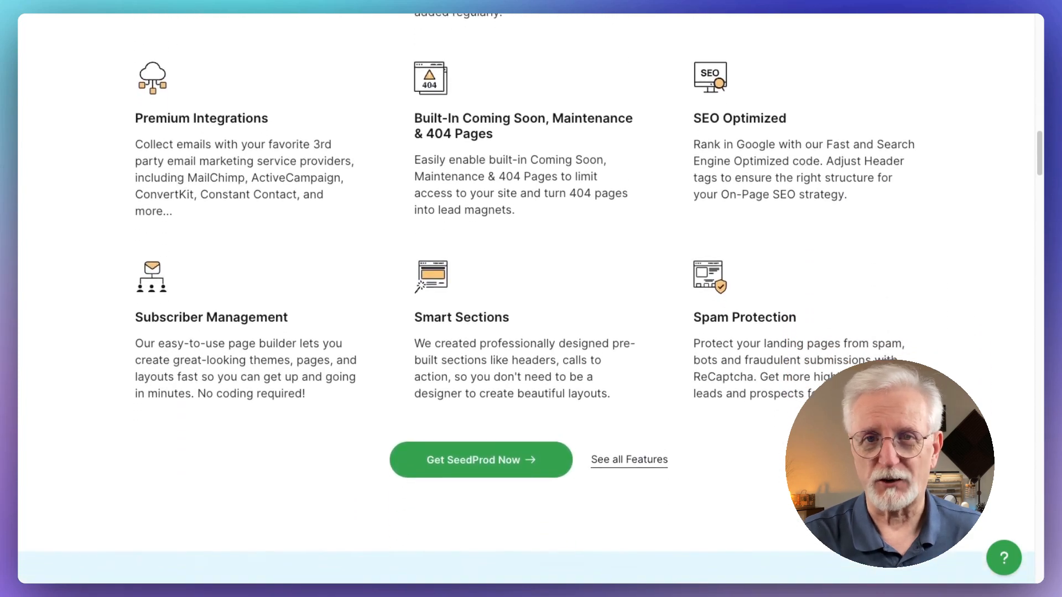
scroll(down, 3)
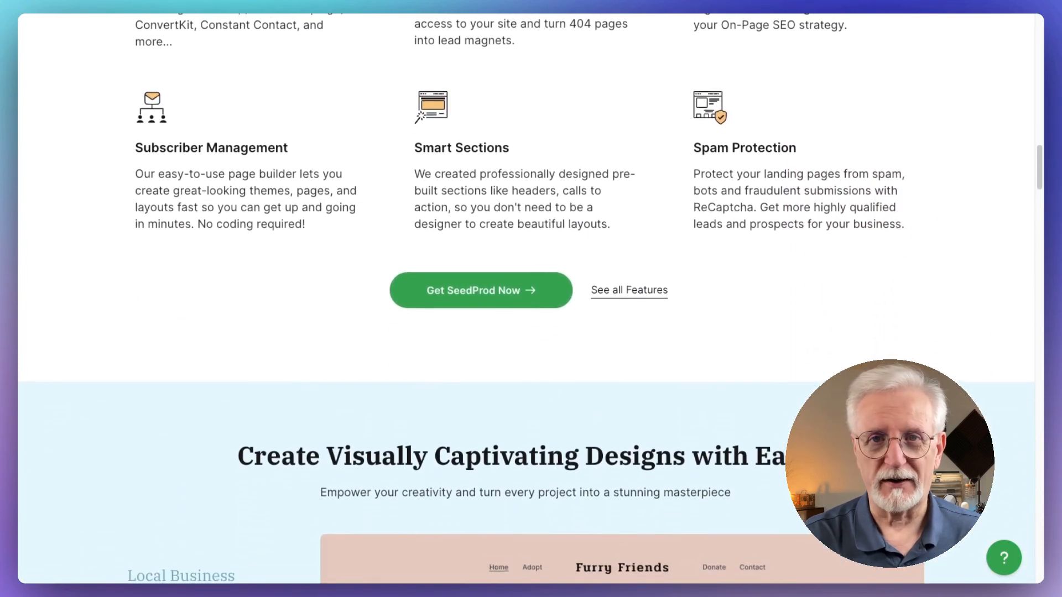
scroll(down, 3)
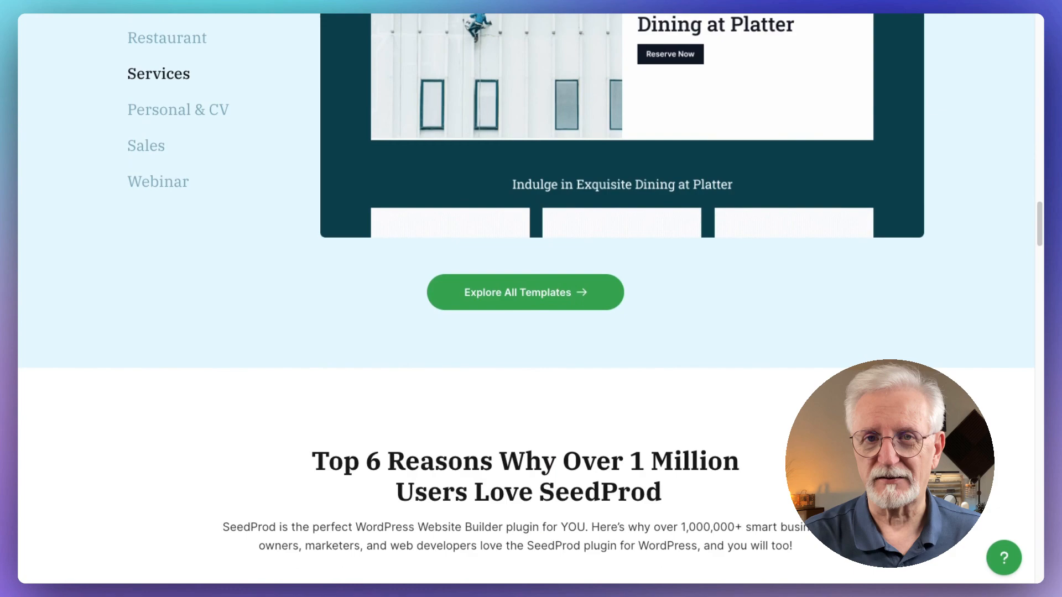
Scroll the SeedProd homepage through the remaining 'Top 6 Reasons' to 'Fast Loading, Bloat Free Pages'.
scroll(down, 3)
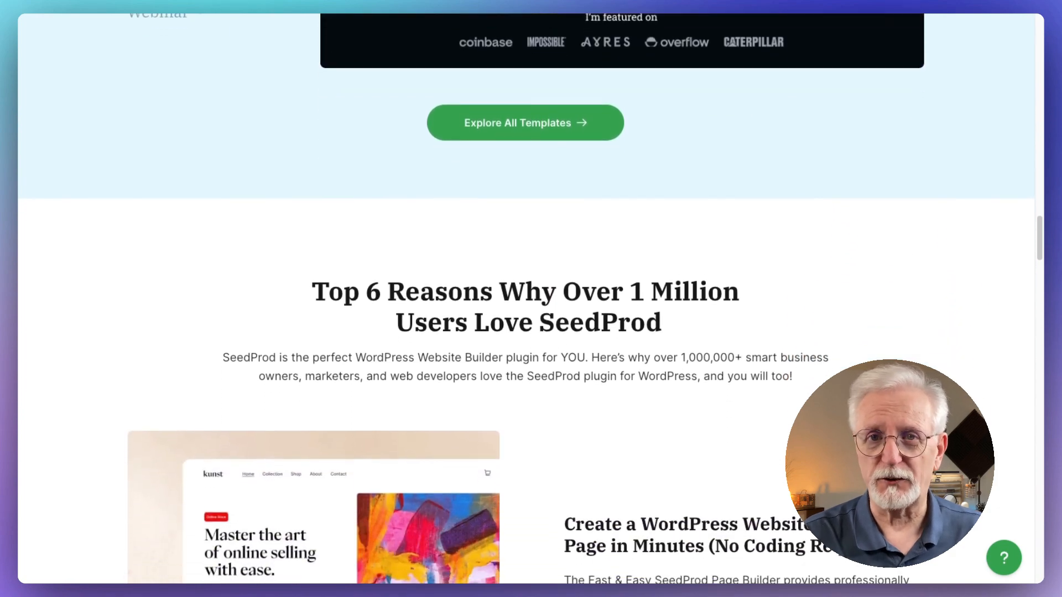
scroll(down, 3)
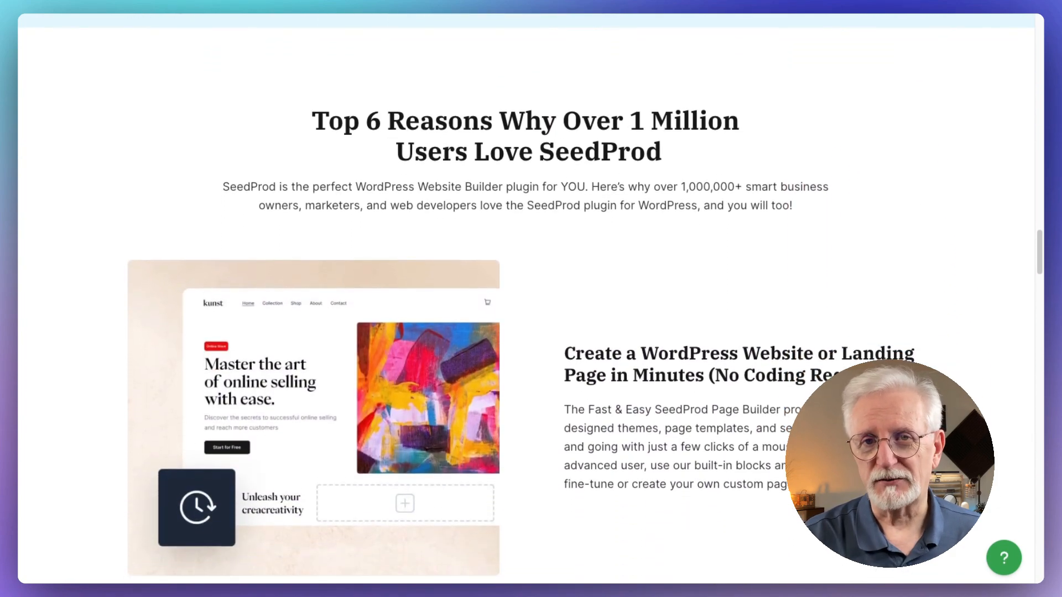
scroll(down, 3)
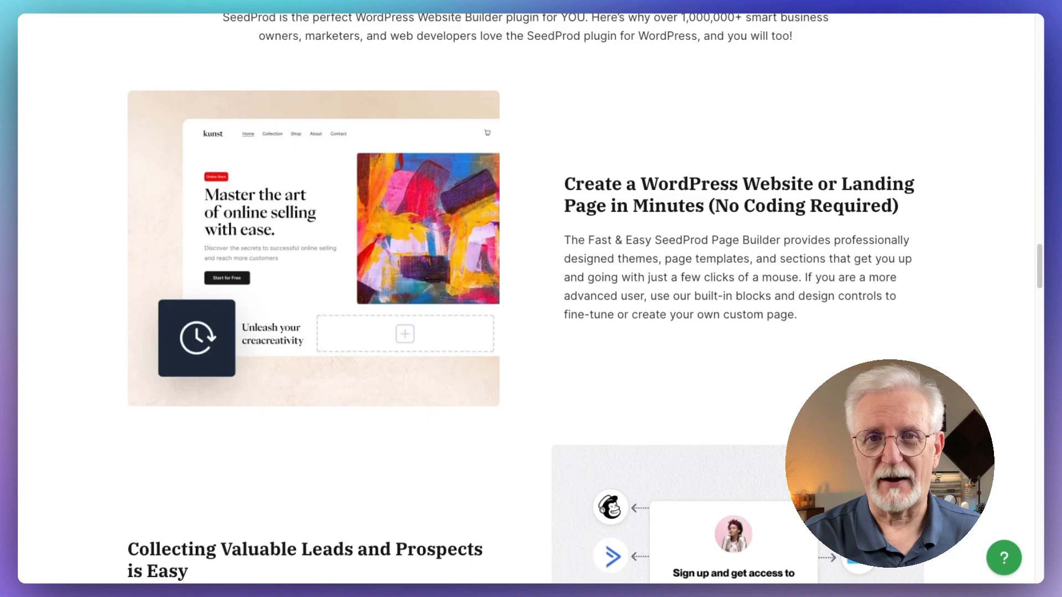
scroll(down, 3)
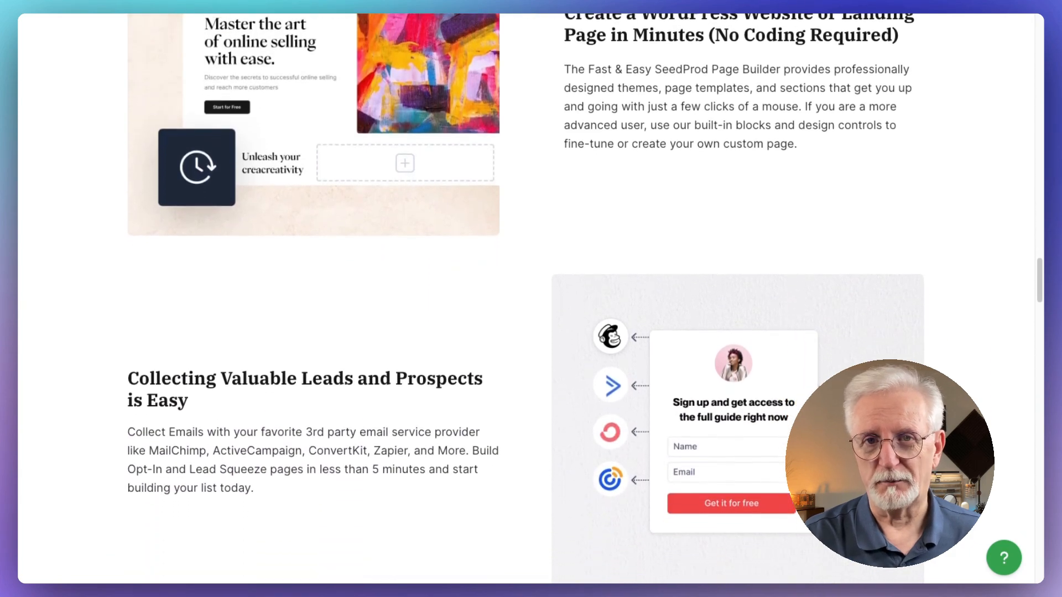
scroll(down, 3)
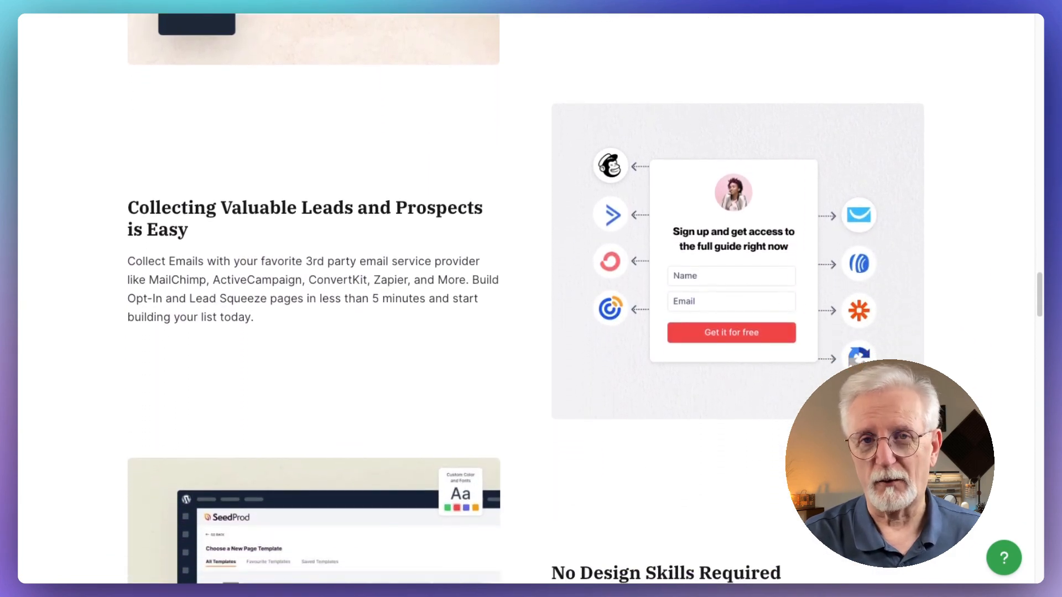
scroll(down, 3)
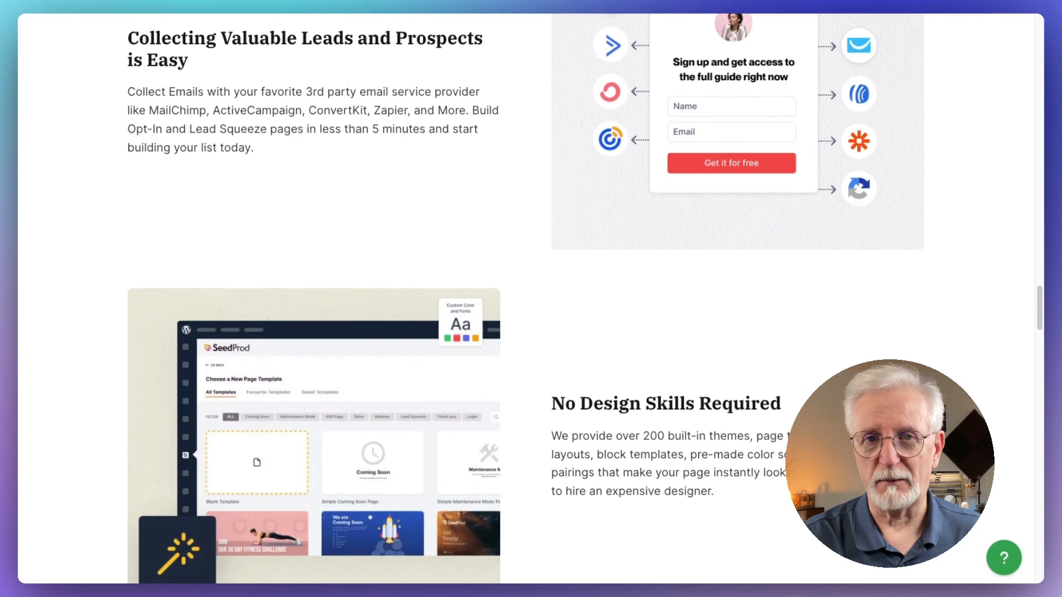
scroll(down, 3)
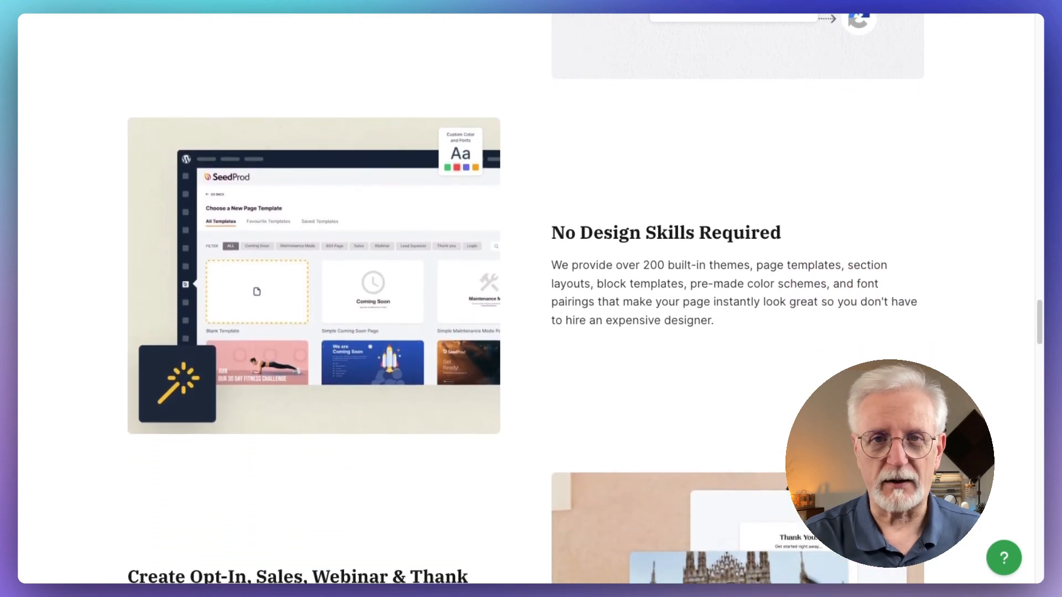
scroll(down, 3)
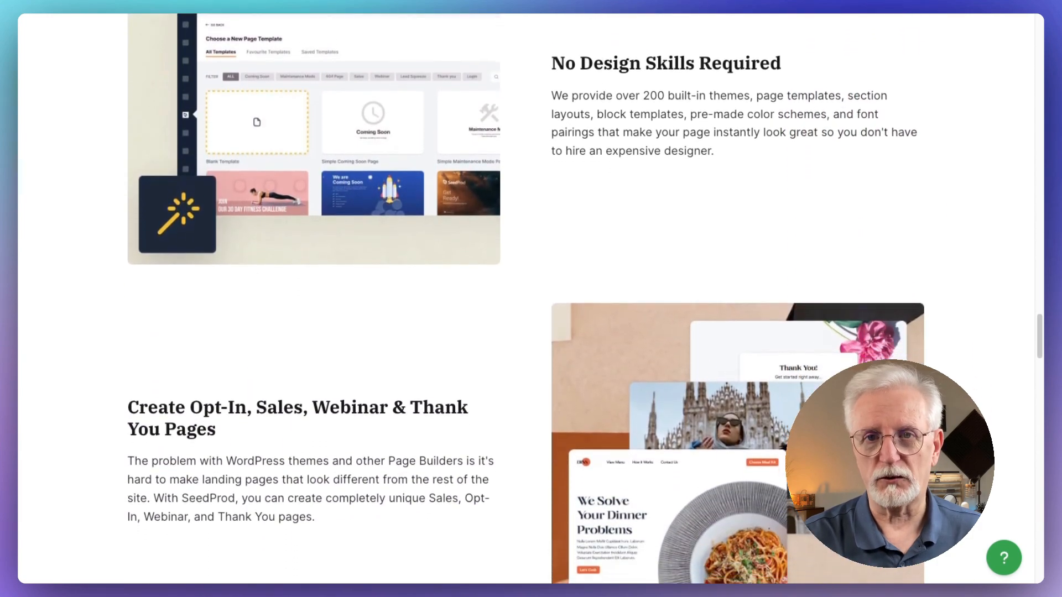
scroll(down, 3)
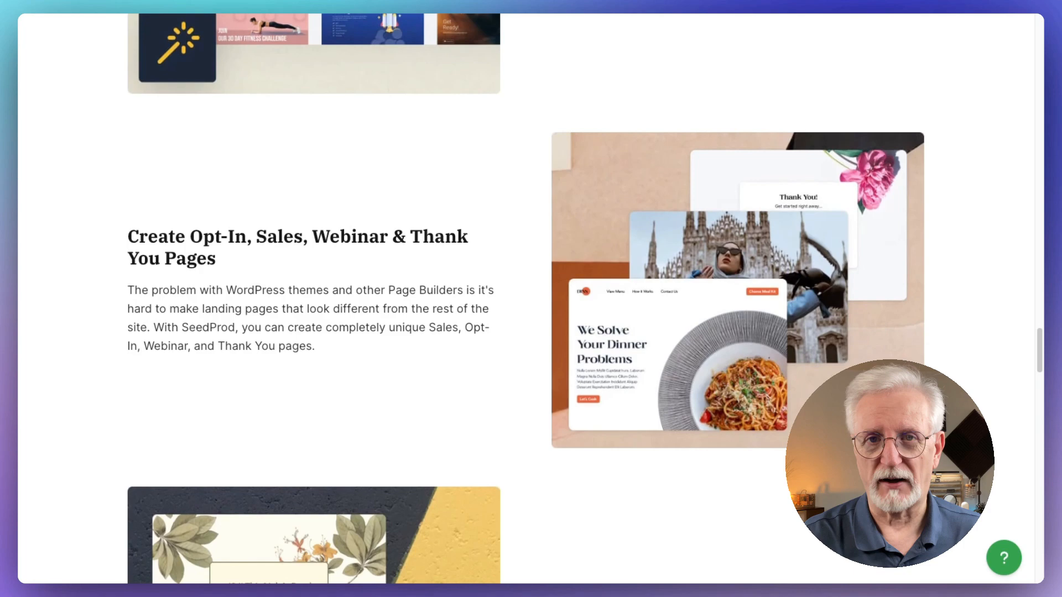
scroll(down, 3)
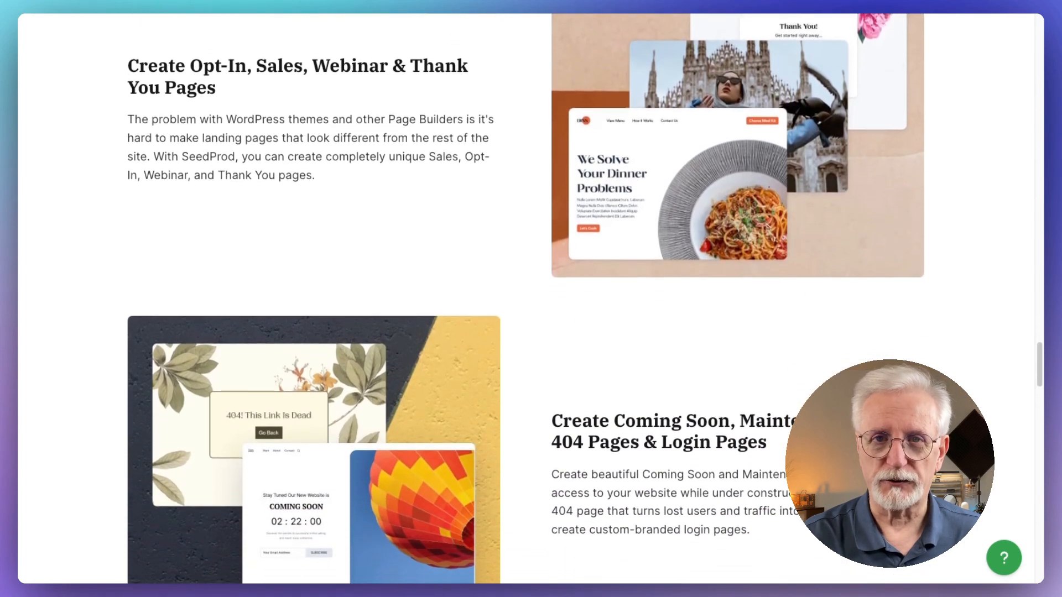
scroll(down, 3)
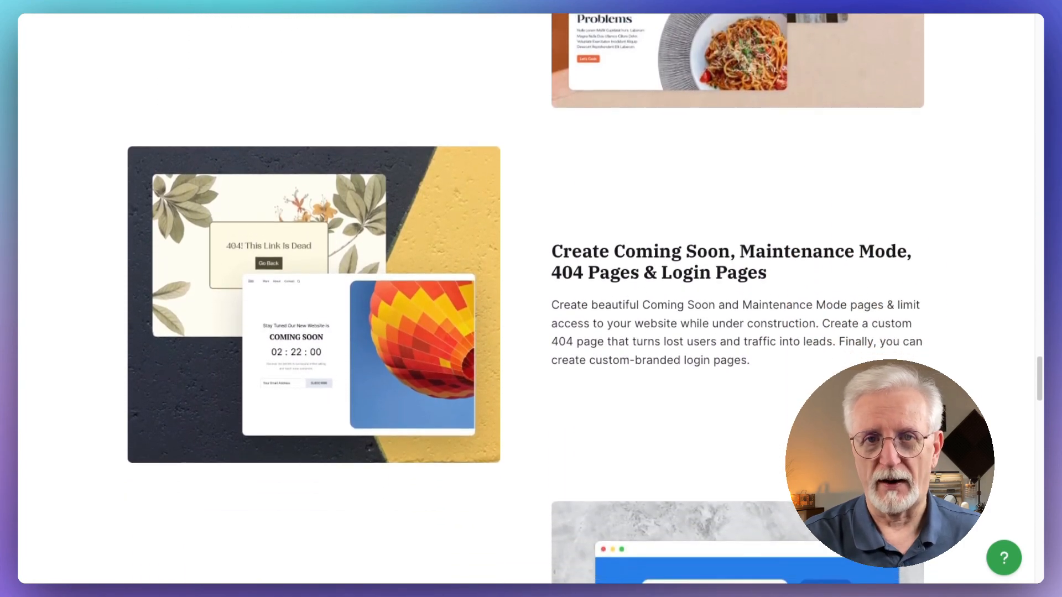
scroll(down, 3)
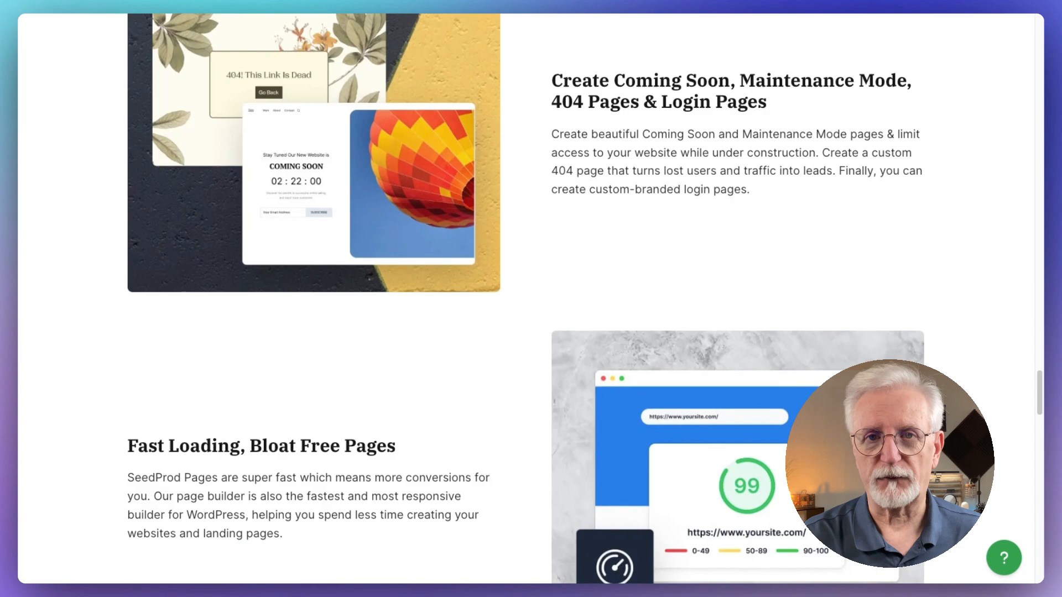
scroll(down, 3)
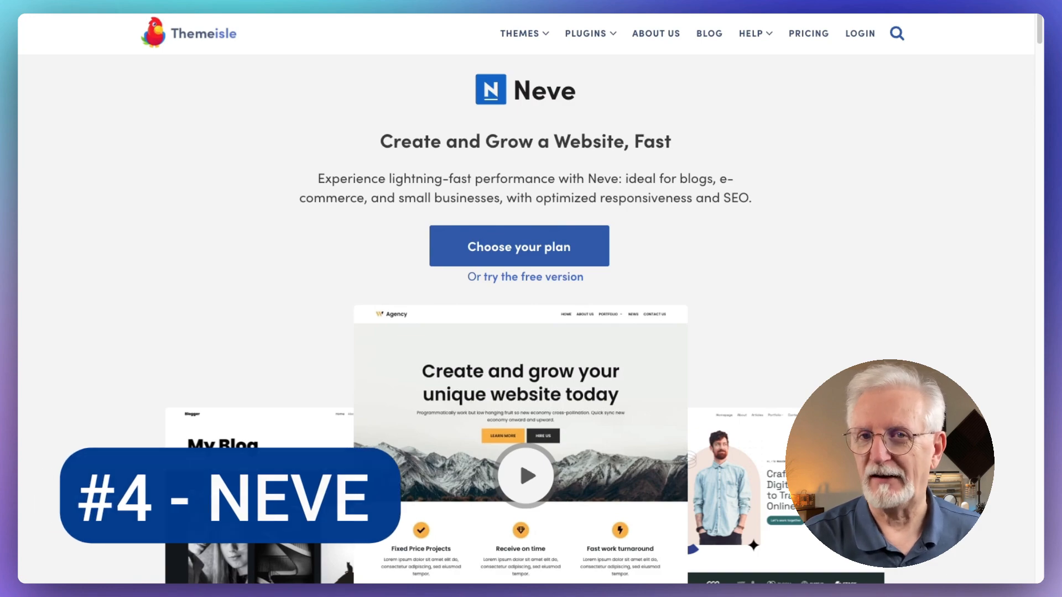
Scroll the Neve page past the hero, testimonial and 'Sites Built With Neve' to 'A Lightweight Theme Built for Speed'.
scroll(down, 3)
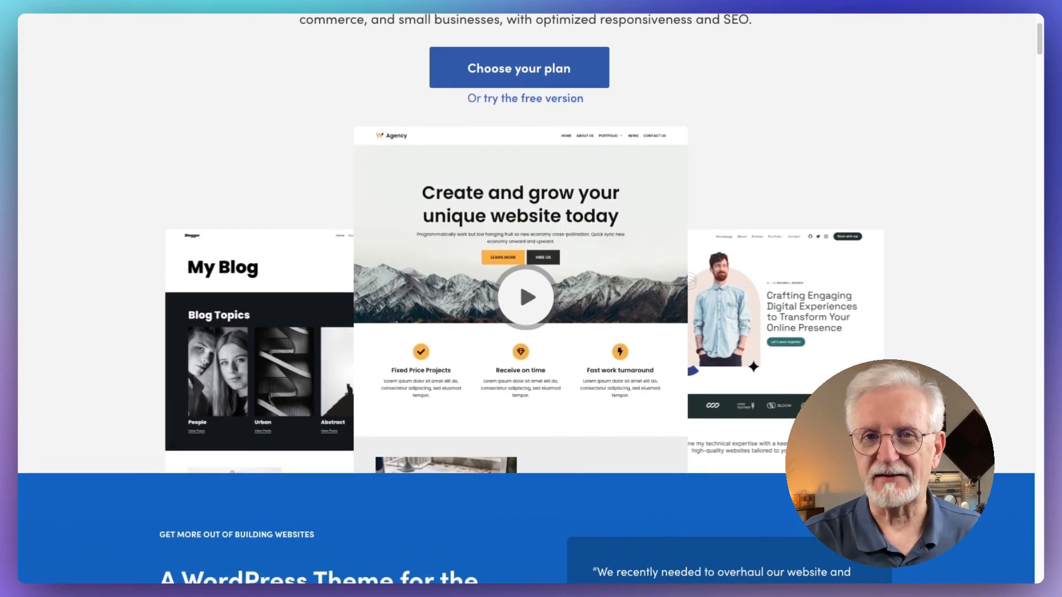
scroll(down, 3)
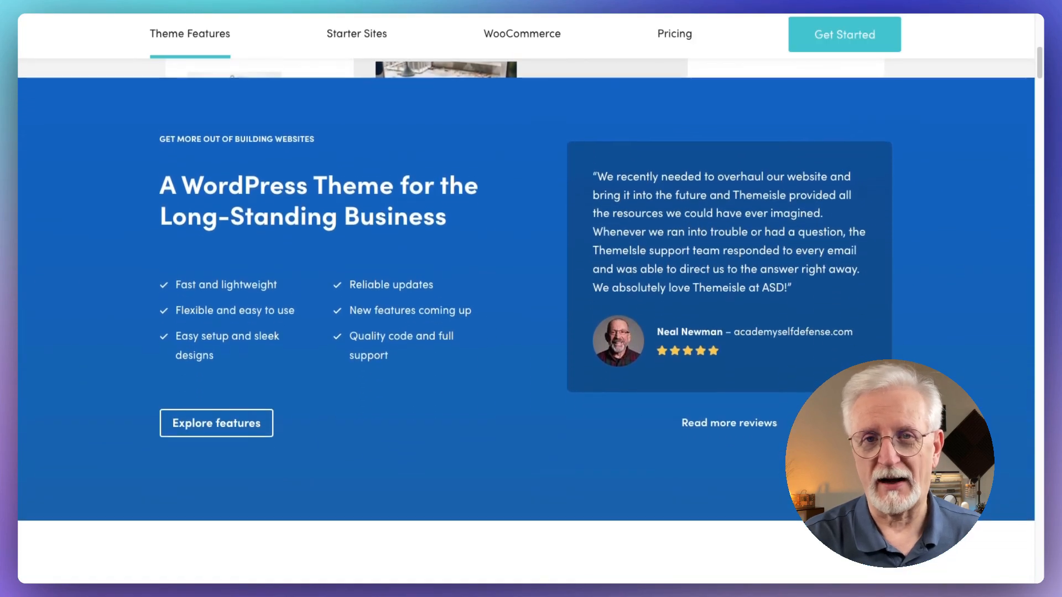
scroll(down, 3)
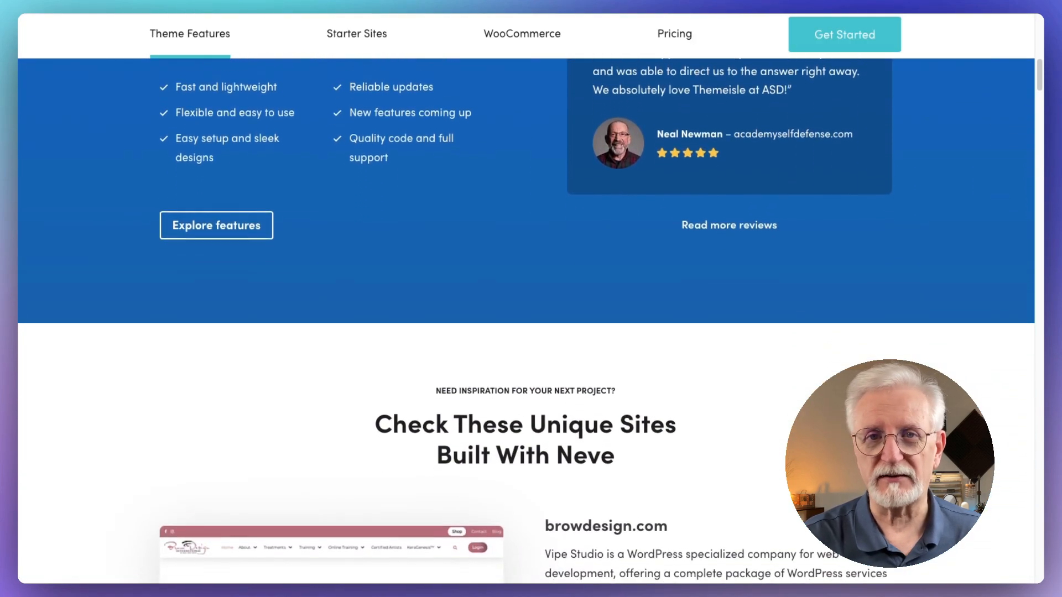
scroll(down, 3)
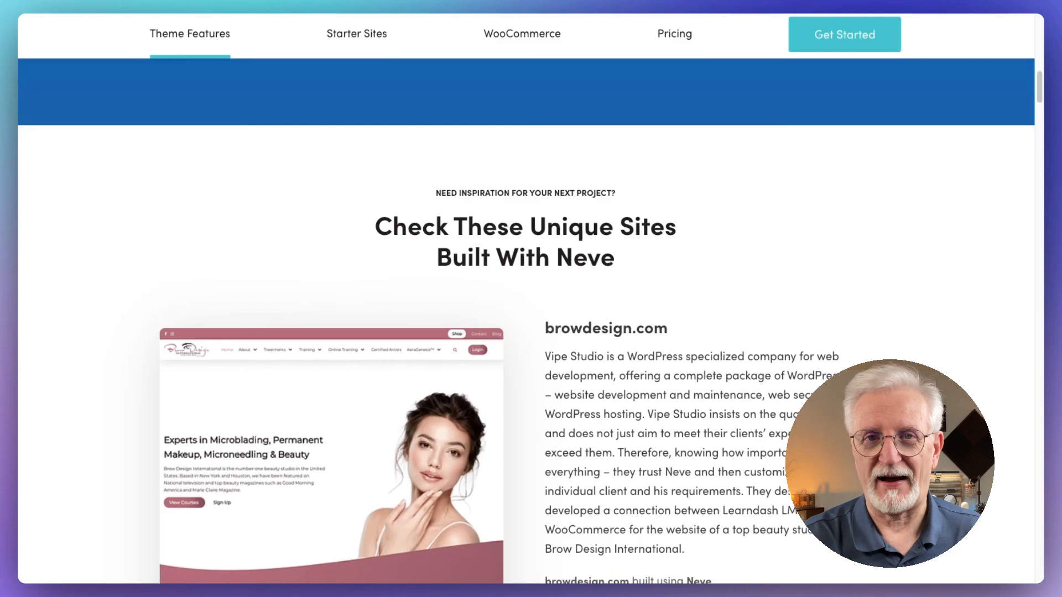
scroll(down, 3)
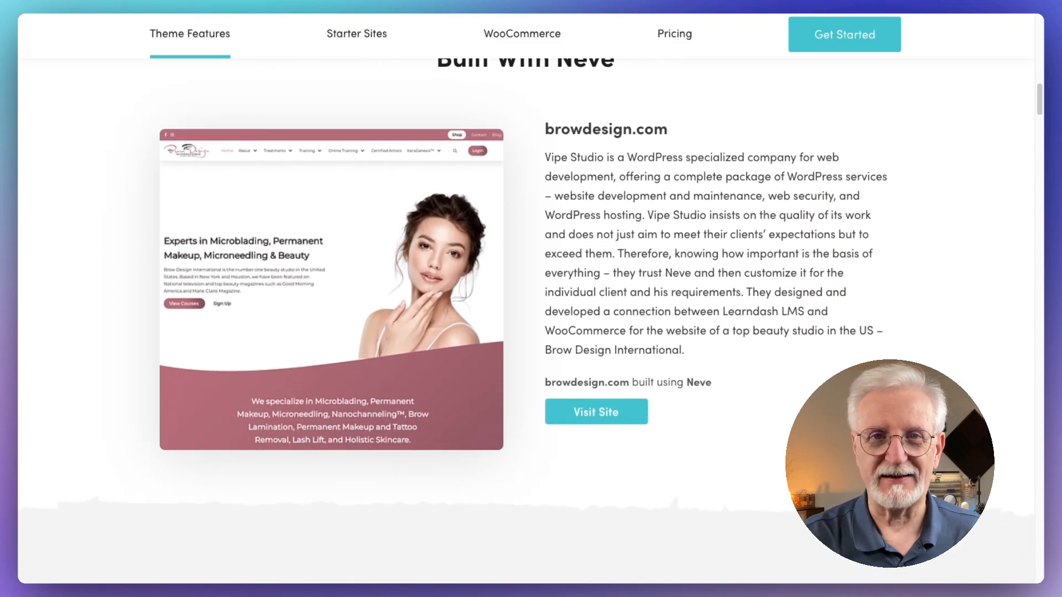
scroll(down, 3)
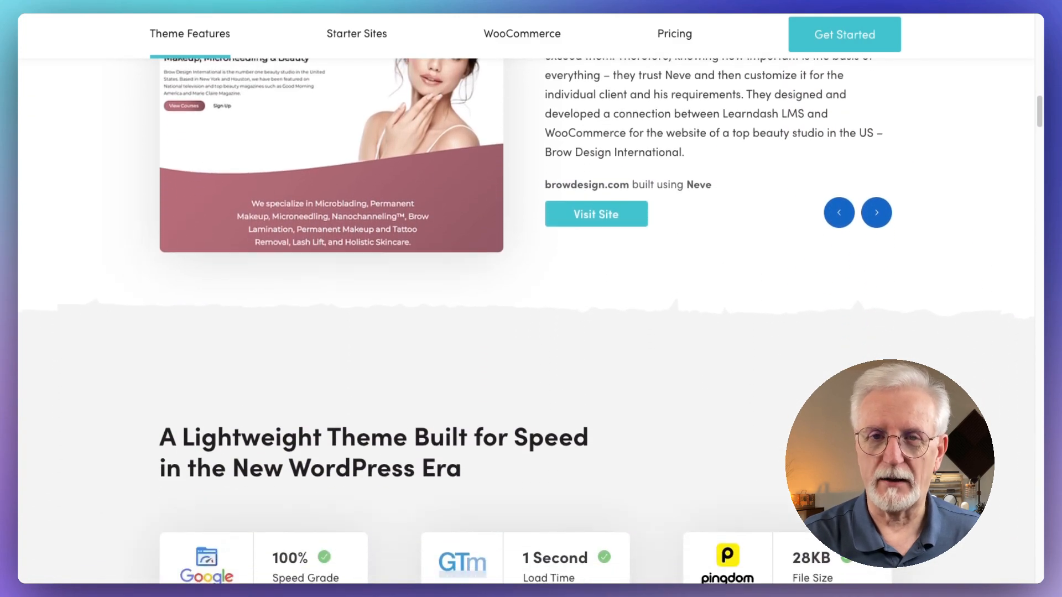
scroll(down, 3)
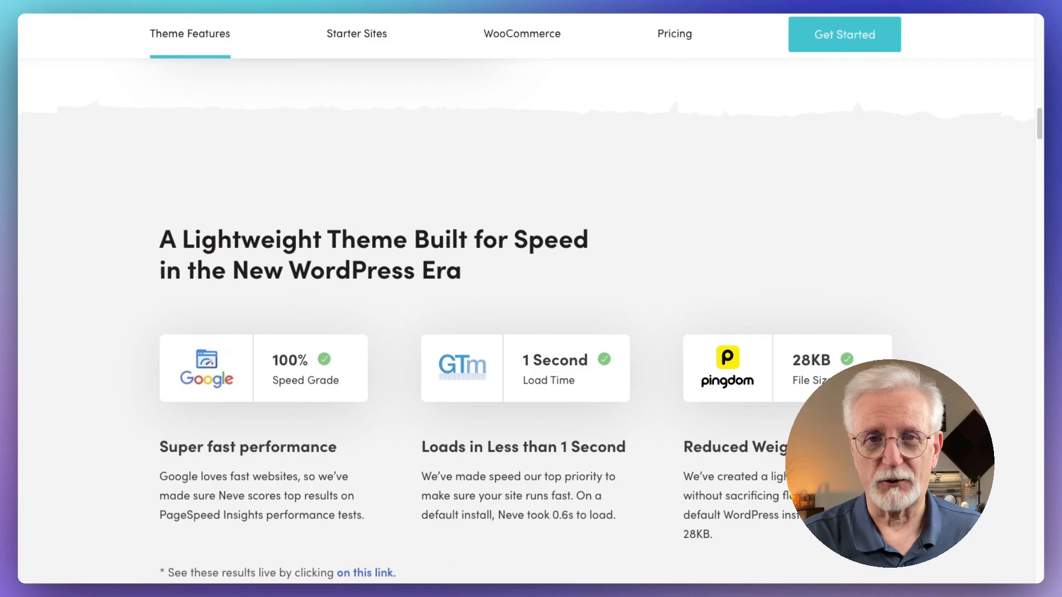
Scroll the Neve page through the starter sites and Blog layouts sections.
scroll(down, 3)
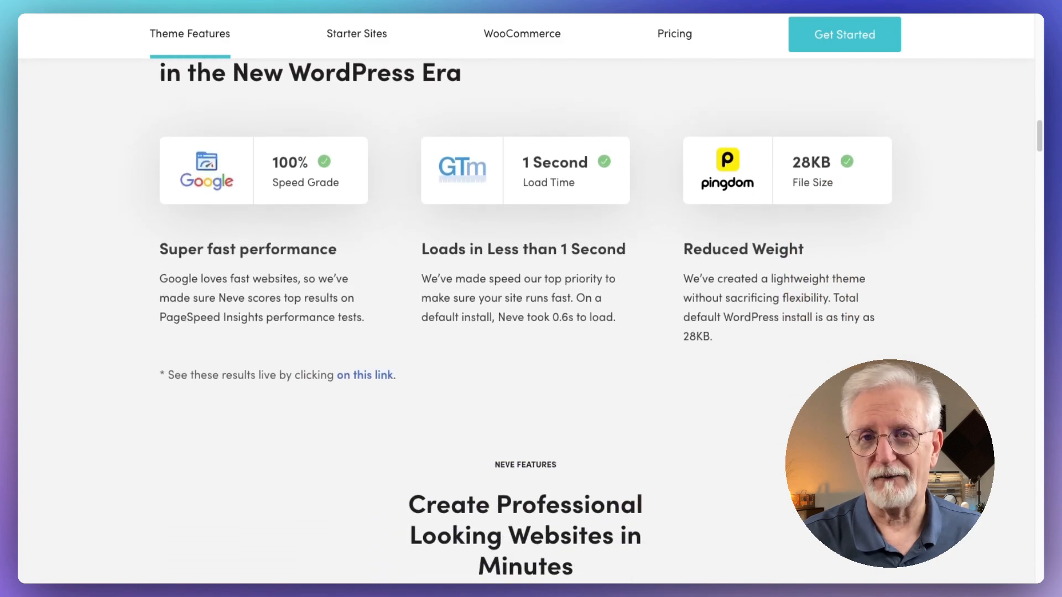
scroll(down, 3)
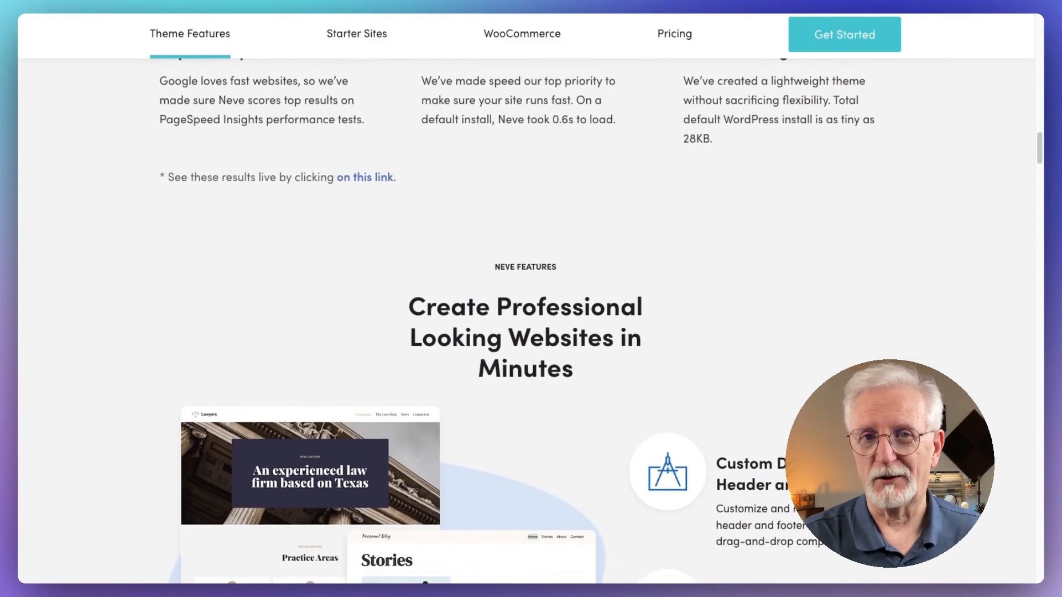
scroll(down, 3)
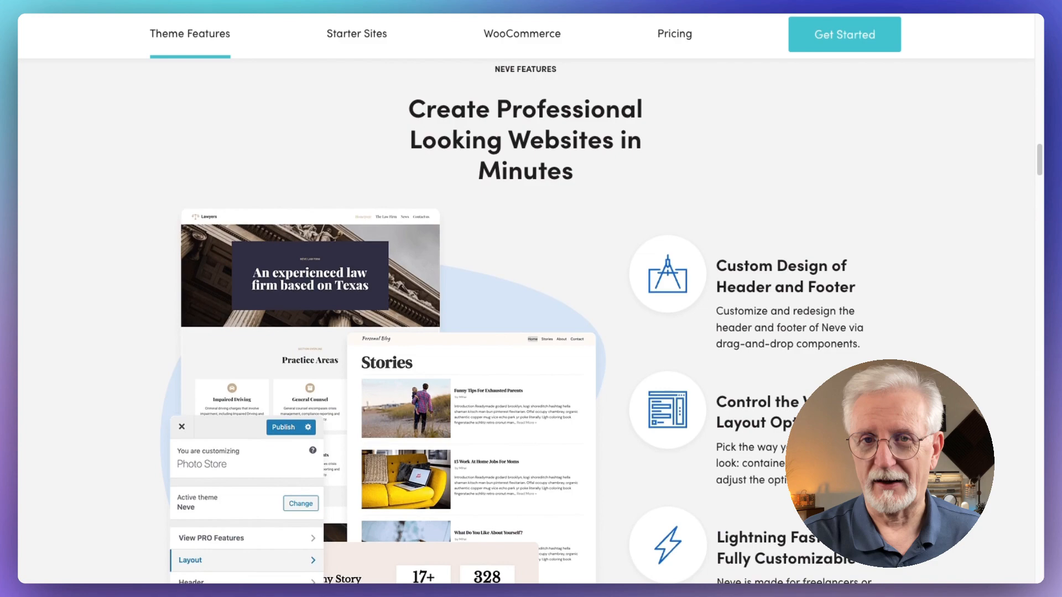
scroll(down, 3)
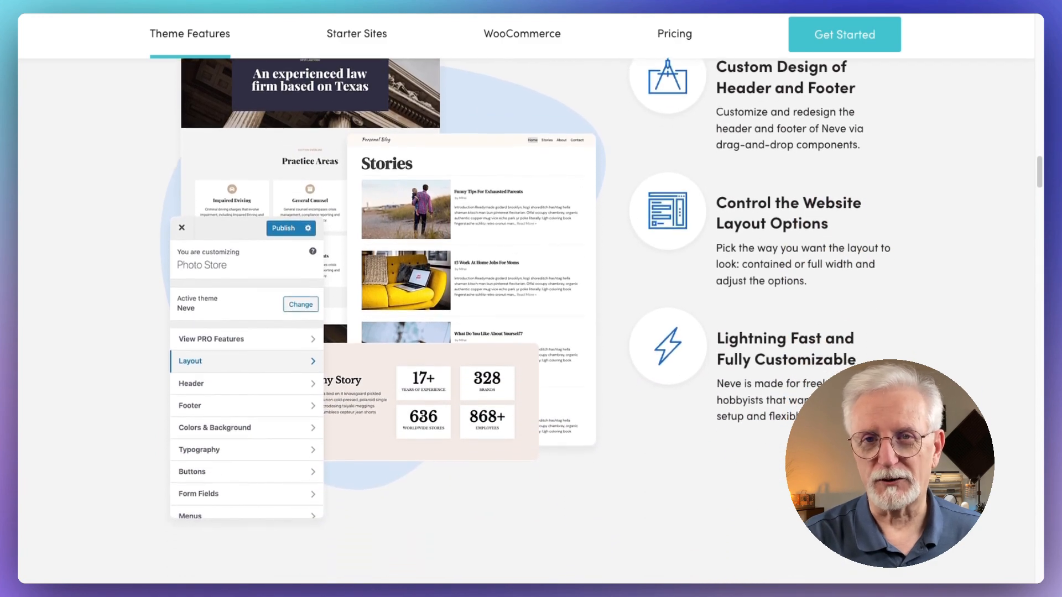
scroll(down, 3)
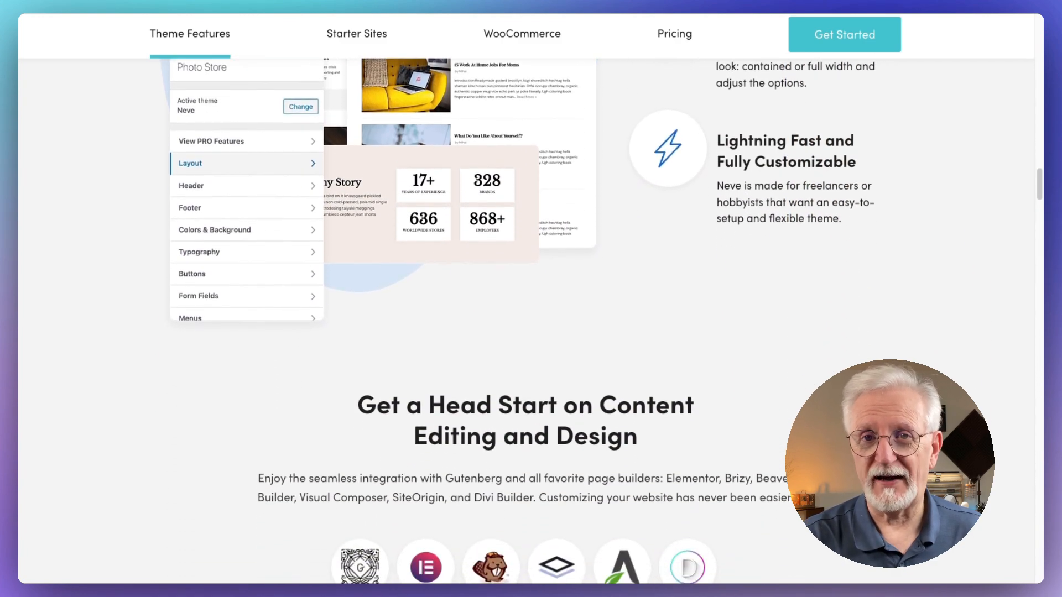
scroll(down, 3)
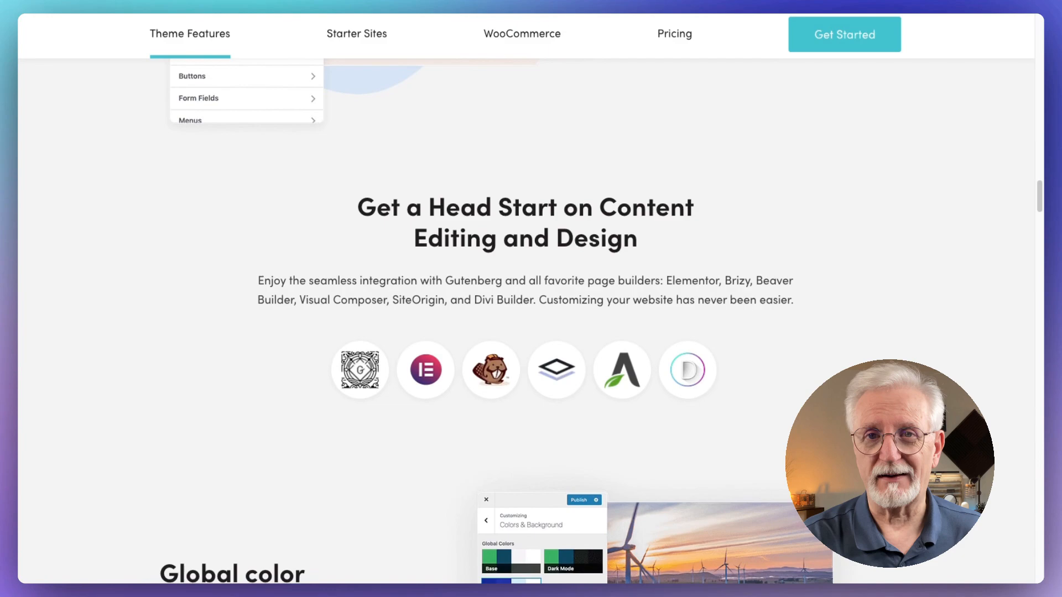
scroll(down, 3)
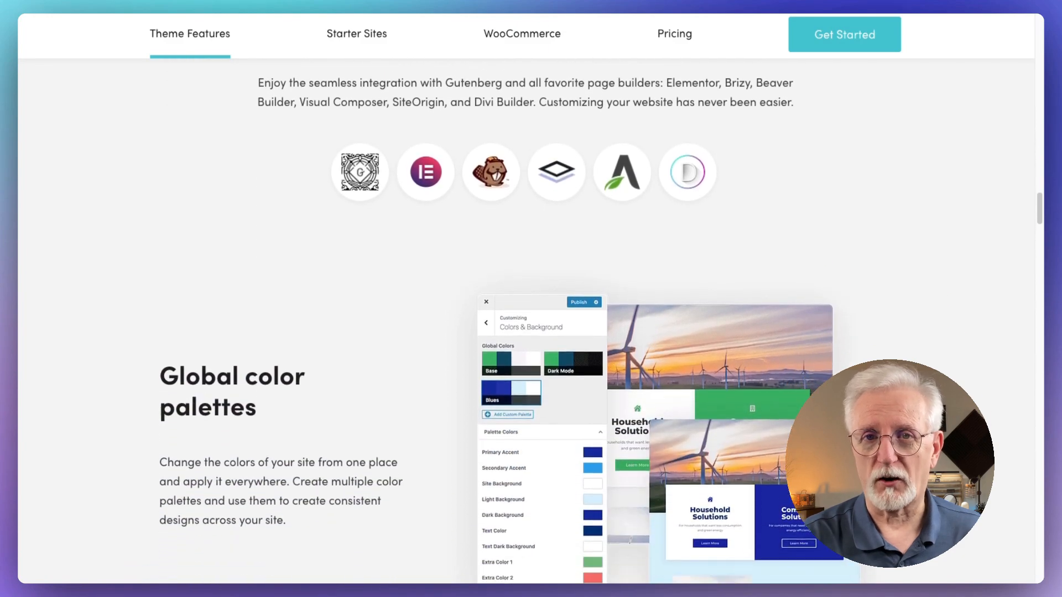
scroll(down, 3)
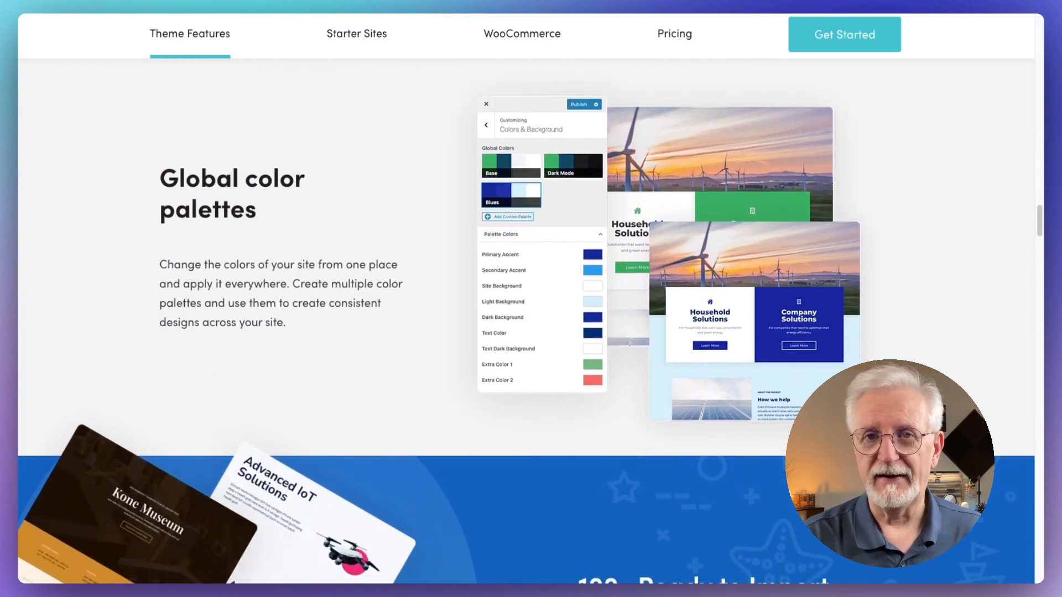
scroll(down, 3)
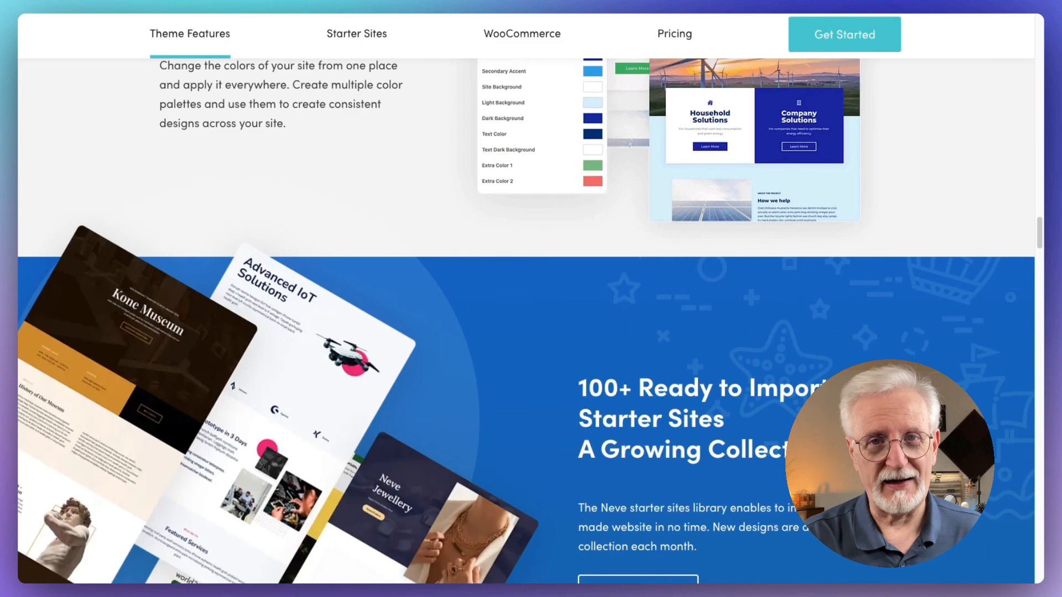
Scroll on past the Header and Footer Builder to the Elementor Booster section.
scroll(down, 3)
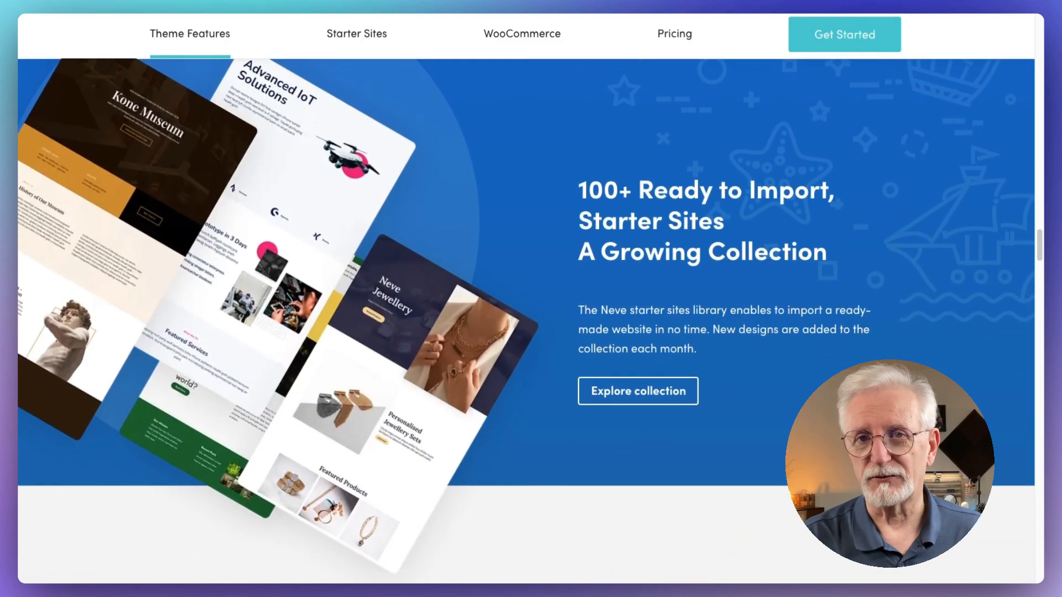
scroll(down, 3)
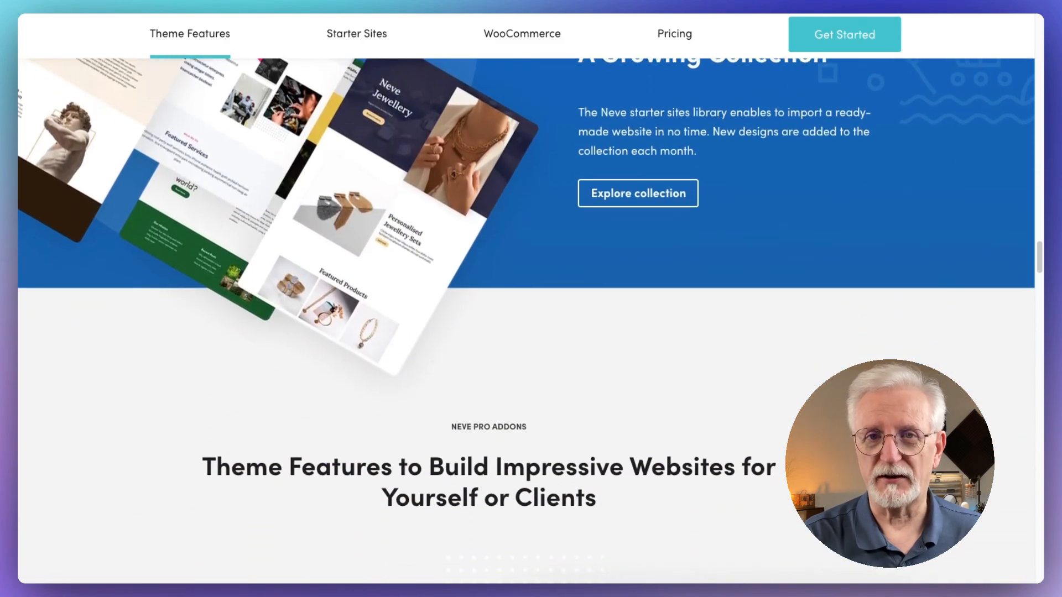
scroll(down, 3)
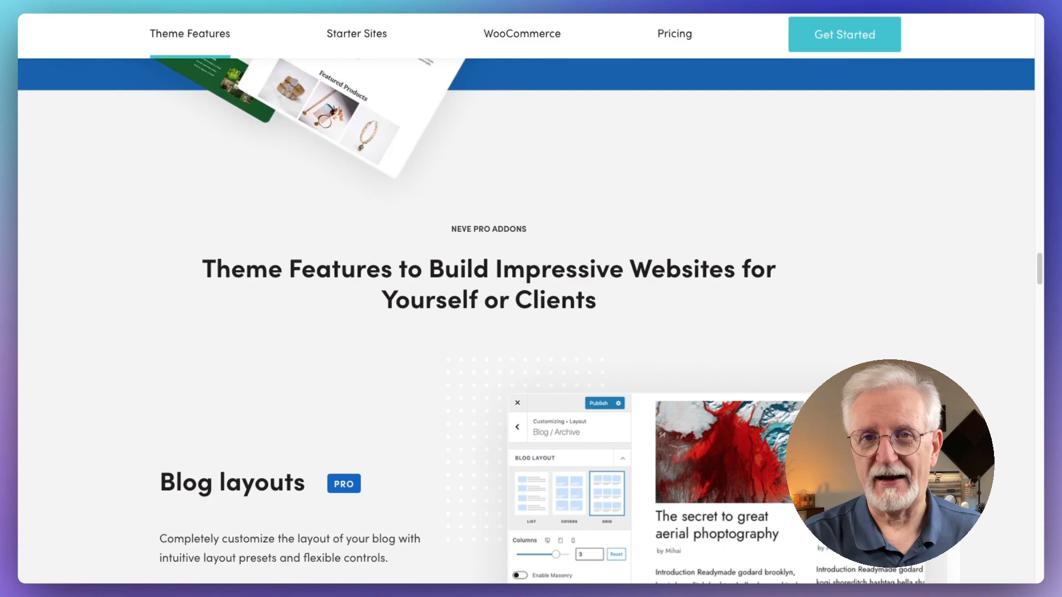
scroll(down, 3)
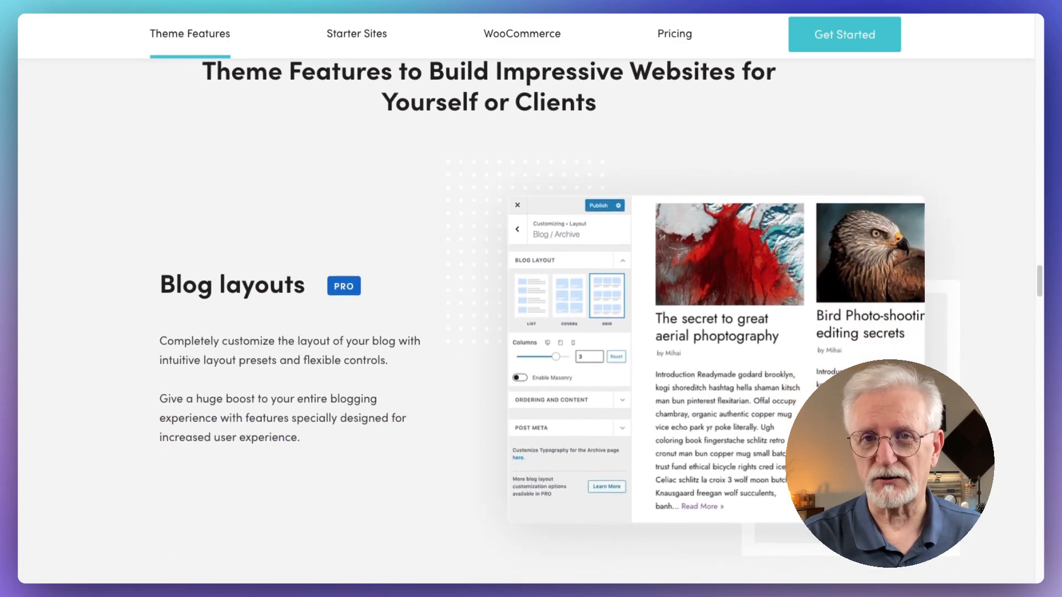
scroll(down, 3)
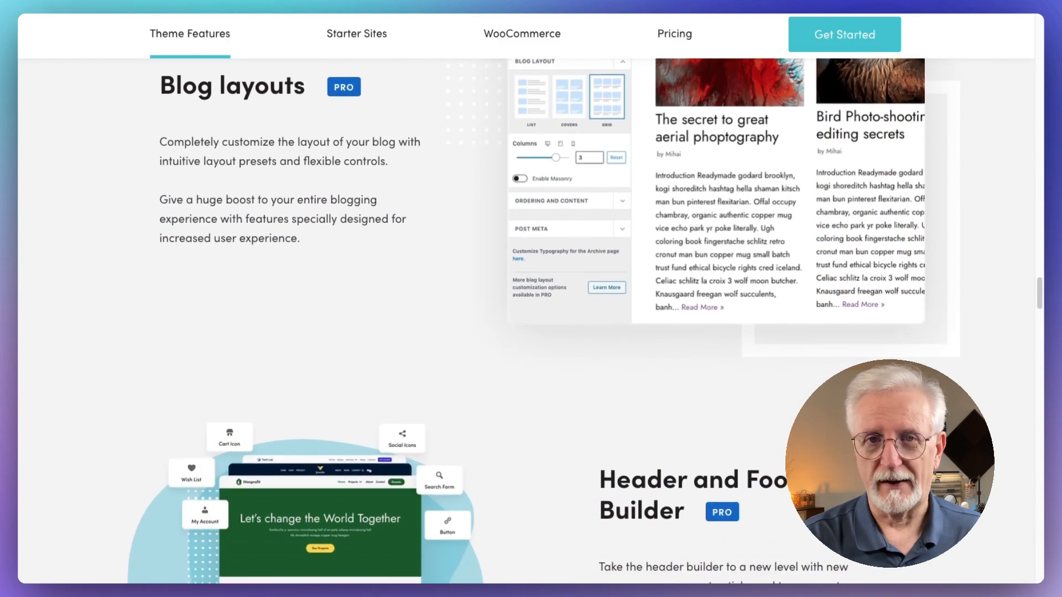
scroll(down, 3)
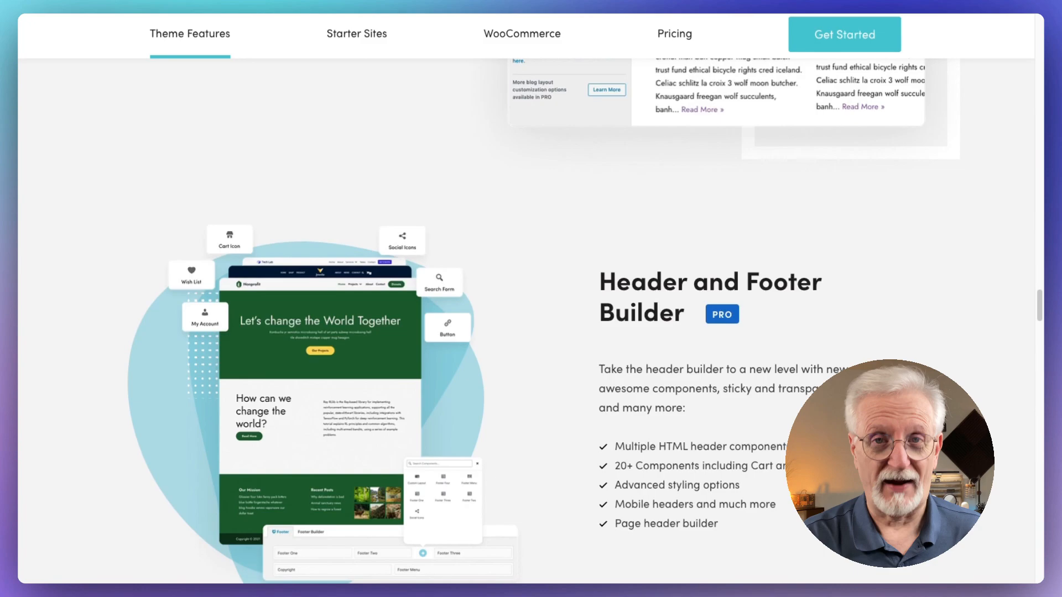
scroll(down, 3)
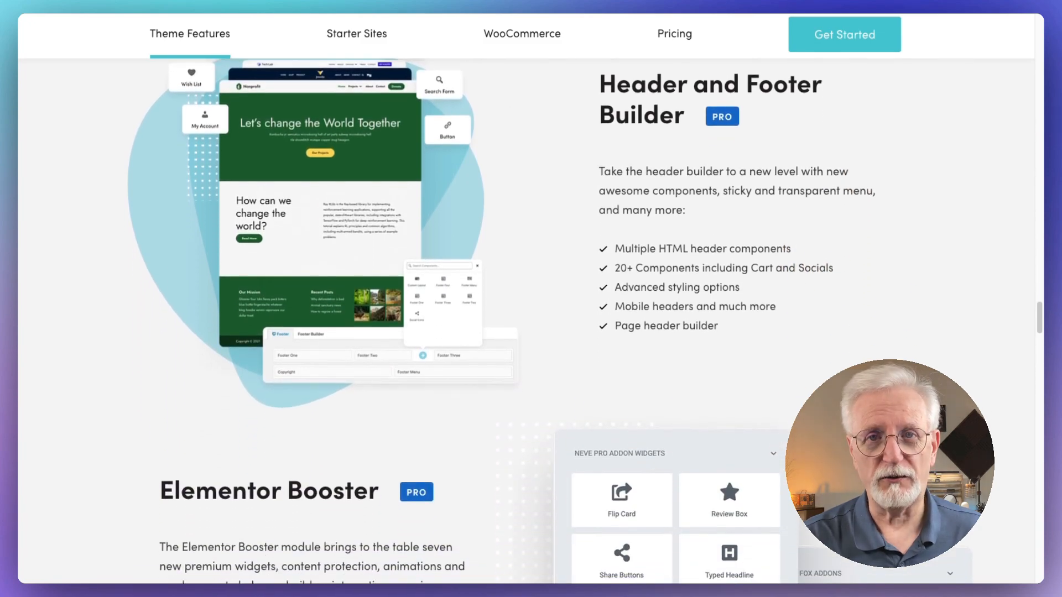
scroll(down, 3)
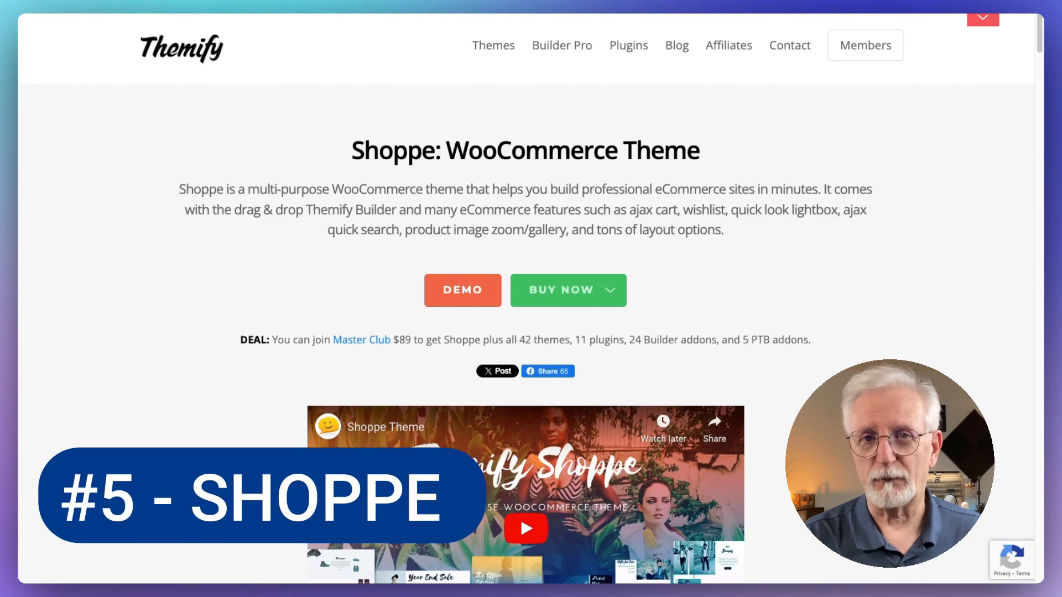
Scroll the Themify Shoppe page from the intro through Theme Skins and the Drag & Drop Builder.
scroll(down, 3)
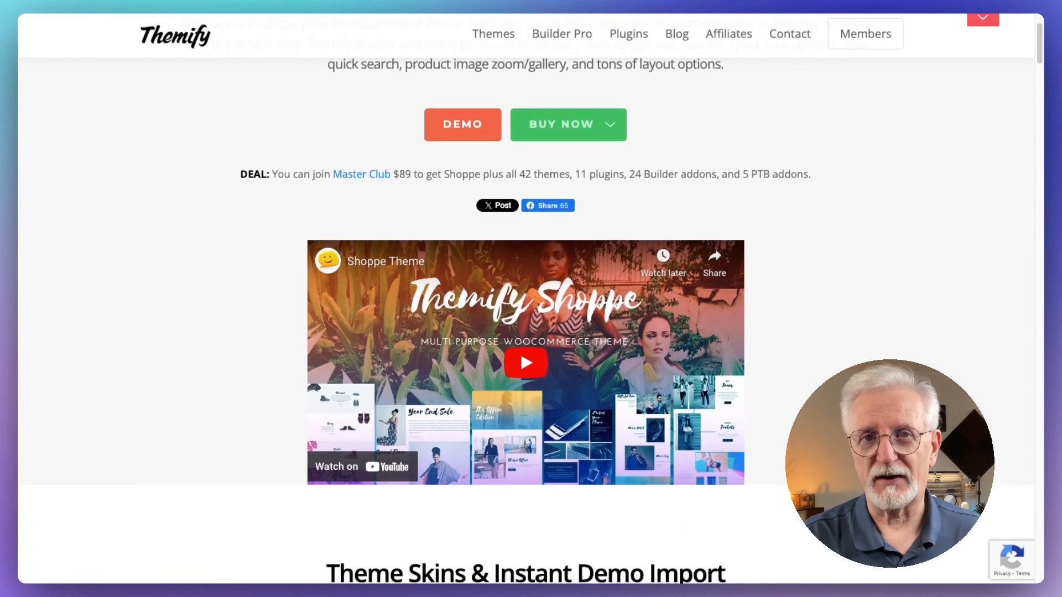
scroll(down, 3)
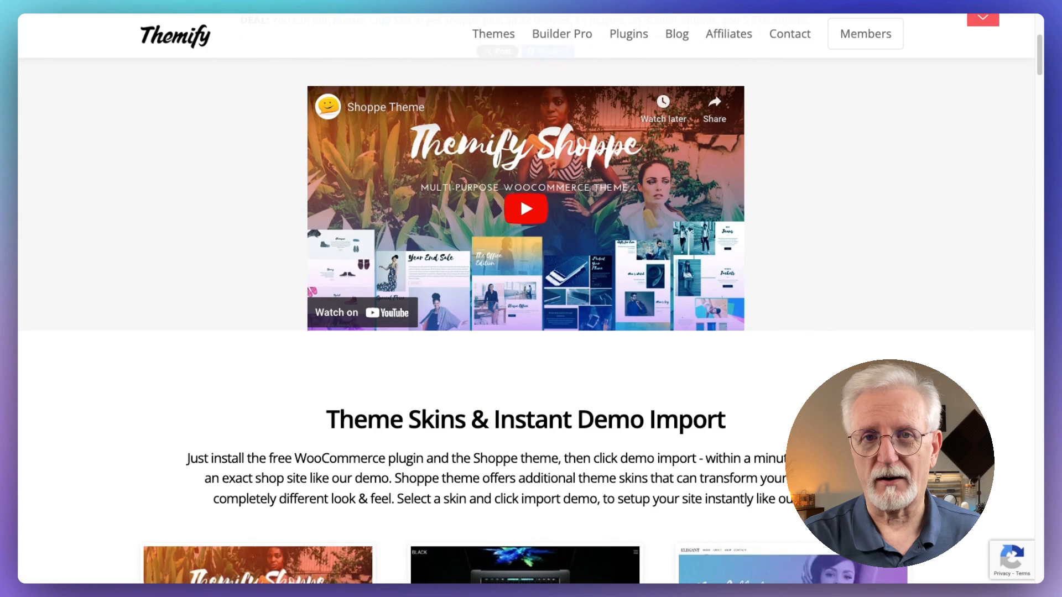
scroll(down, 3)
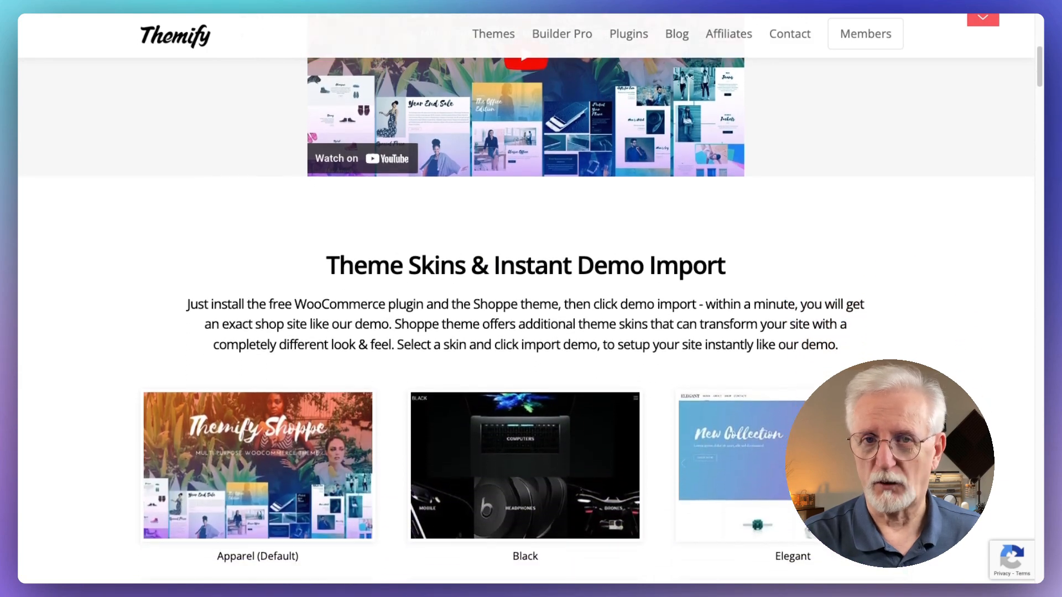
scroll(down, 3)
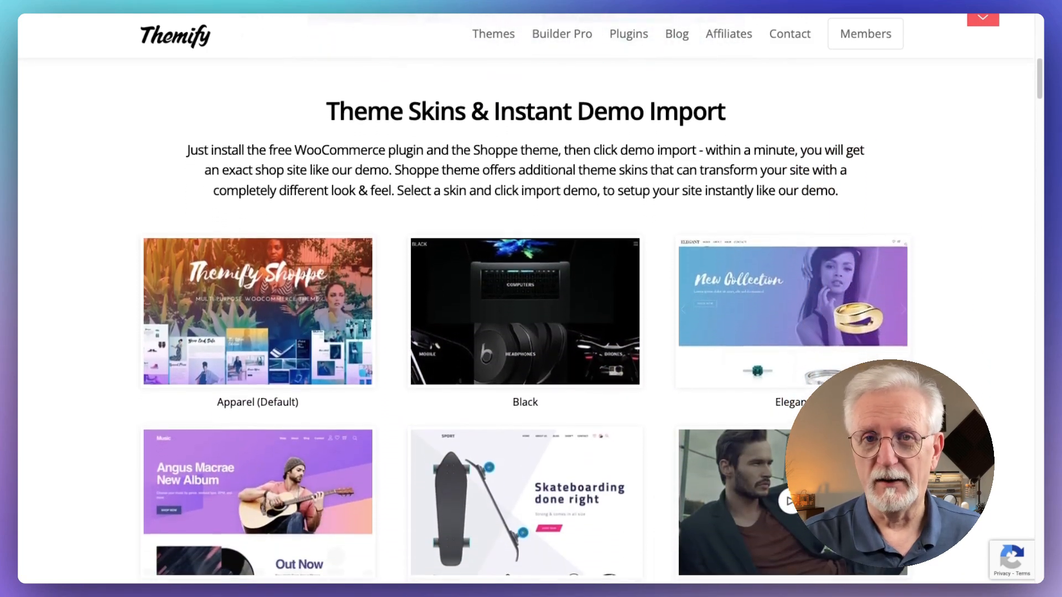
scroll(down, 3)
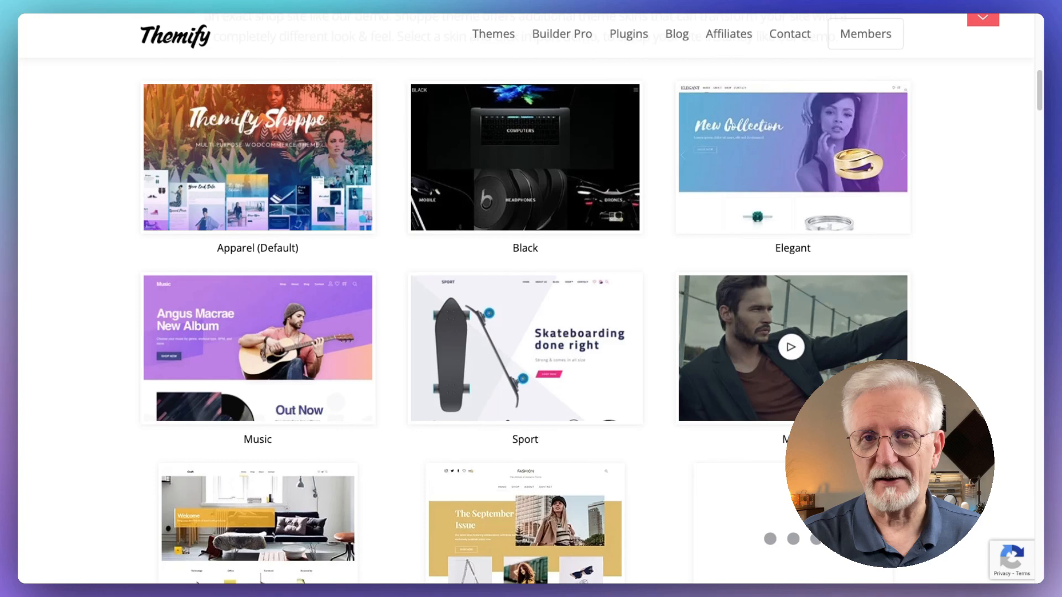
scroll(down, 3)
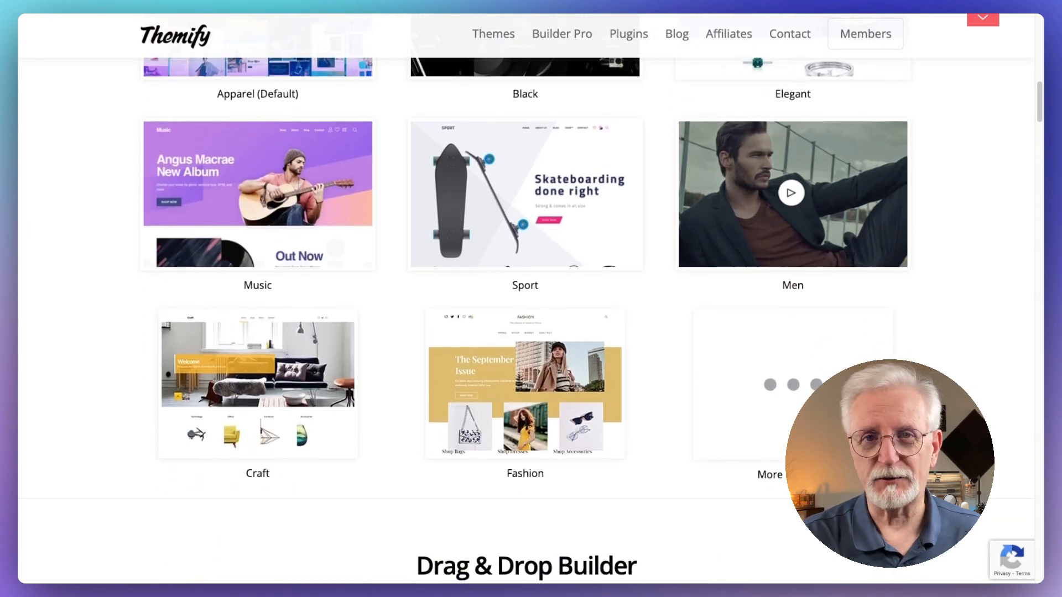
scroll(down, 3)
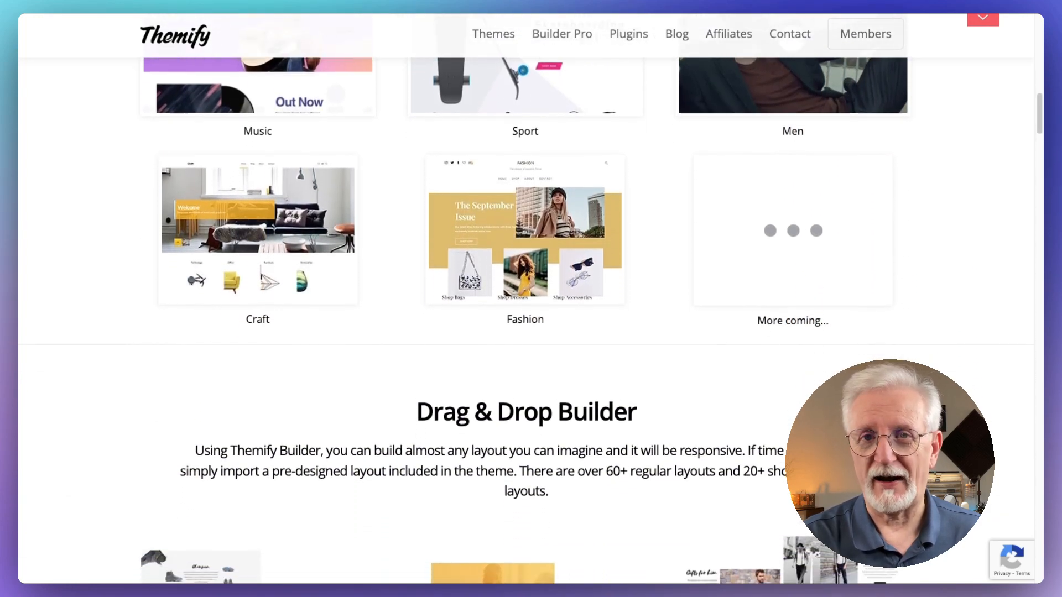
scroll(down, 3)
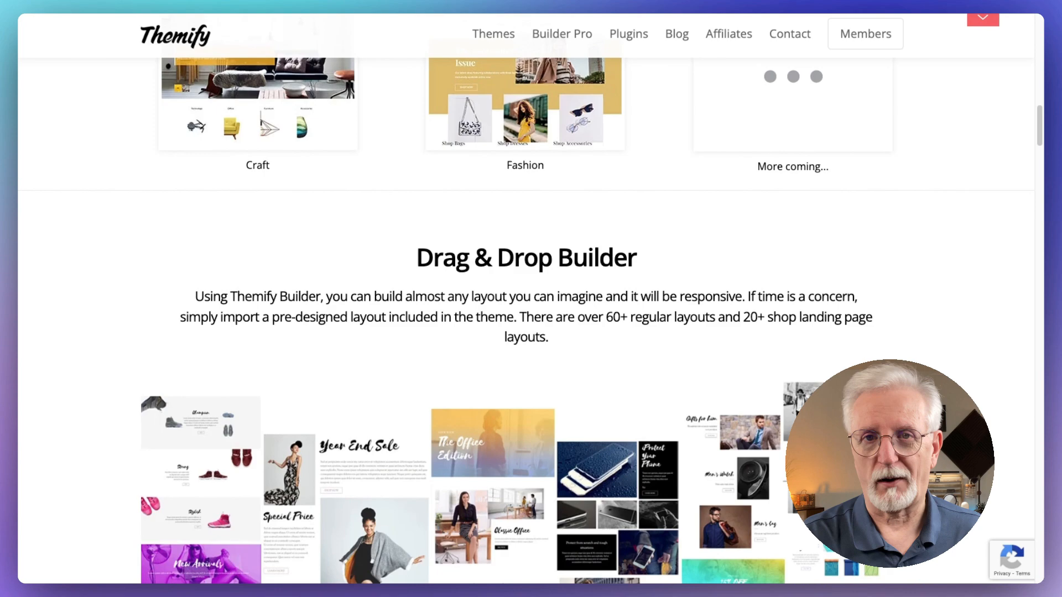
scroll(down, 3)
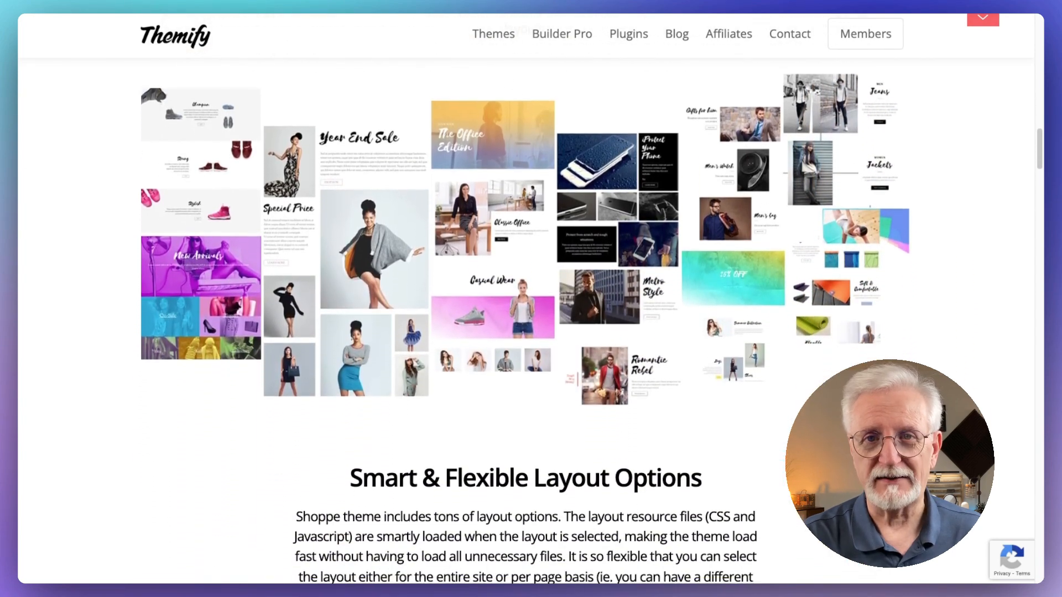
Scroll through the header, archive and footer layout options to 'Shop Features'.
scroll(down, 3)
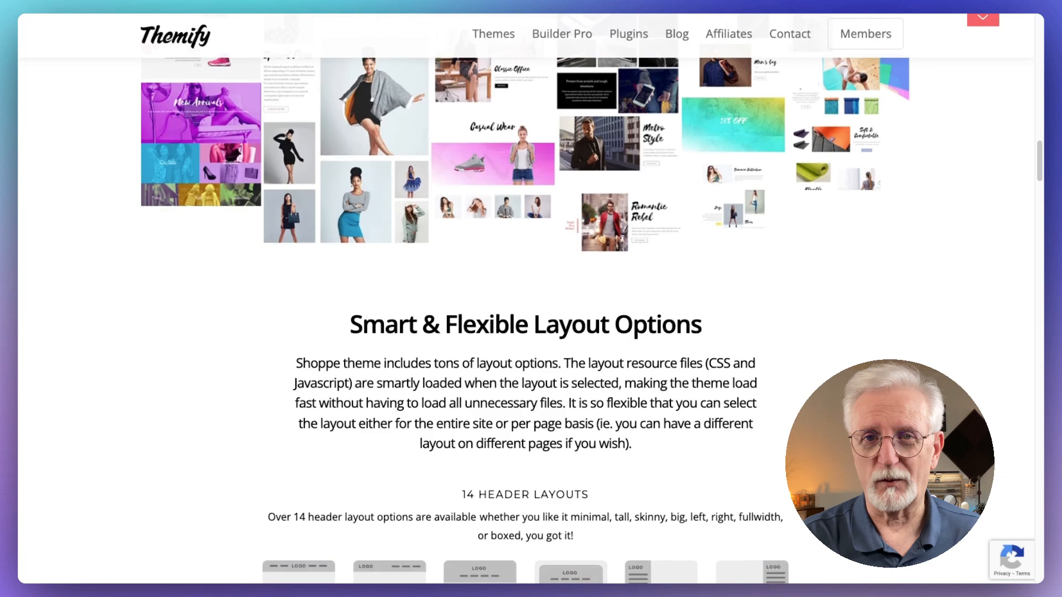
scroll(down, 3)
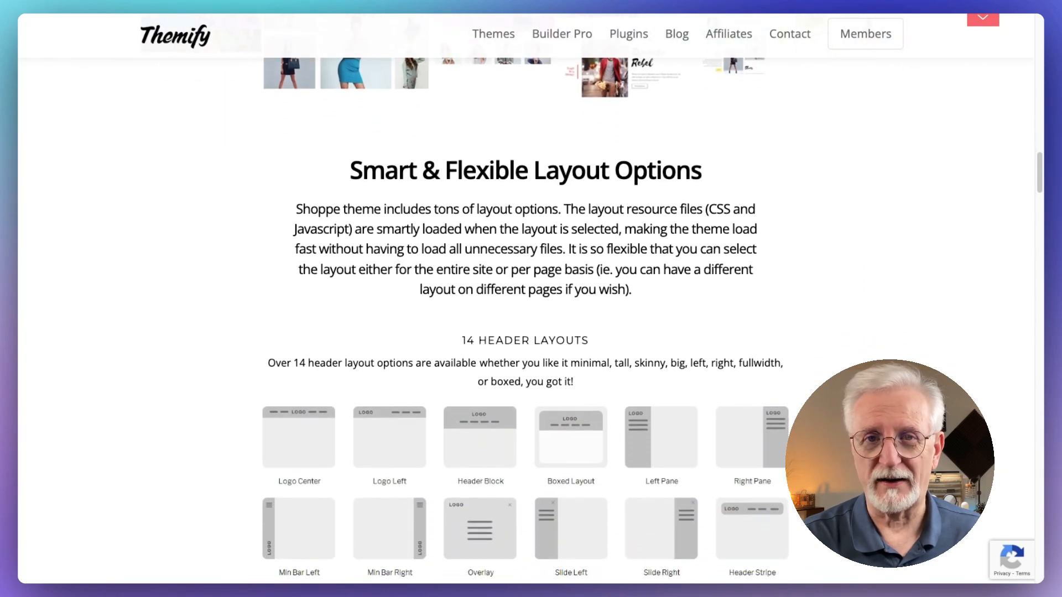
scroll(down, 3)
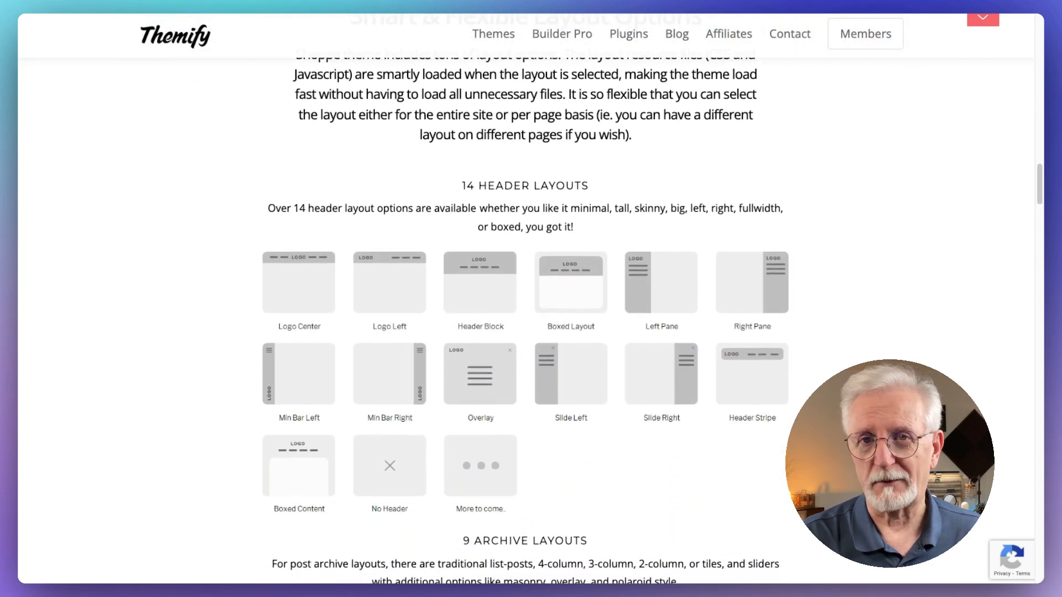
scroll(down, 3)
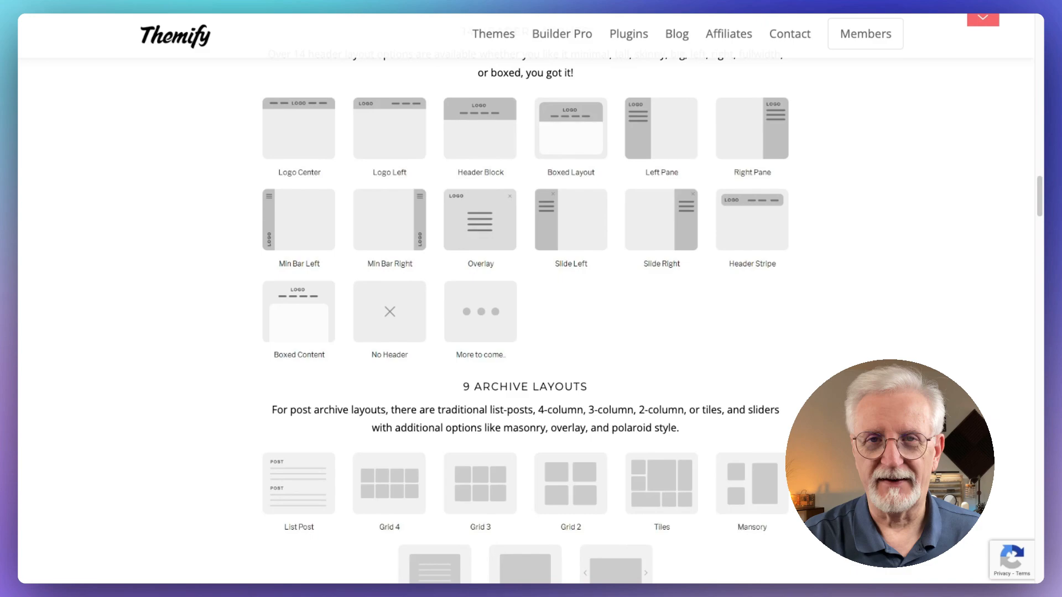
scroll(down, 3)
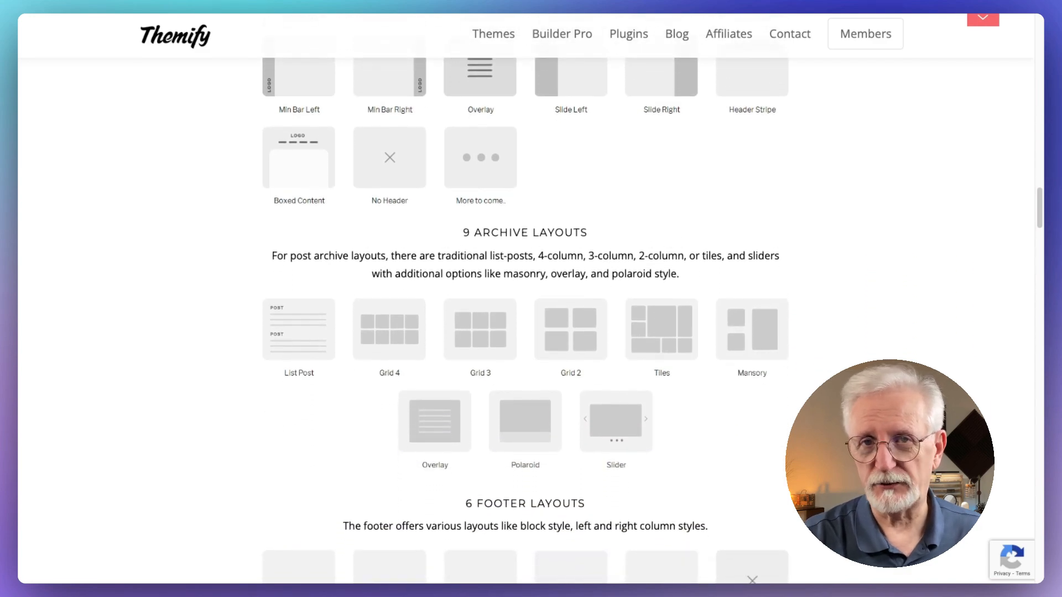
scroll(down, 3)
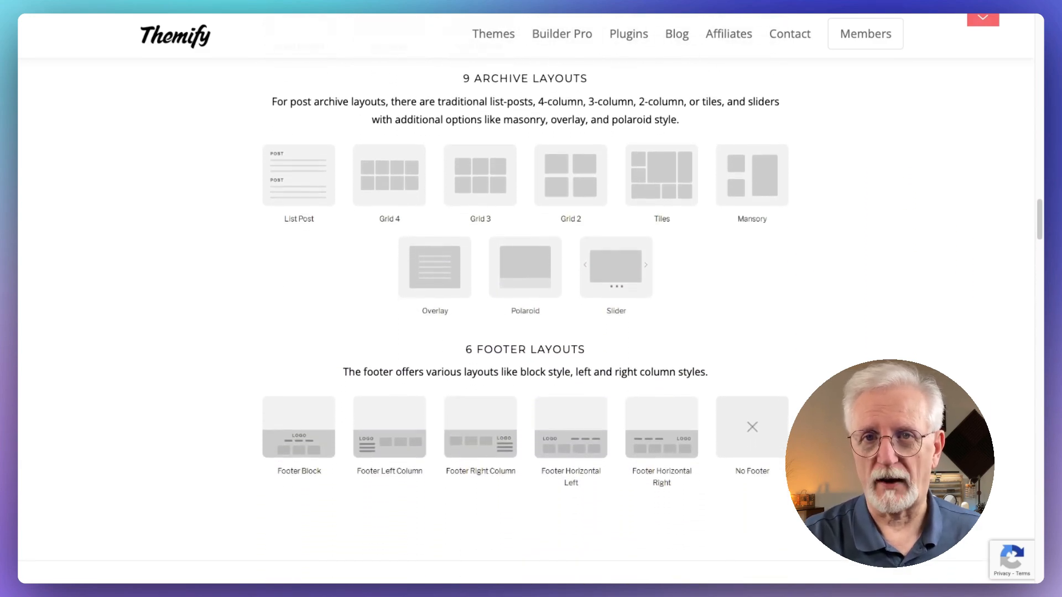
scroll(down, 3)
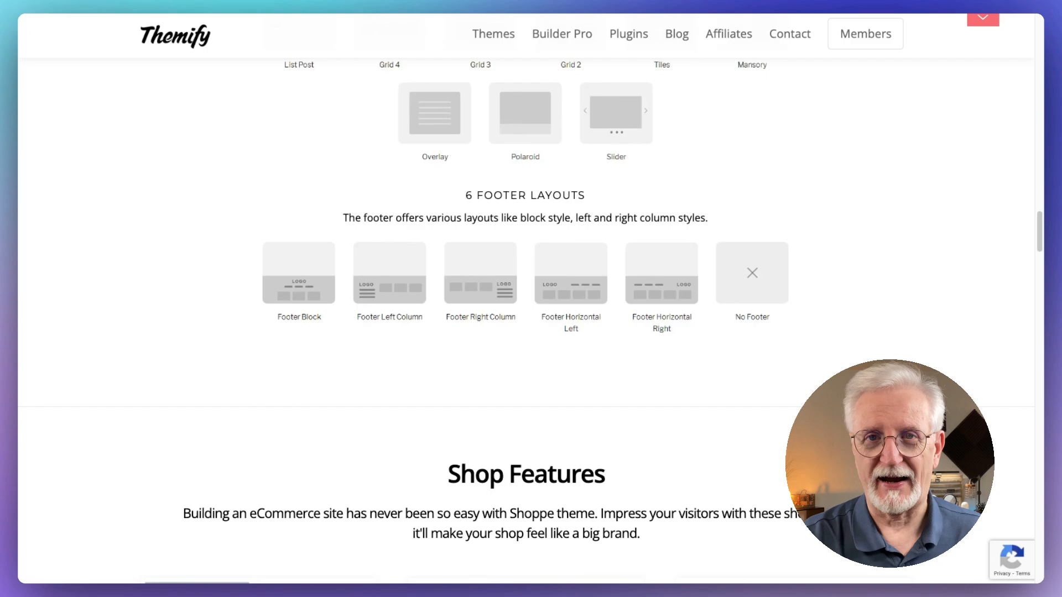
Scroll to the Ajax Quick Search section and enter the text 'tank', 'top', 'tank'.
scroll(down, 3)
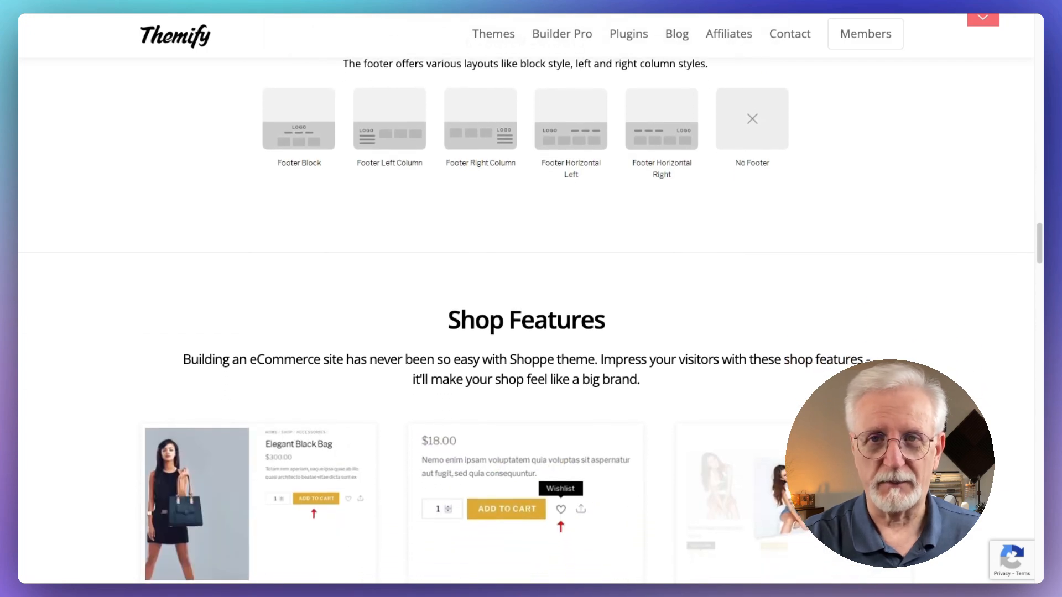
scroll(down, 3)
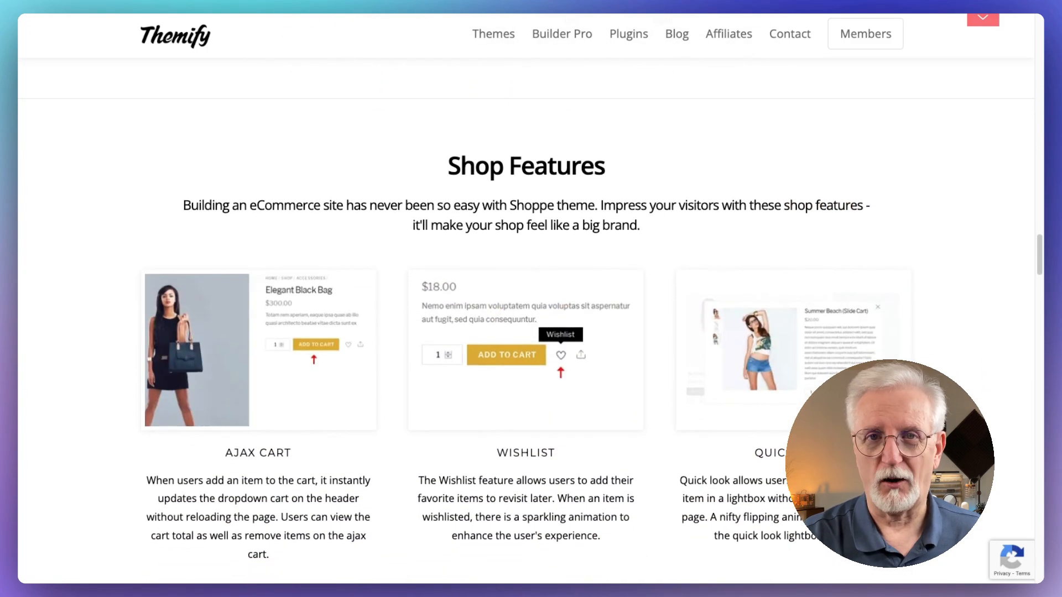
scroll(down, 3)
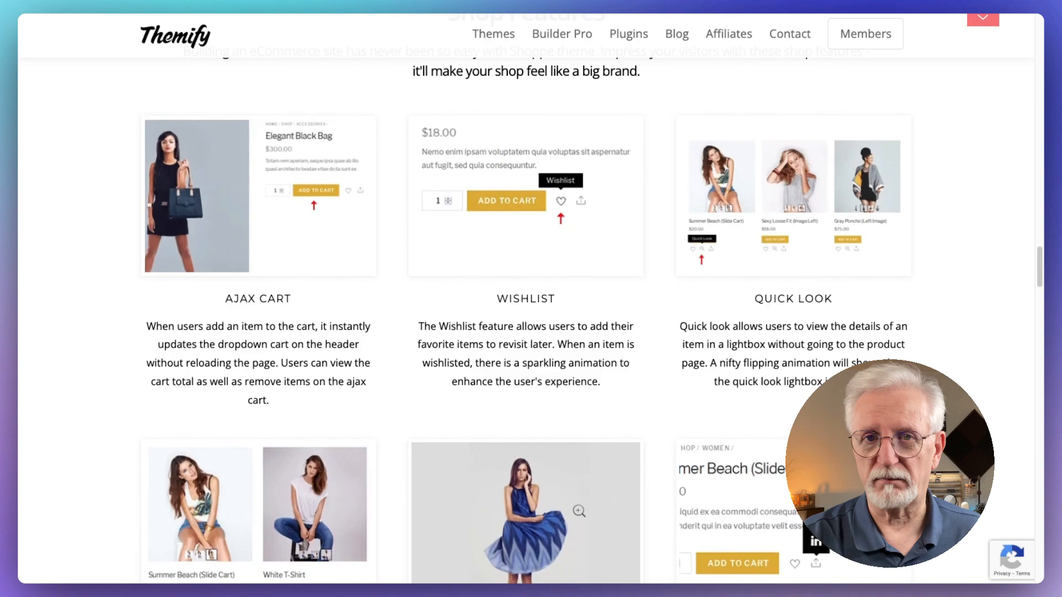
scroll(down, 3)
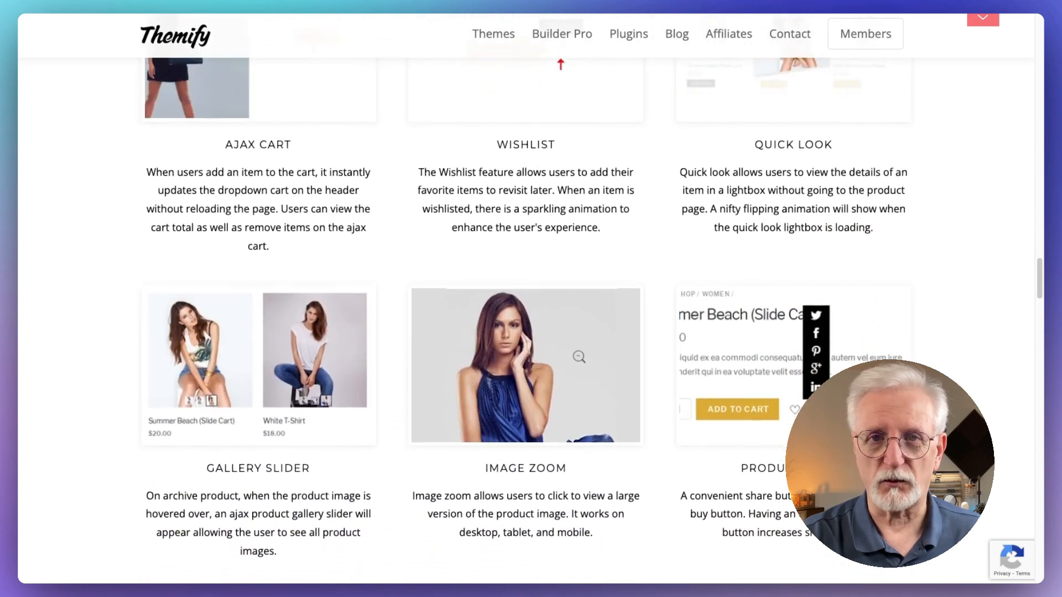
scroll(down, 3)
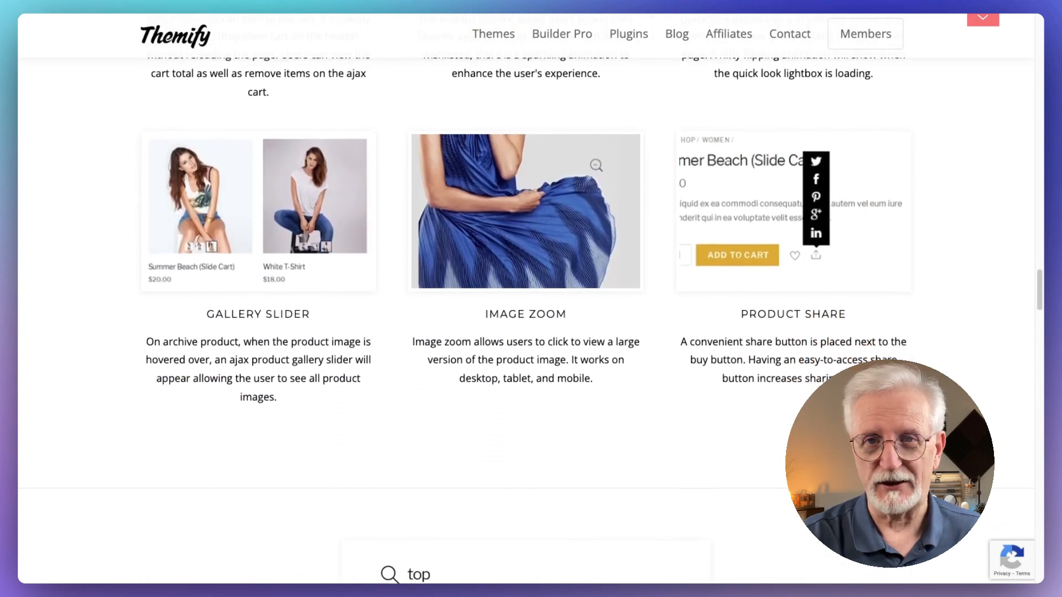
text(tank)
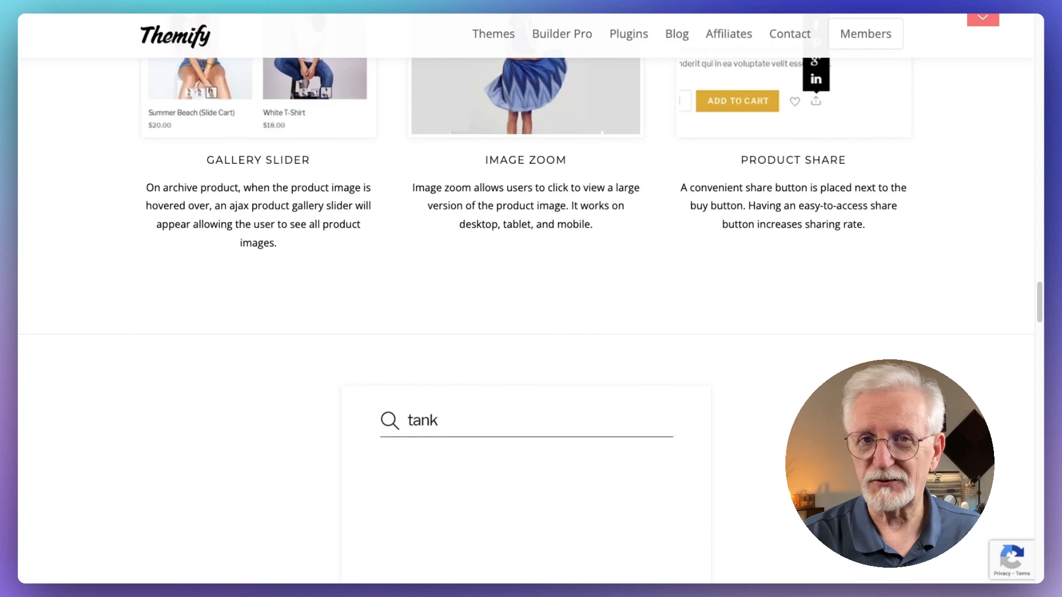
text(top)
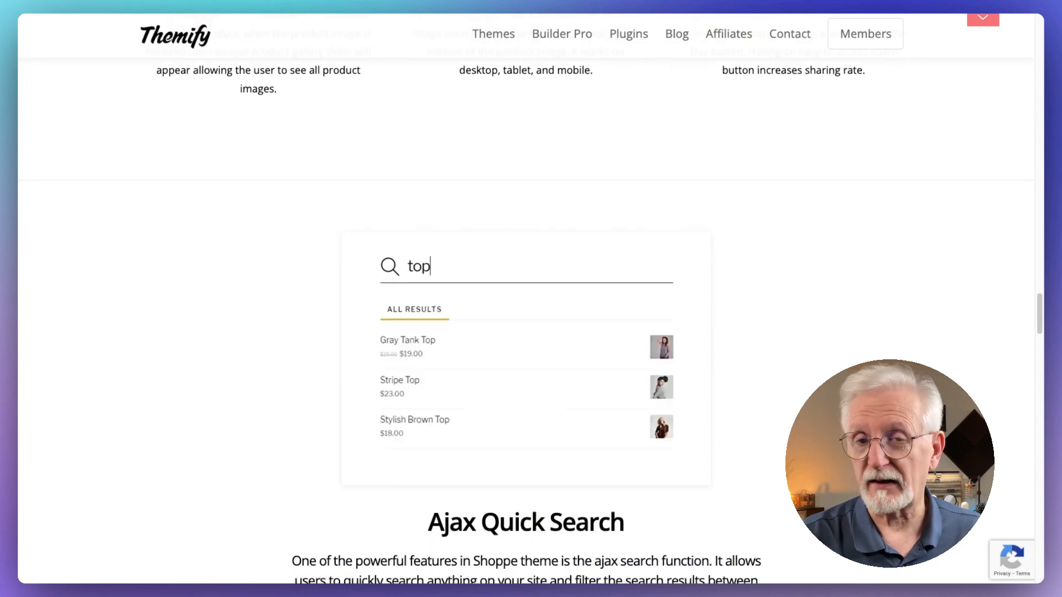
text(tank)
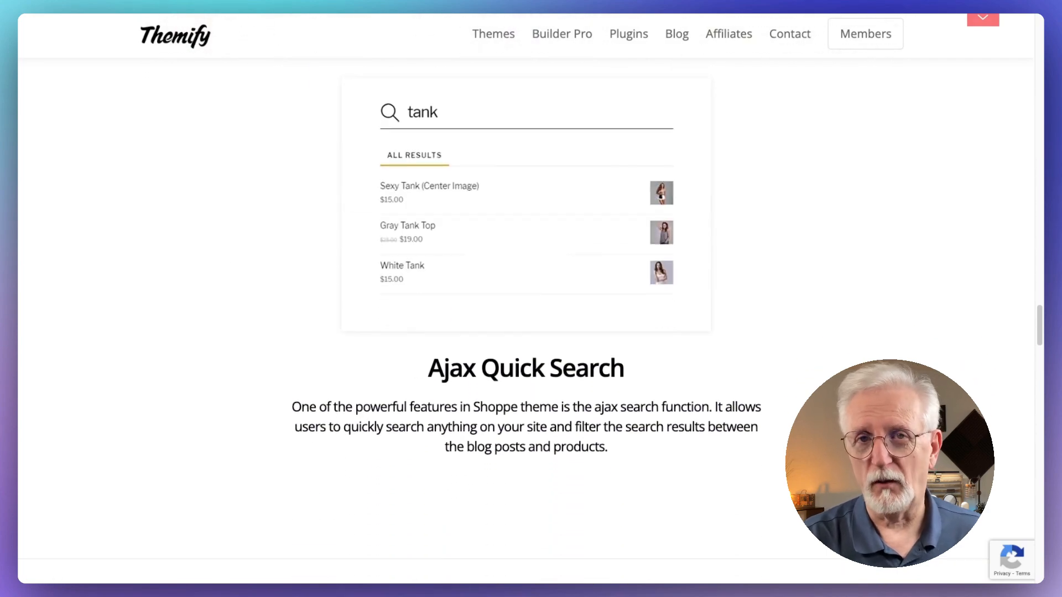
Scroll past the Mega Menu preview to the Bonus Addons grid.
scroll(down, 3)
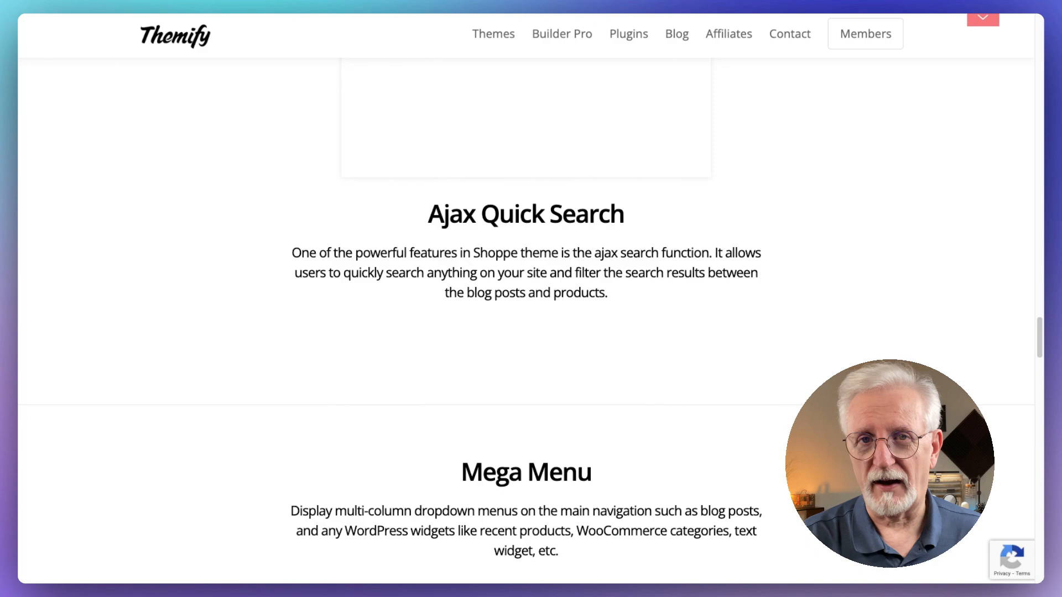
scroll(down, 3)
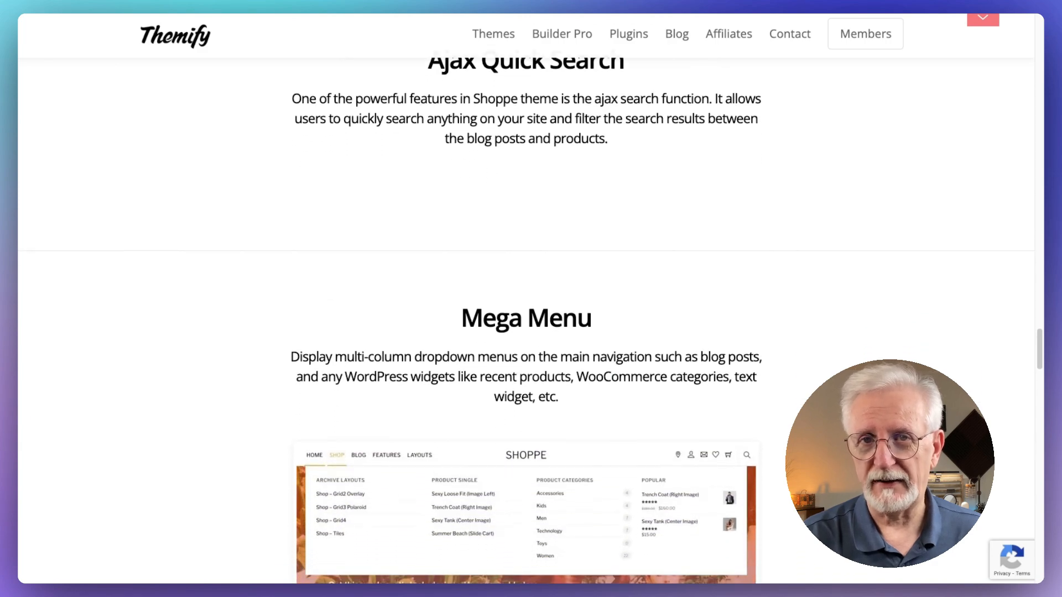
scroll(down, 3)
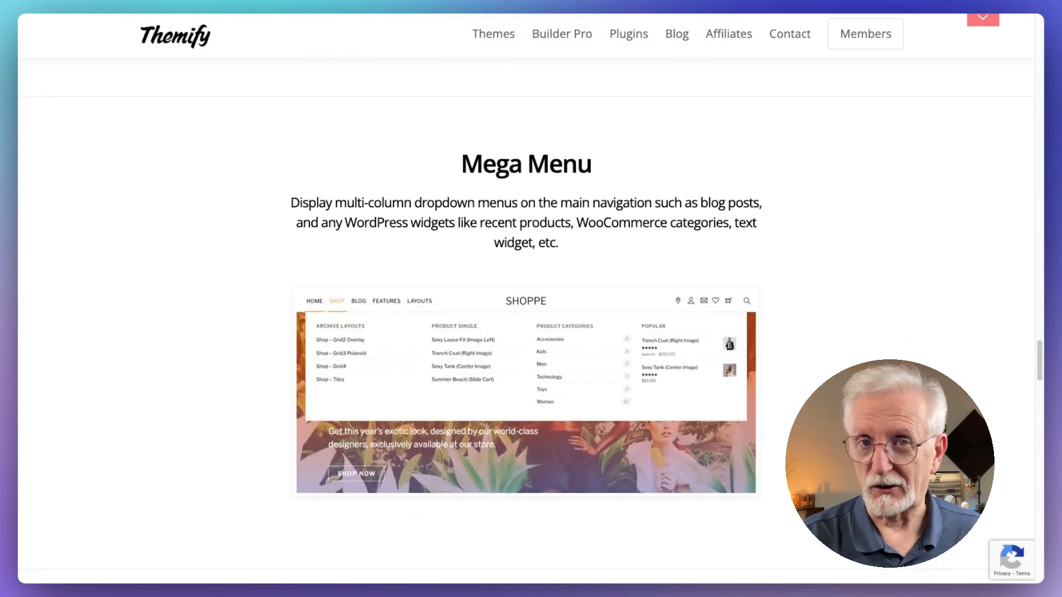
scroll(down, 3)
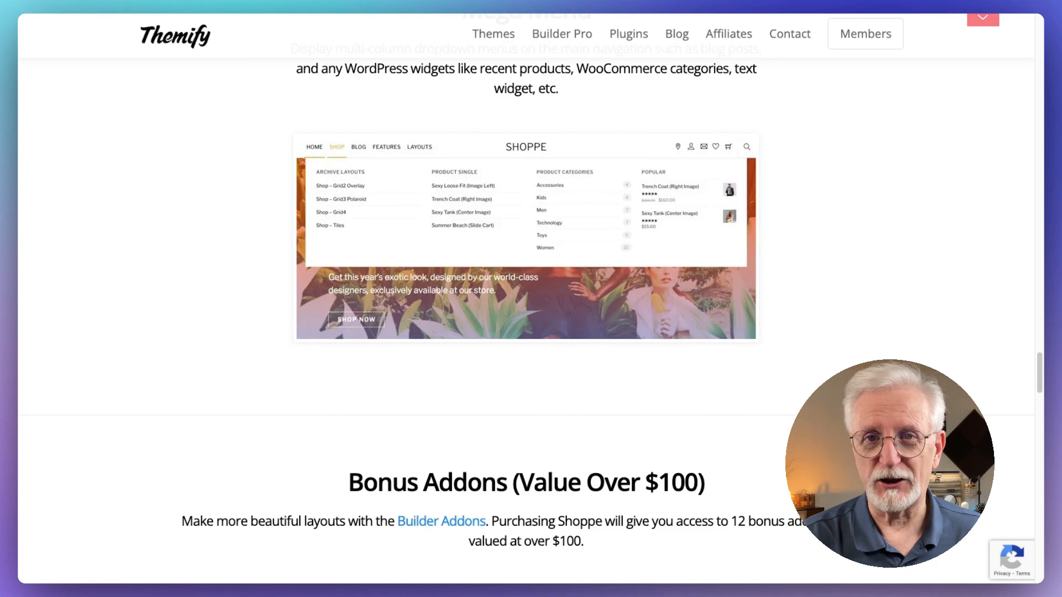
scroll(down, 3)
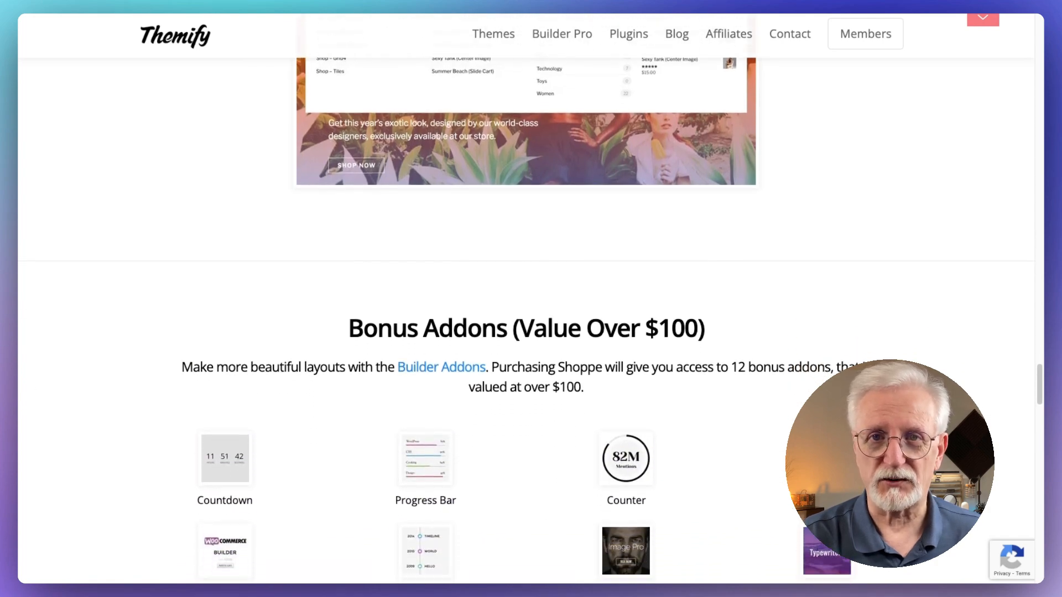
scroll(down, 3)
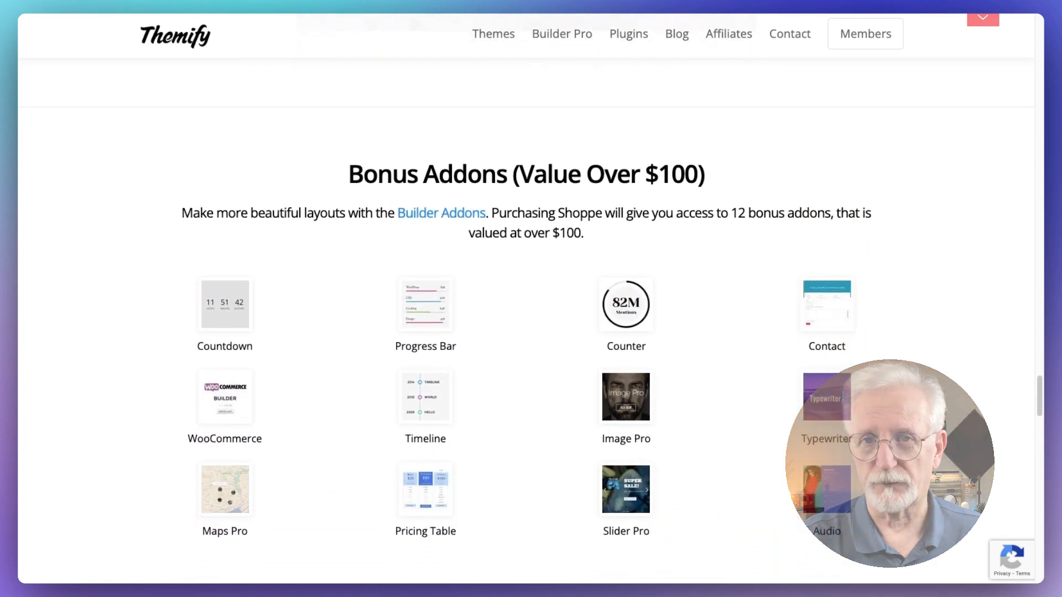
scroll(down, 3)
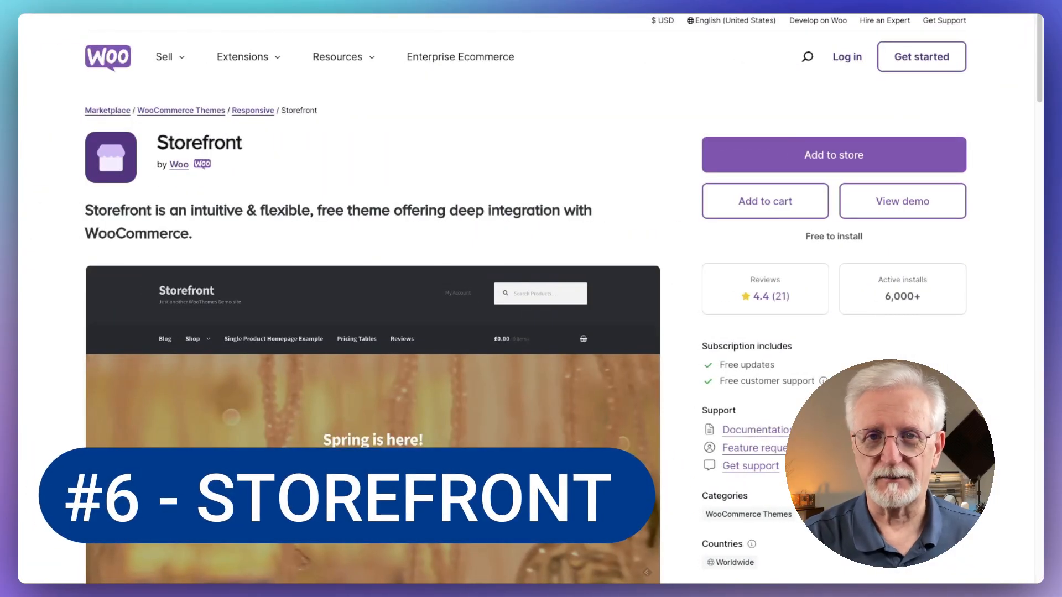
Scroll the Storefront listing past 'Bulletproof WooCommerce integration' to 'Mighty oaks' and 'Choose your own adventure'.
scroll(down, 3)
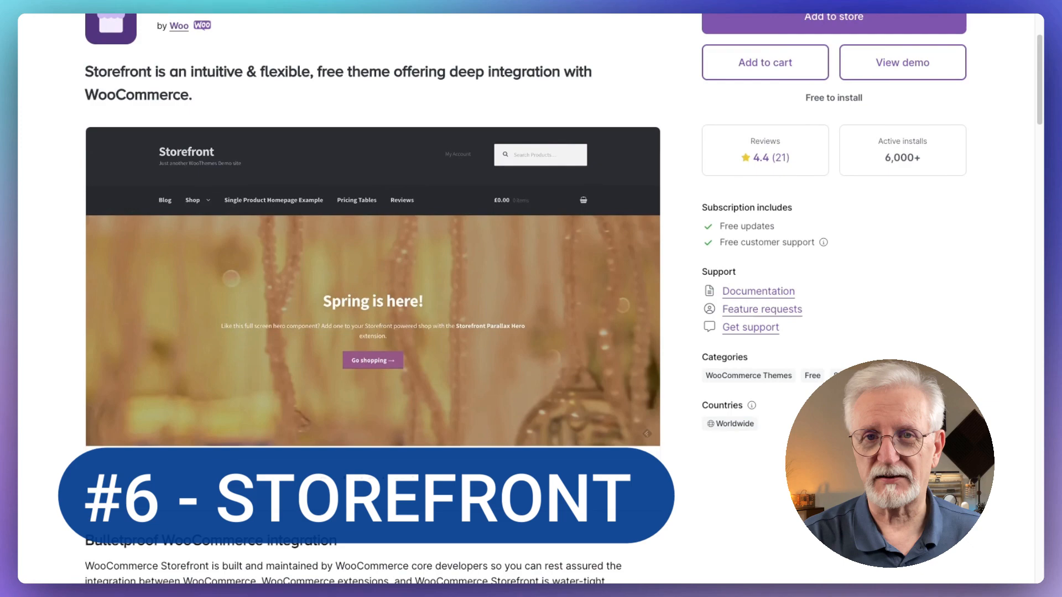
scroll(down, 3)
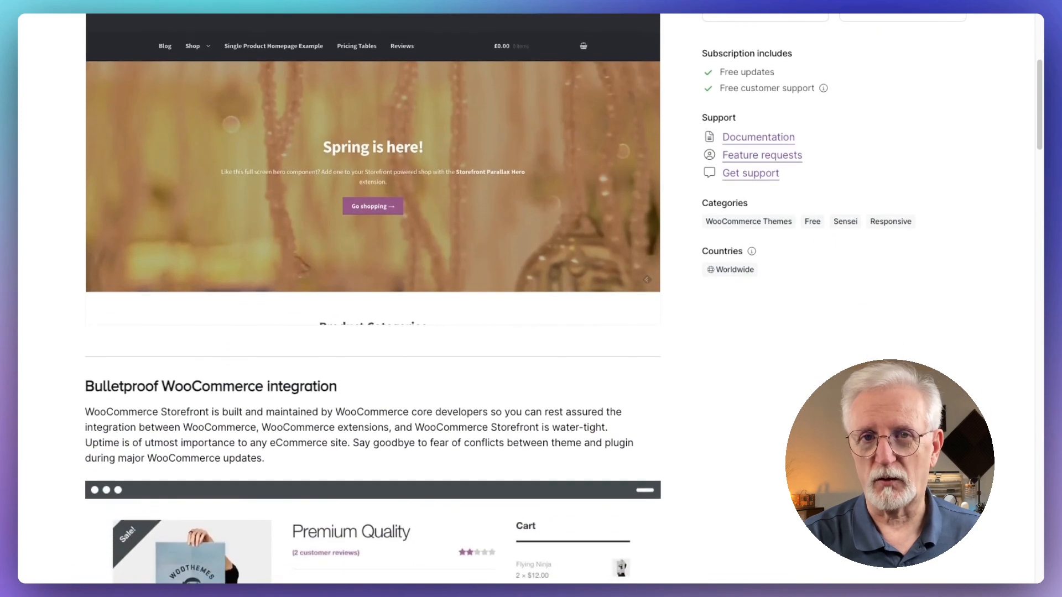
scroll(down, 3)
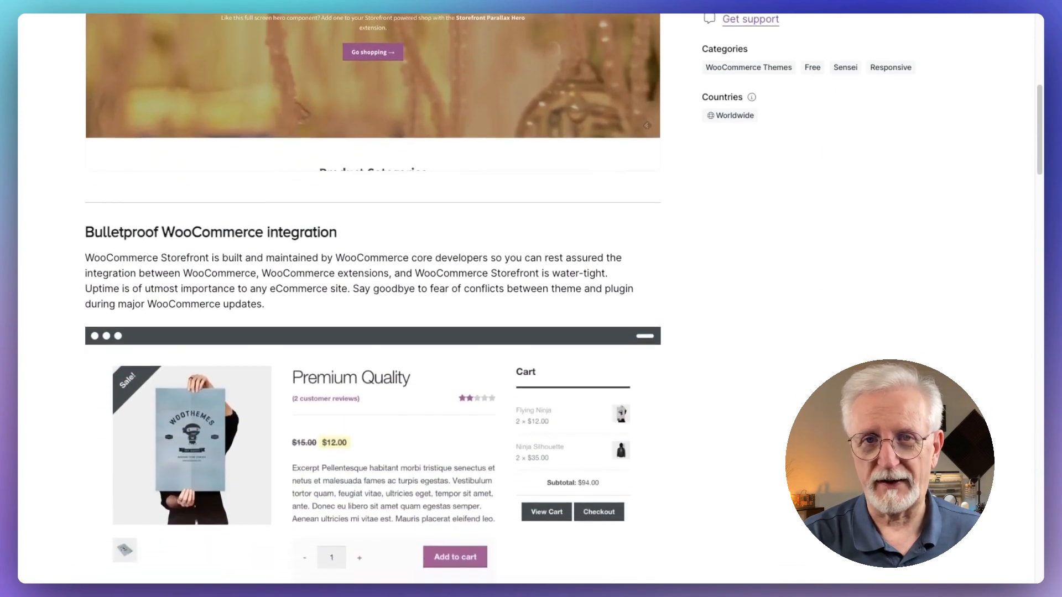
scroll(down, 3)
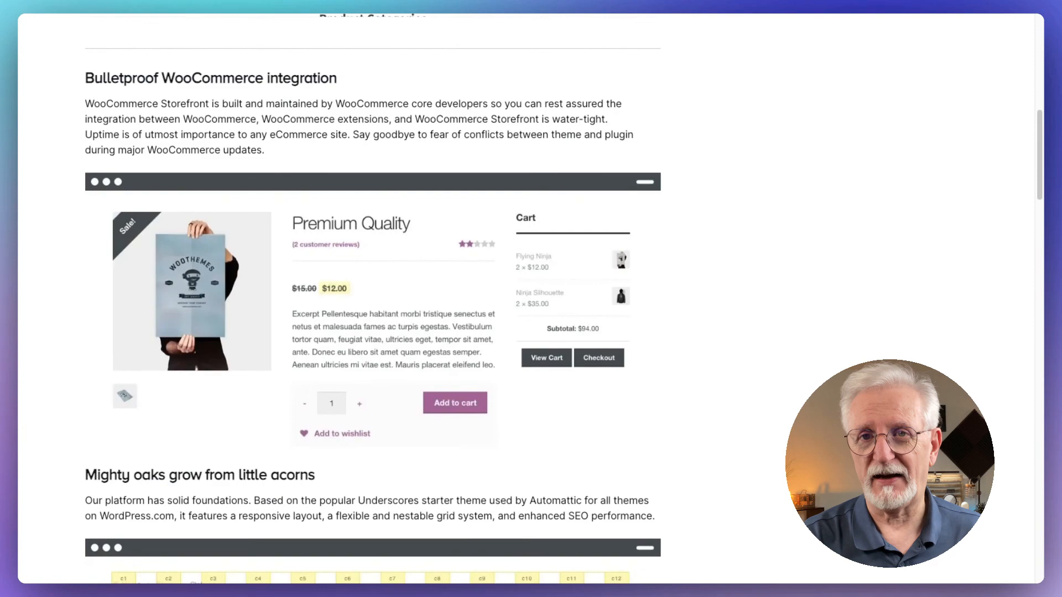
scroll(down, 3)
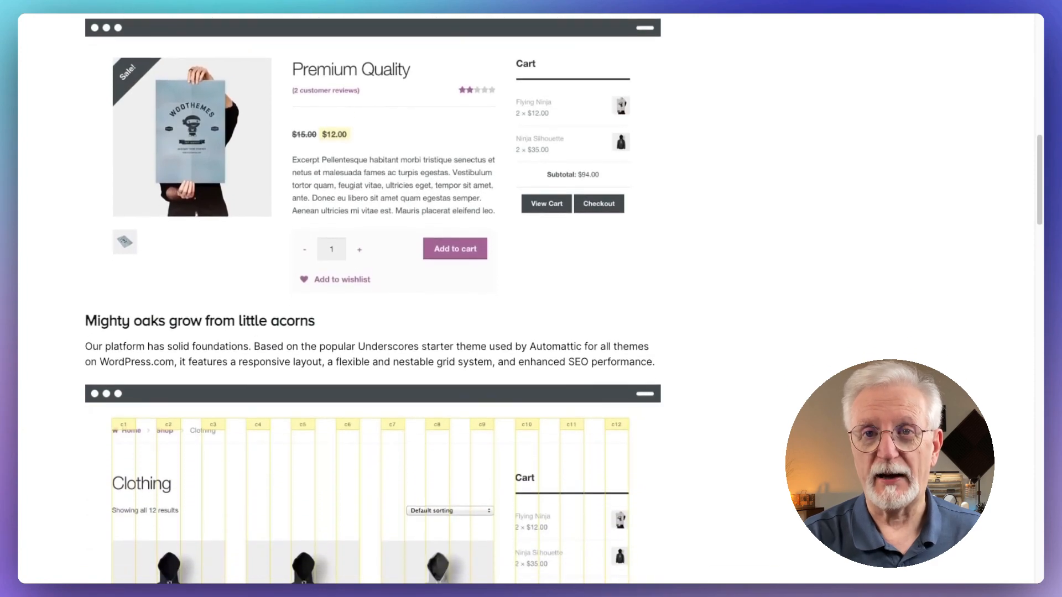
scroll(down, 3)
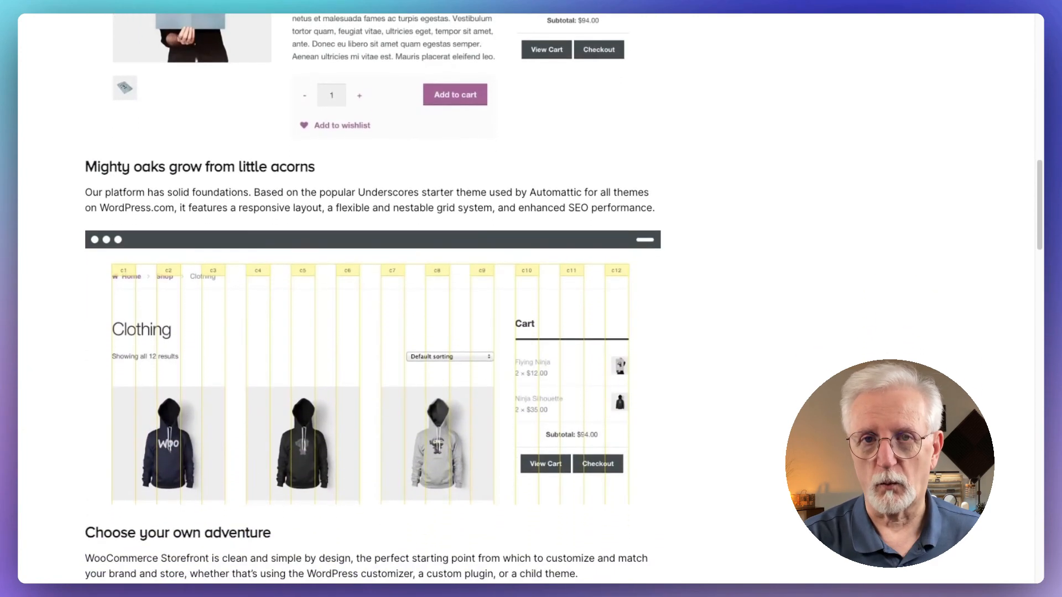
scroll(down, 3)
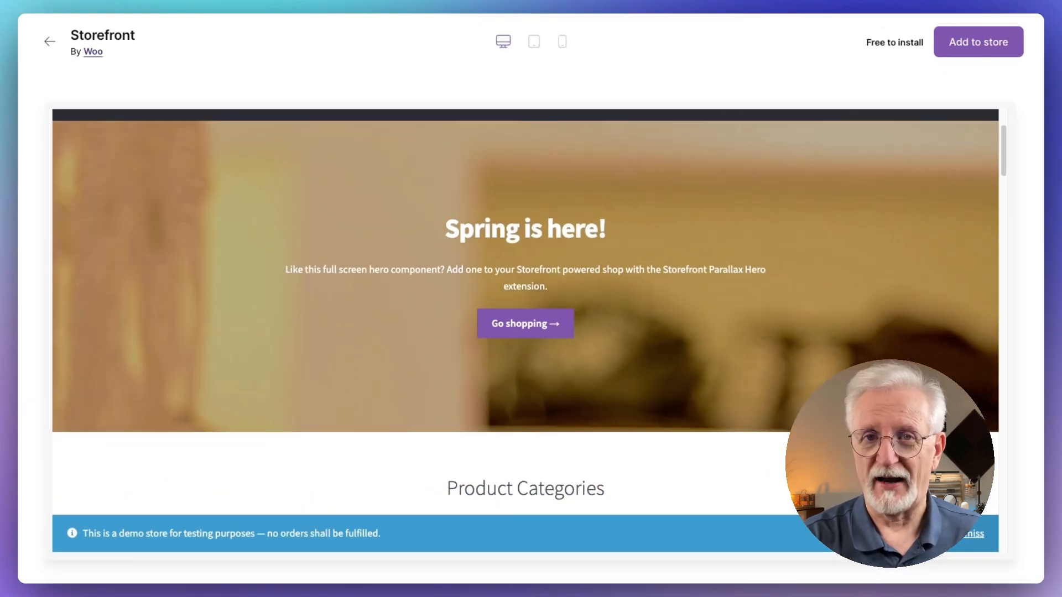
Scroll the Storefront demo through Product Categories, Recent, Top rated and On sale Products to Flying Ninja reviews.
scroll(down, 3)
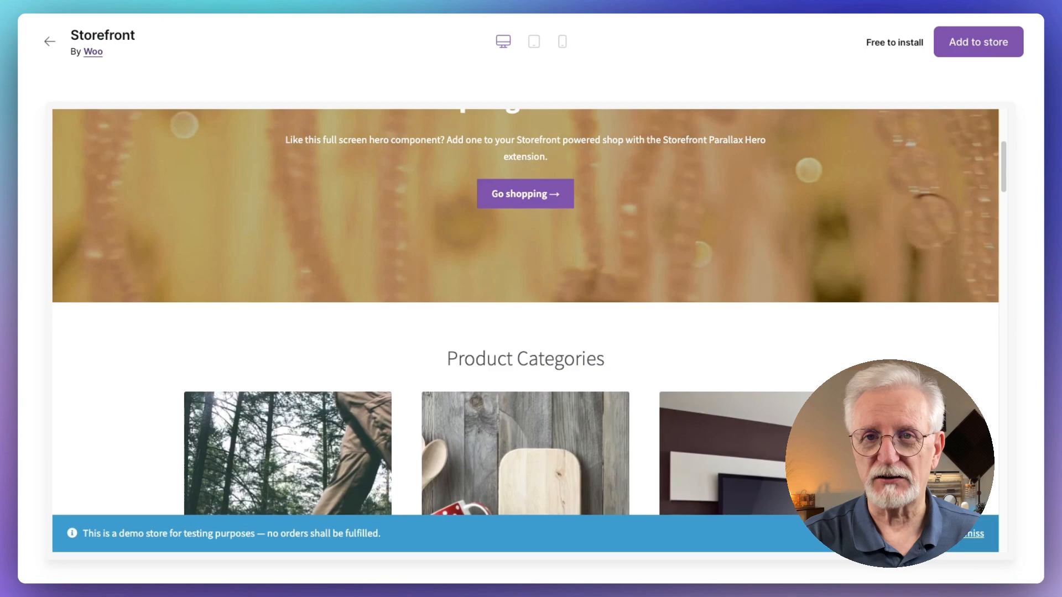
scroll(down, 3)
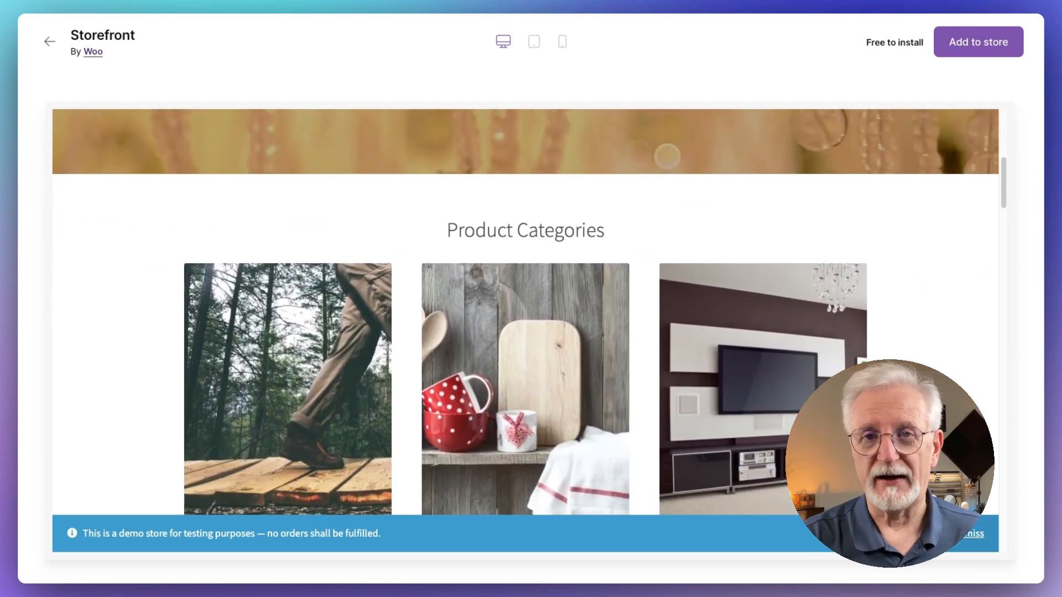
scroll(down, 3)
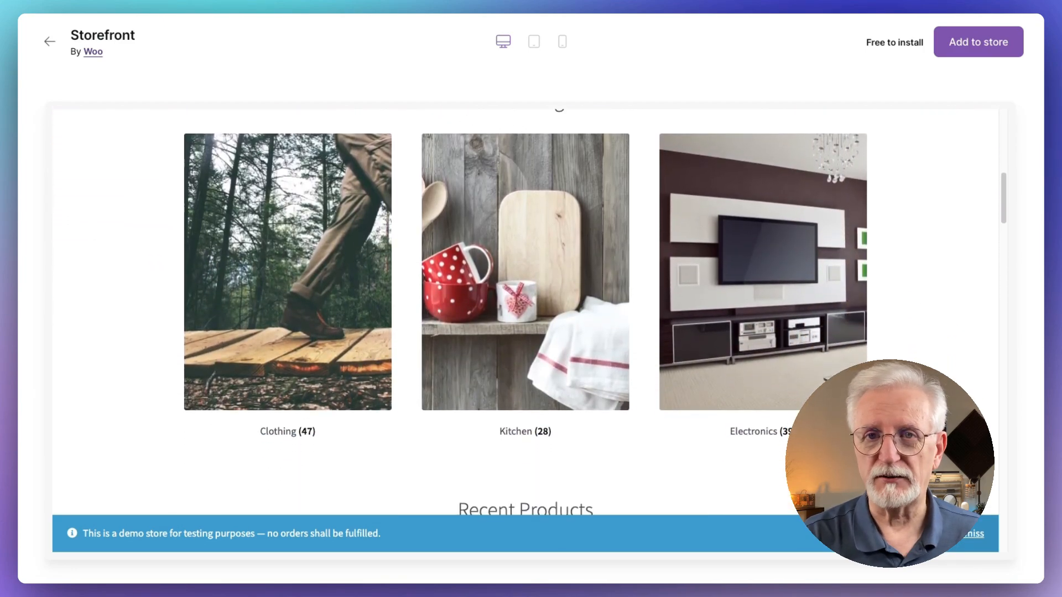
scroll(down, 3)
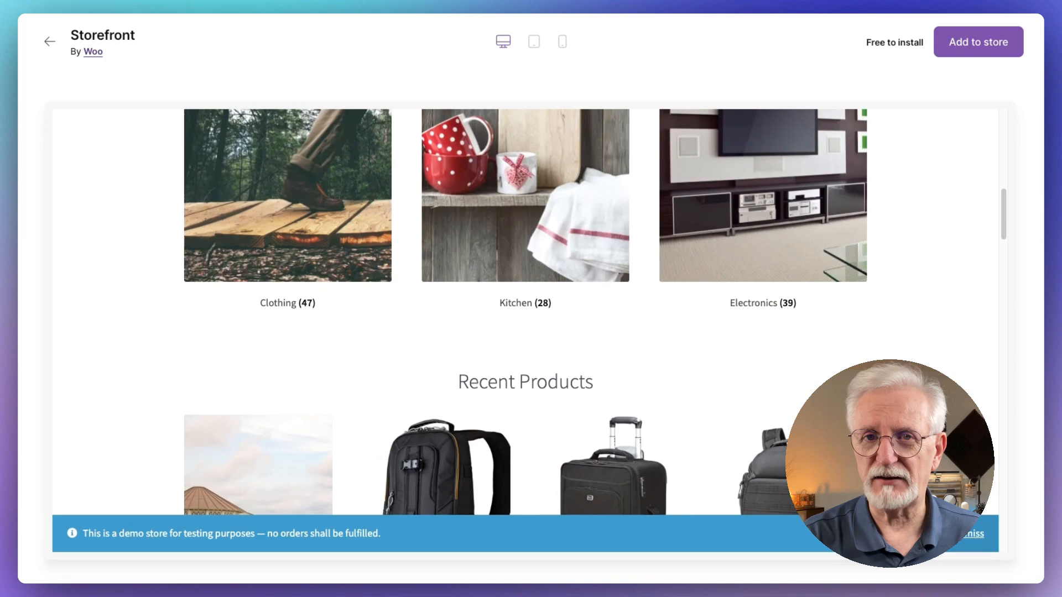
scroll(down, 3)
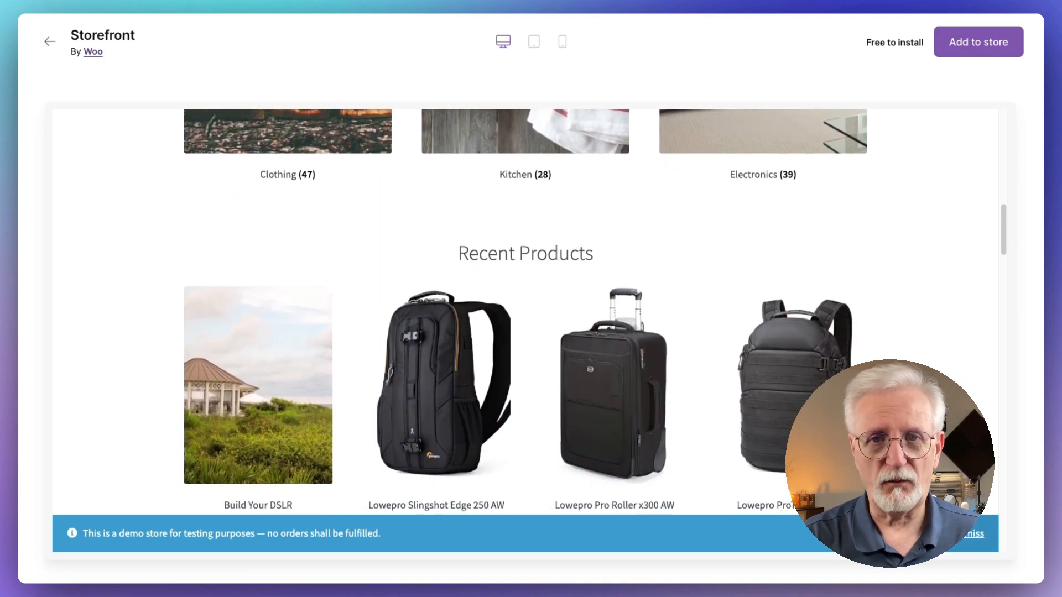
scroll(down, 3)
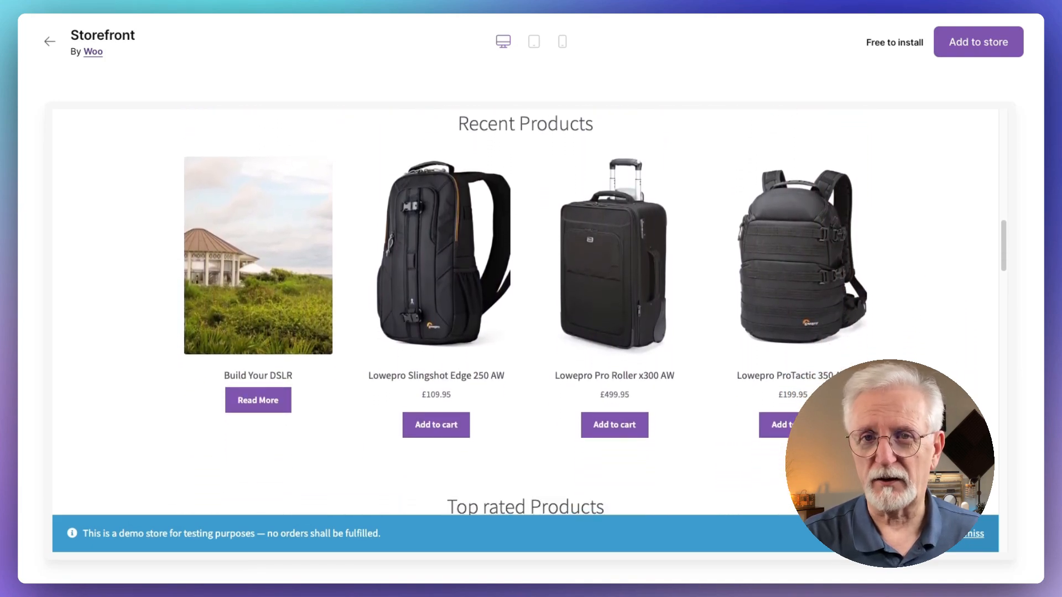
scroll(down, 3)
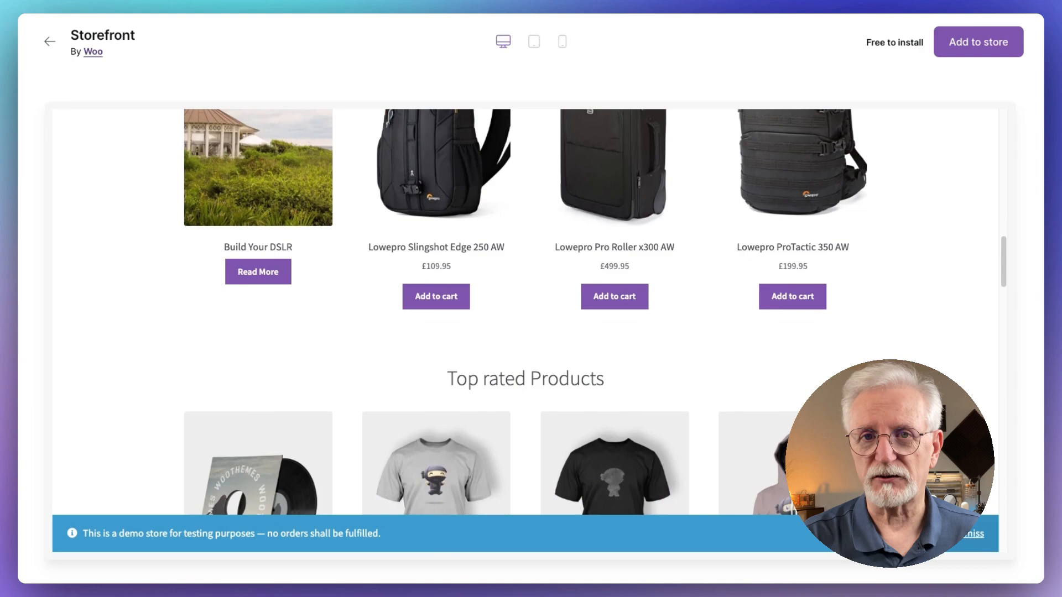
scroll(down, 3)
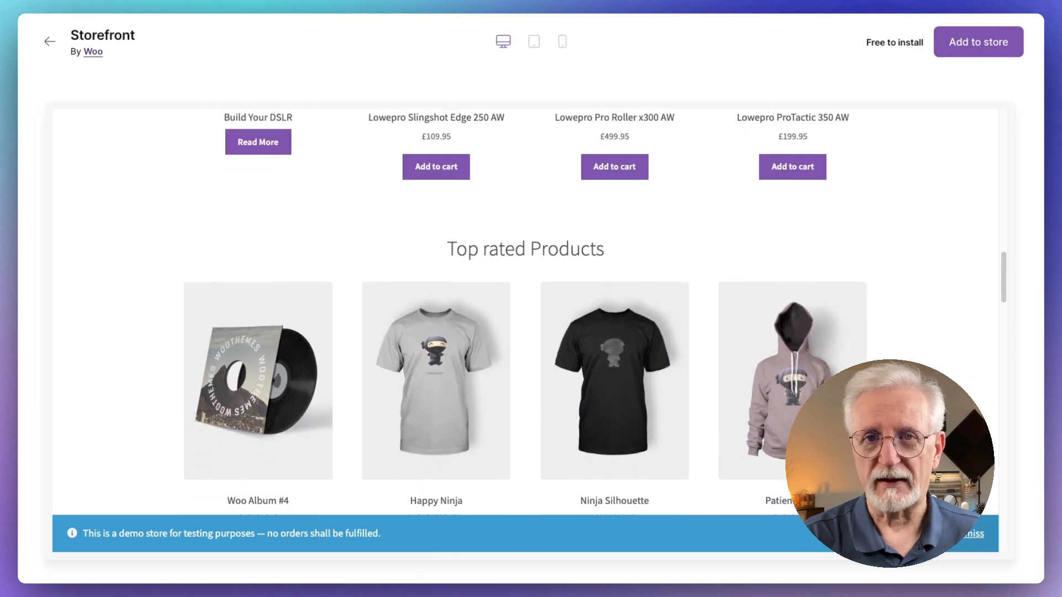
scroll(down, 3)
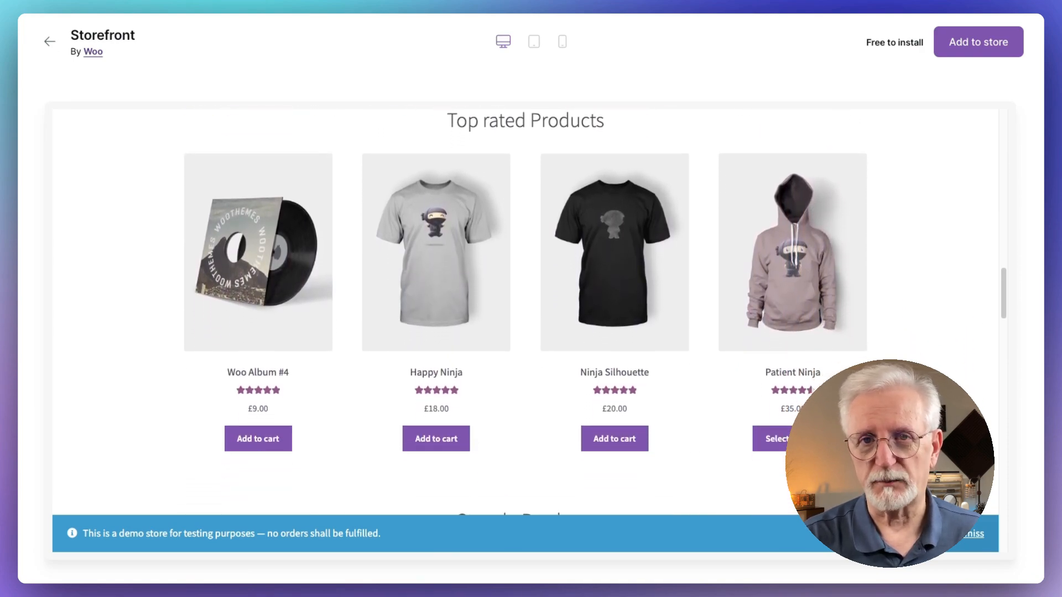
scroll(down, 3)
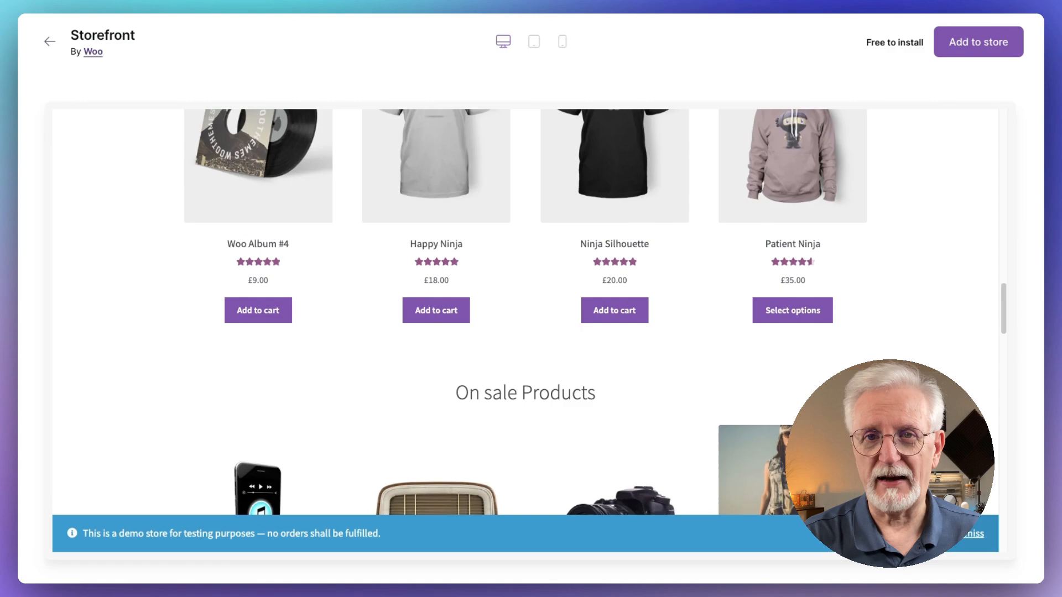
scroll(down, 3)
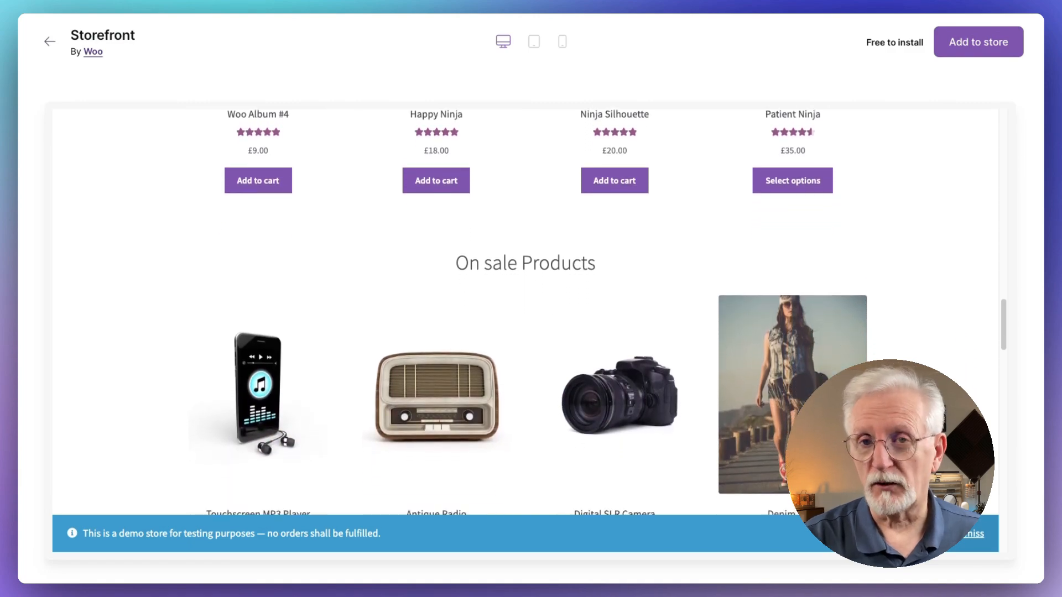
scroll(down, 3)
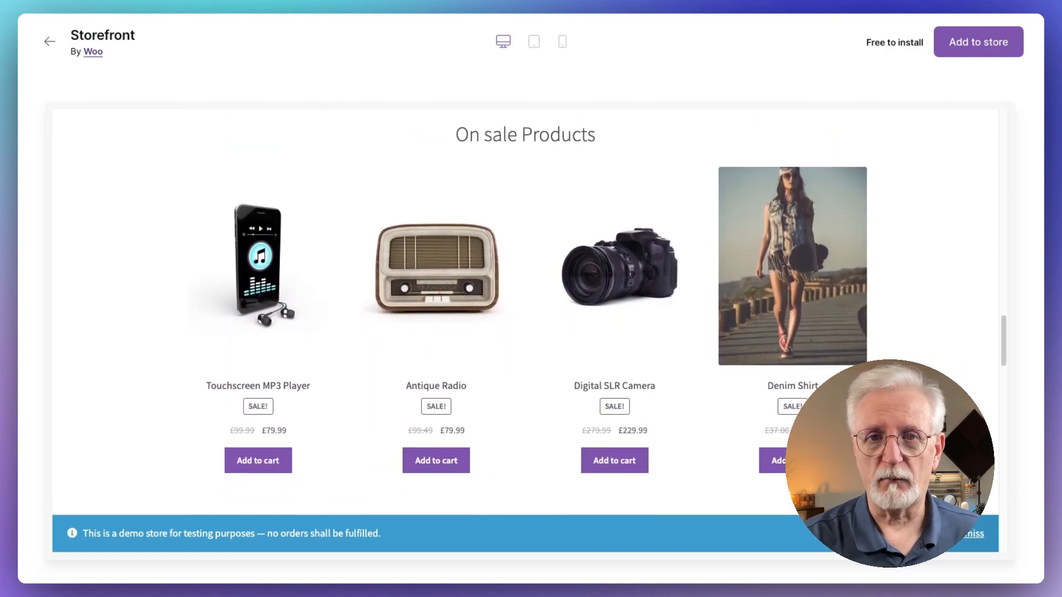
scroll(down, 3)
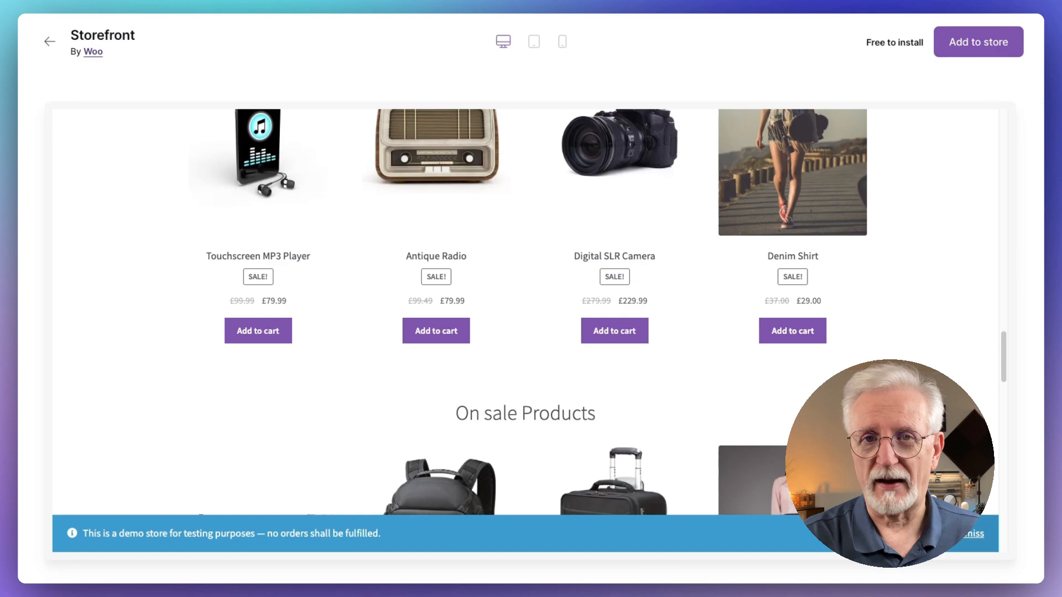
scroll(down, 3)
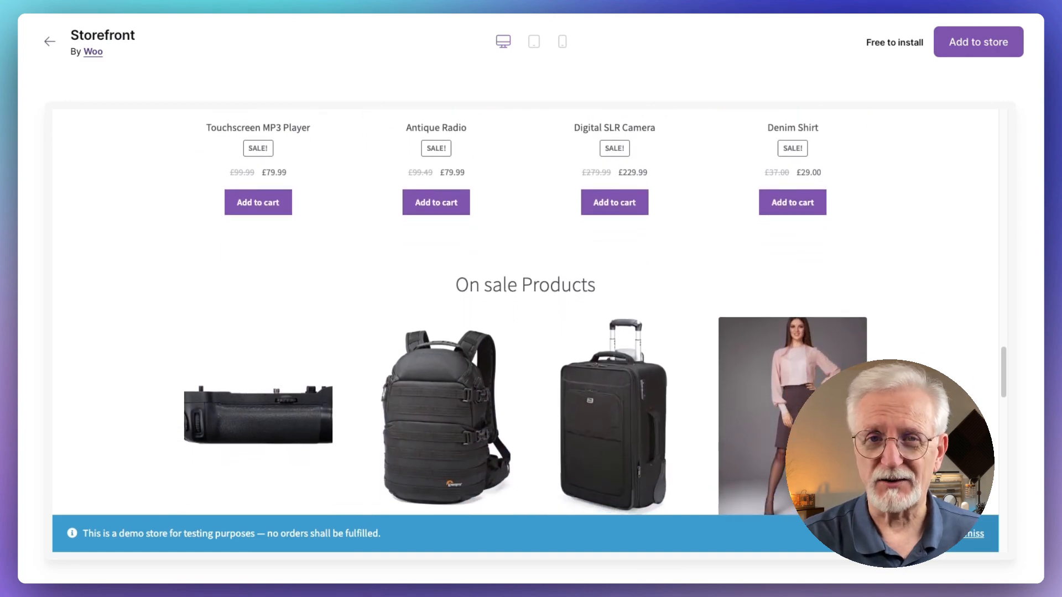
scroll(down, 3)
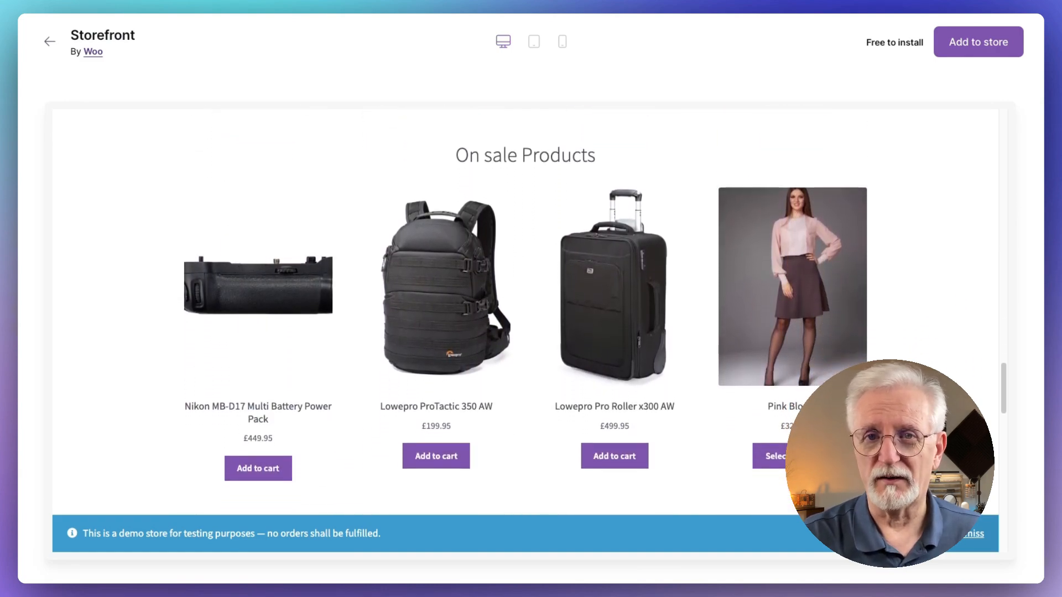
scroll(down, 3)
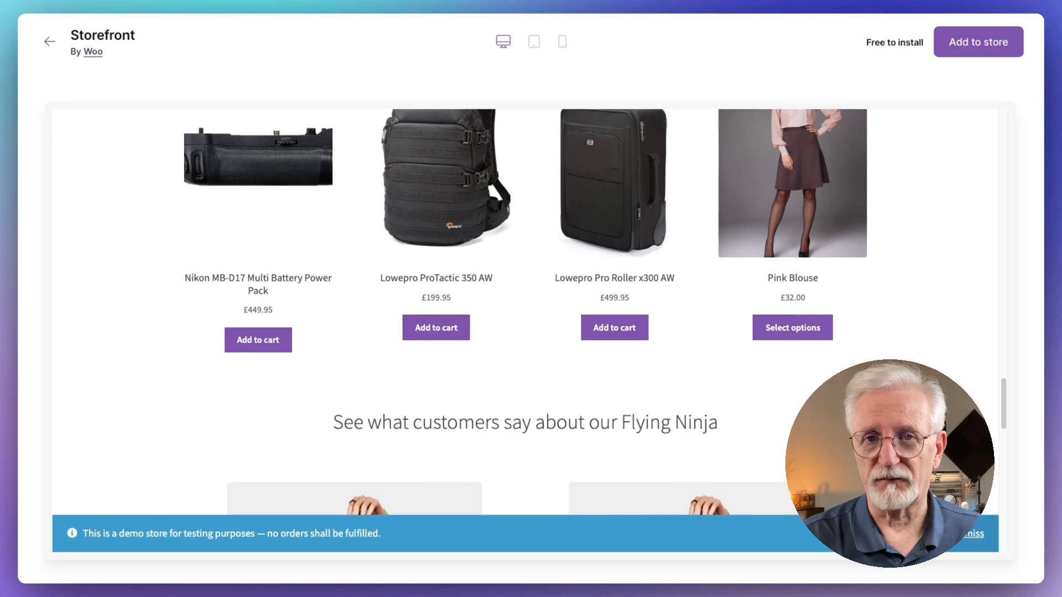
scroll(down, 3)
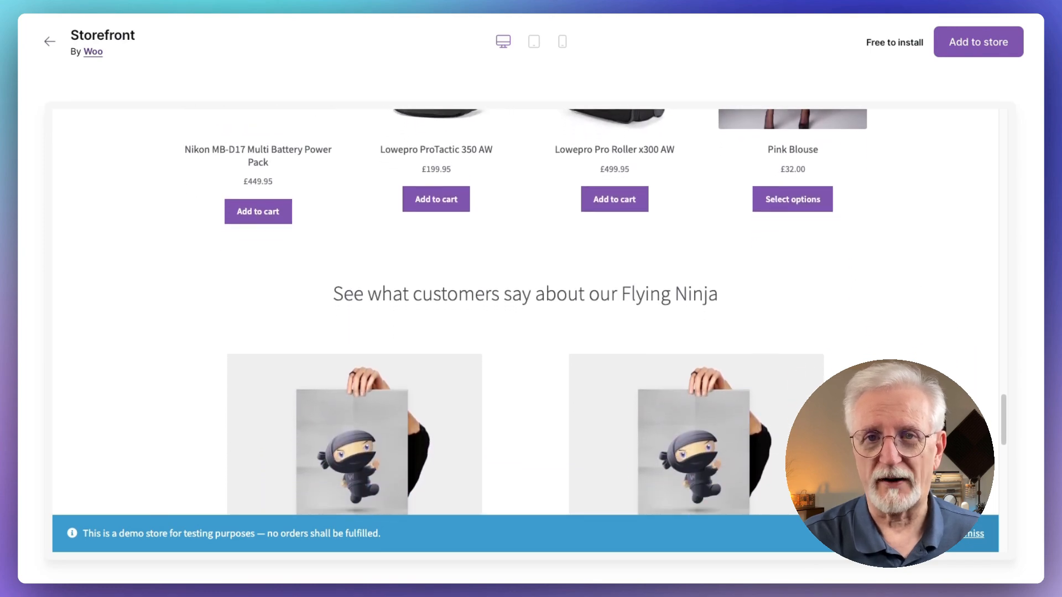
scroll(down, 3)
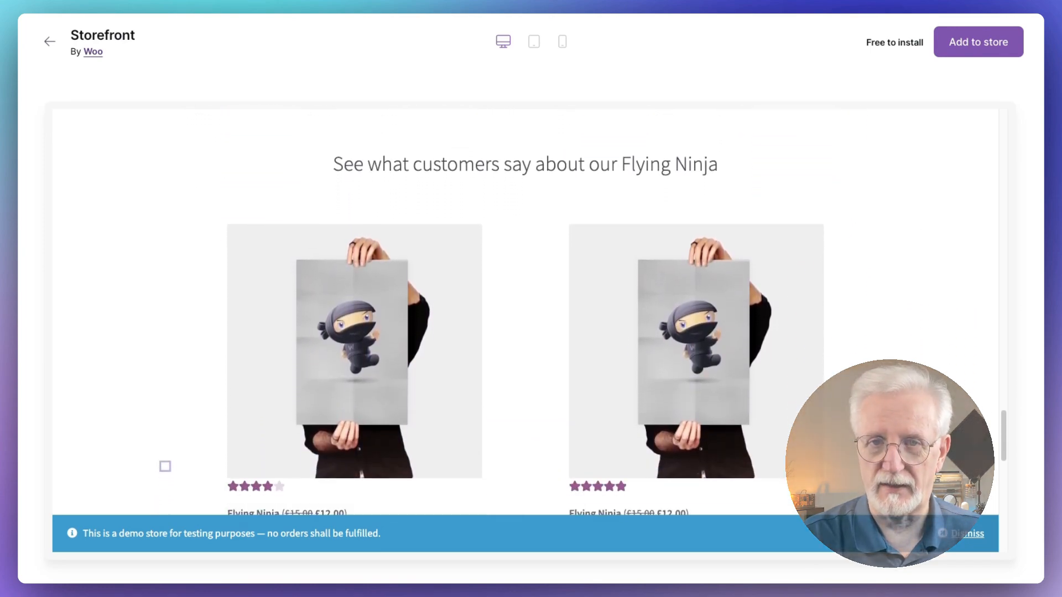
scroll(down, 3)
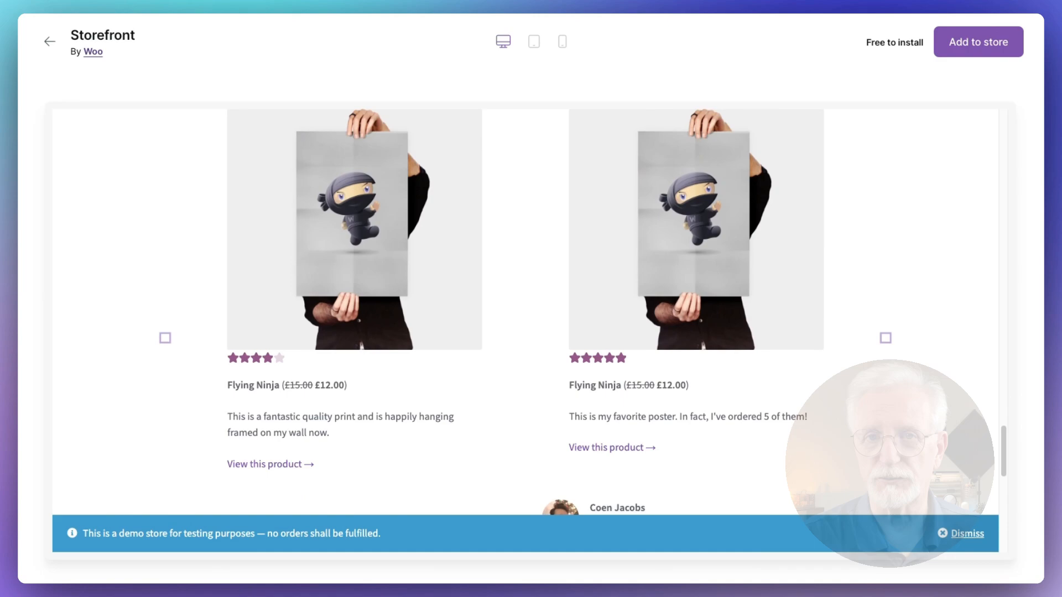
scroll(down, 3)
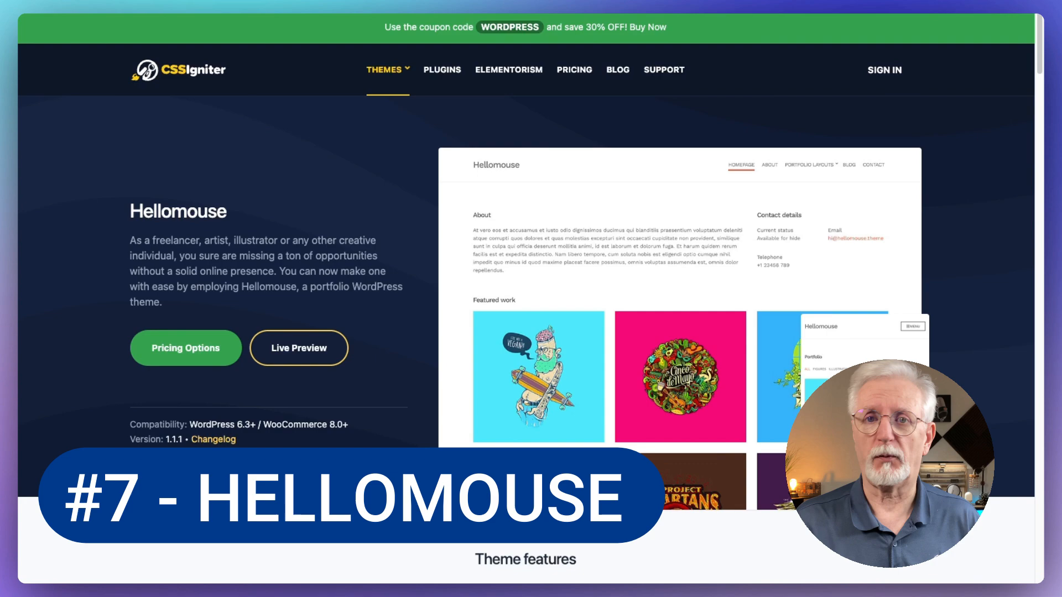
Scroll the Hellomouse page past Theme features, Ignition framework, Benefits and page builders to 'Trusted by 115,000+'.
scroll(down, 3)
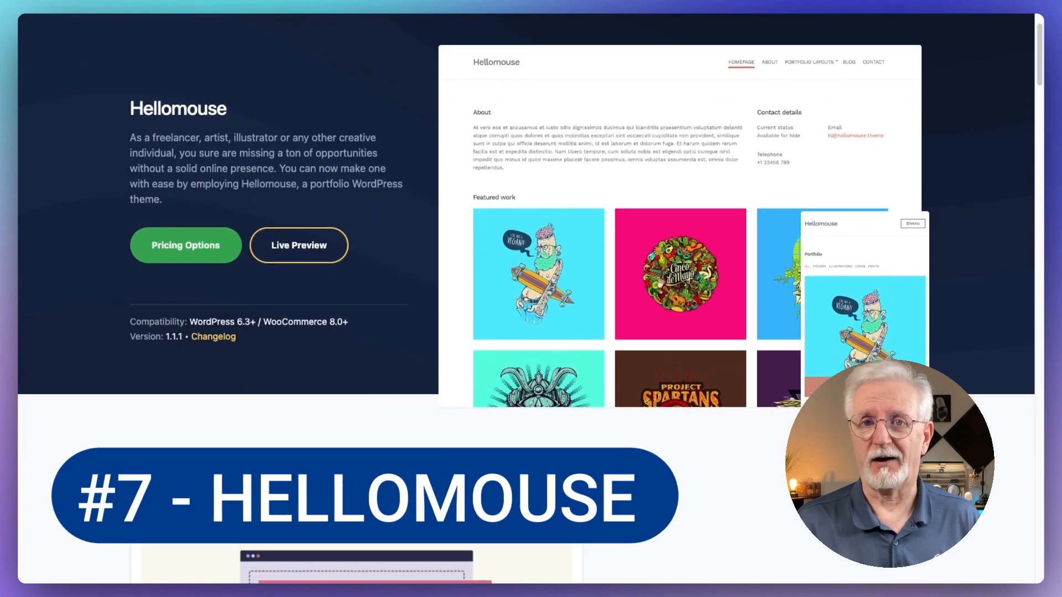
scroll(down, 3)
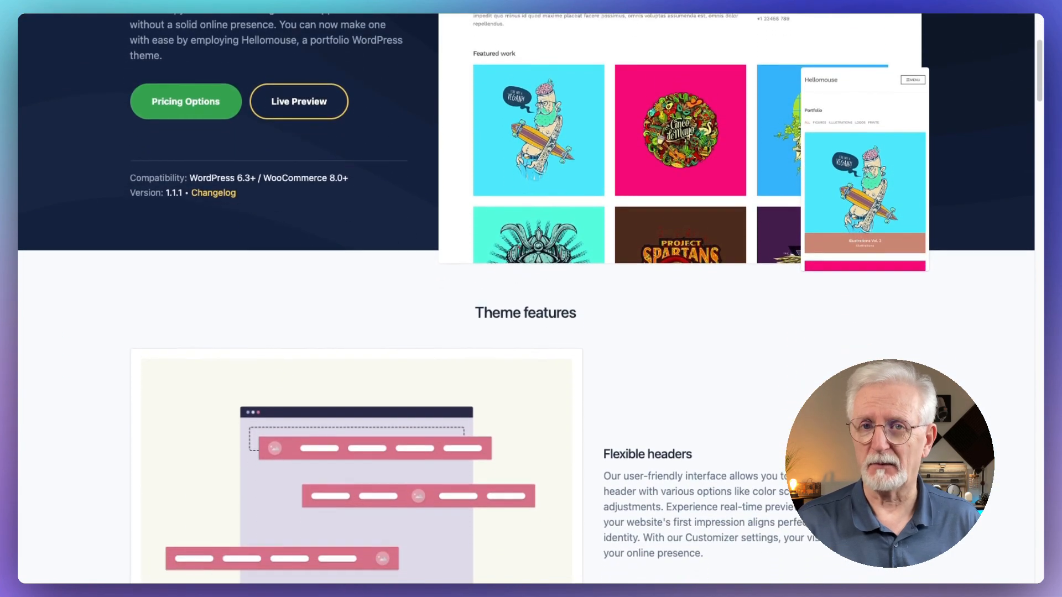
scroll(down, 3)
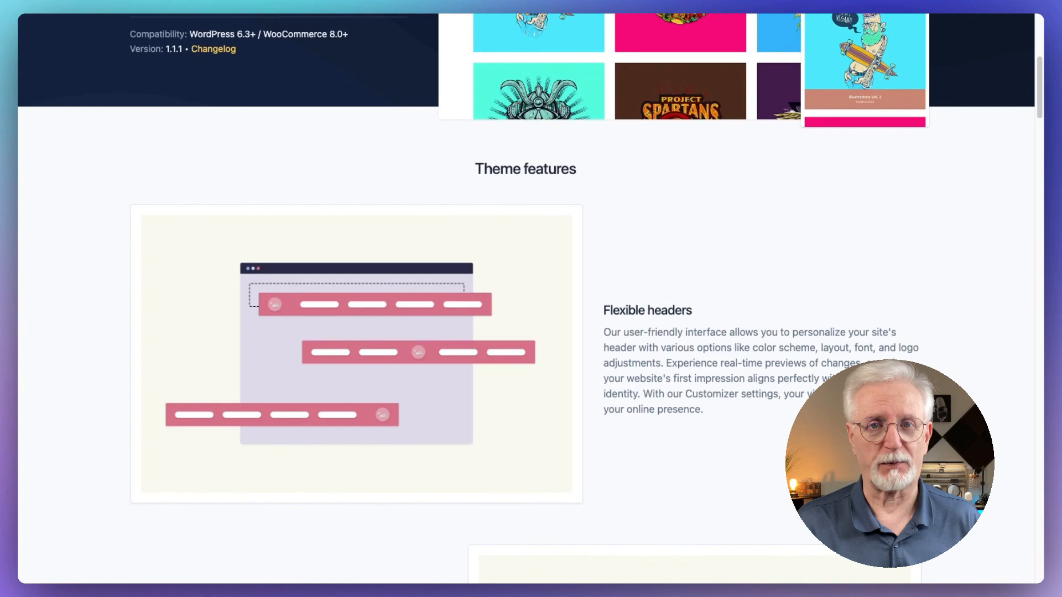
scroll(down, 3)
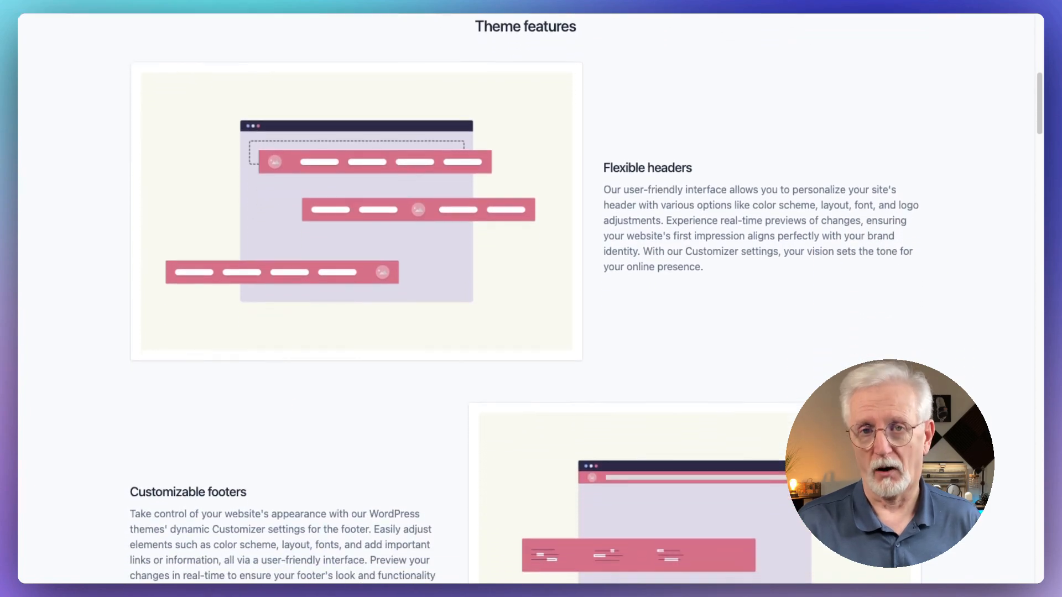
scroll(down, 3)
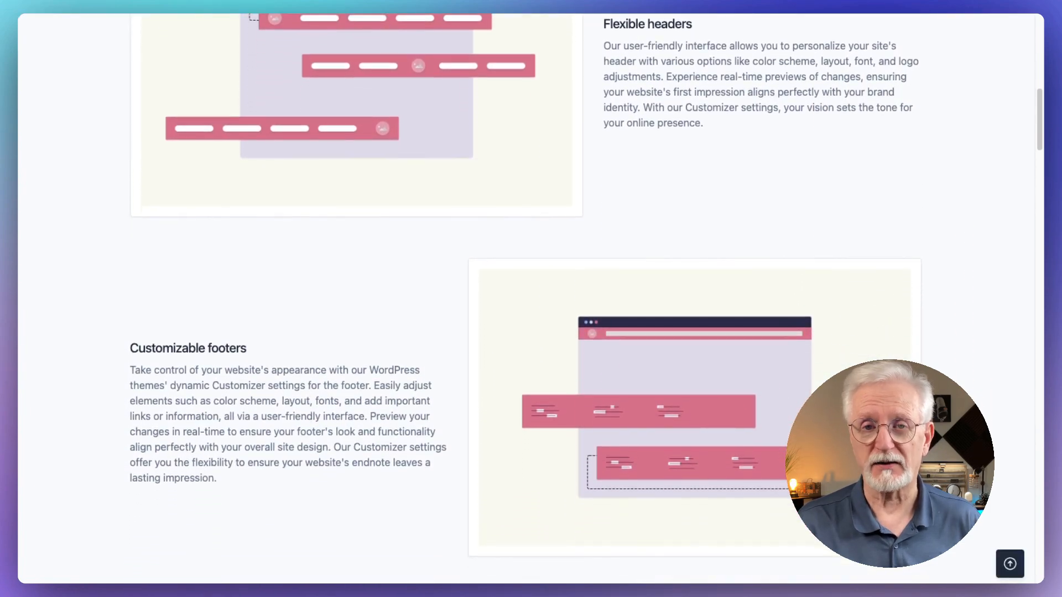
scroll(down, 3)
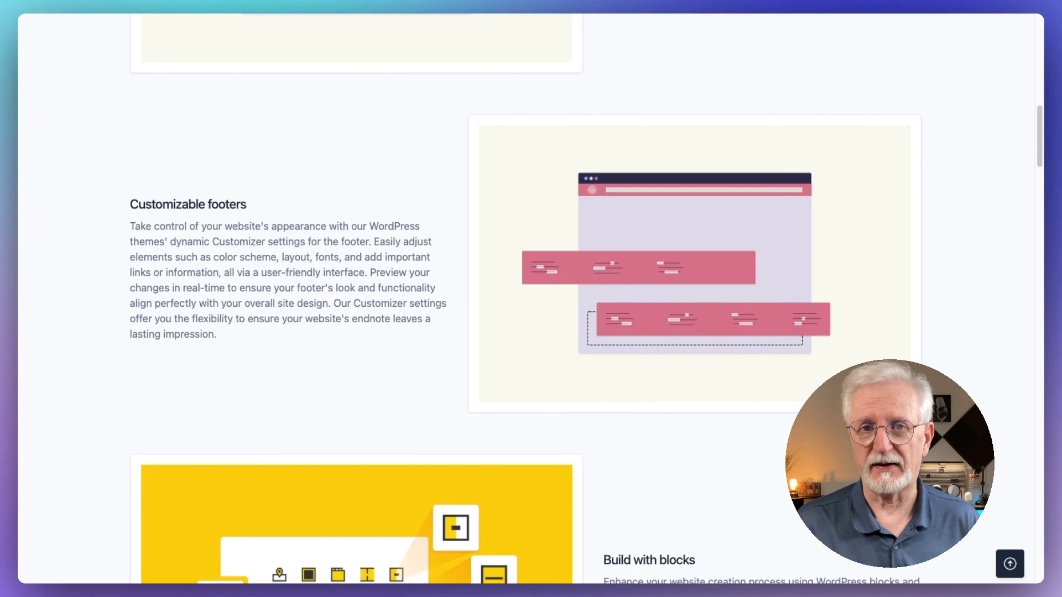
scroll(down, 3)
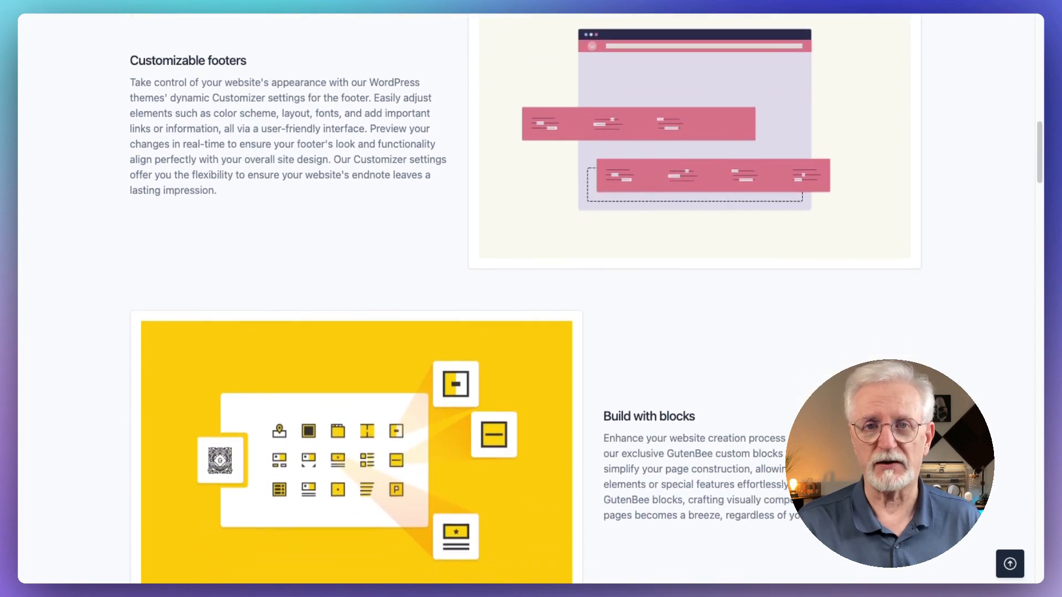
scroll(down, 3)
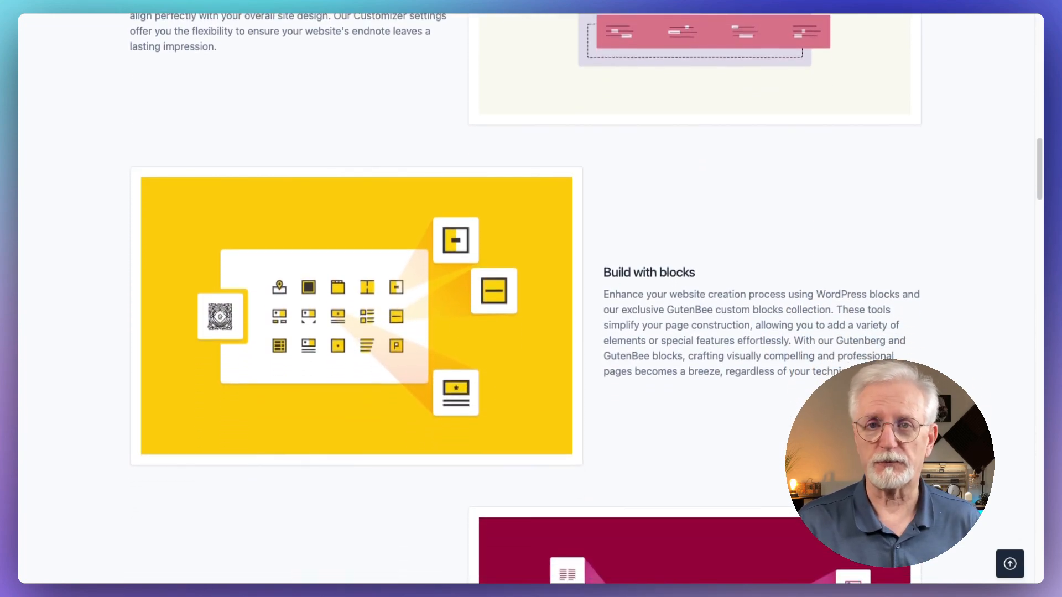
scroll(down, 3)
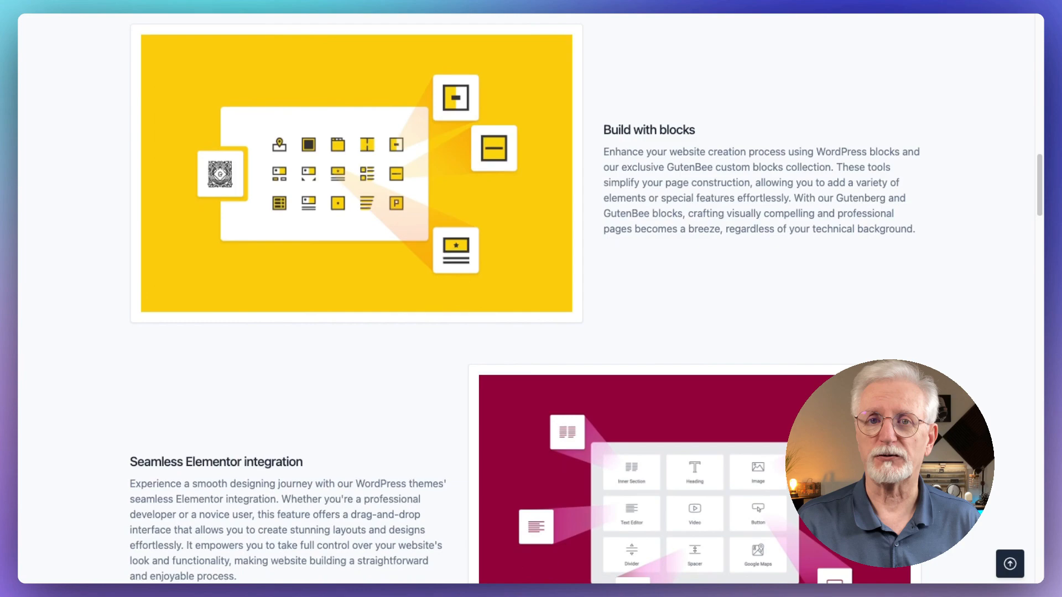
scroll(down, 3)
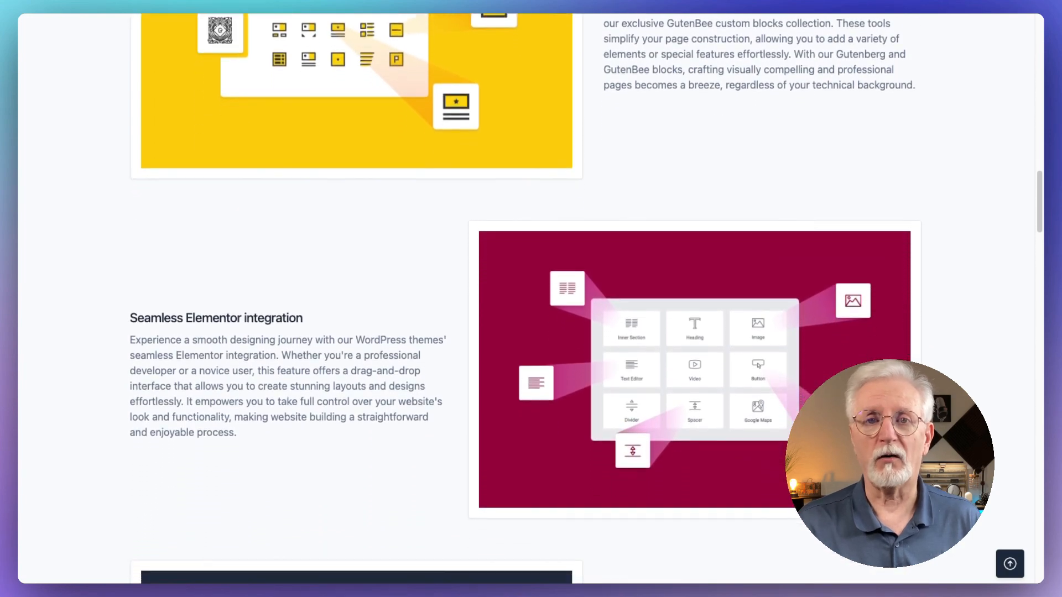
scroll(down, 3)
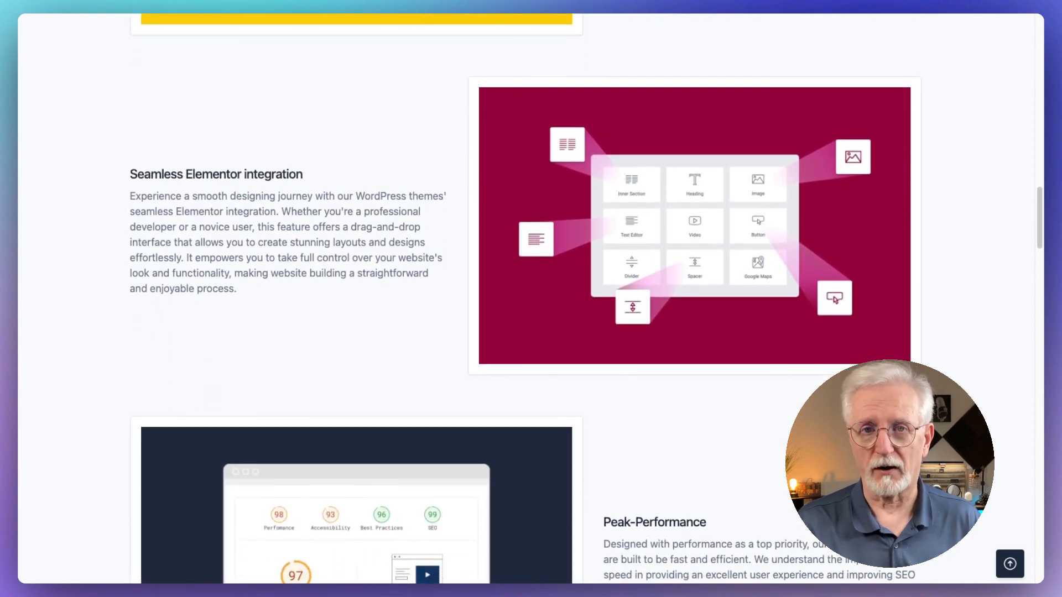
scroll(down, 3)
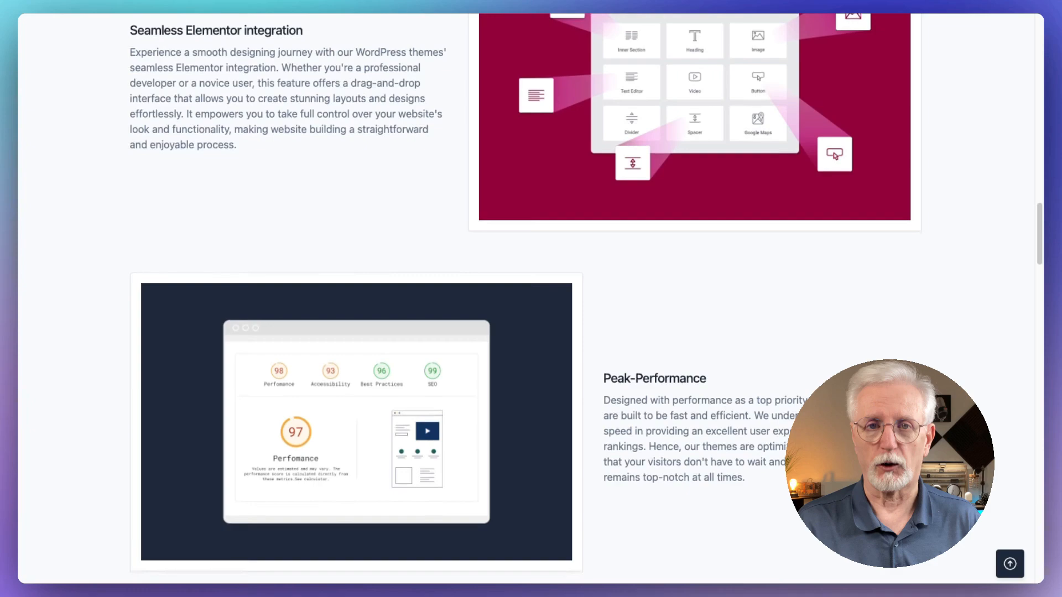
scroll(down, 3)
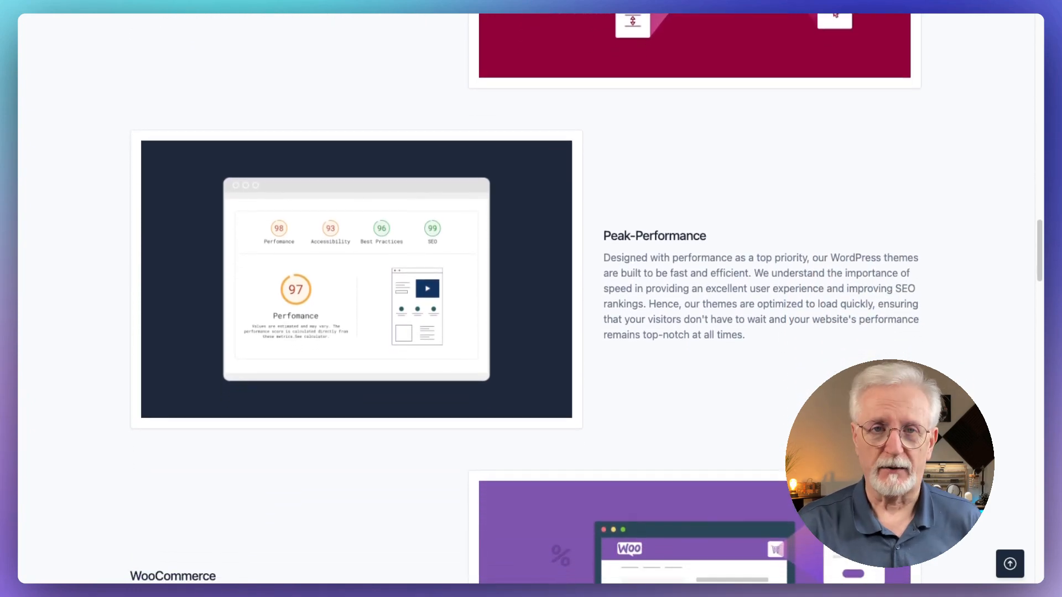
scroll(down, 3)
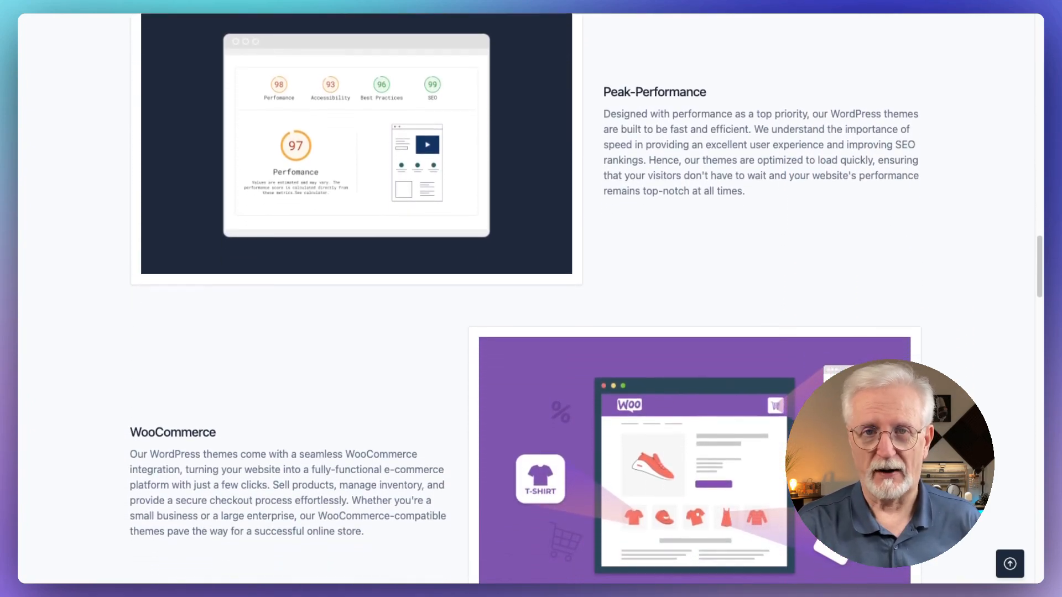
scroll(down, 3)
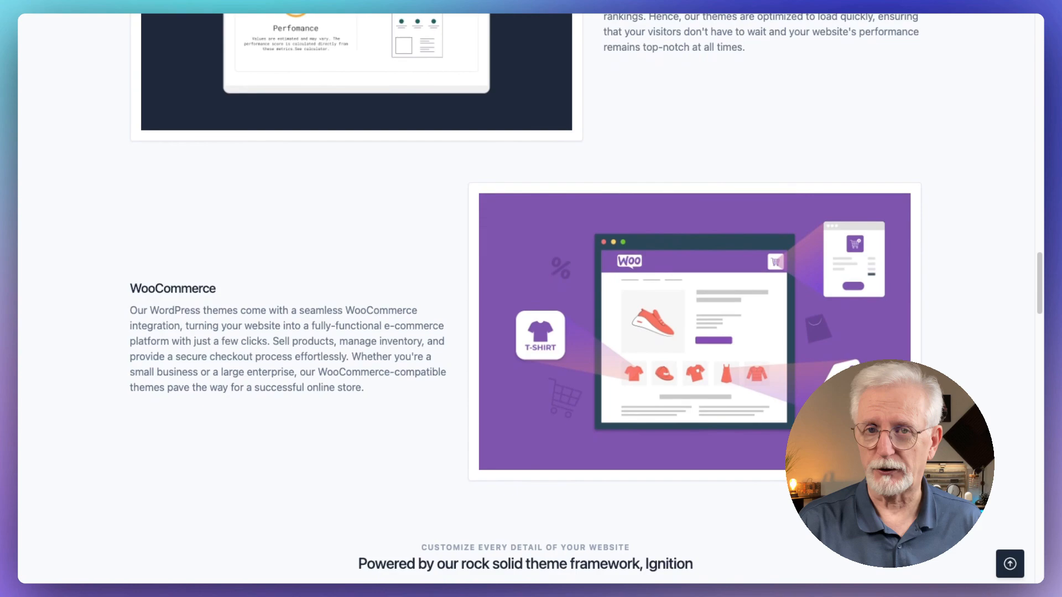
scroll(down, 3)
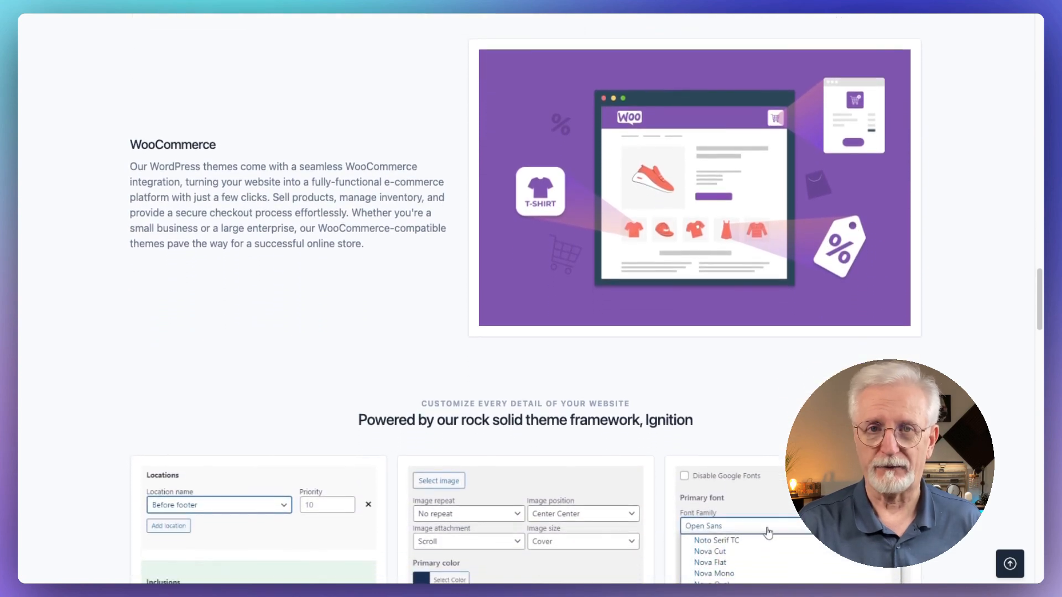
scroll(down, 3)
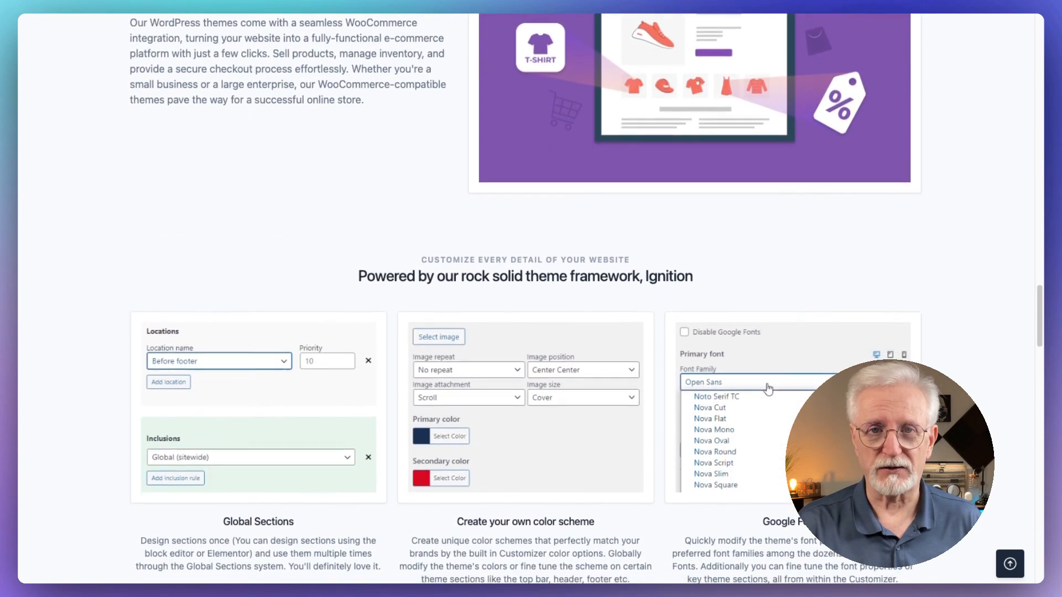
scroll(down, 3)
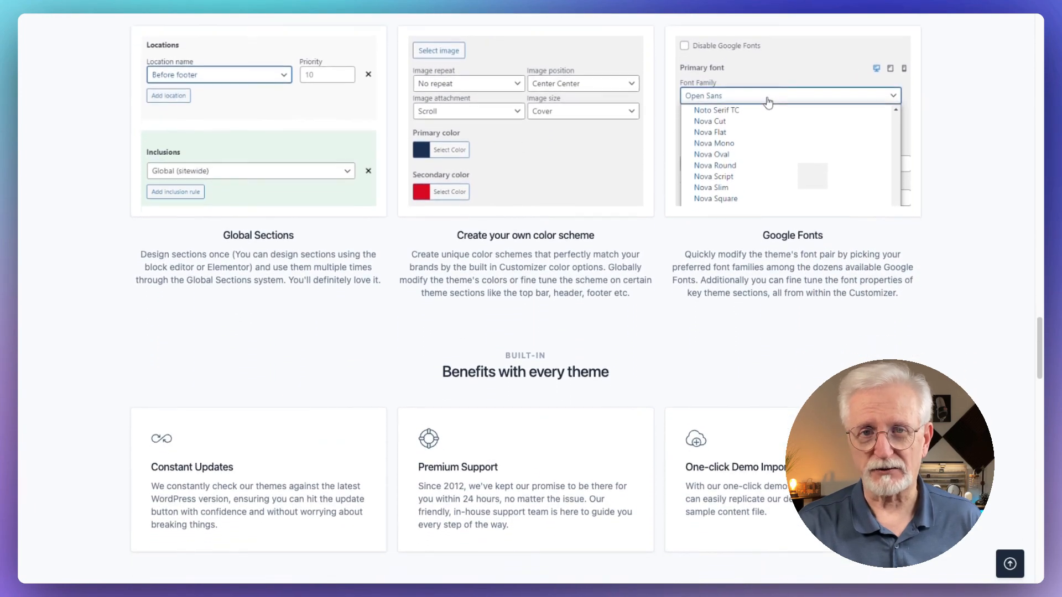
scroll(down, 3)
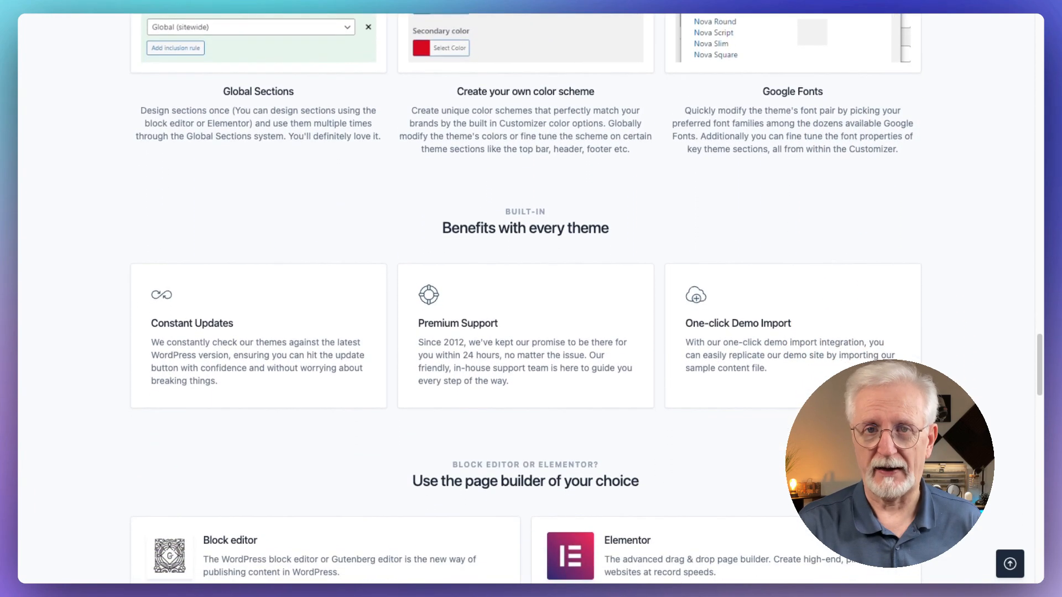
scroll(down, 3)
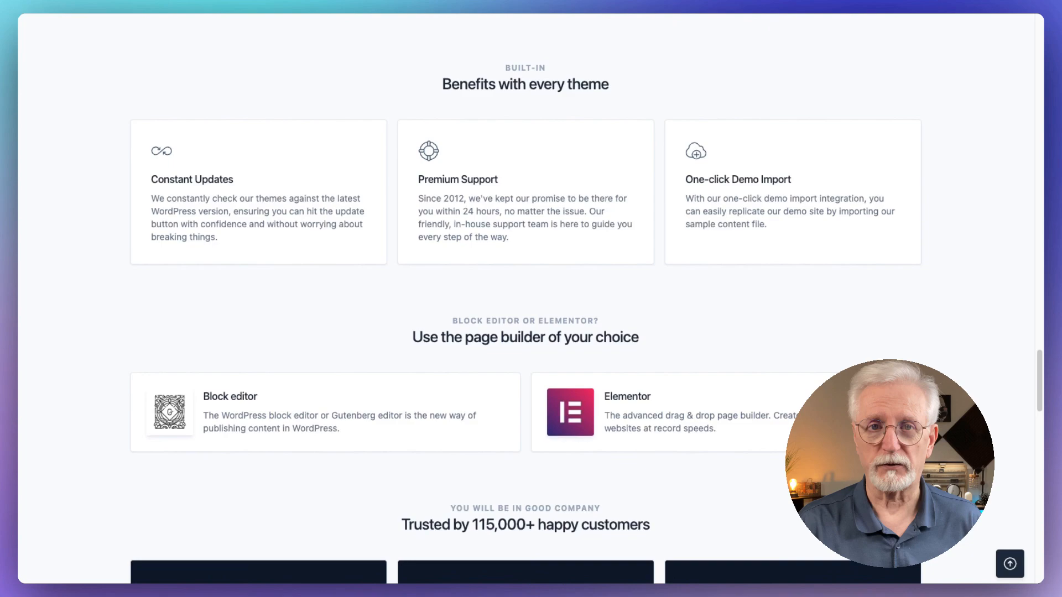
scroll(down, 3)
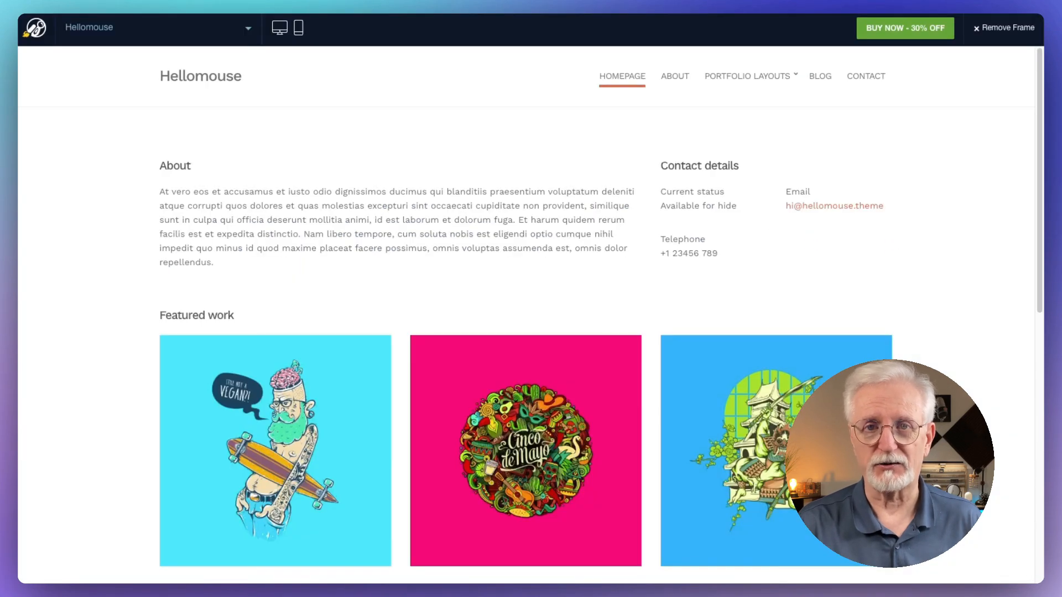
Scroll the Hellomouse demo homepage past the Featured work illustrations to From the blog.
scroll(down, 3)
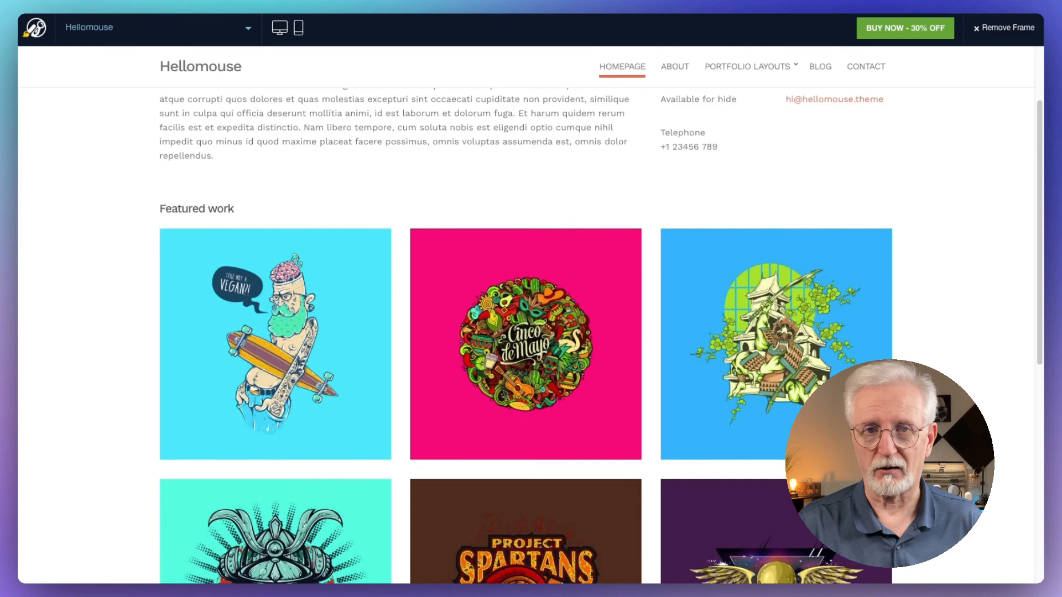
scroll(down, 3)
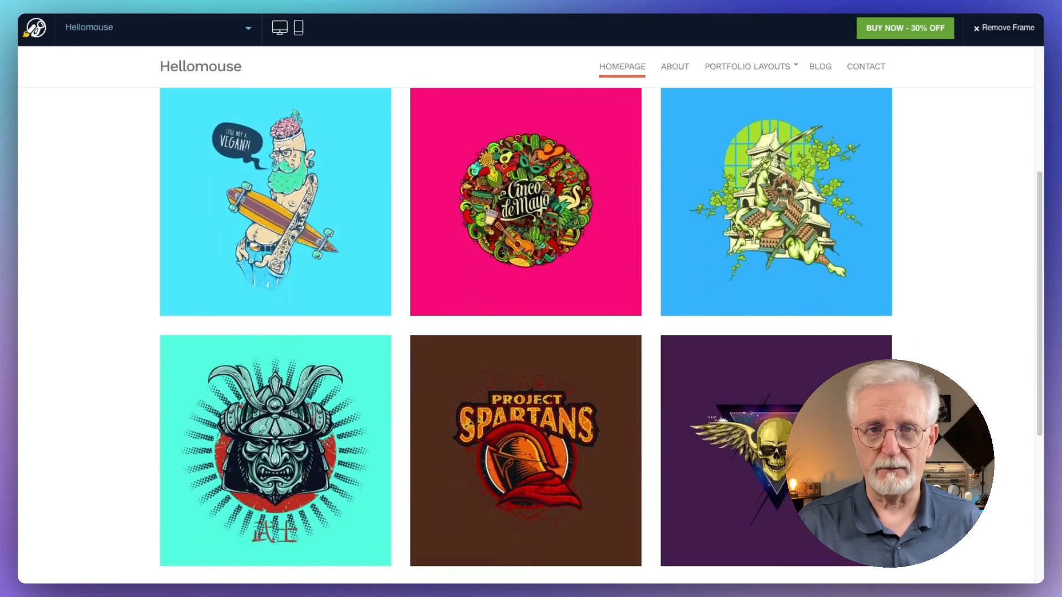
scroll(down, 3)
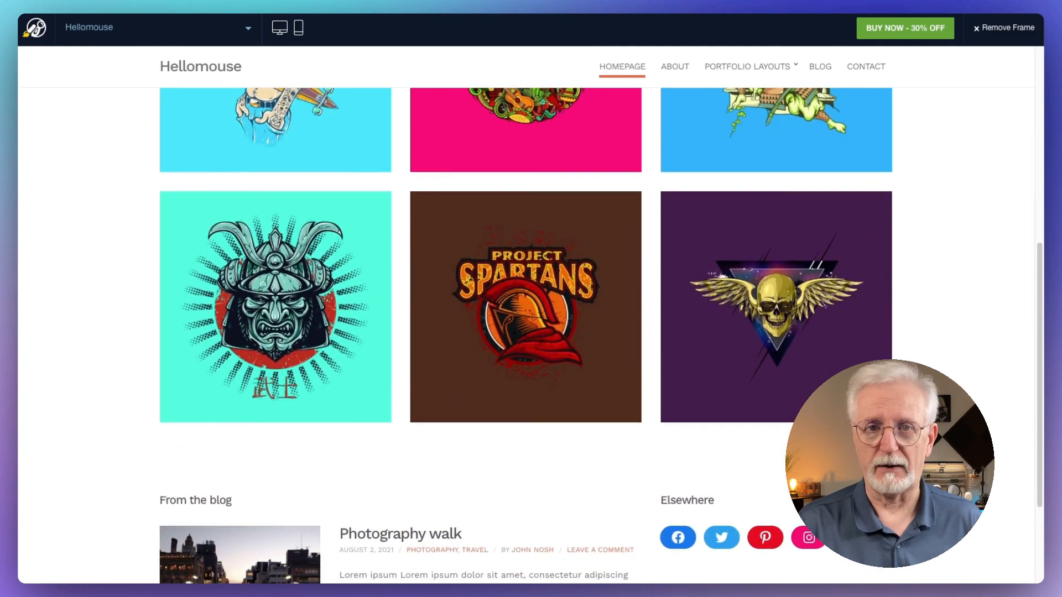
scroll(down, 3)
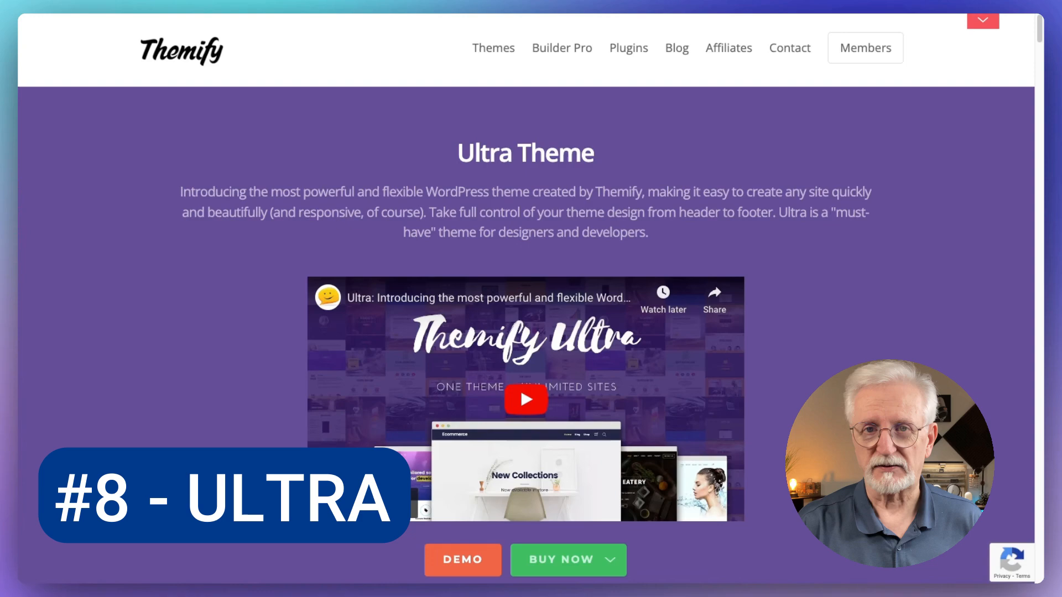
Scroll through the Themify Ultra demo thumbnails until the 12 Bonus Builder Addons heading appears.
scroll(down, 3)
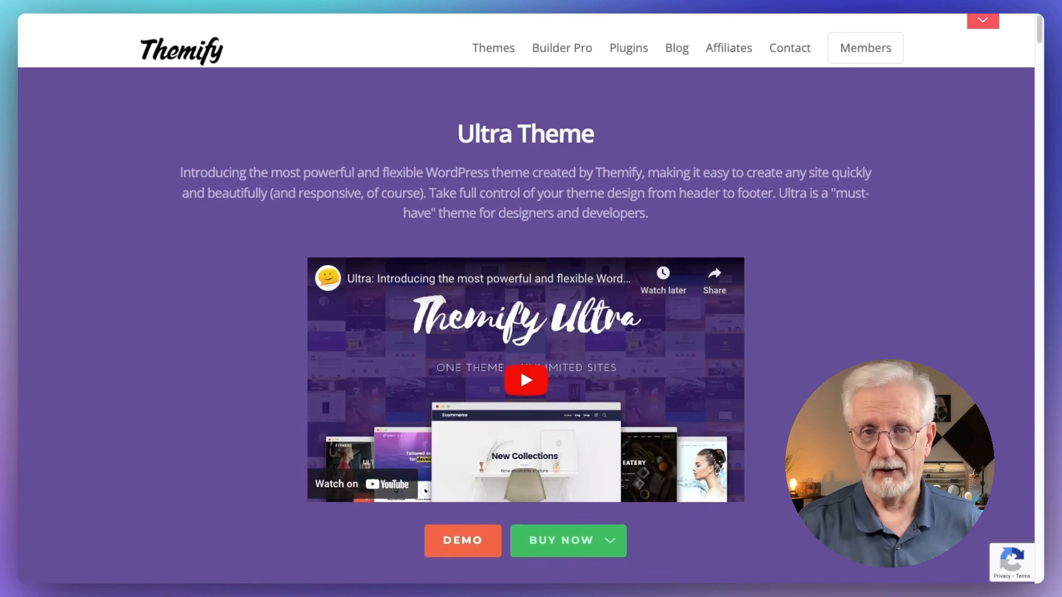
scroll(down, 3)
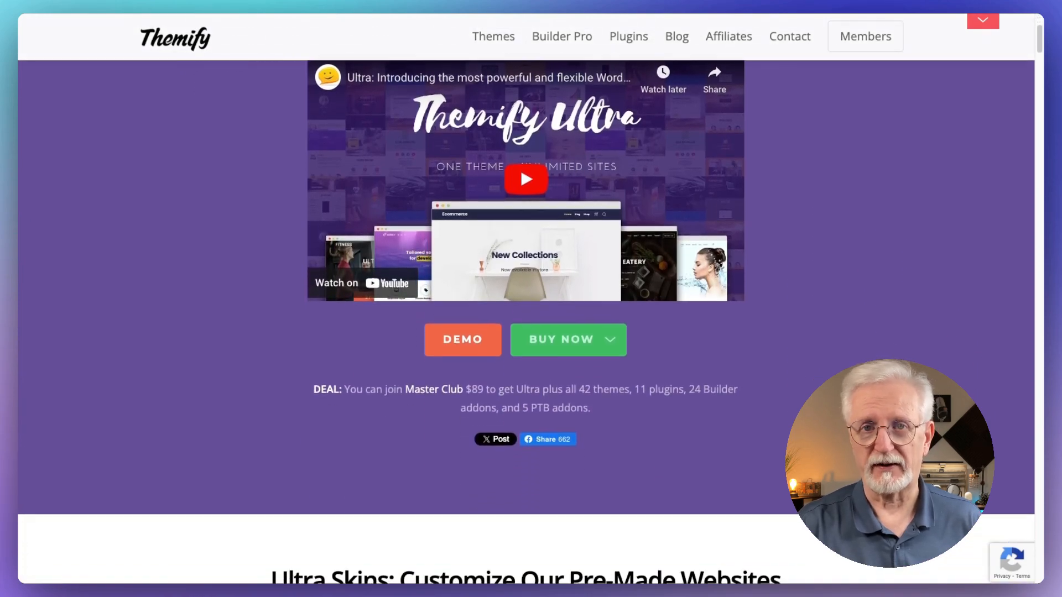
scroll(down, 3)
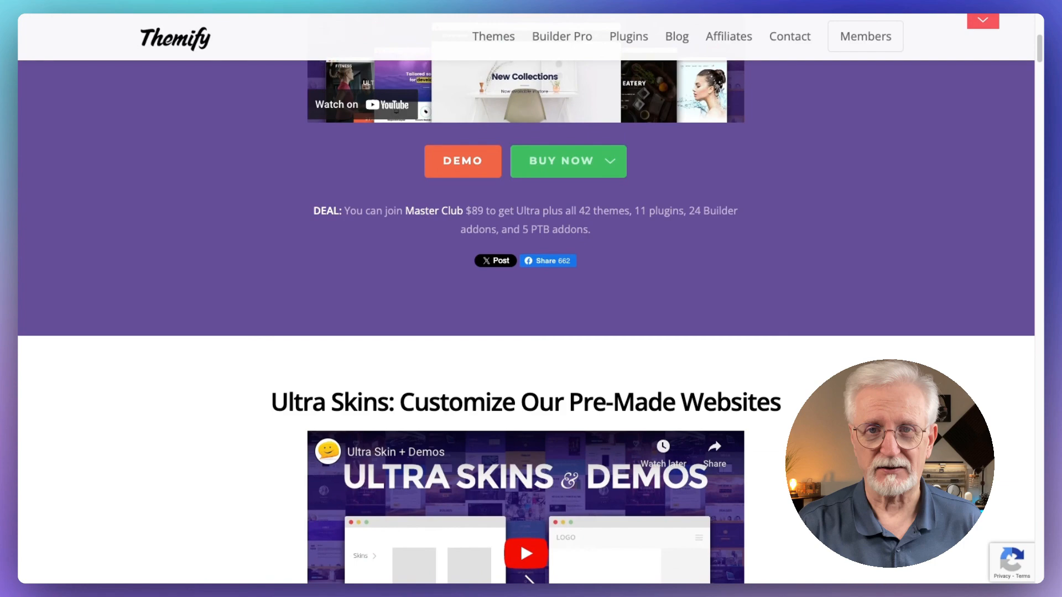
scroll(down, 3)
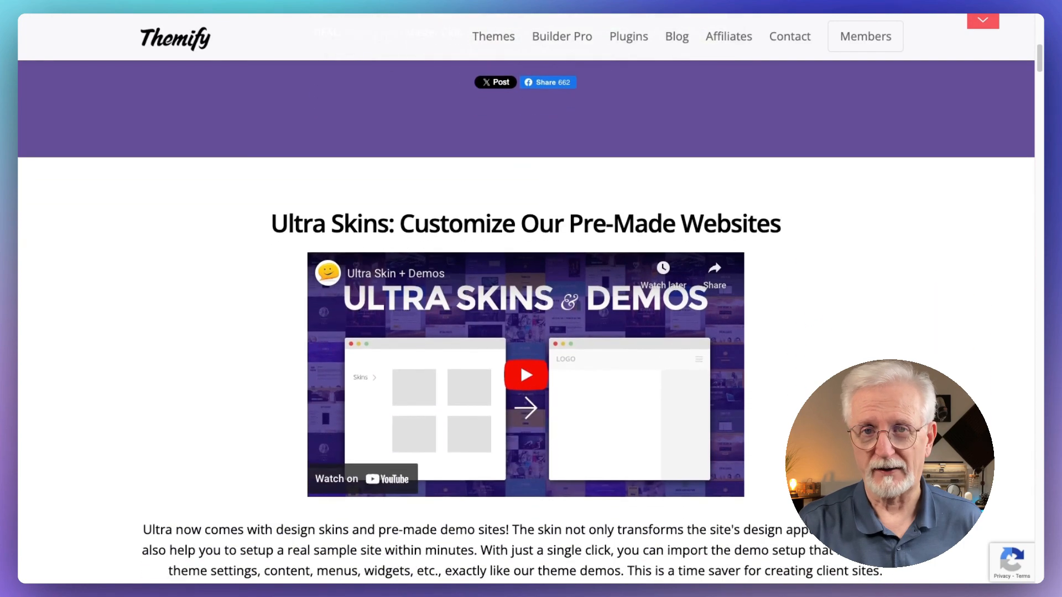
scroll(down, 3)
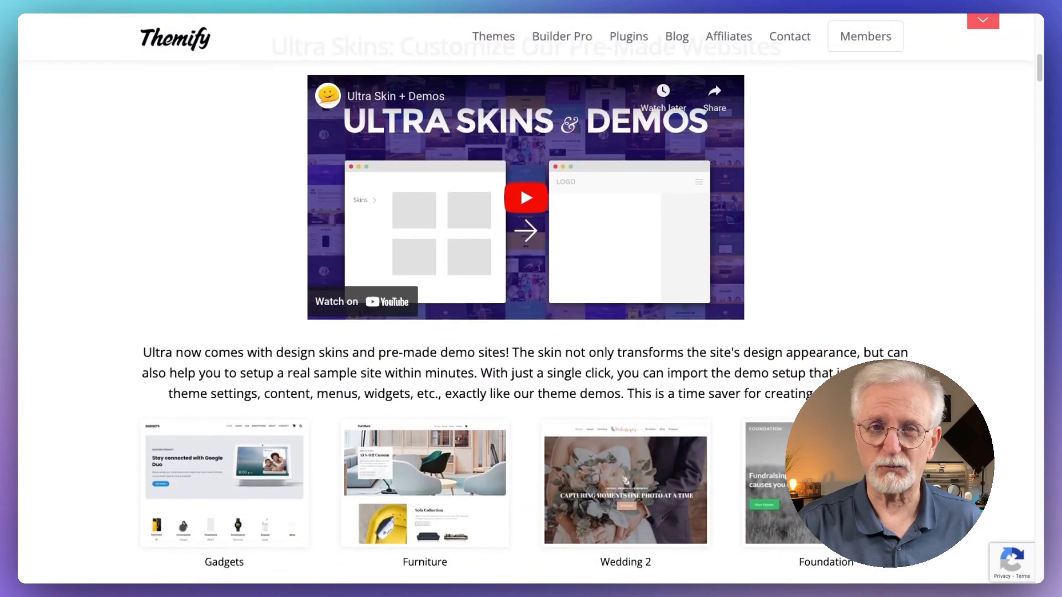
scroll(down, 3)
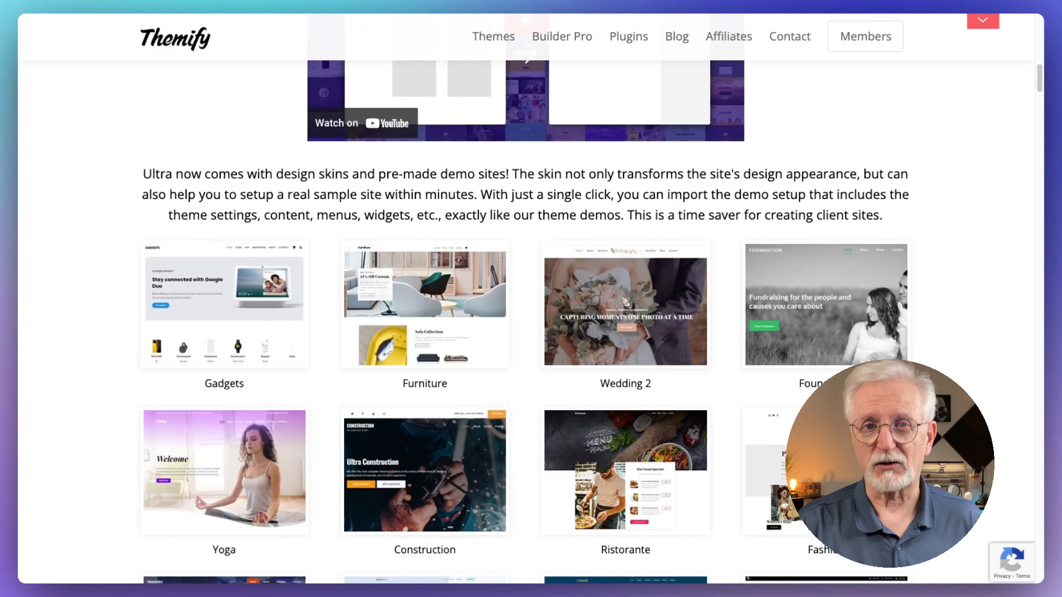
scroll(down, 3)
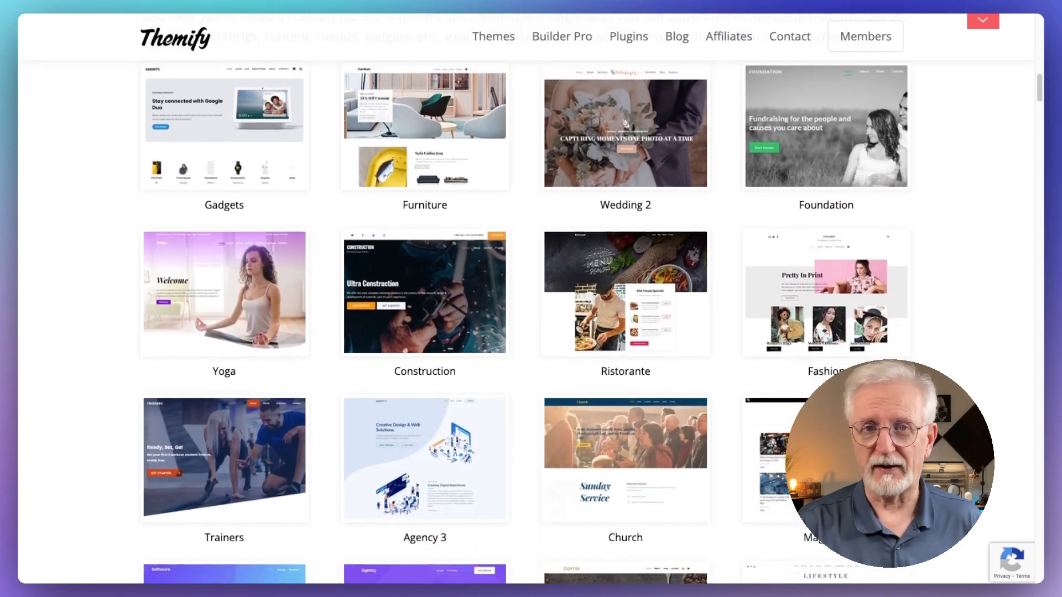
scroll(down, 3)
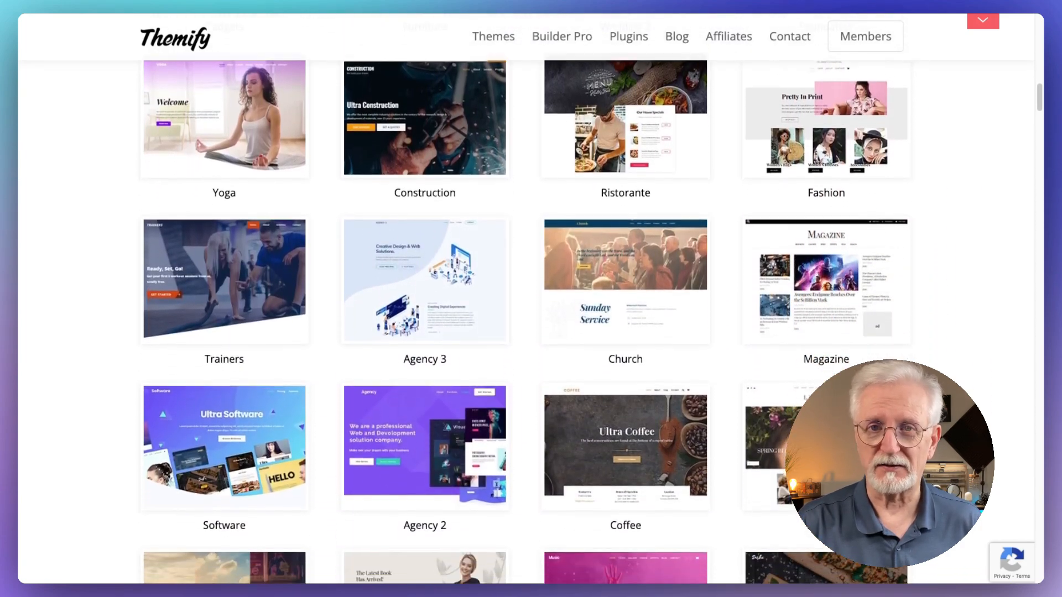
scroll(down, 3)
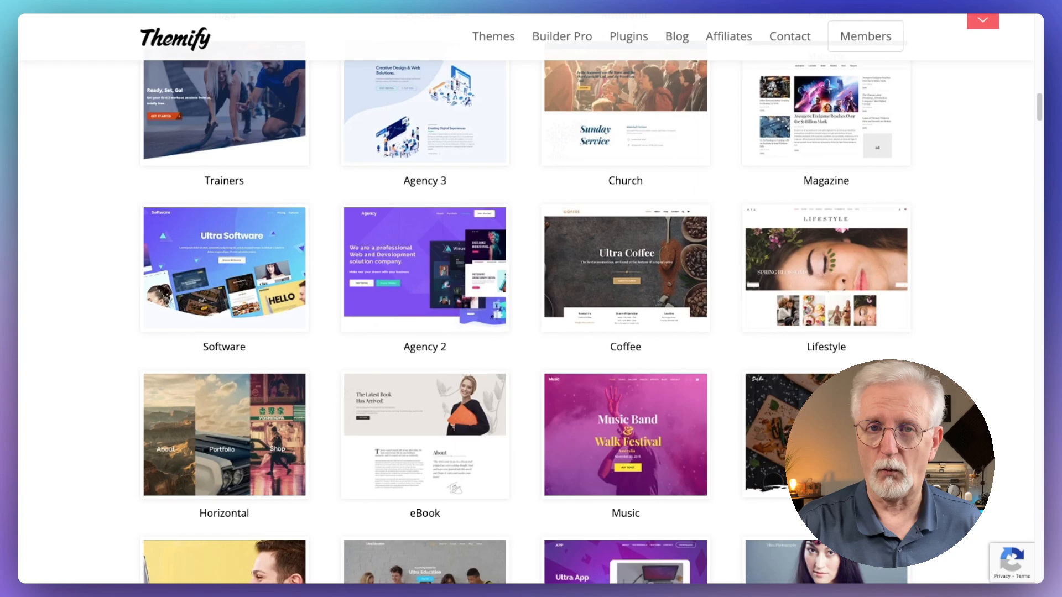
scroll(down, 3)
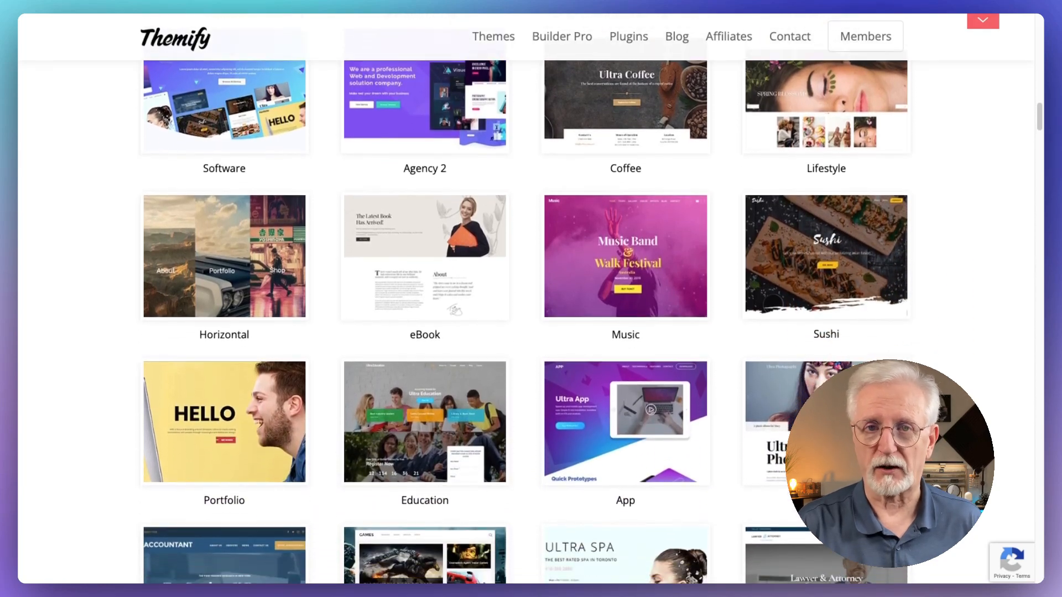
scroll(down, 3)
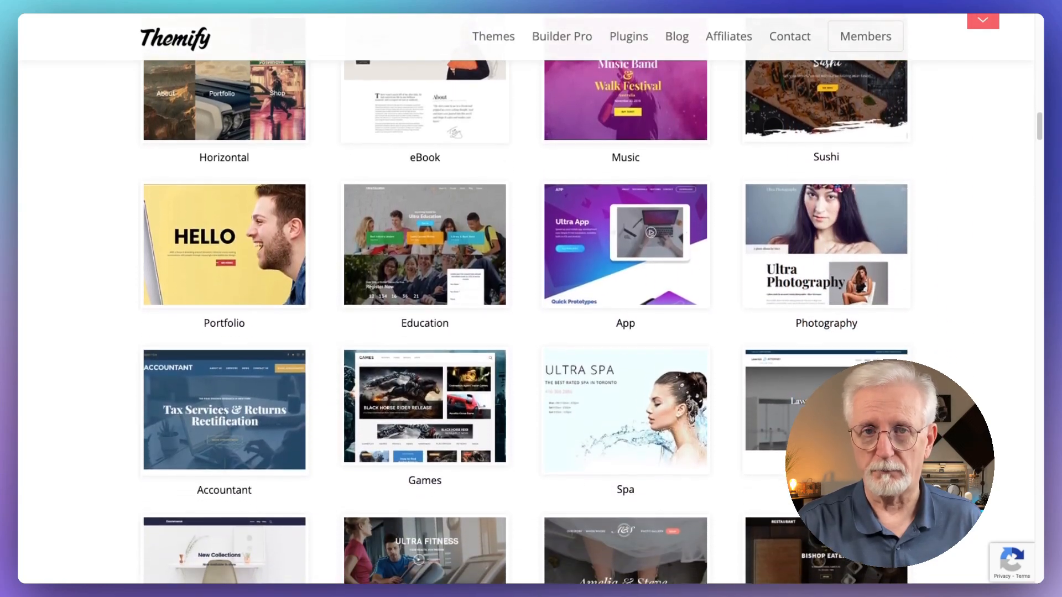
scroll(down, 3)
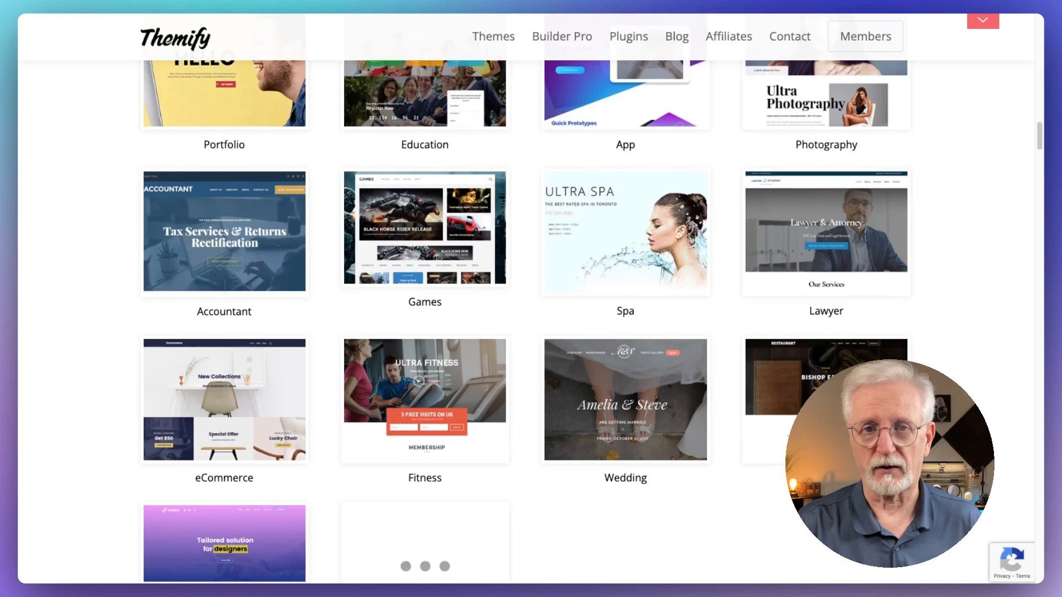
scroll(down, 3)
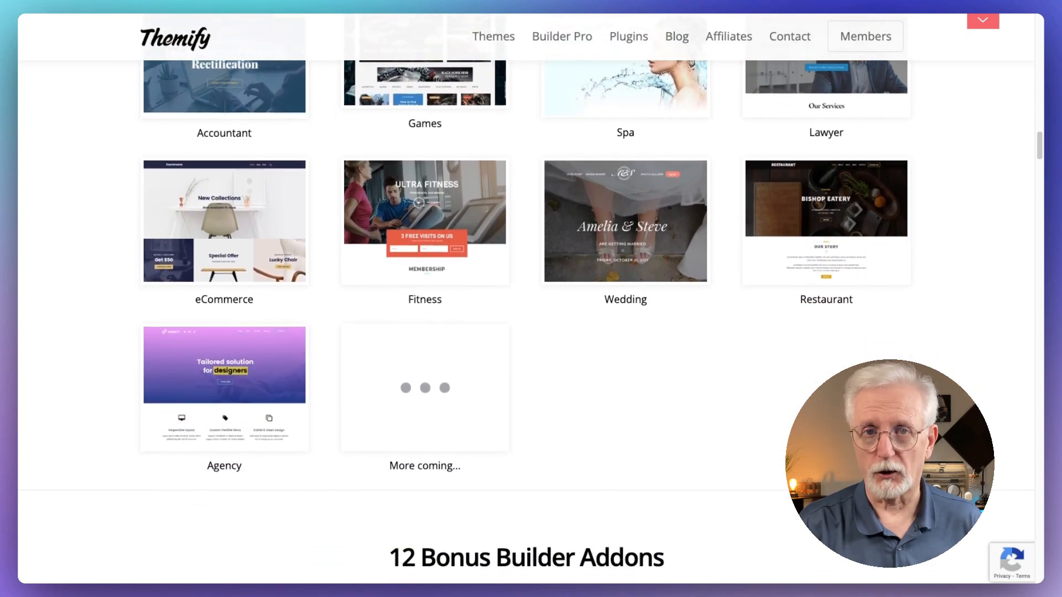
Scroll the Ultra page past addons, layouts video and Smart Layout Options to header styles and single post layouts.
scroll(down, 3)
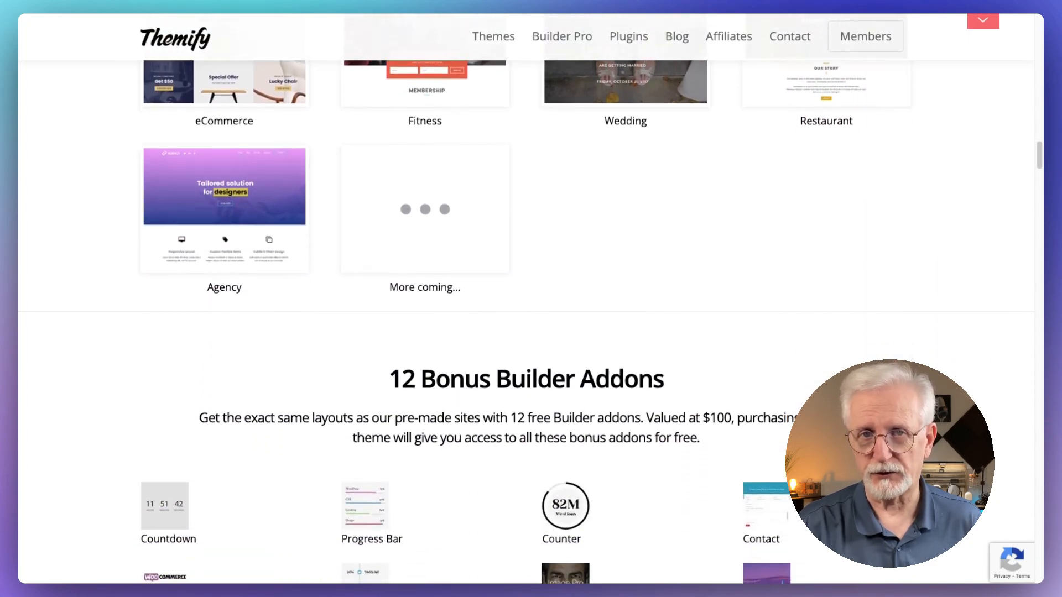
scroll(down, 3)
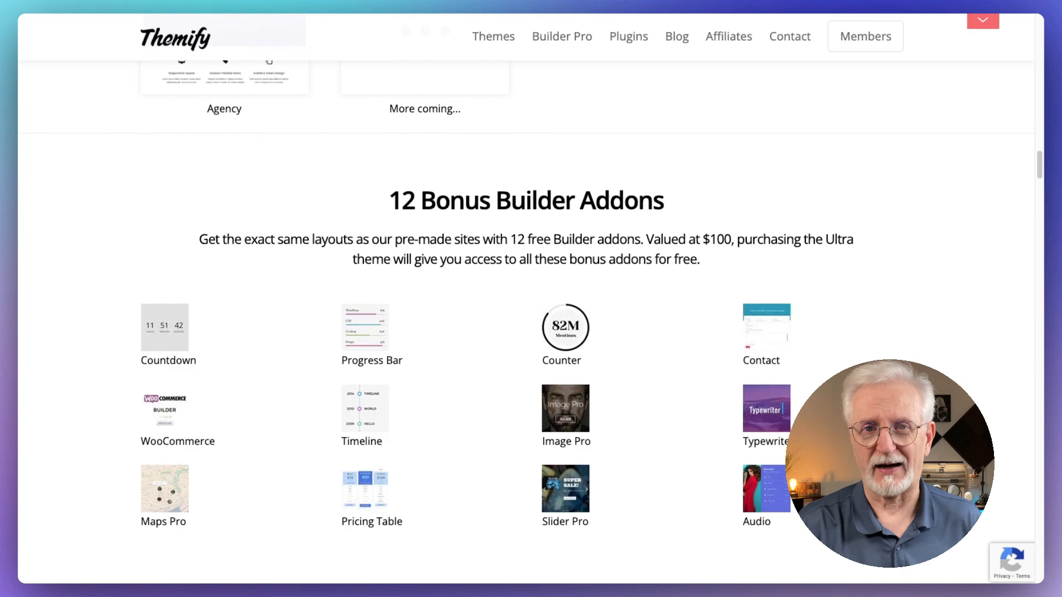
scroll(down, 3)
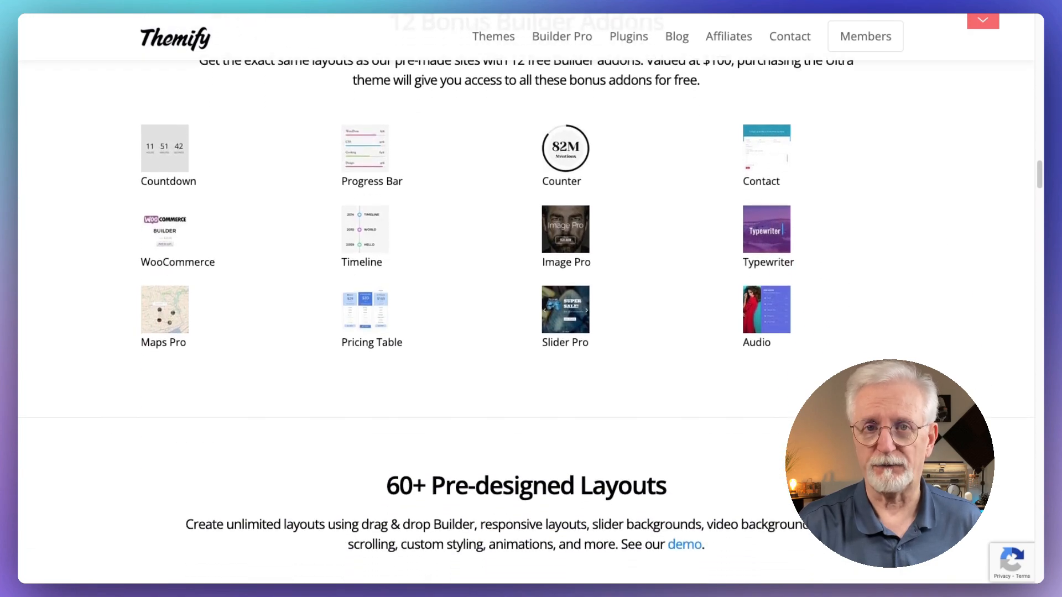
scroll(down, 3)
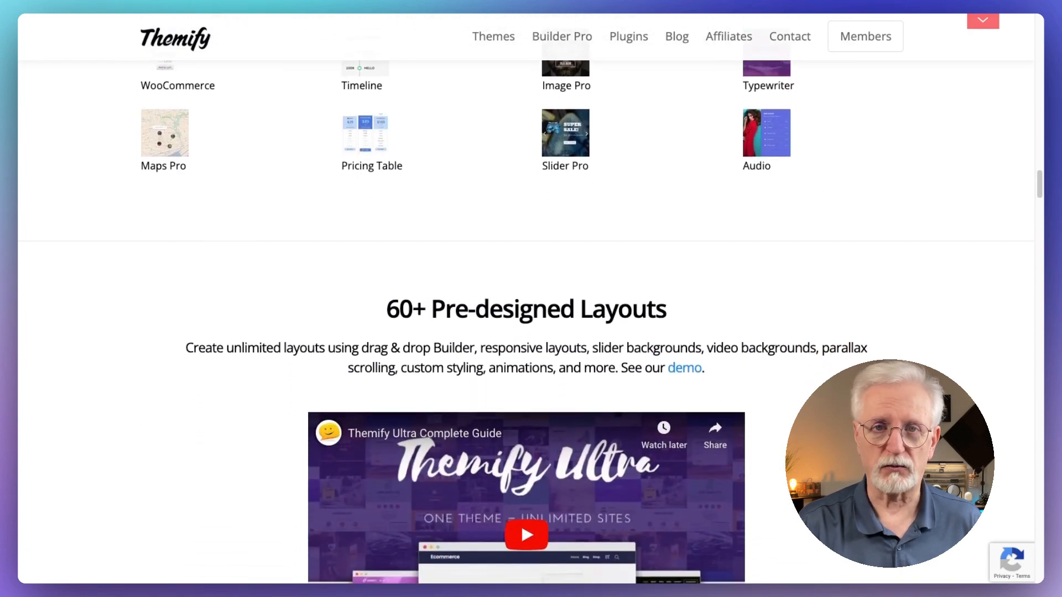
scroll(down, 3)
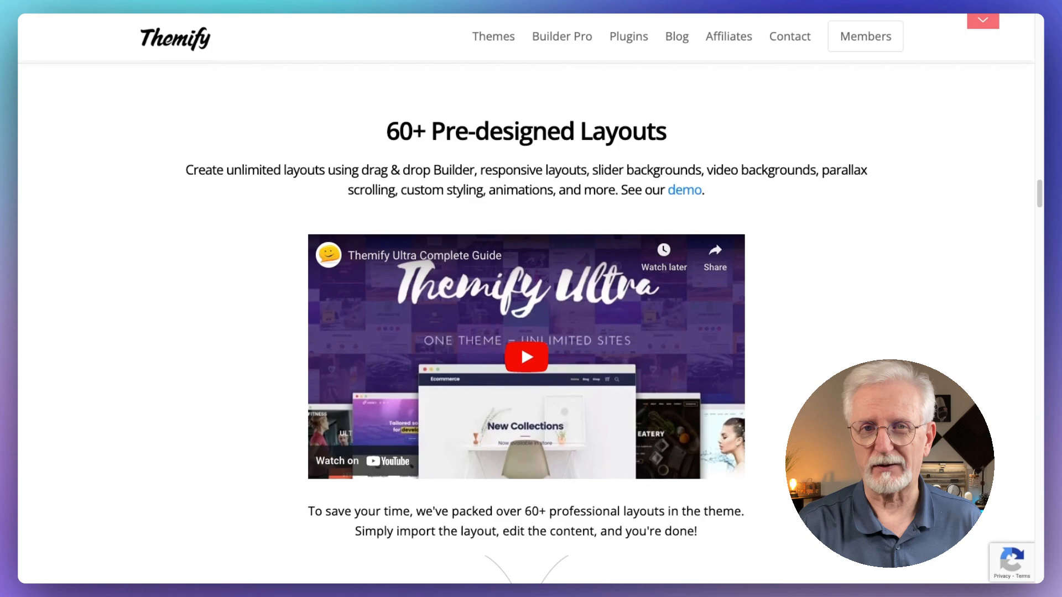
scroll(down, 3)
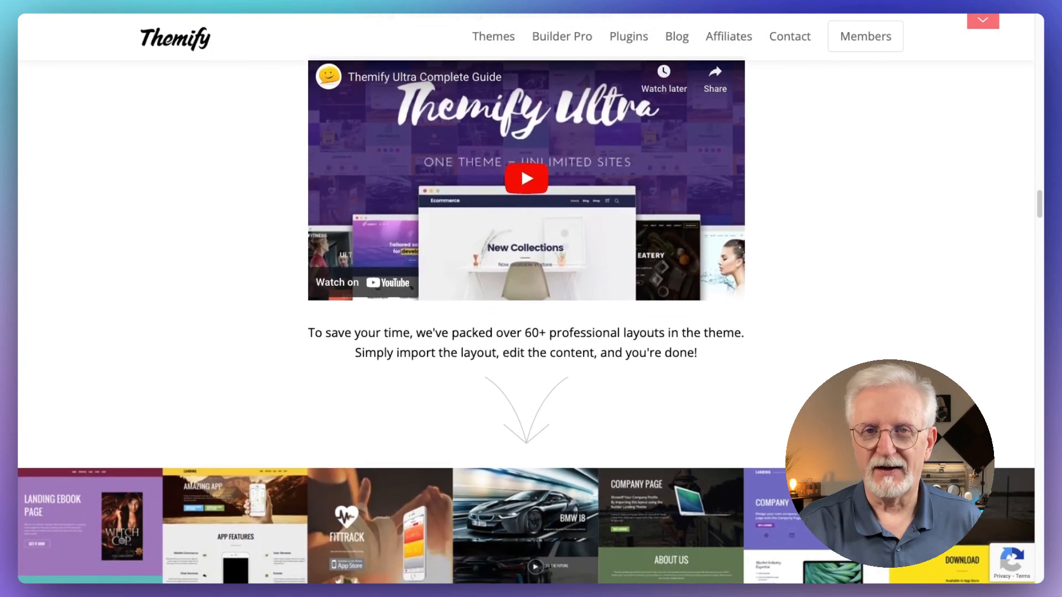
scroll(down, 3)
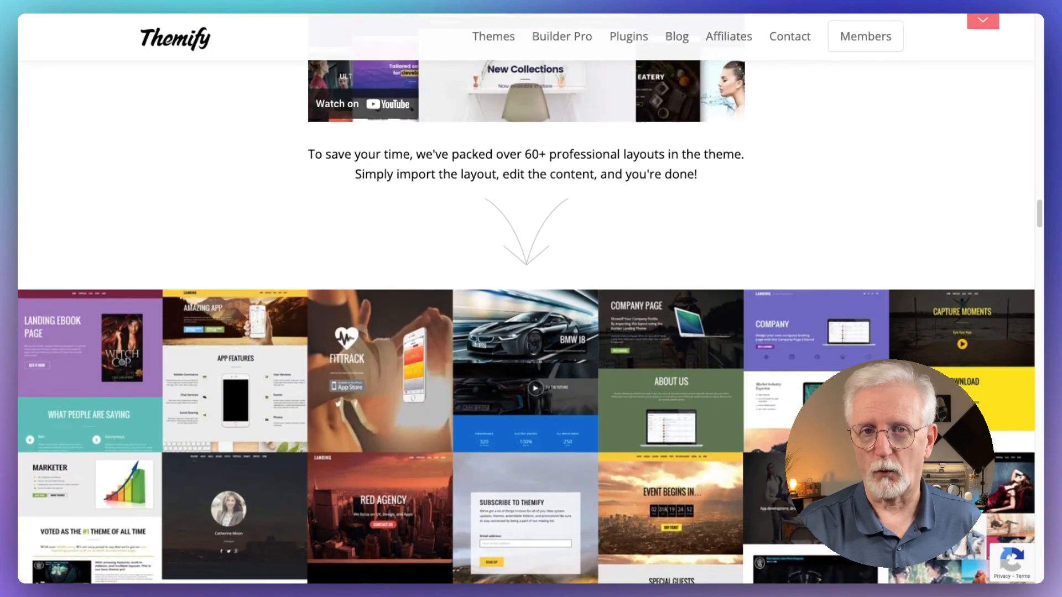
scroll(down, 3)
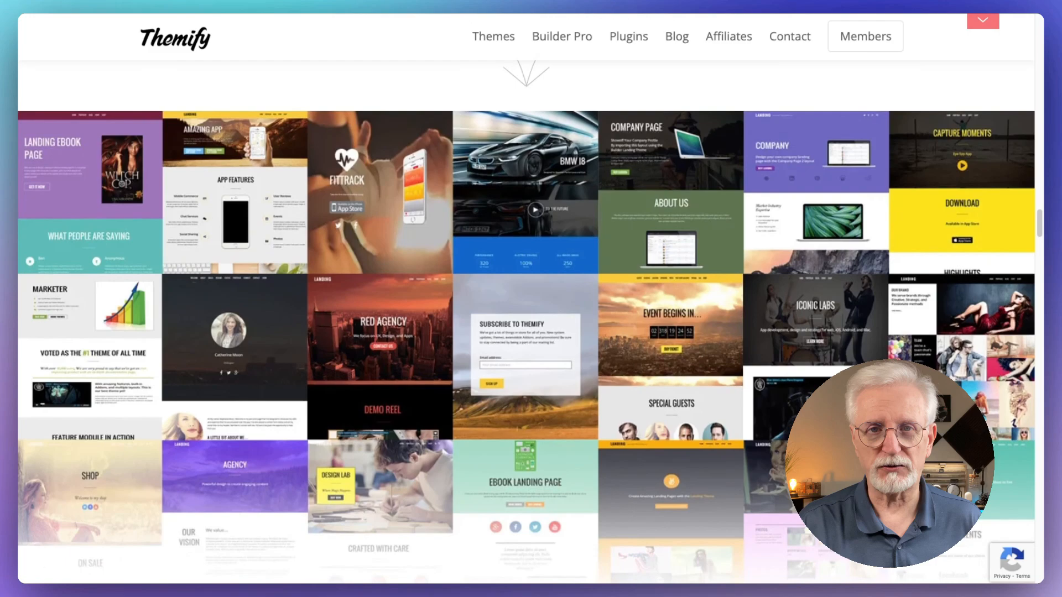
scroll(down, 3)
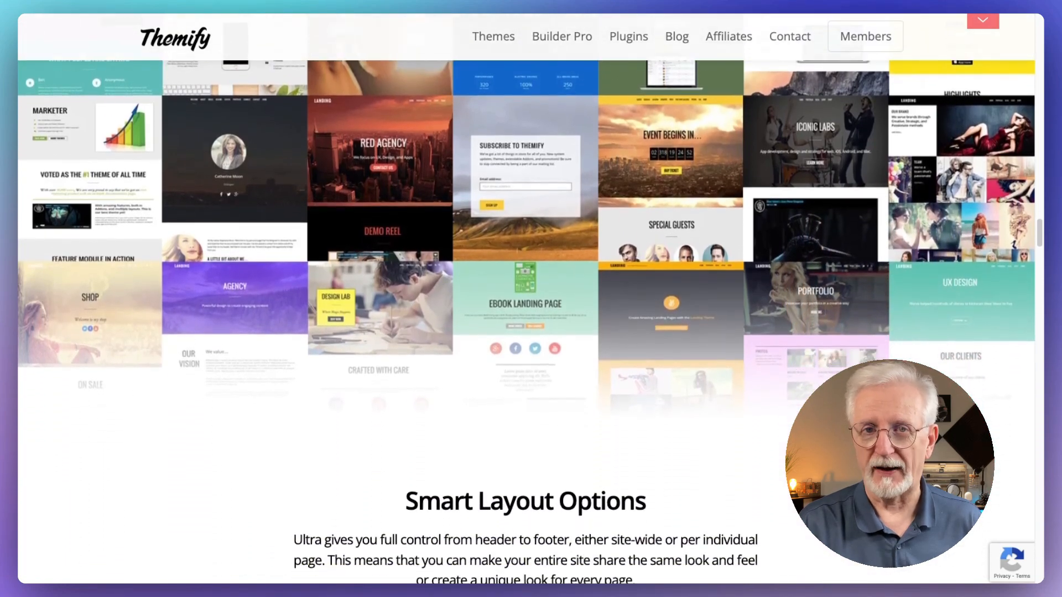
scroll(down, 3)
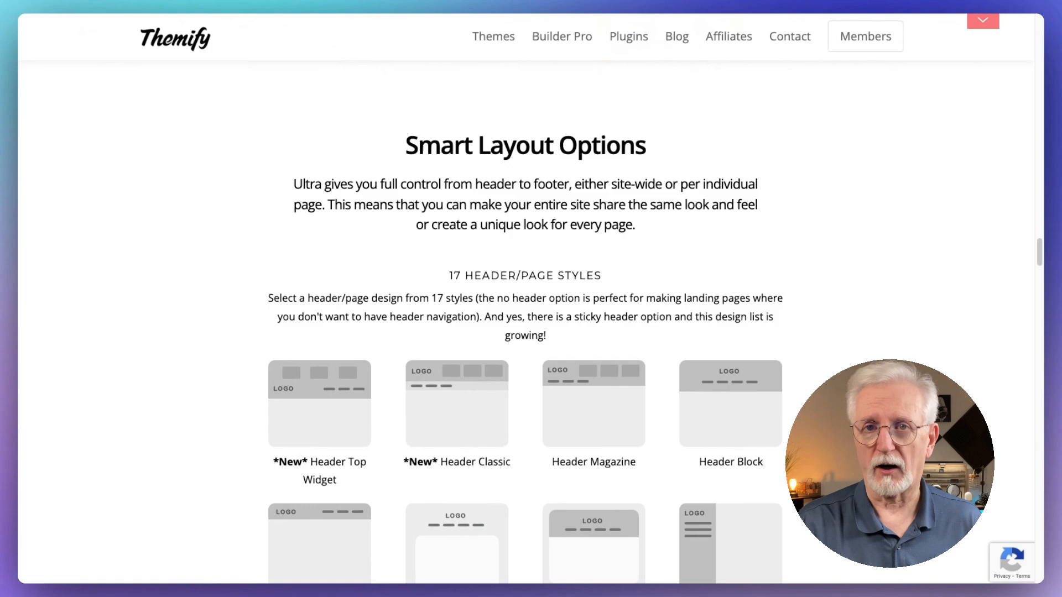
scroll(down, 3)
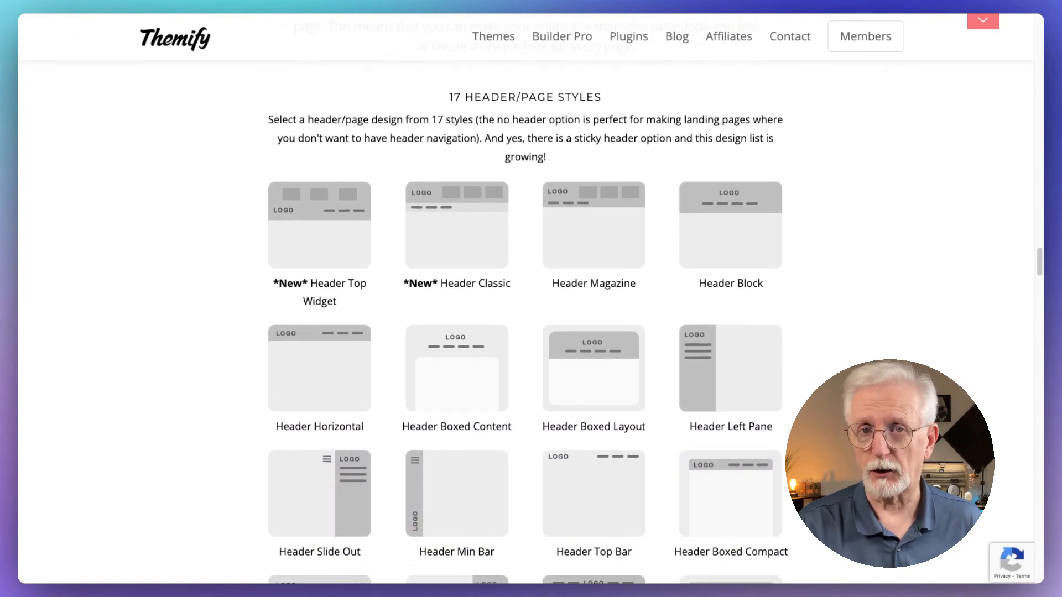
scroll(down, 3)
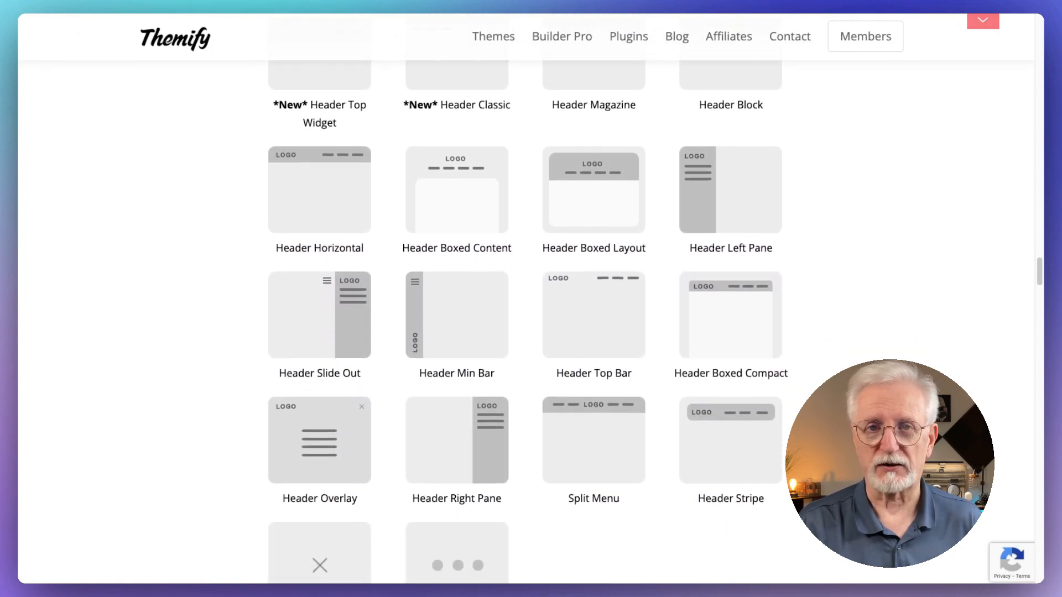
scroll(down, 3)
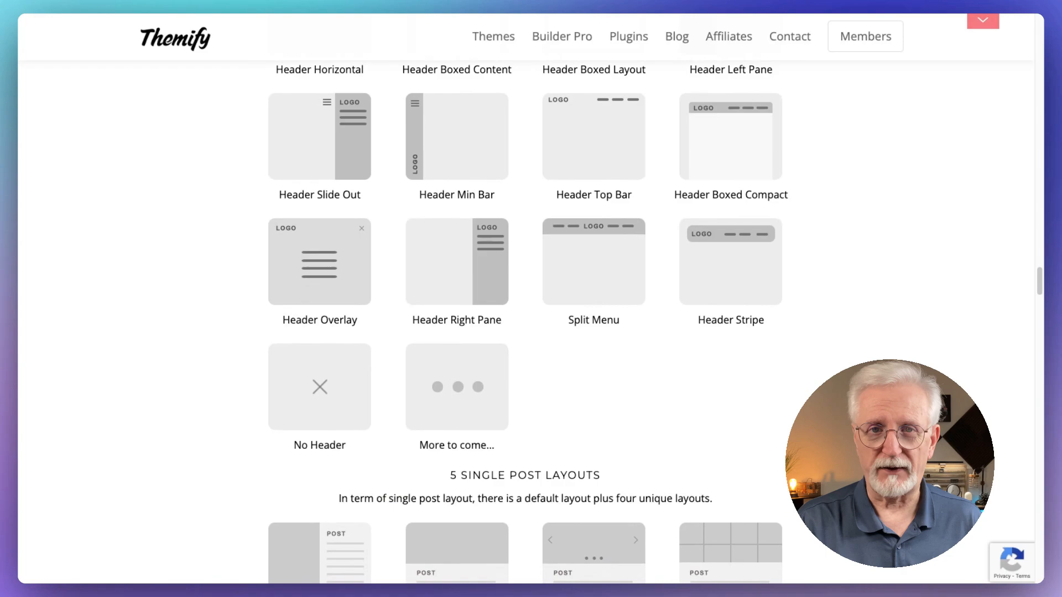
scroll(down, 3)
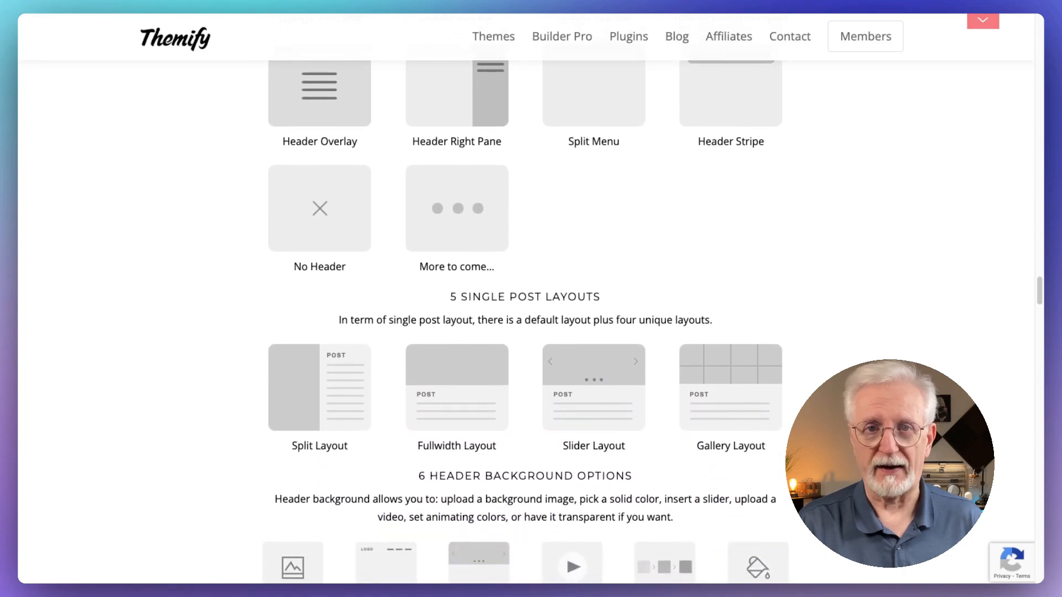
scroll(down, 3)
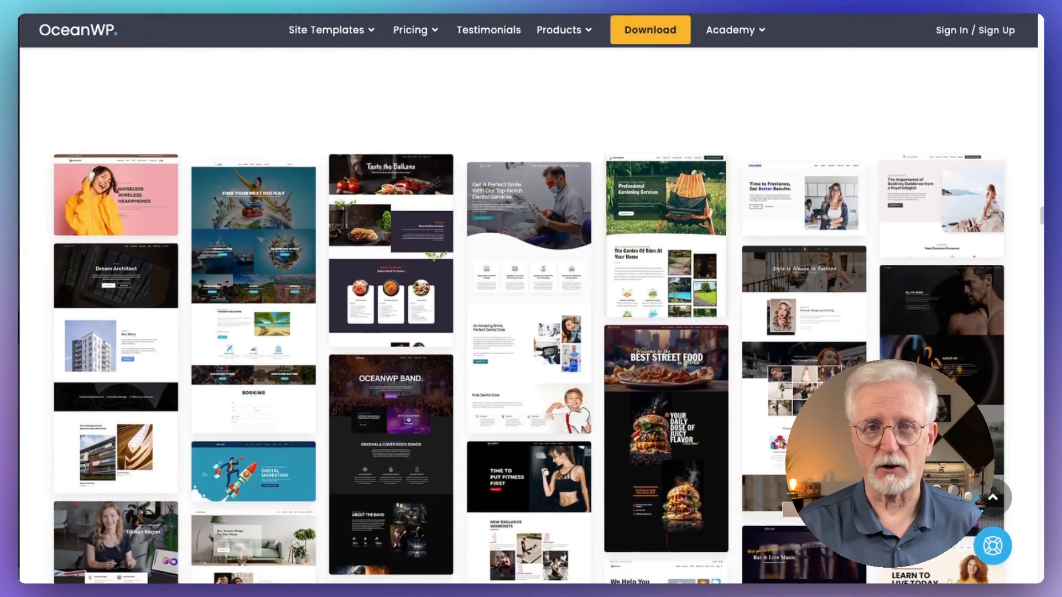
Scroll the OceanWP homepage past Full website templates and WooCommerce stats to the Mini Cart and Product Quick View cards.
scroll(down, 3)
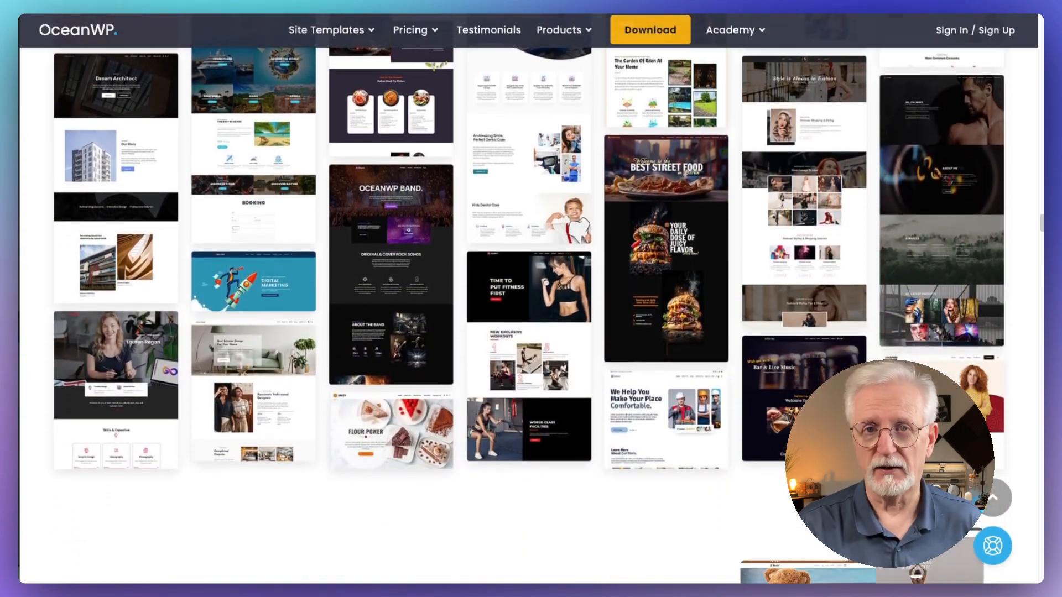
scroll(down, 3)
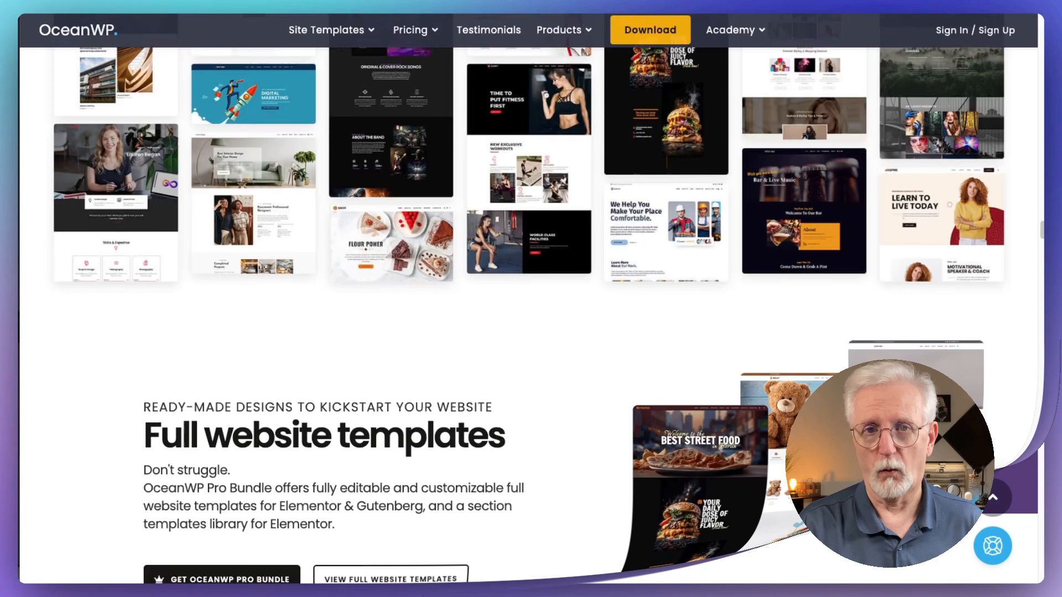
scroll(down, 3)
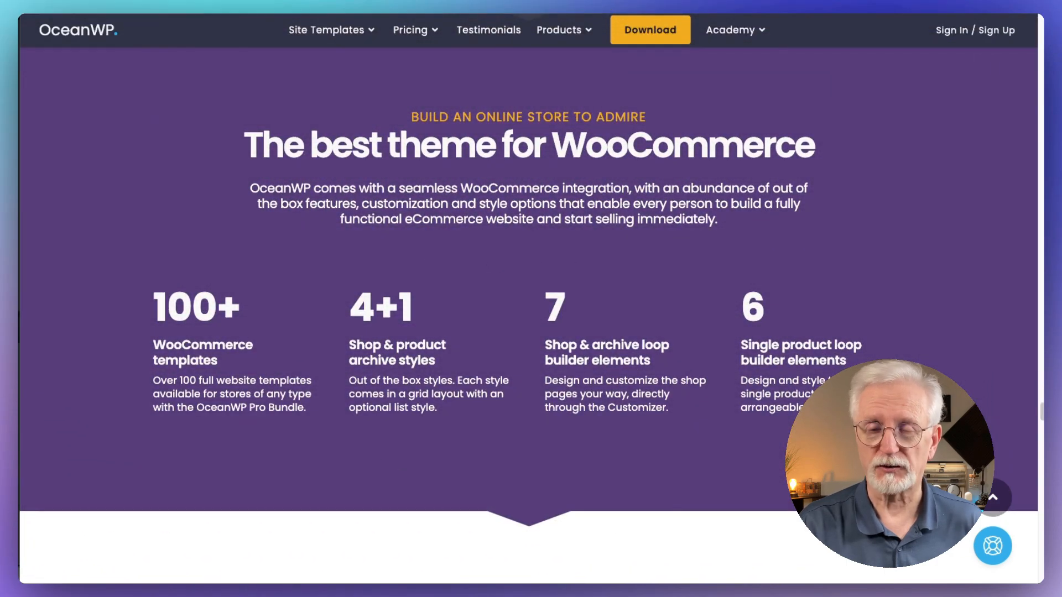
scroll(down, 3)
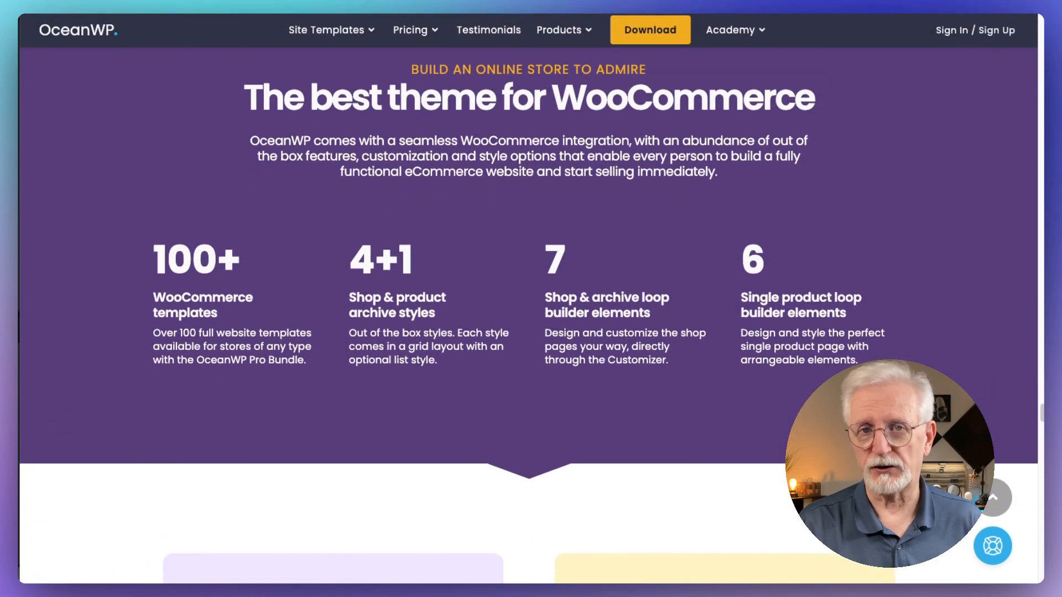
scroll(down, 3)
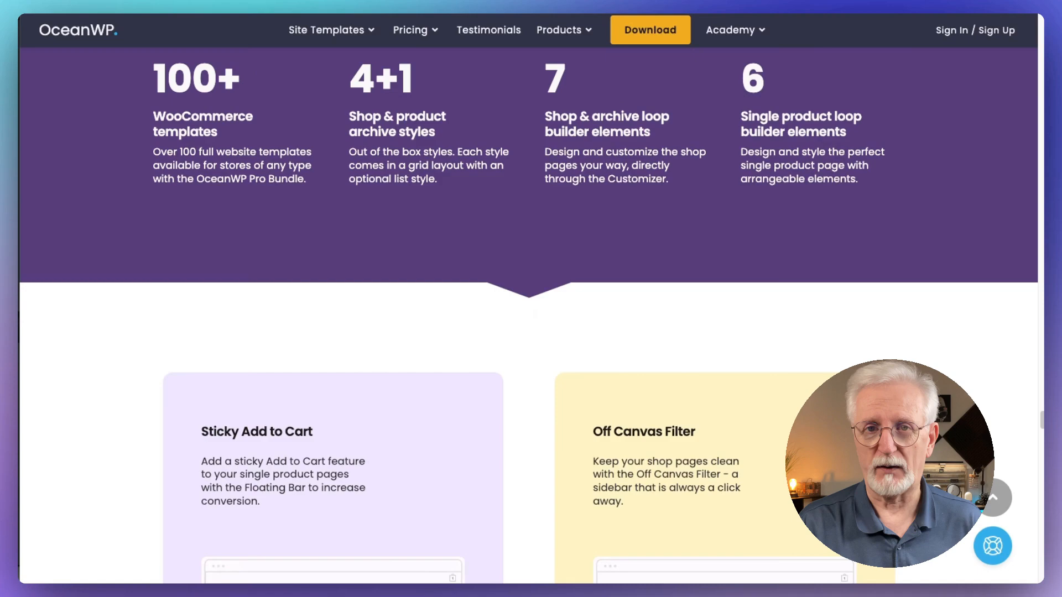
scroll(down, 3)
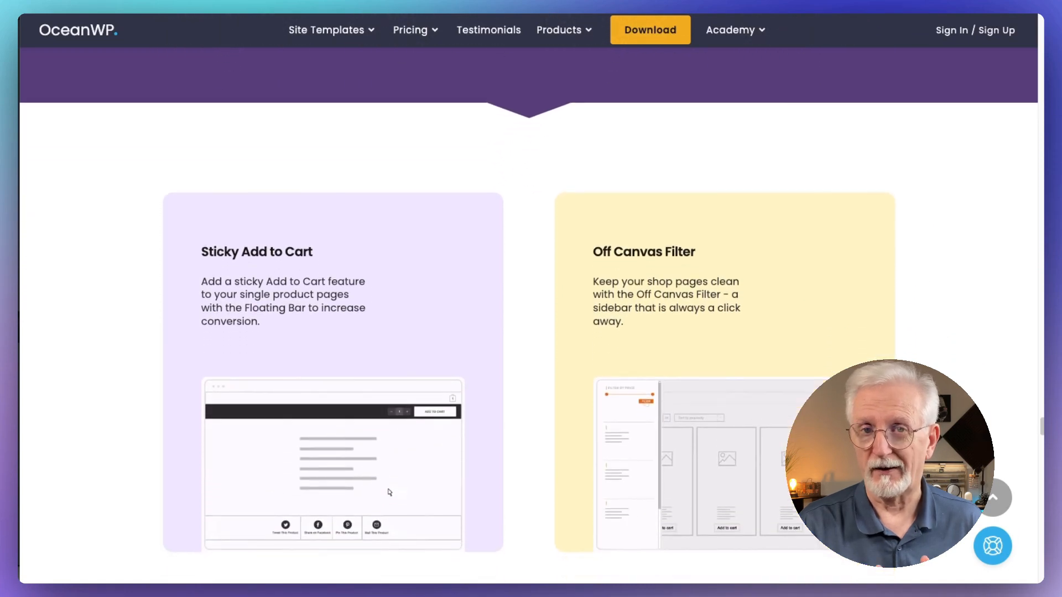
scroll(down, 3)
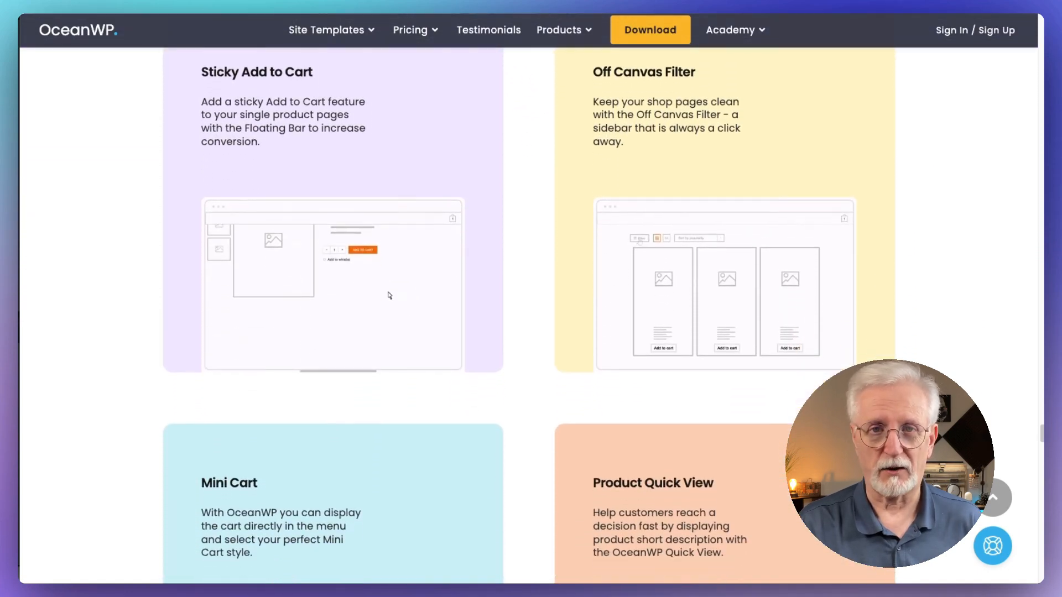
scroll(down, 3)
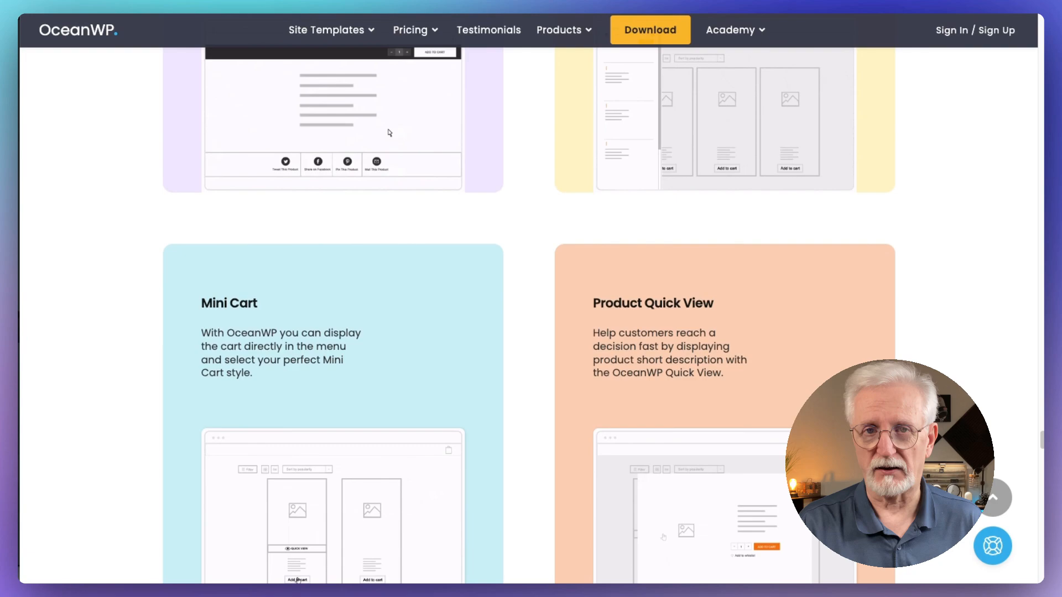
scroll(down, 3)
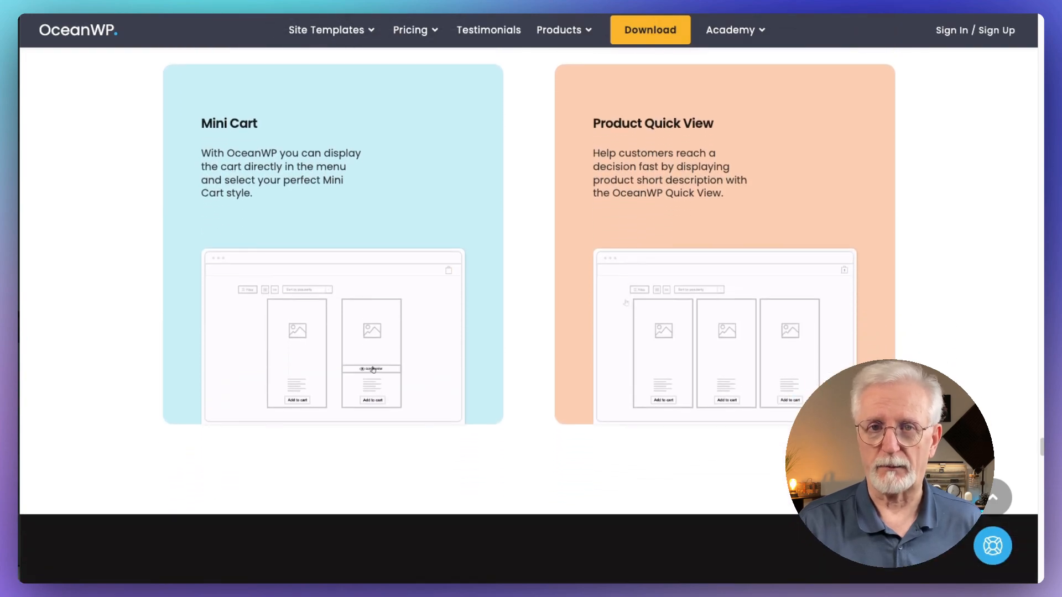
scroll(down, 3)
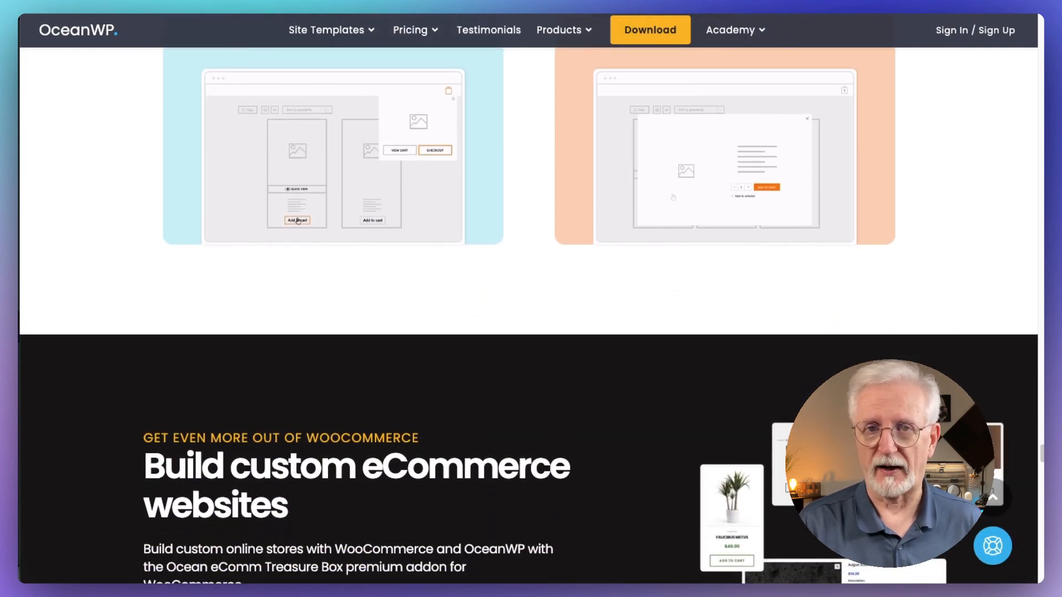
Scroll OceanWP past Ocean eCommerce, extensions, customization, testimonial and 'Always a team player' integrations.
scroll(down, 3)
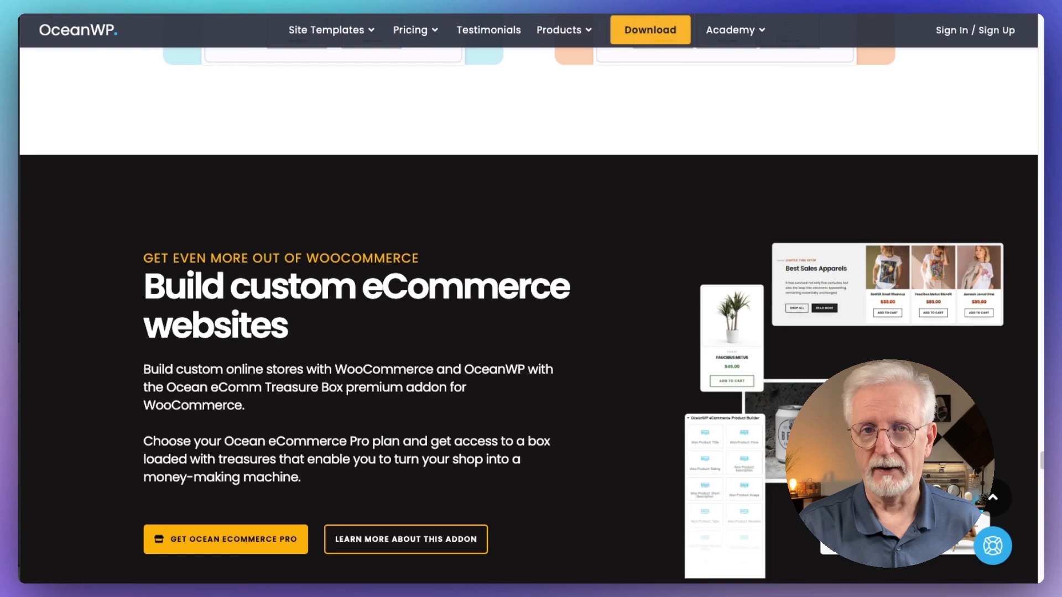
scroll(down, 3)
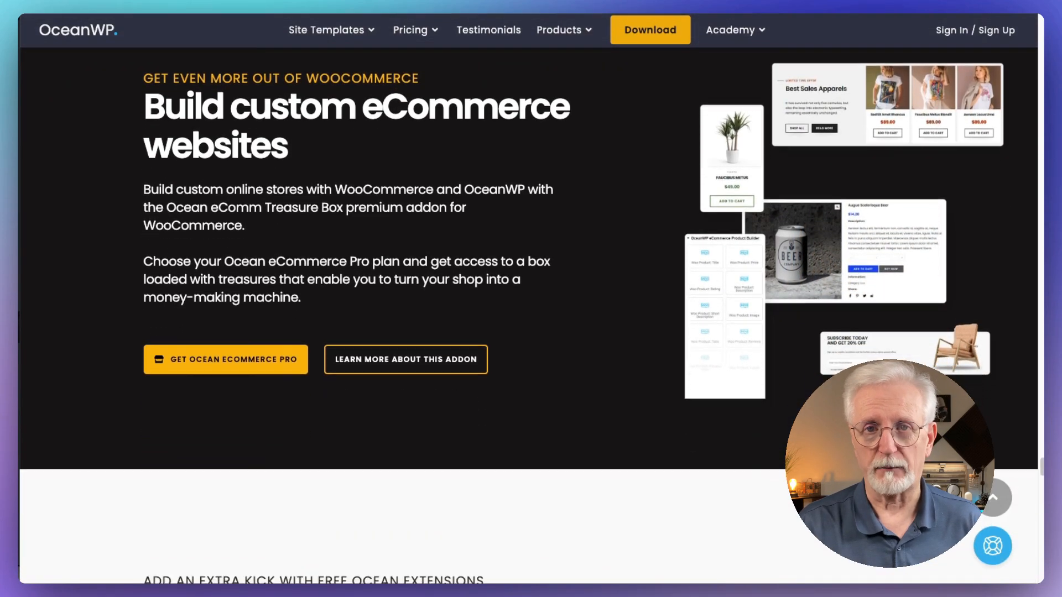
scroll(down, 3)
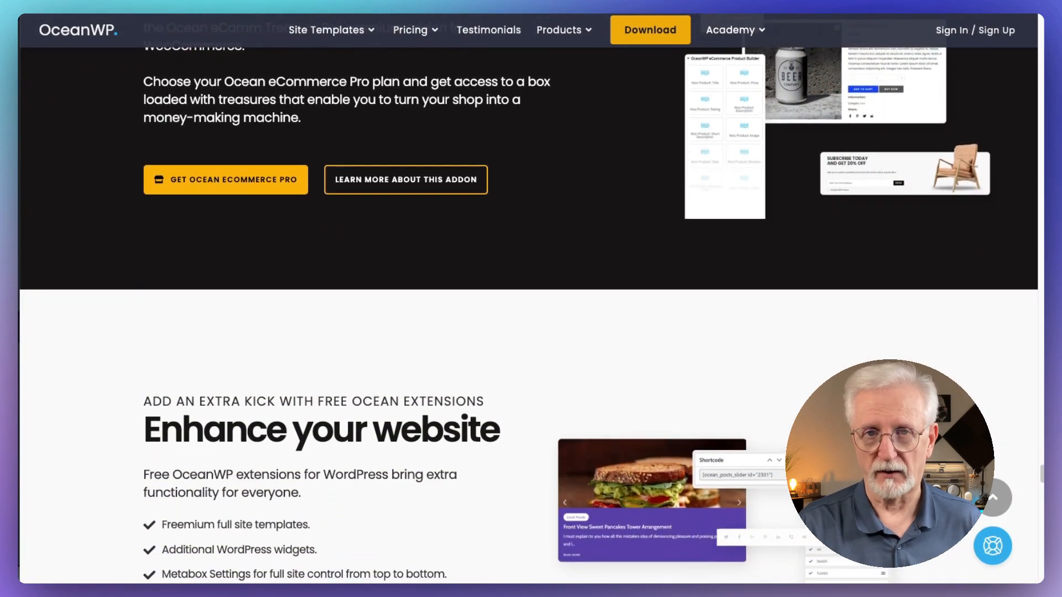
scroll(down, 3)
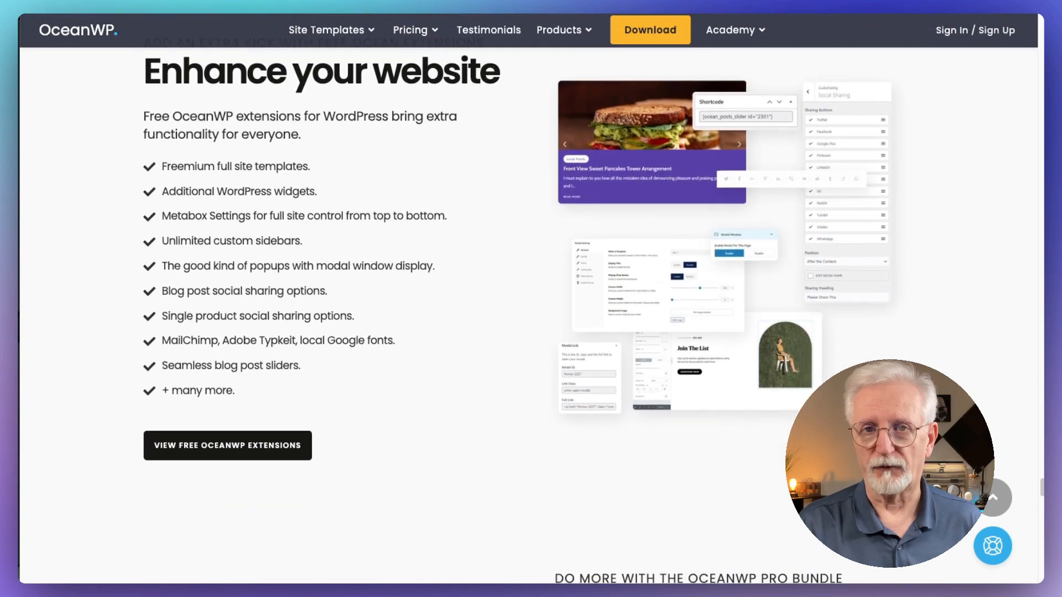
scroll(down, 3)
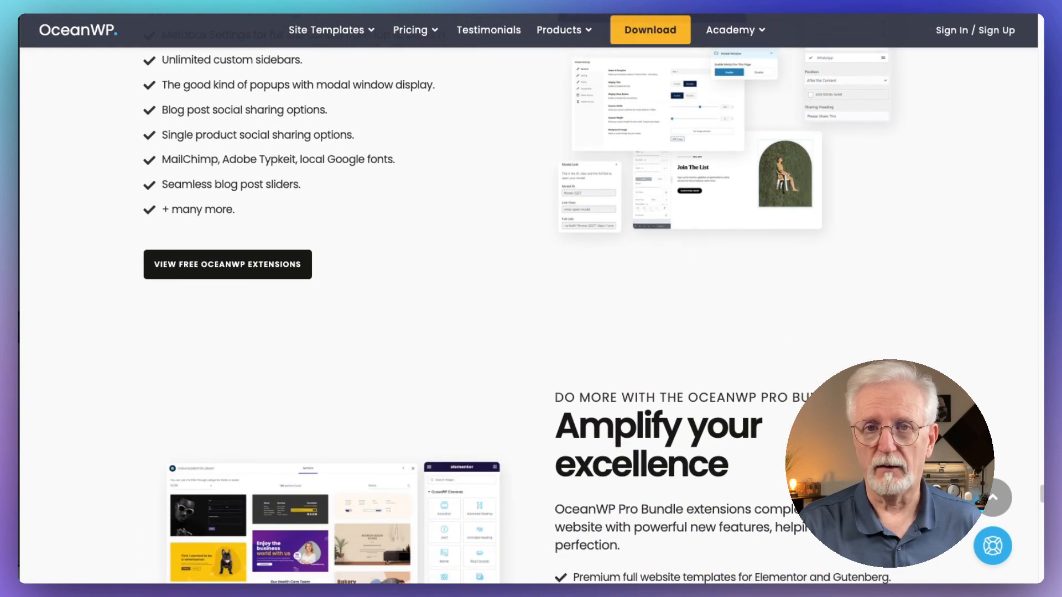
scroll(down, 3)
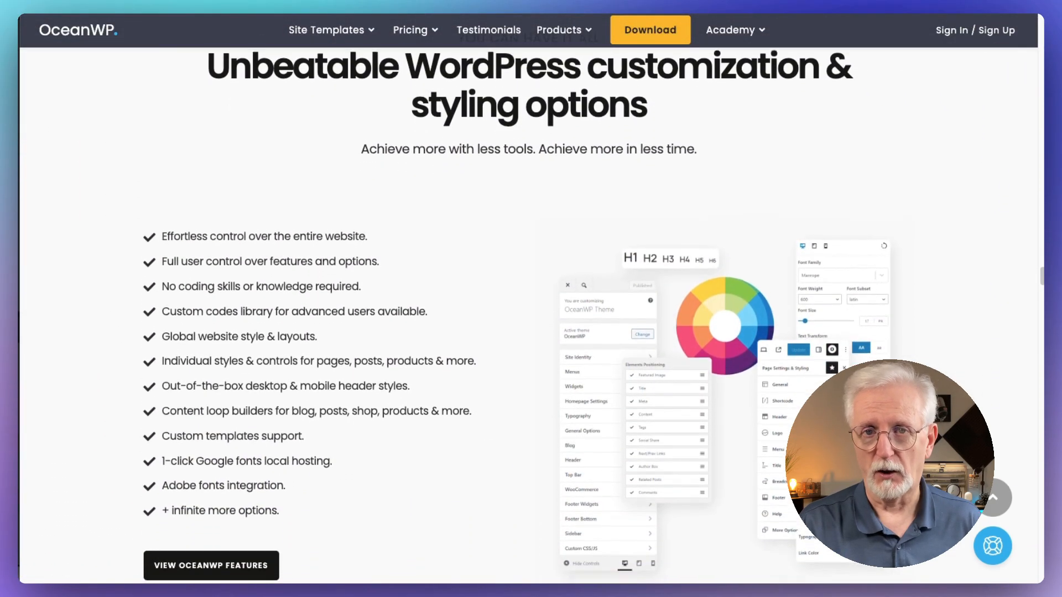
scroll(down, 3)
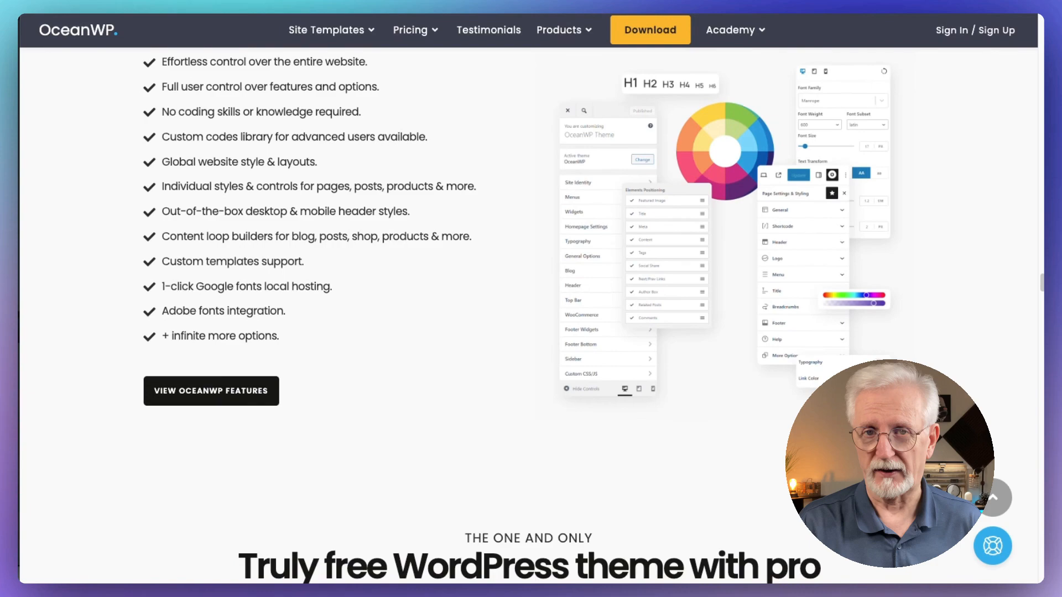
scroll(down, 3)
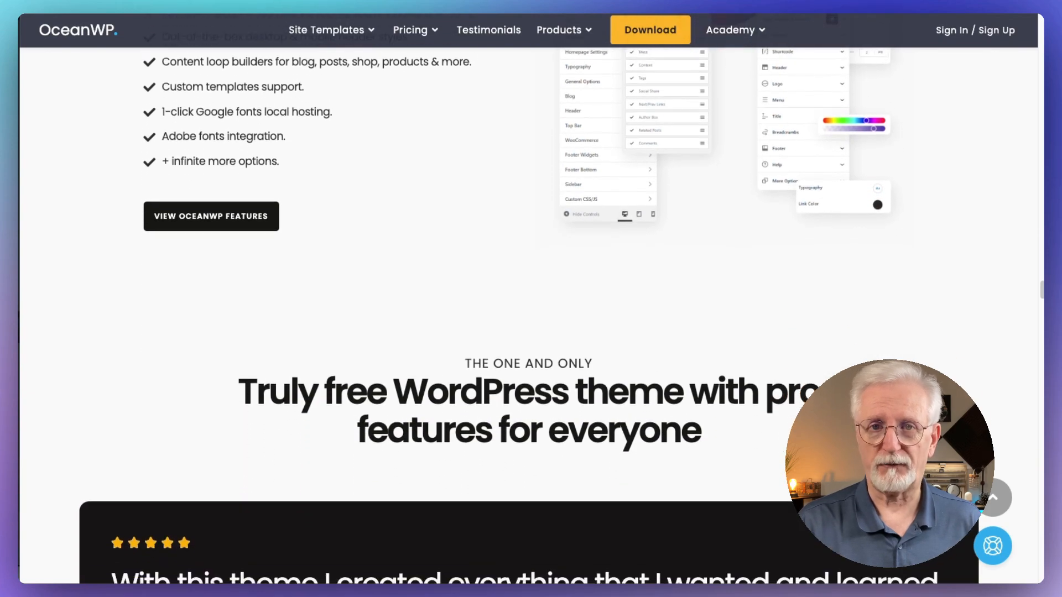
scroll(down, 3)
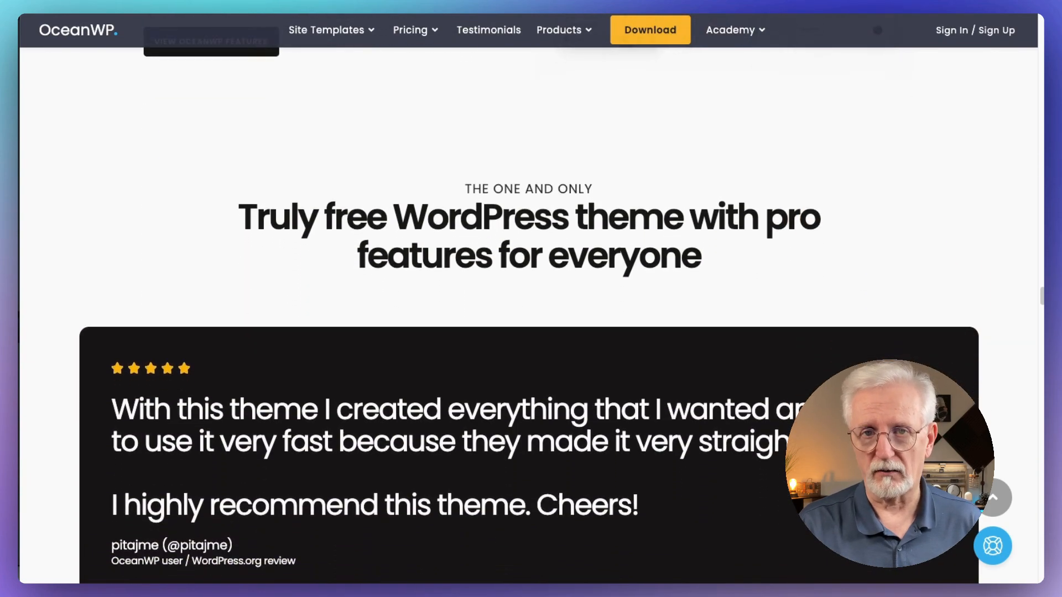
scroll(down, 3)
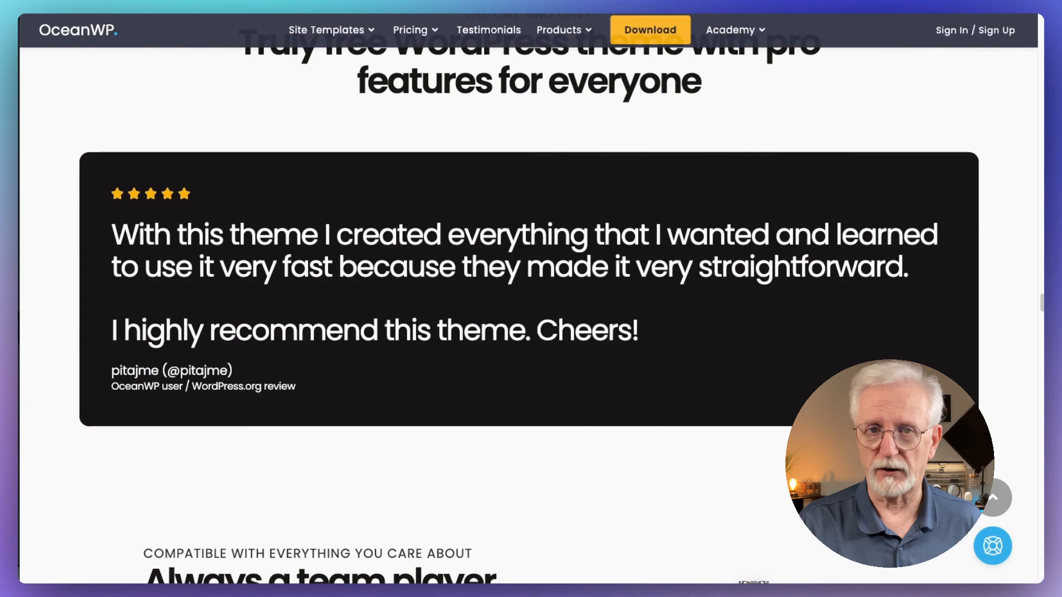
scroll(down, 3)
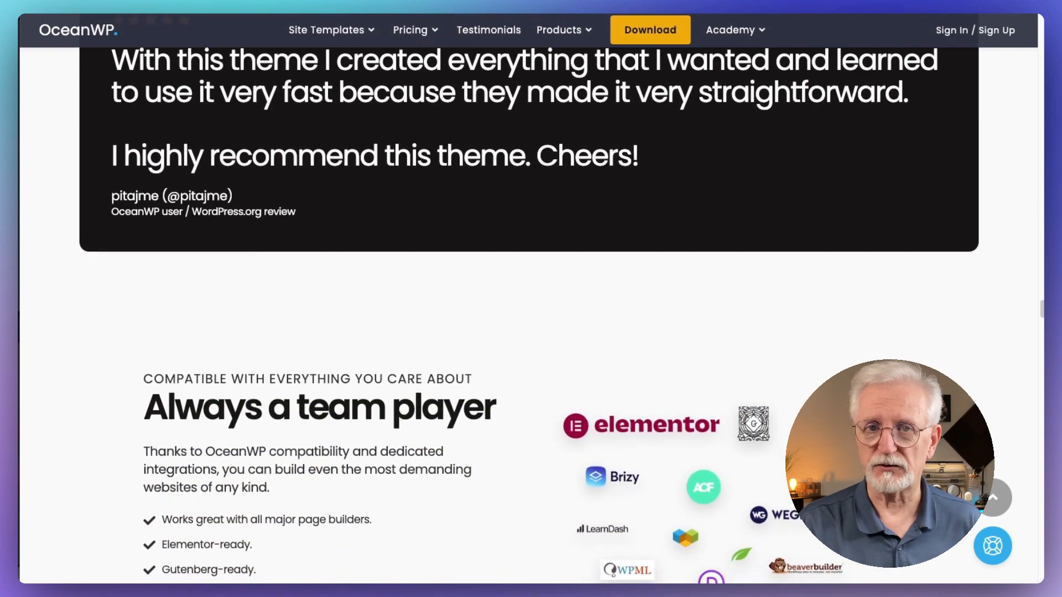
scroll(down, 3)
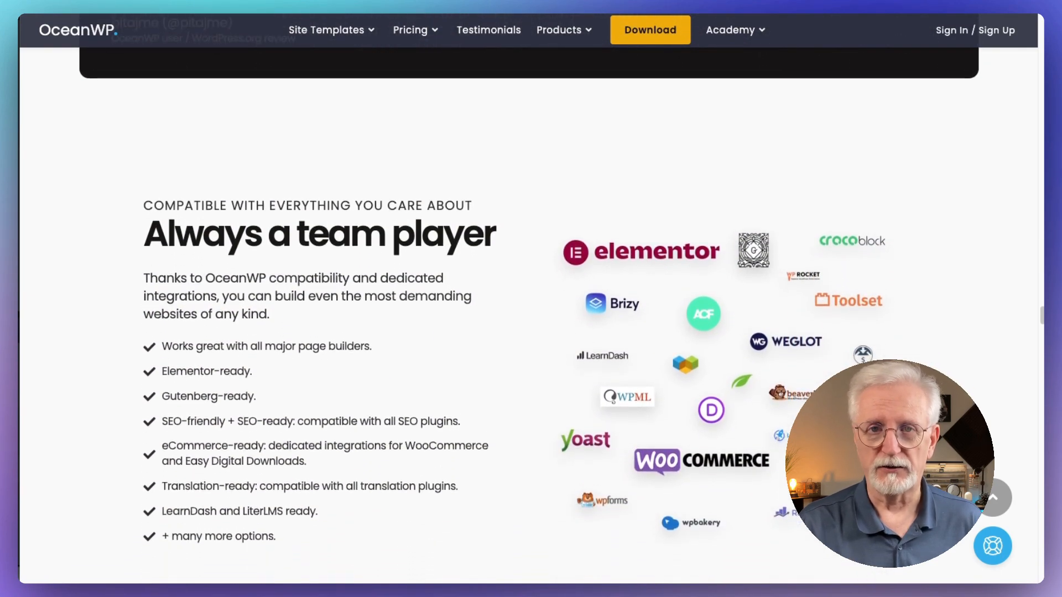
scroll(down, 3)
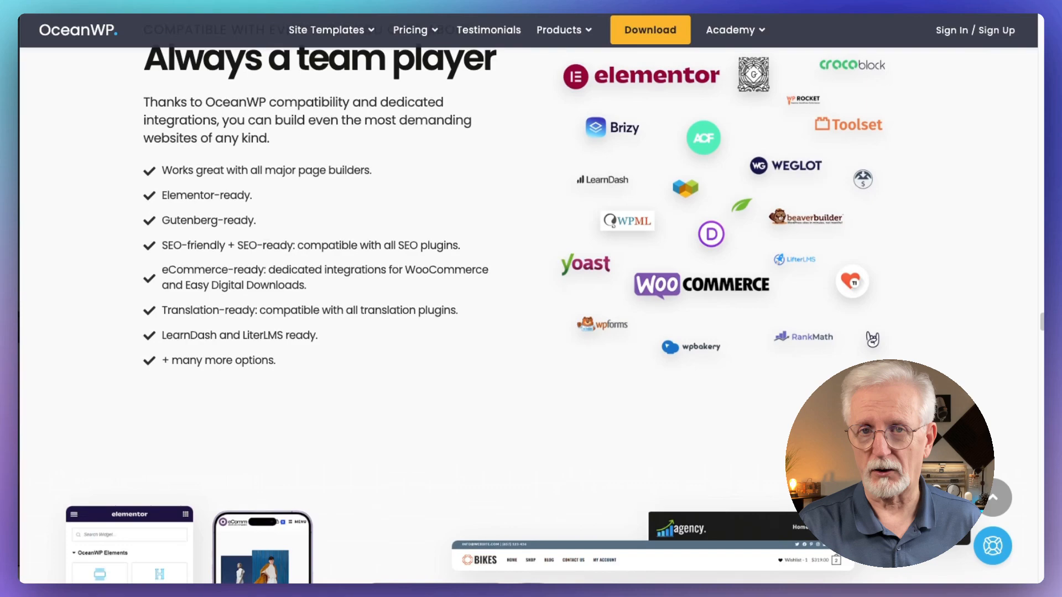
scroll(down, 3)
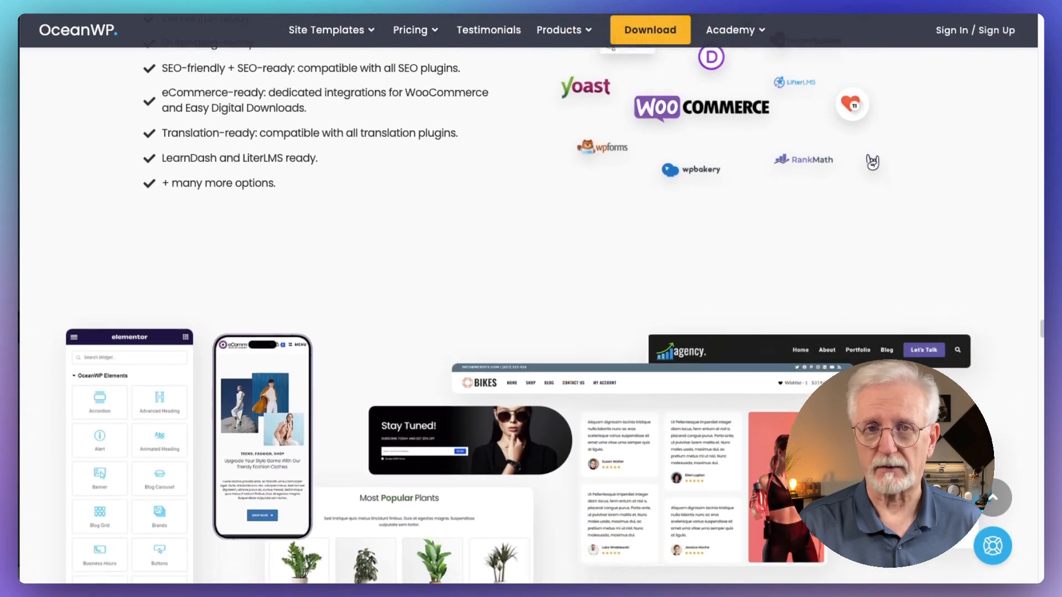
scroll(down, 3)
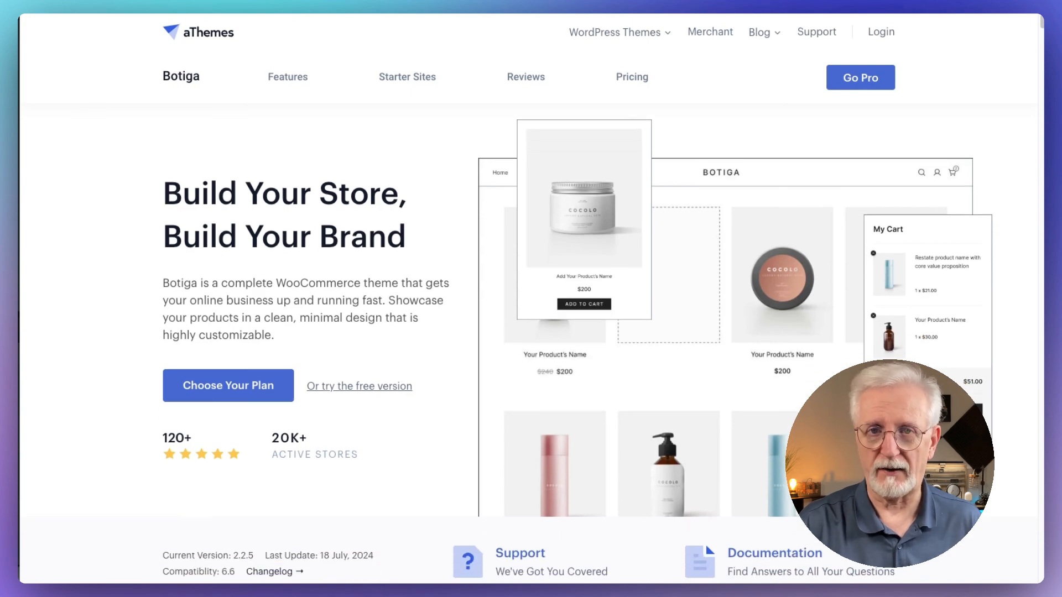
Scroll down through Botiga's showcased shop features.
scroll(down, 3)
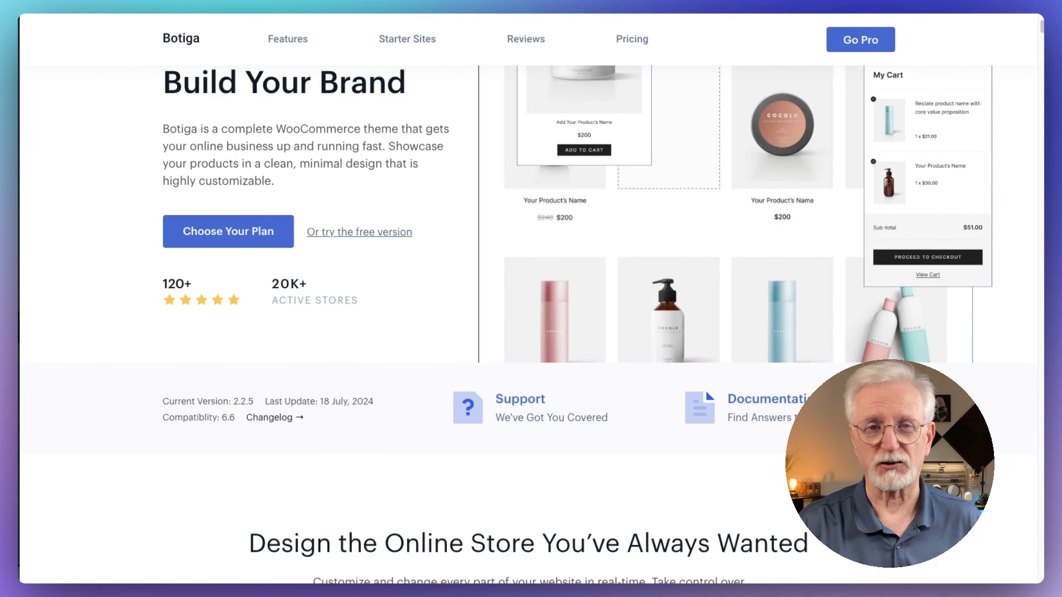
scroll(down, 3)
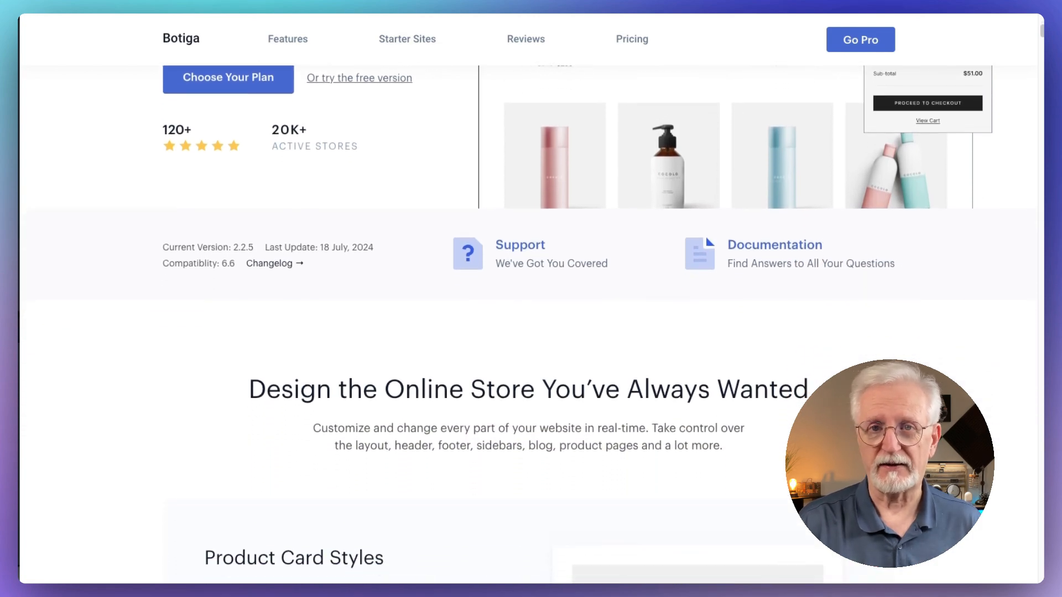
scroll(down, 3)
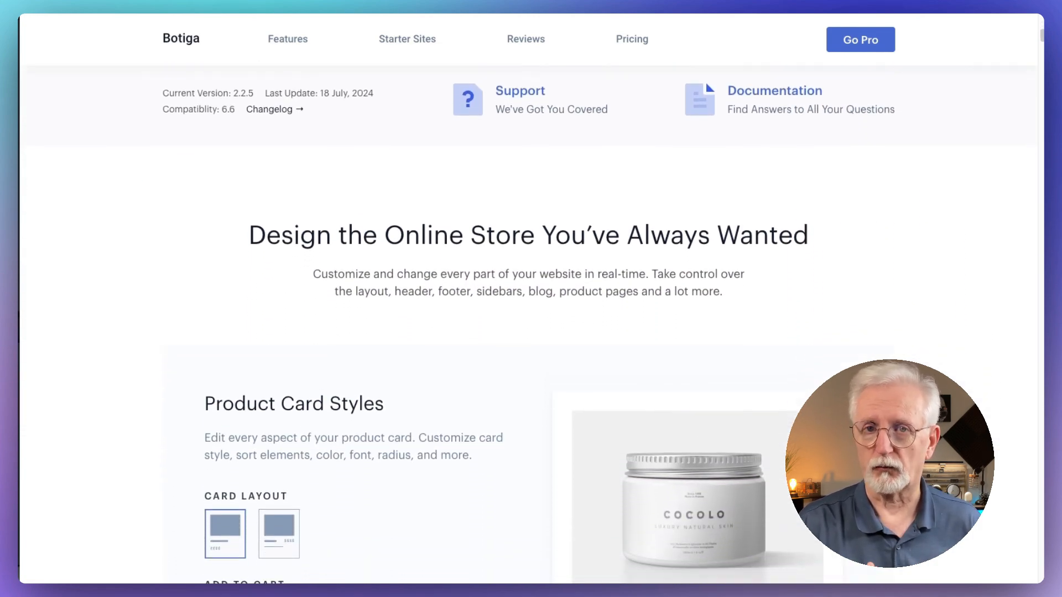
scroll(down, 3)
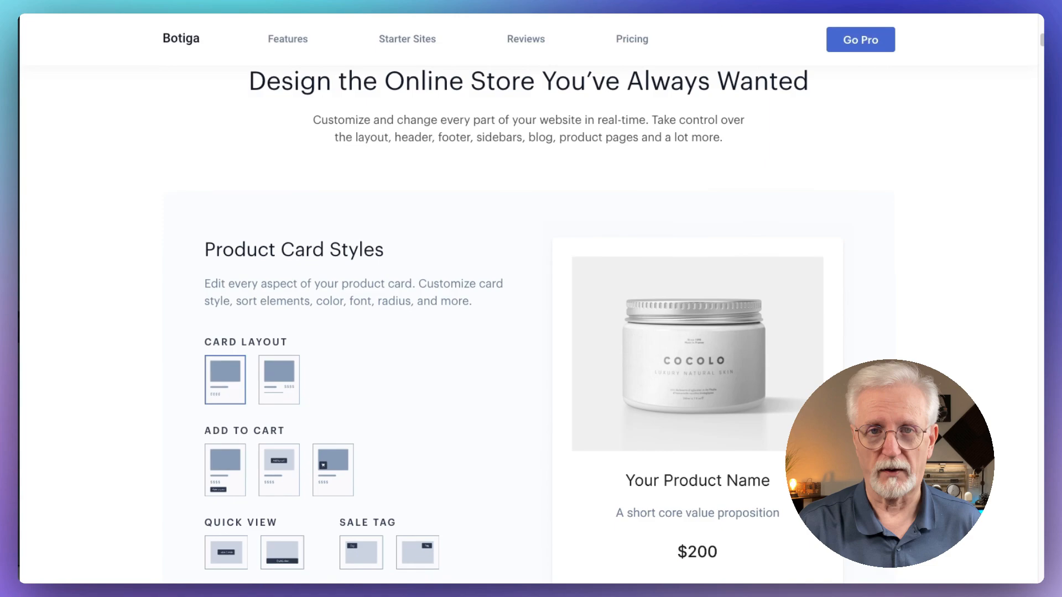
Follow a top navigation link and scroll down through the Botiga feature cards.
click(287, 39)
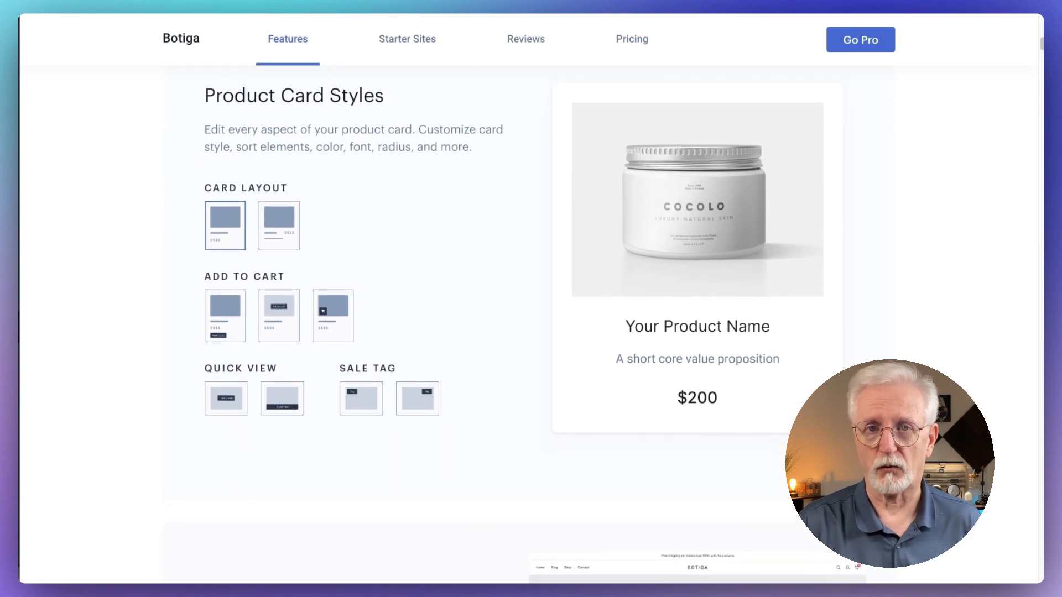
scroll(down, 3)
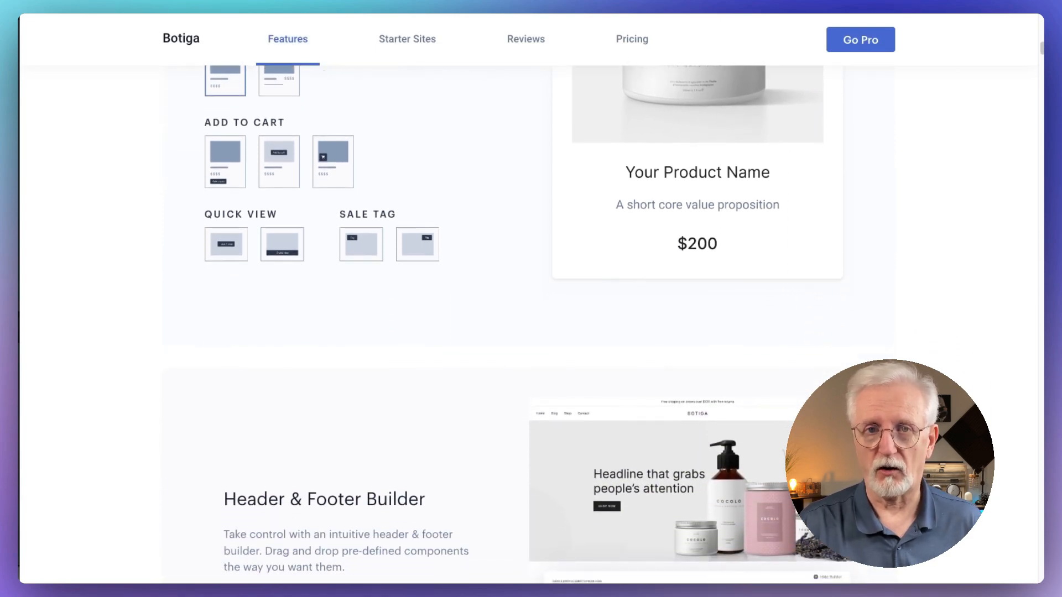
scroll(down, 3)
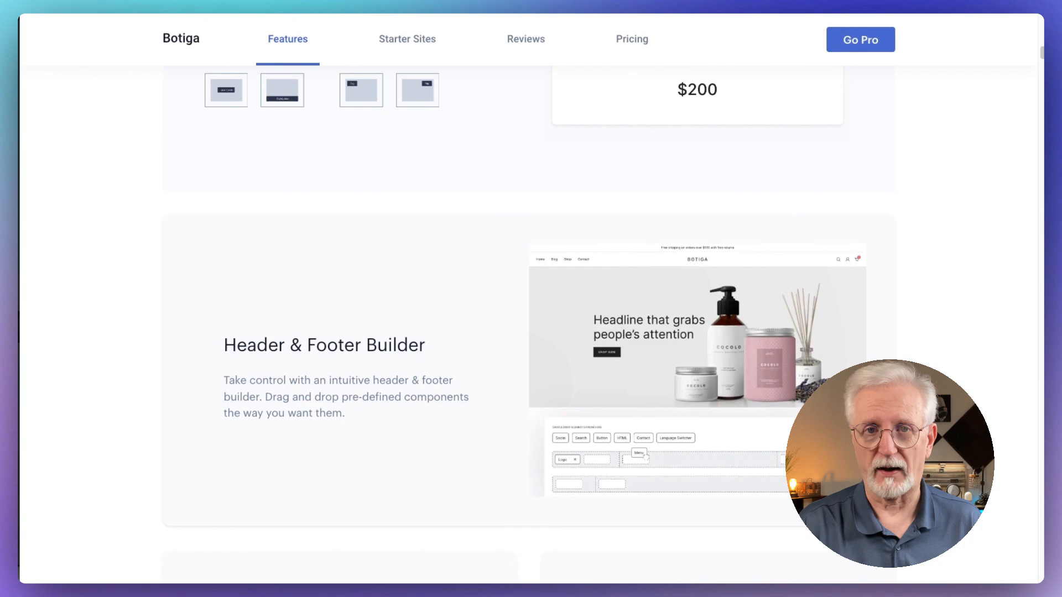
scroll(down, 3)
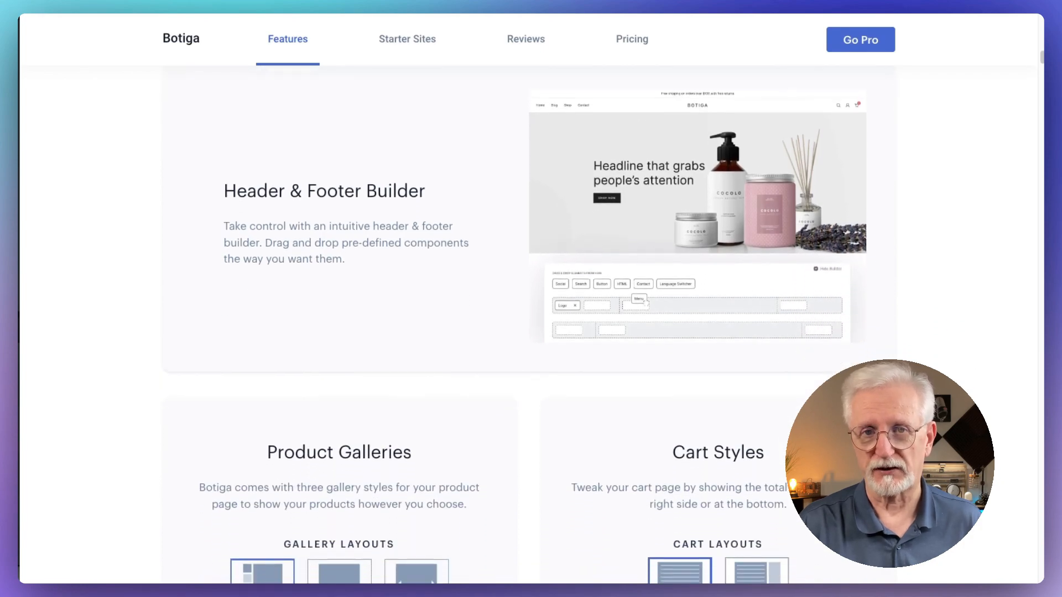
scroll(down, 3)
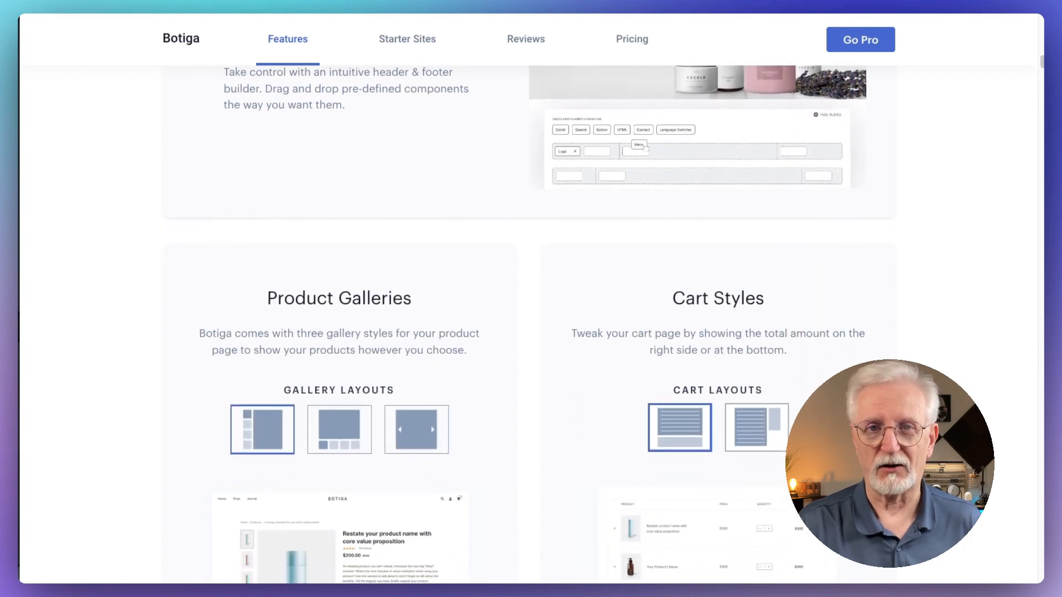
scroll(down, 3)
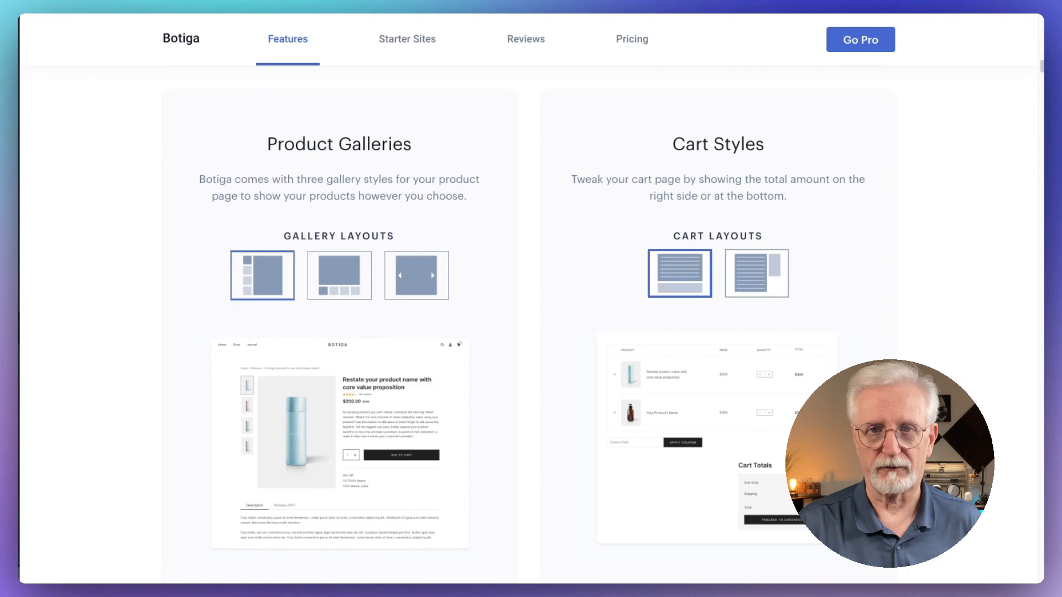
scroll(down, 3)
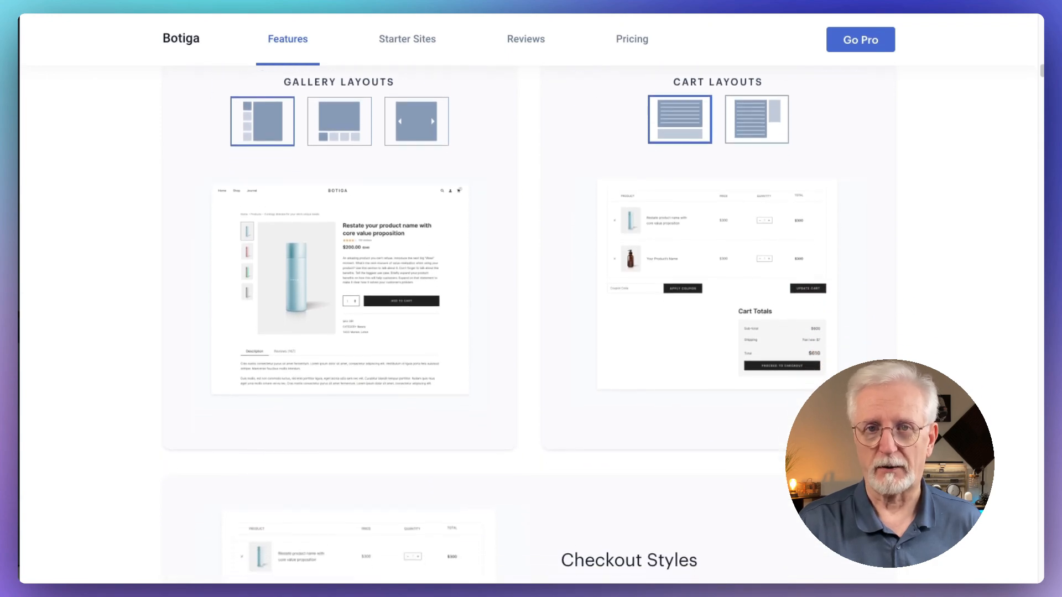
scroll(down, 3)
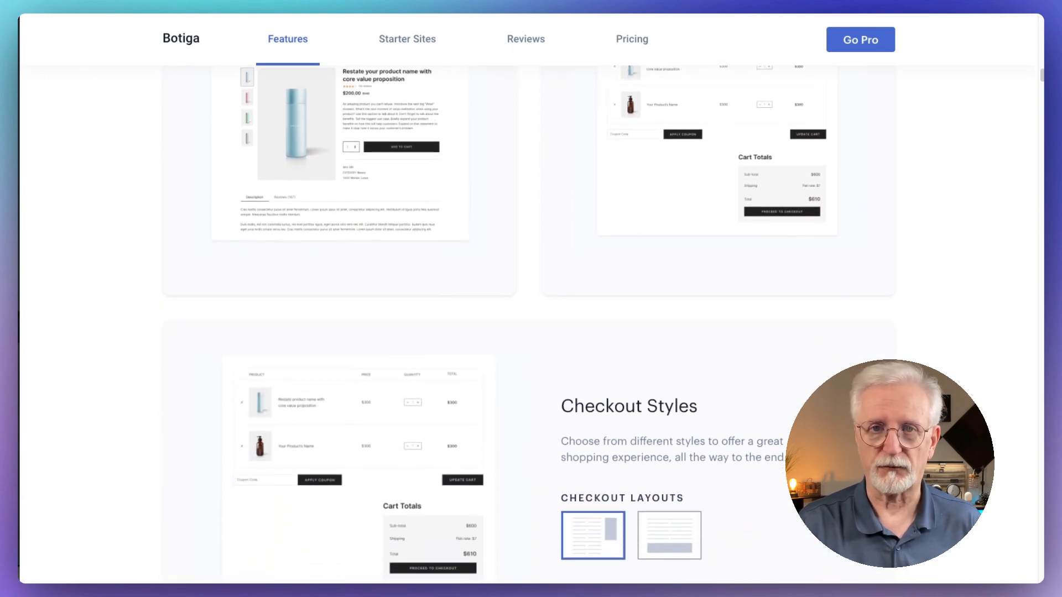
scroll(down, 3)
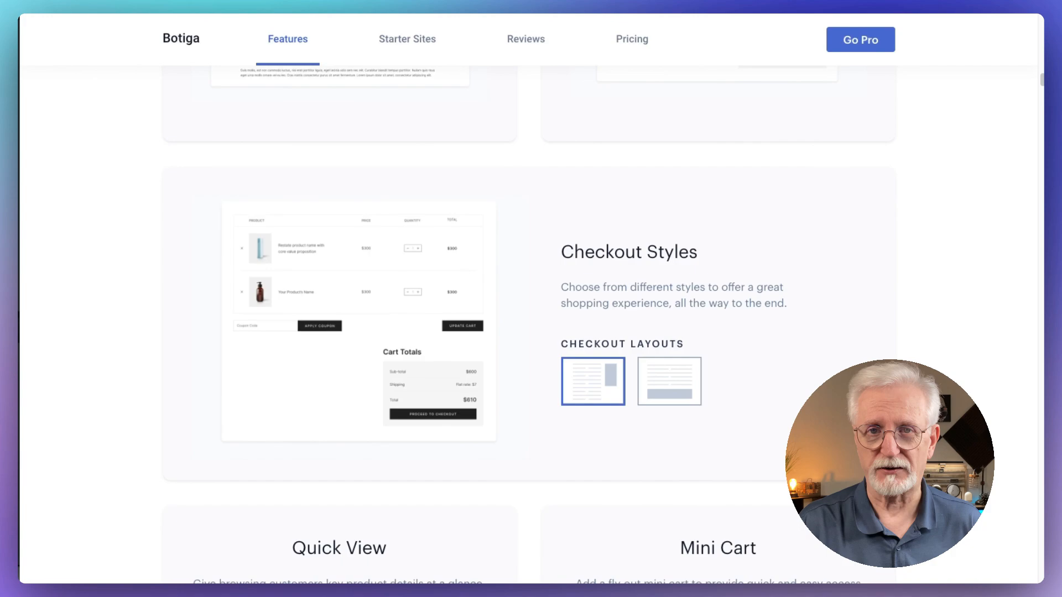
scroll(down, 3)
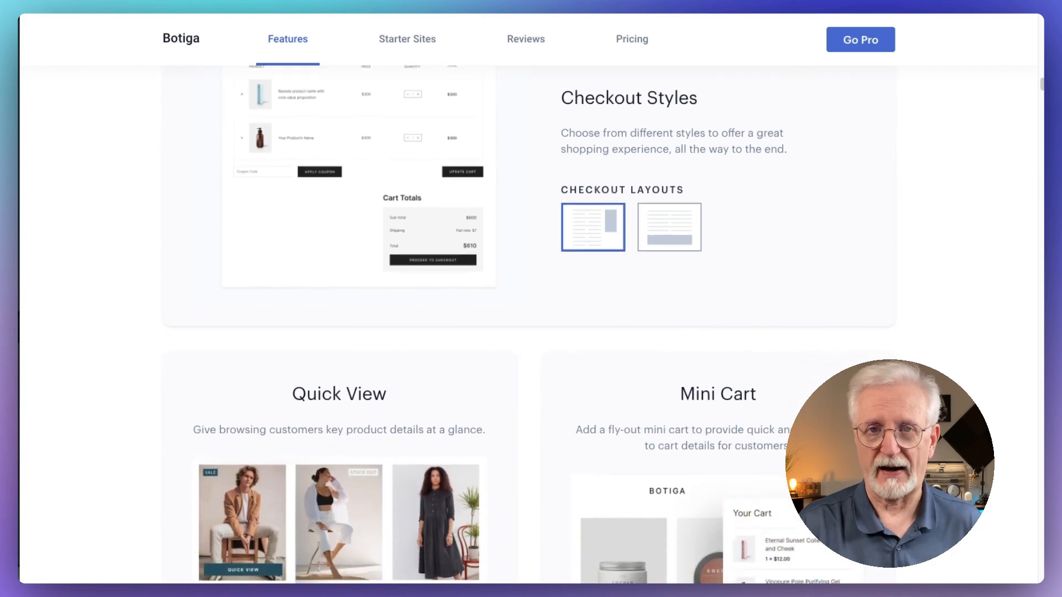
scroll(down, 3)
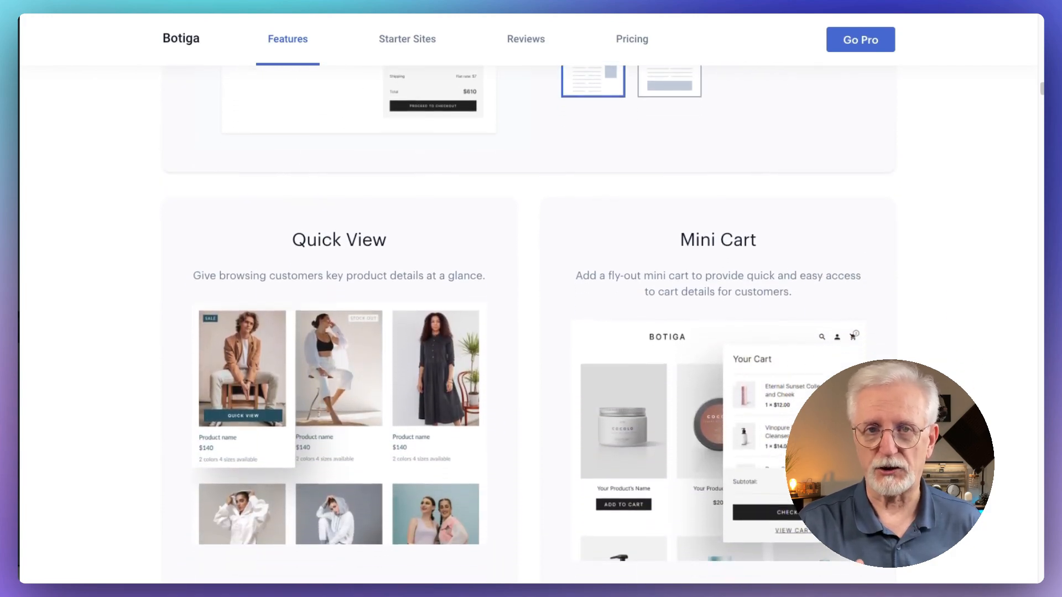
scroll(down, 3)
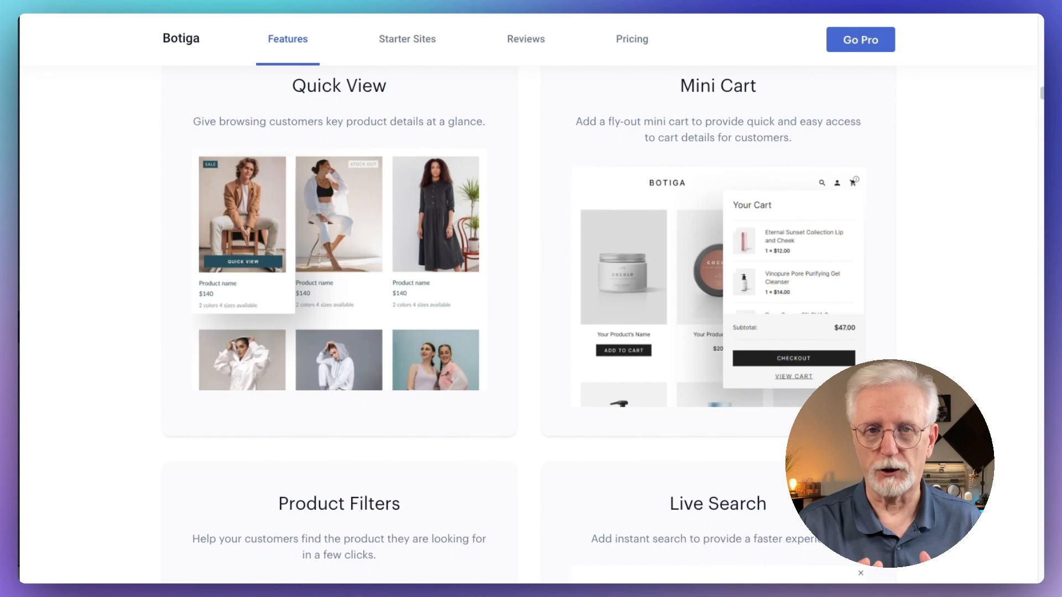
scroll(down, 3)
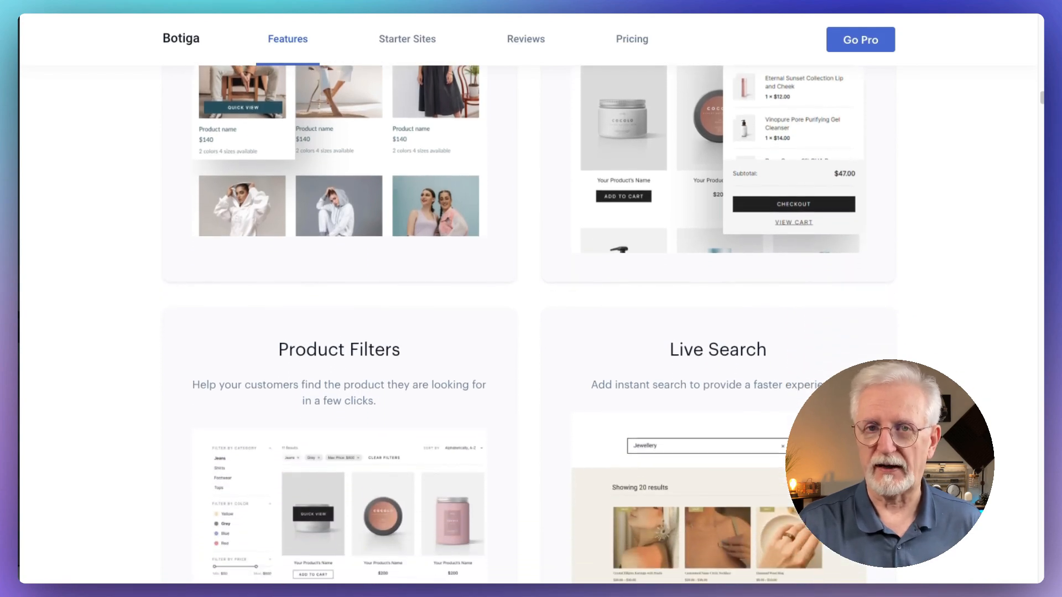
scroll(down, 3)
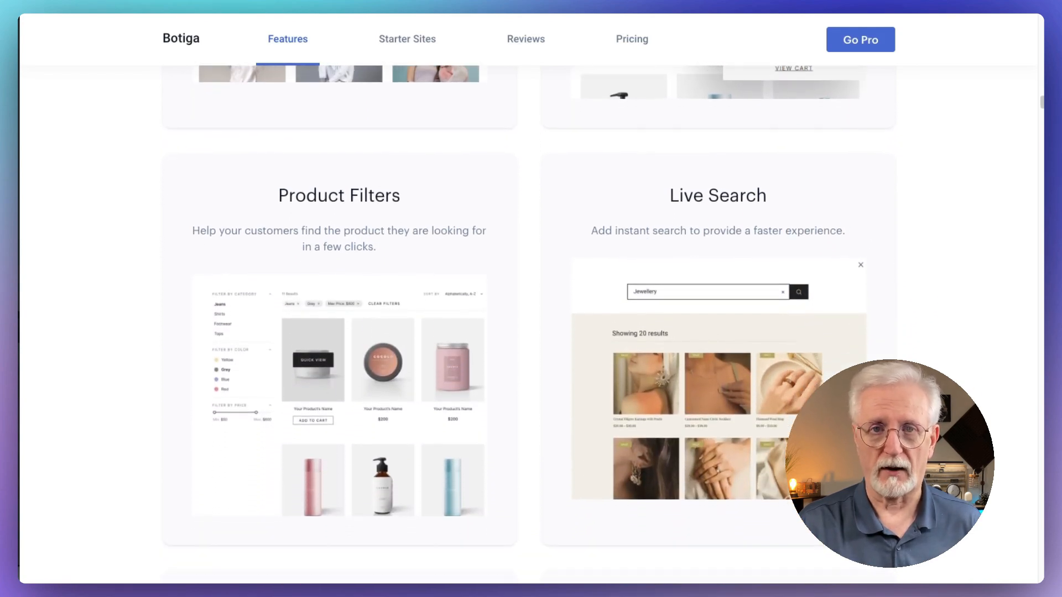
scroll(down, 3)
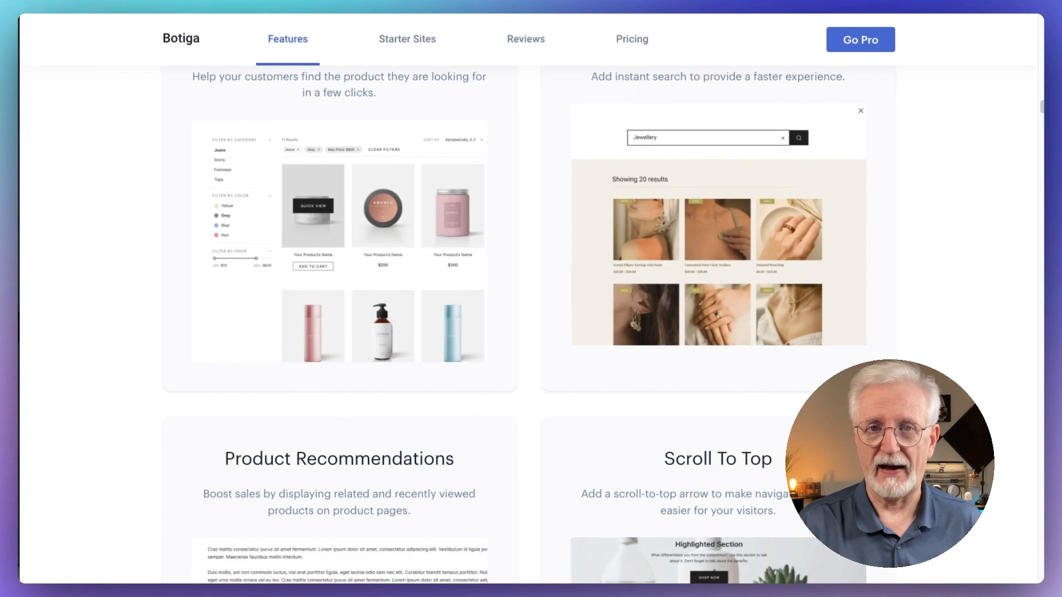
scroll(down, 3)
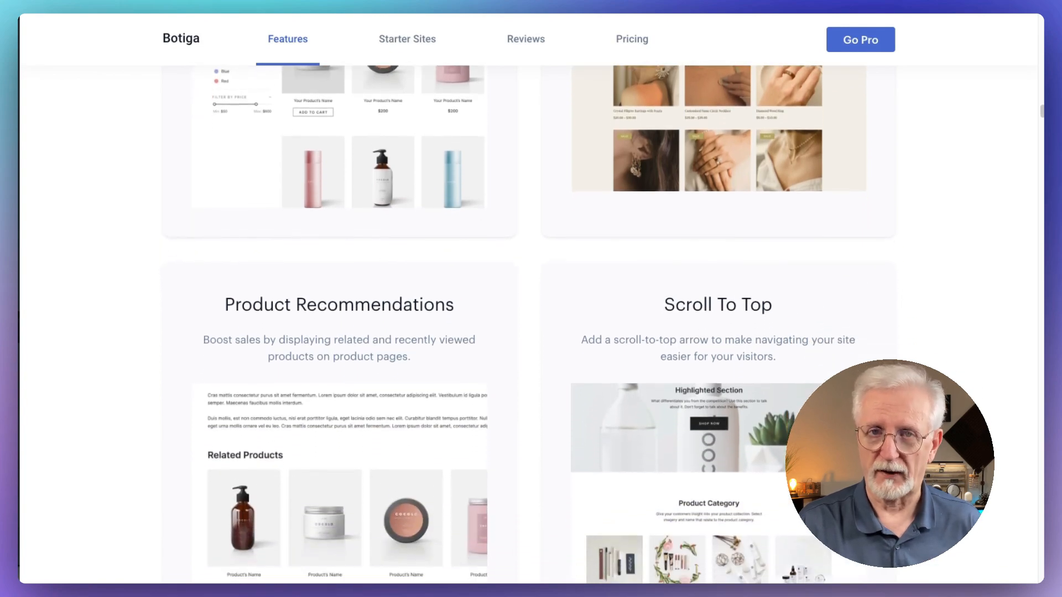
scroll(down, 3)
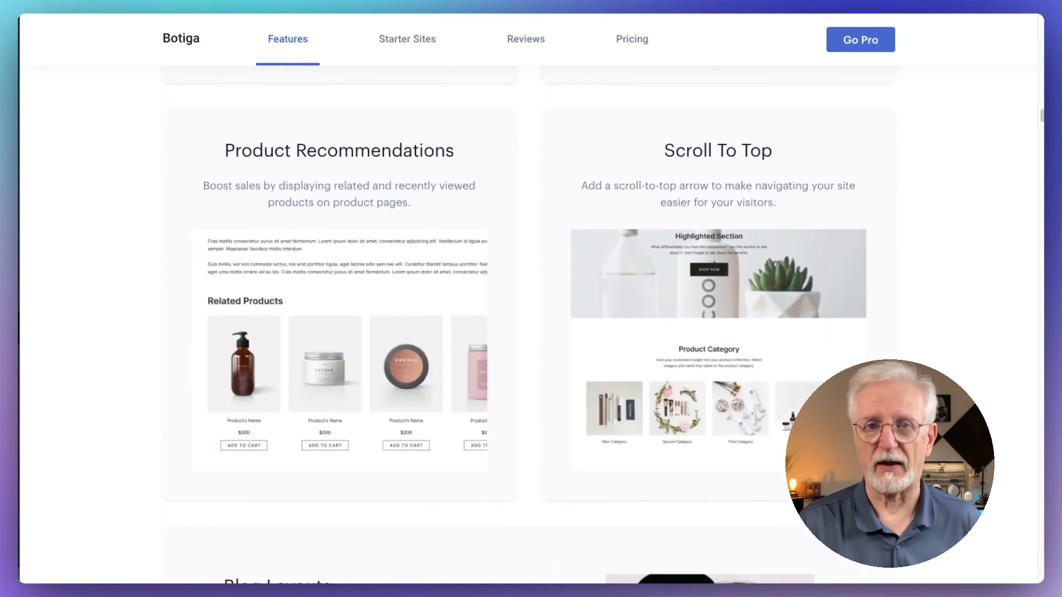
scroll(down, 3)
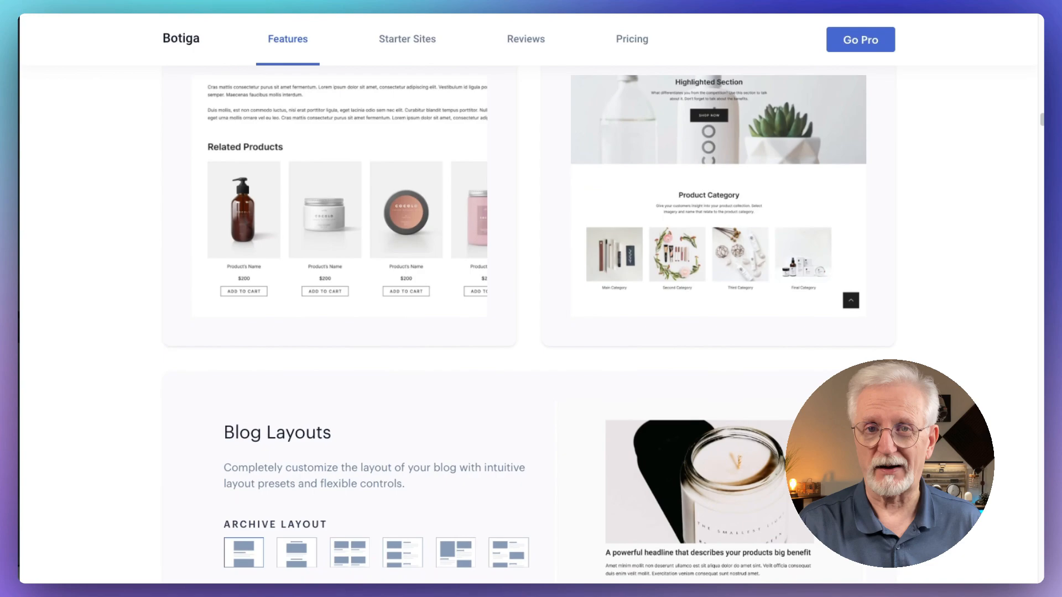
Jump to Starter Sites and view pre-built demos like Beauty, Apparel, Furniture and Jewelry.
click(407, 39)
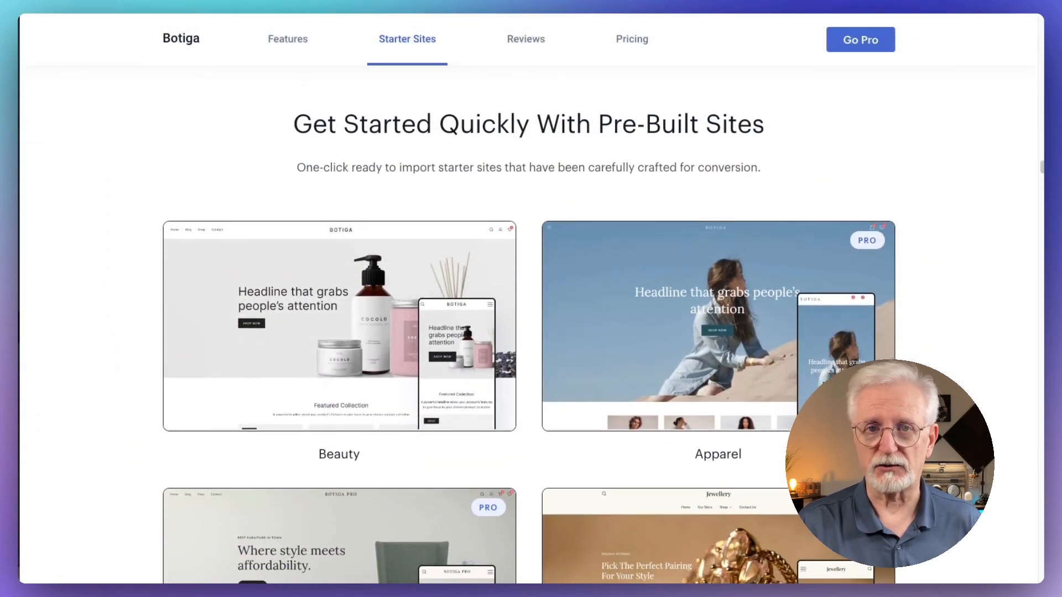
scroll(down, 3)
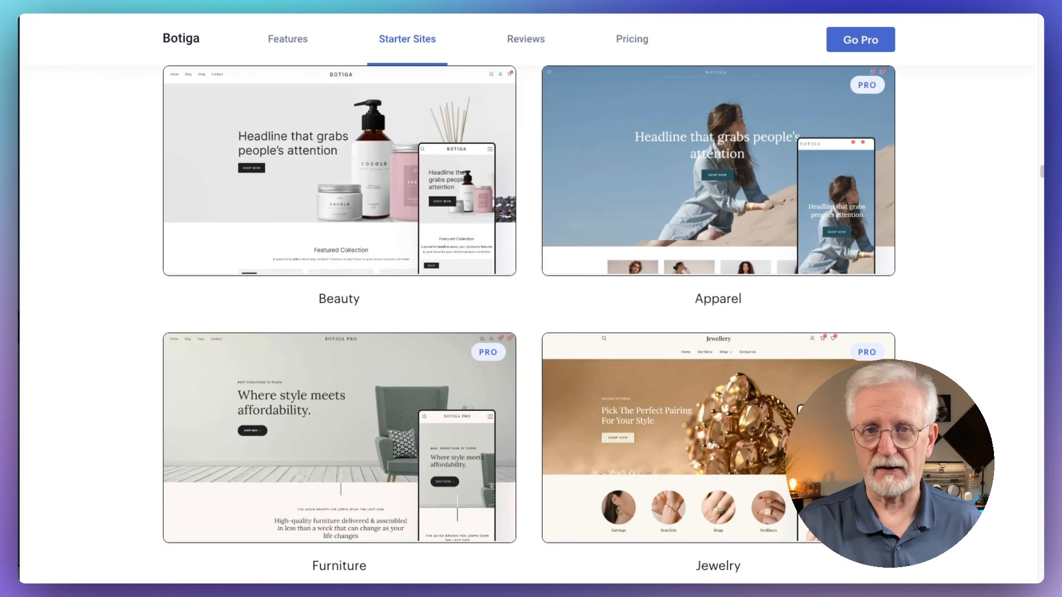
scroll(down, 3)
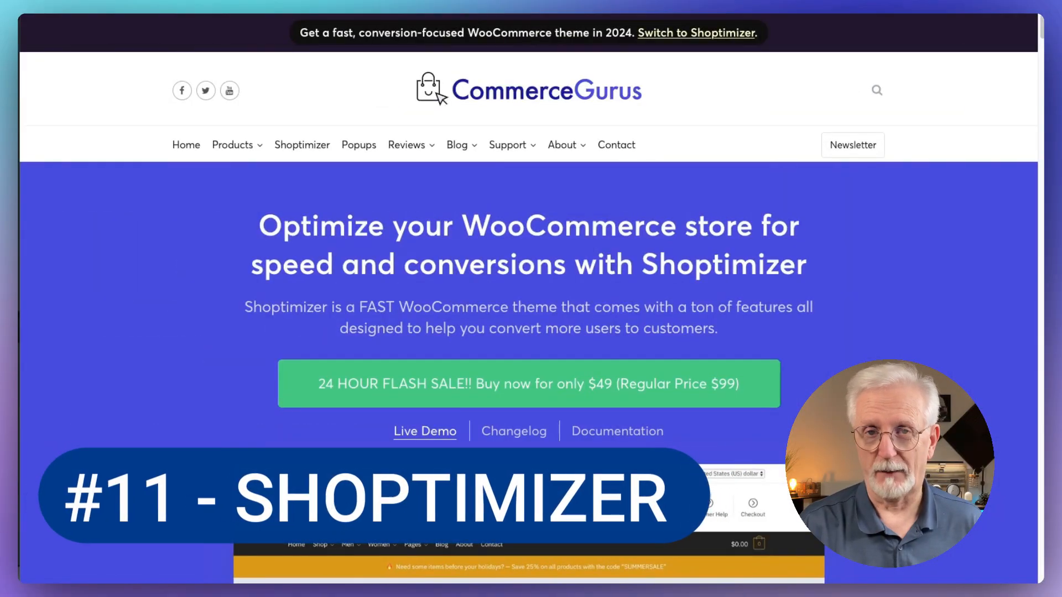
Scroll Shoptimizer's features past trust badges, FOMO timers and sales notifications to SEO enhancements.
scroll(down, 3)
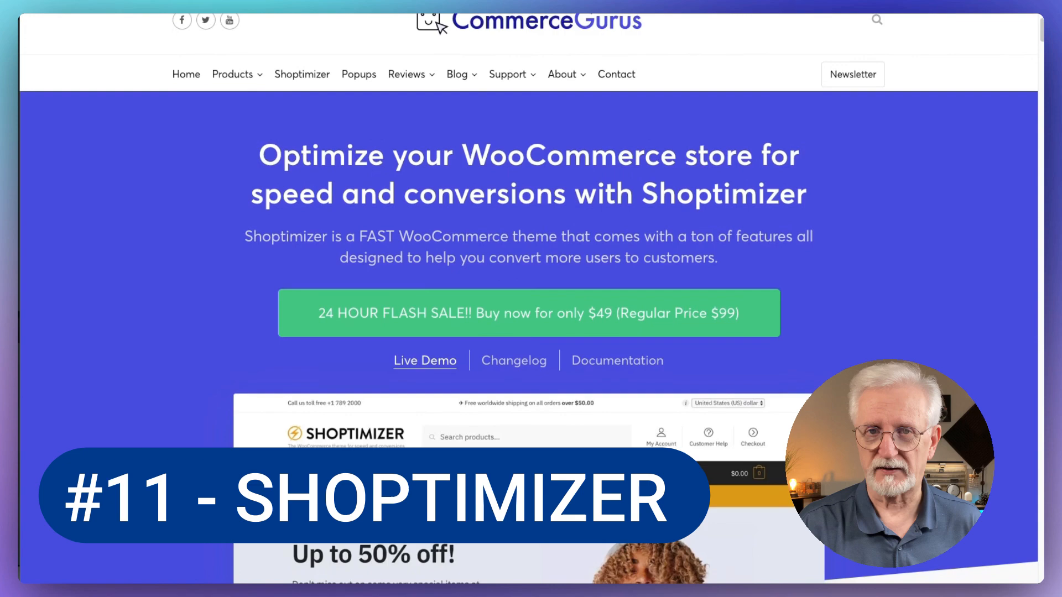
scroll(down, 3)
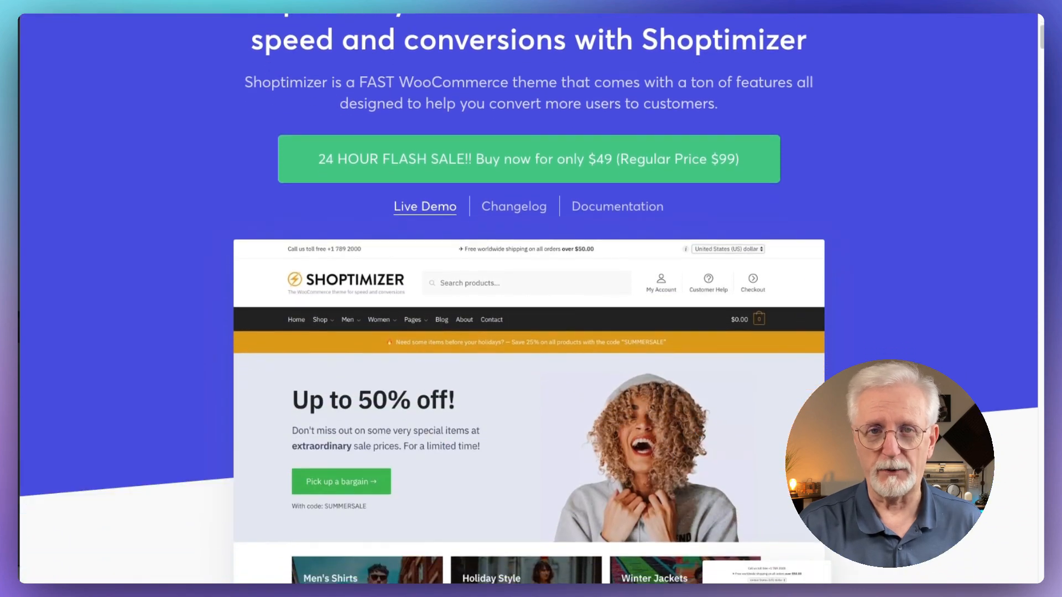
scroll(down, 3)
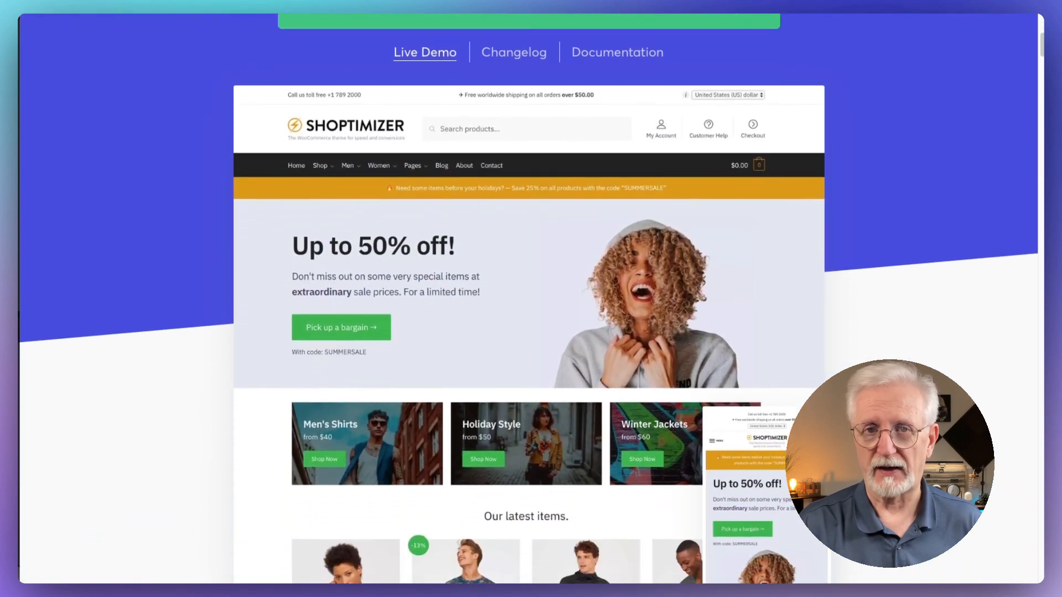
scroll(down, 3)
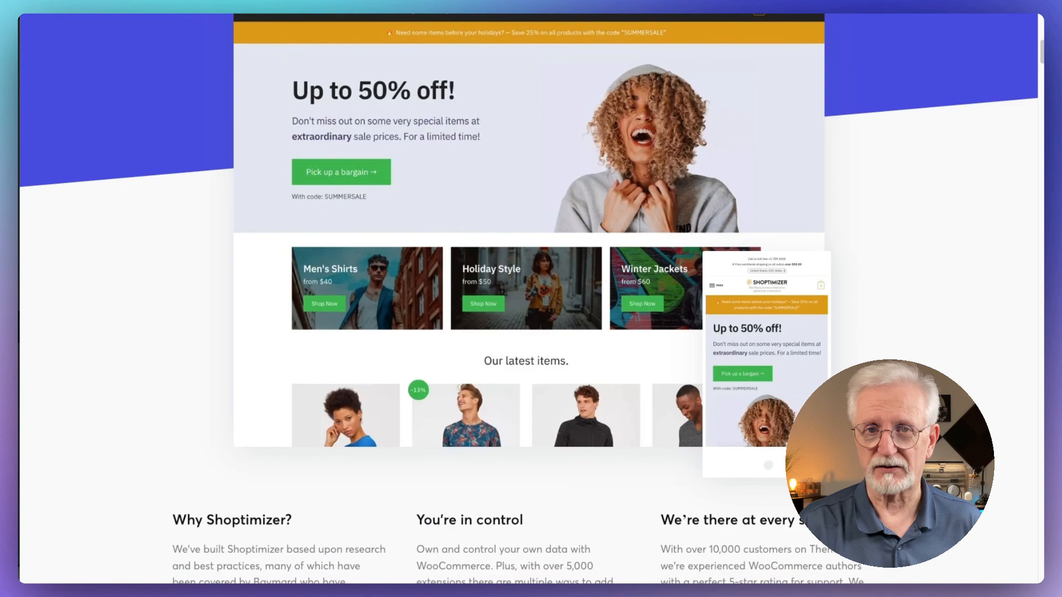
scroll(down, 3)
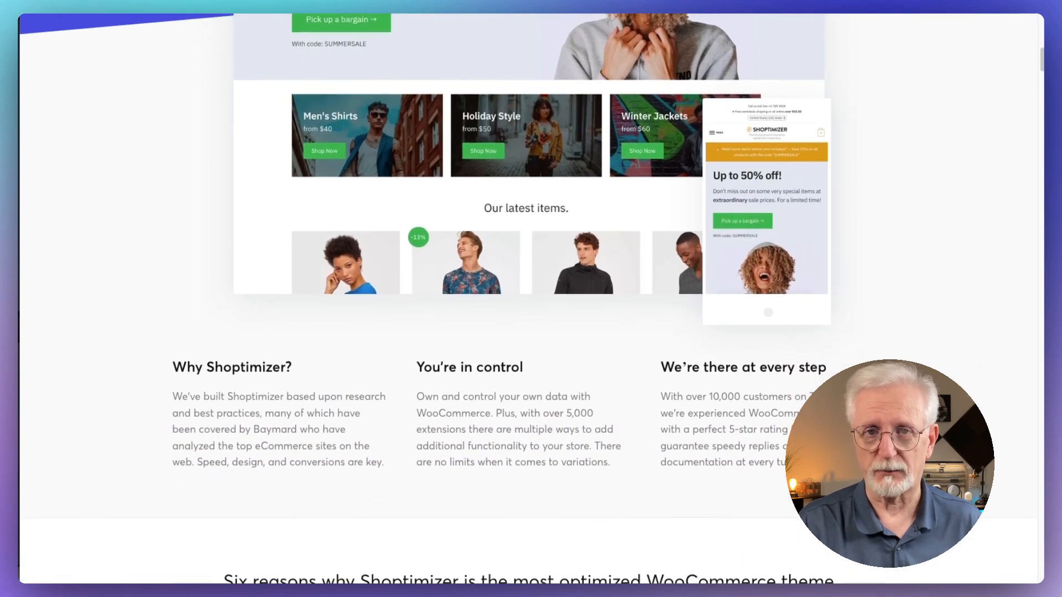
scroll(down, 3)
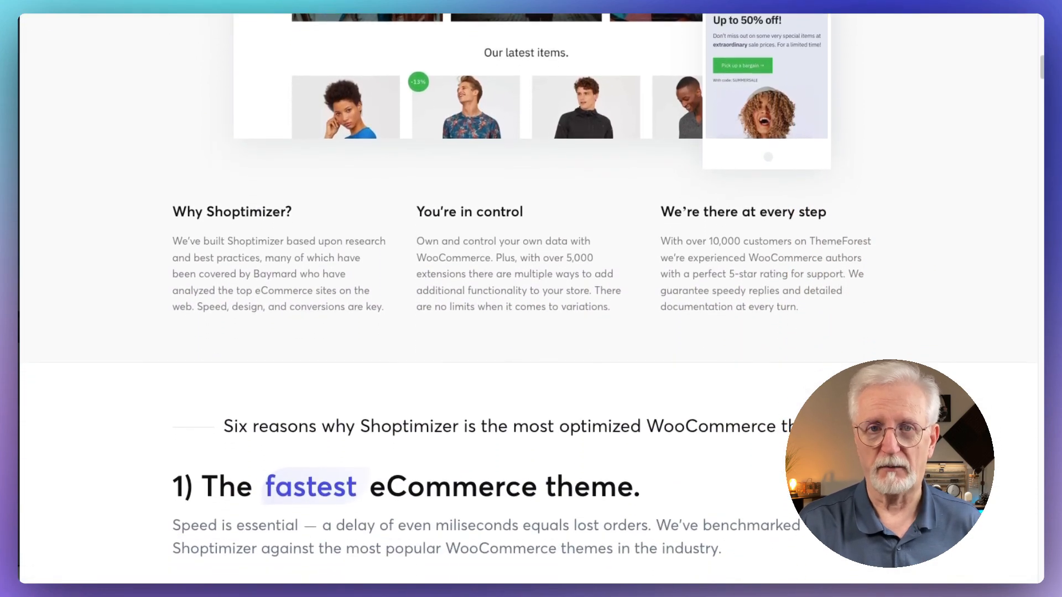
scroll(down, 3)
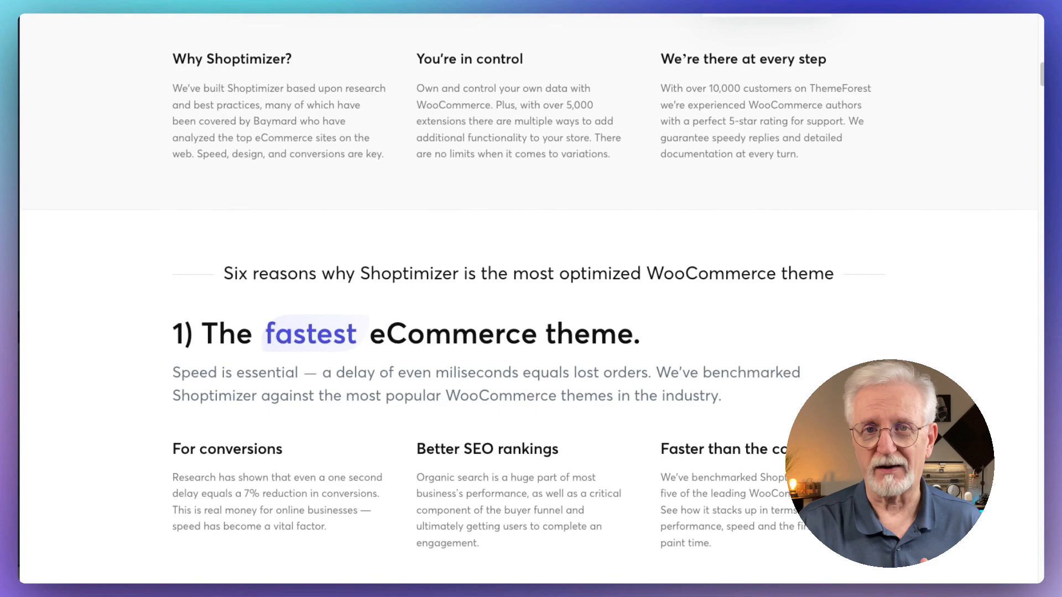
scroll(down, 3)
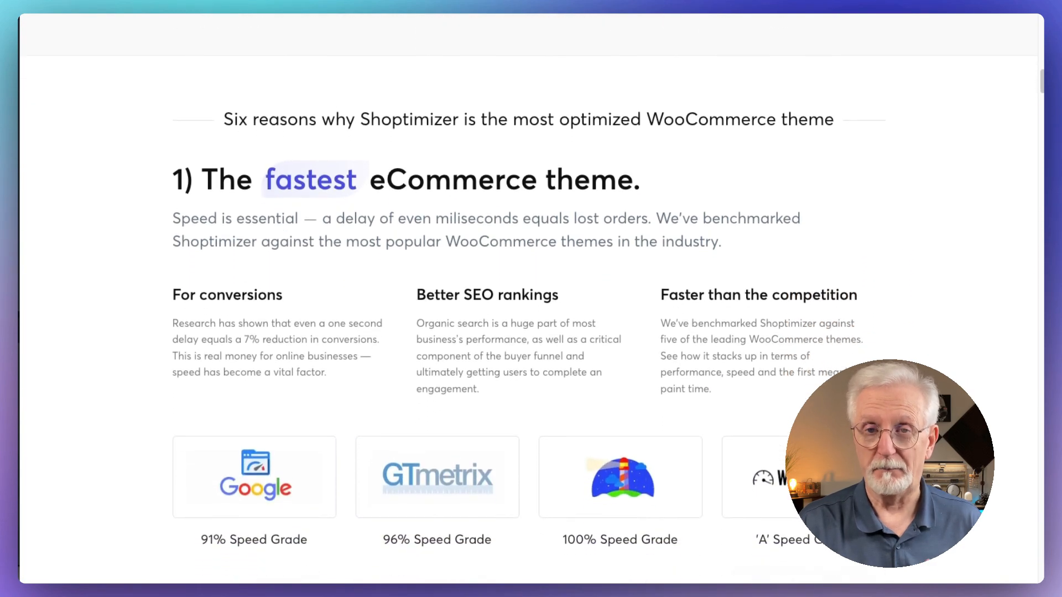
scroll(down, 3)
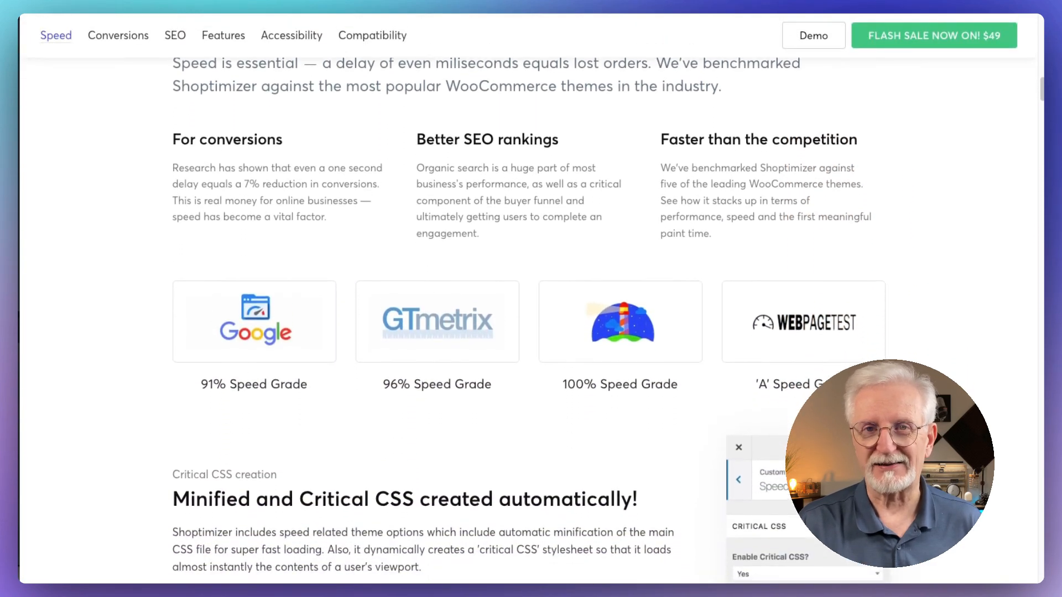
scroll(down, 3)
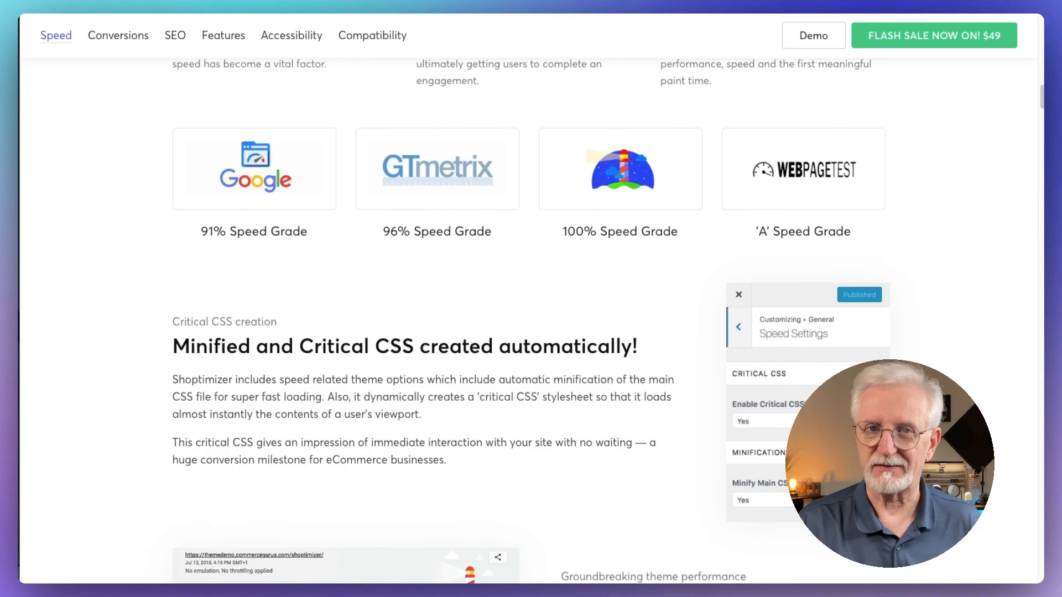
scroll(down, 3)
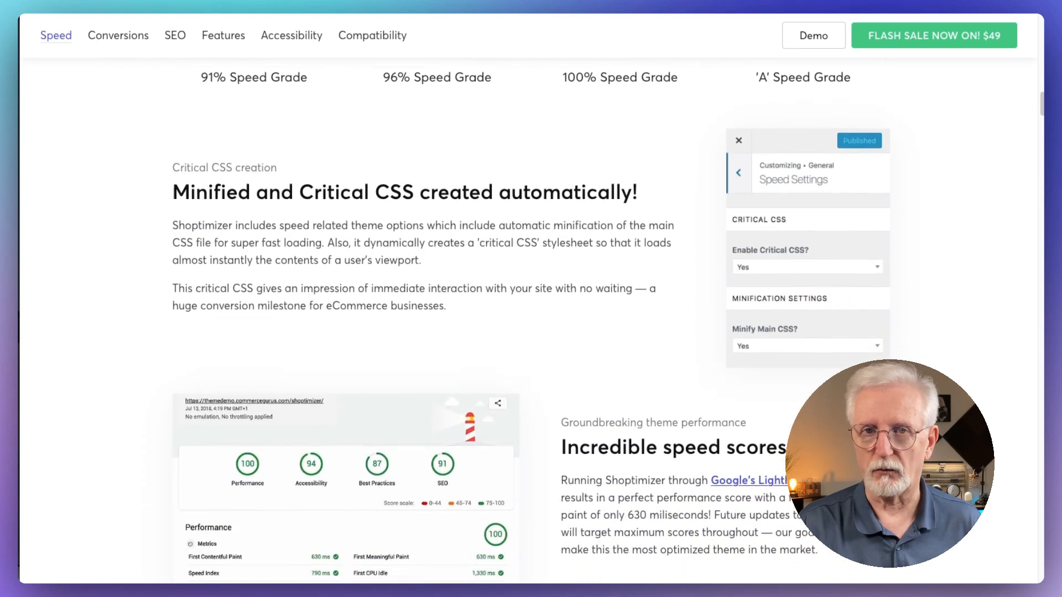
scroll(down, 3)
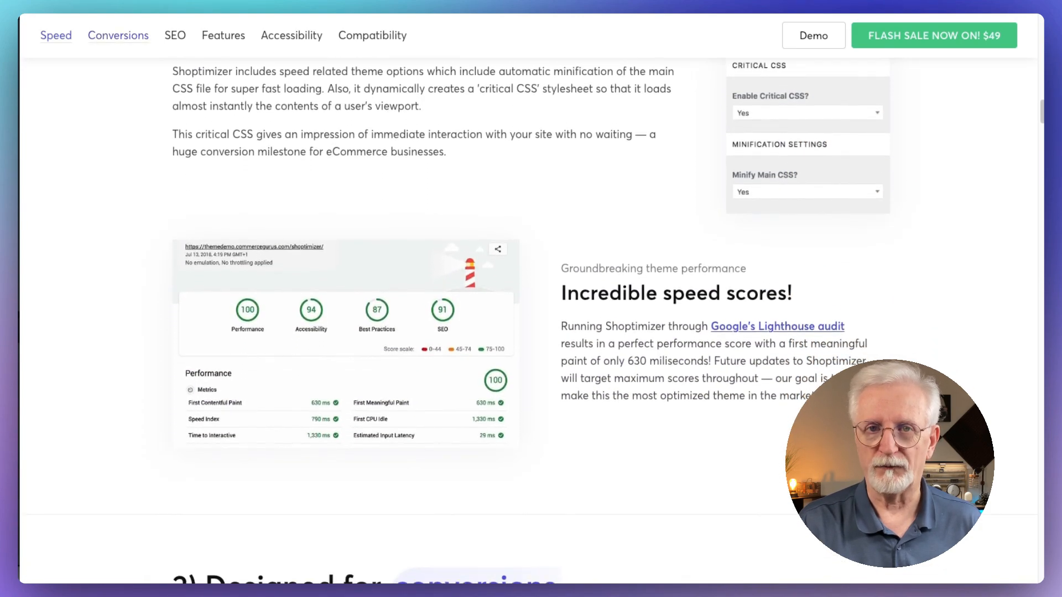
scroll(down, 3)
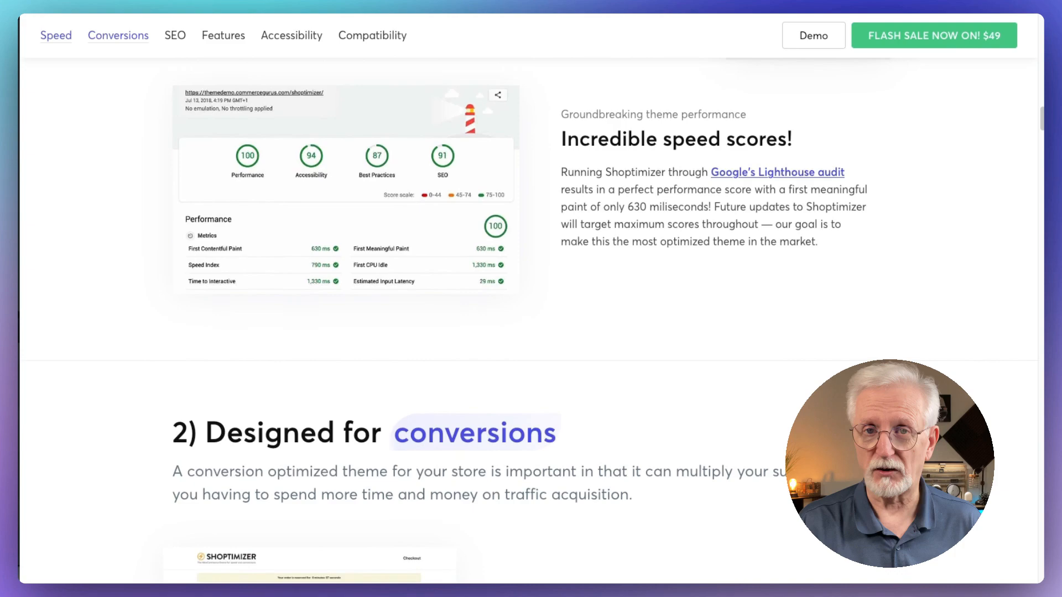
scroll(down, 3)
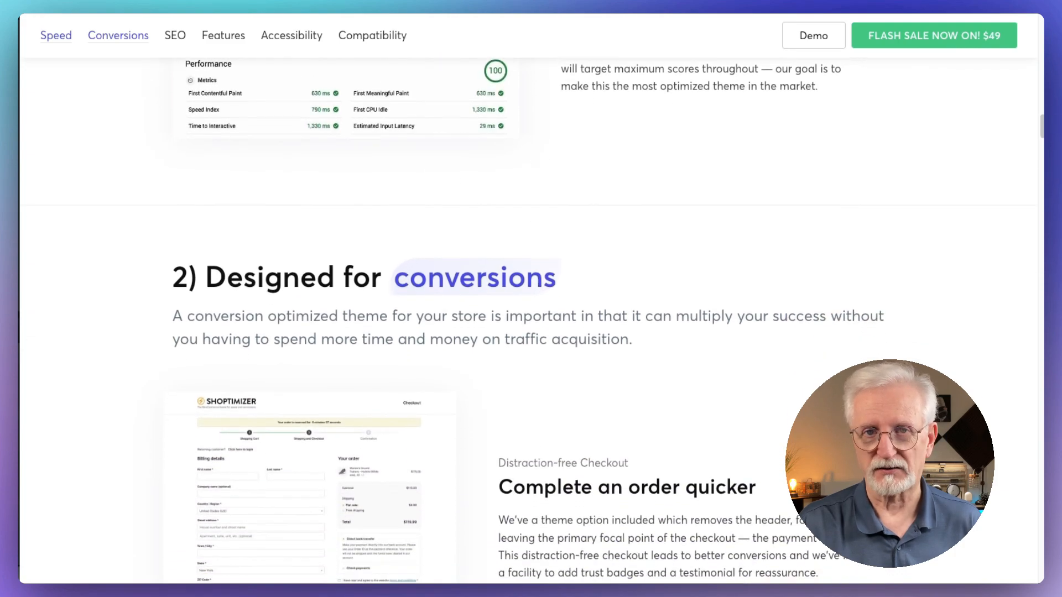
scroll(down, 3)
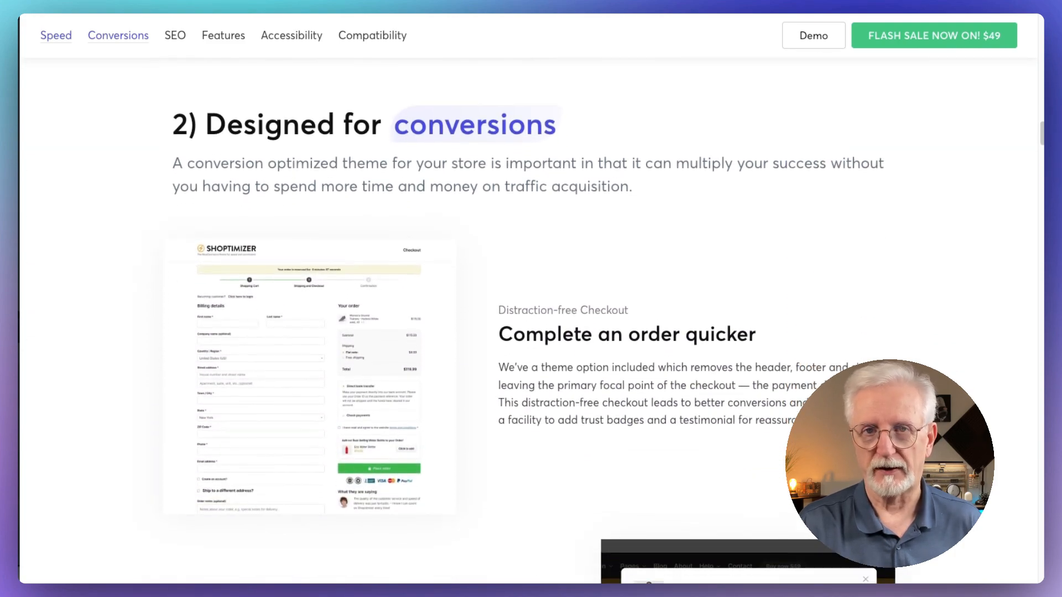
scroll(down, 3)
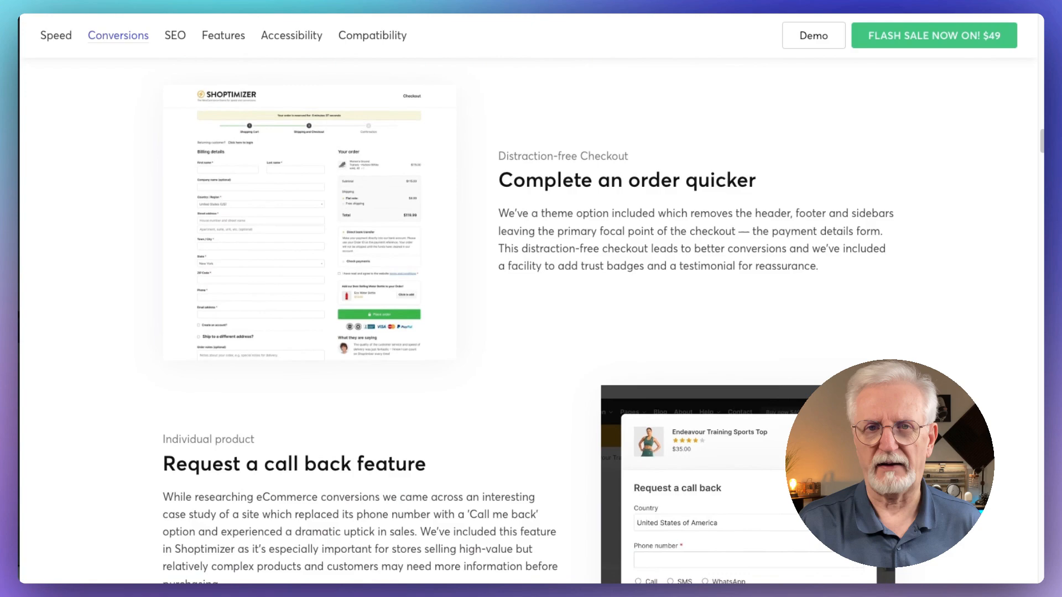
scroll(down, 3)
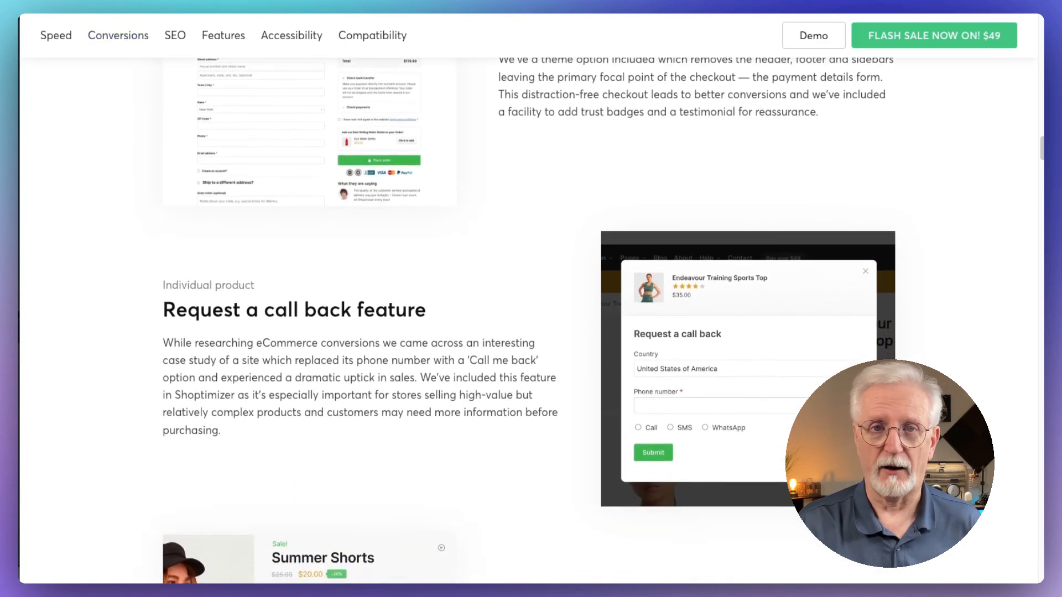
scroll(down, 3)
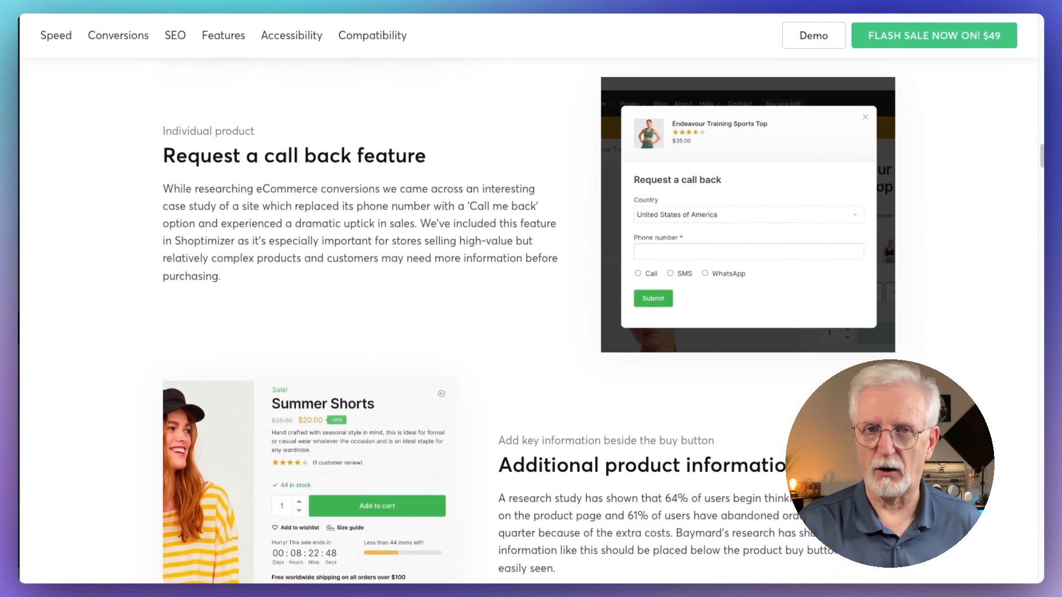
scroll(down, 3)
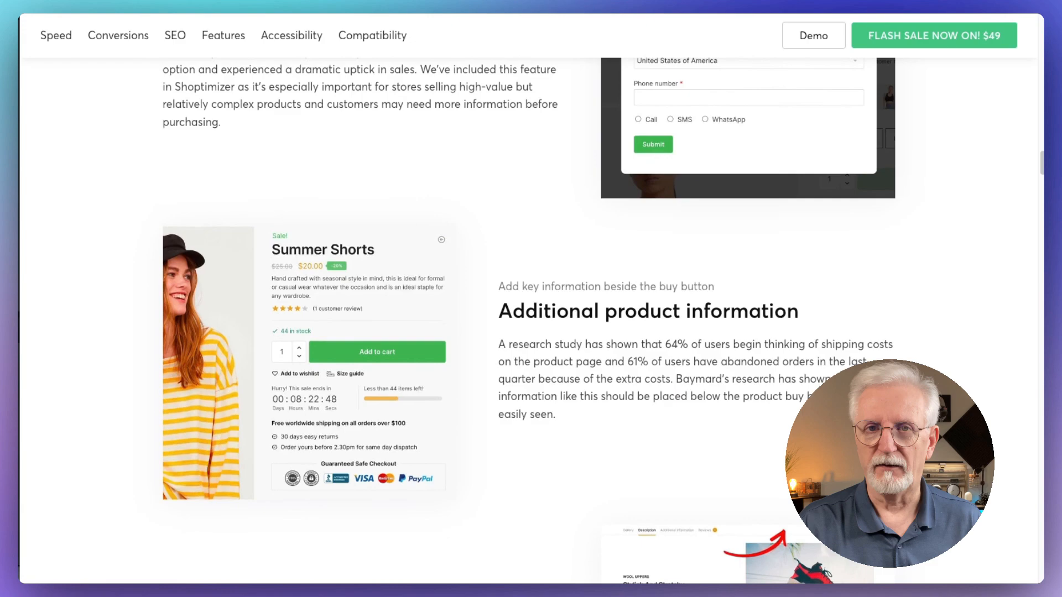
scroll(down, 3)
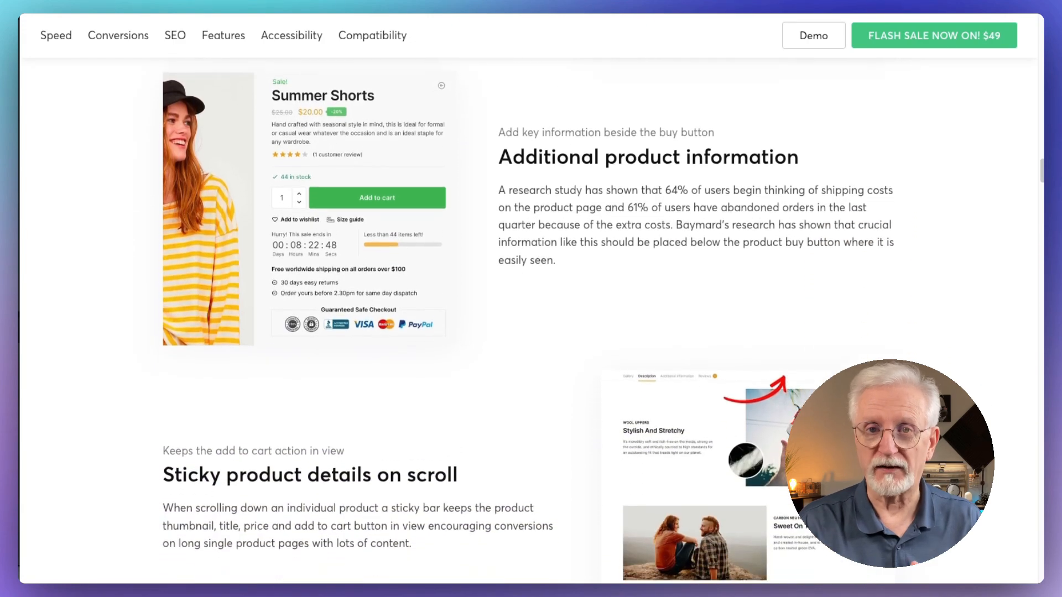
scroll(down, 3)
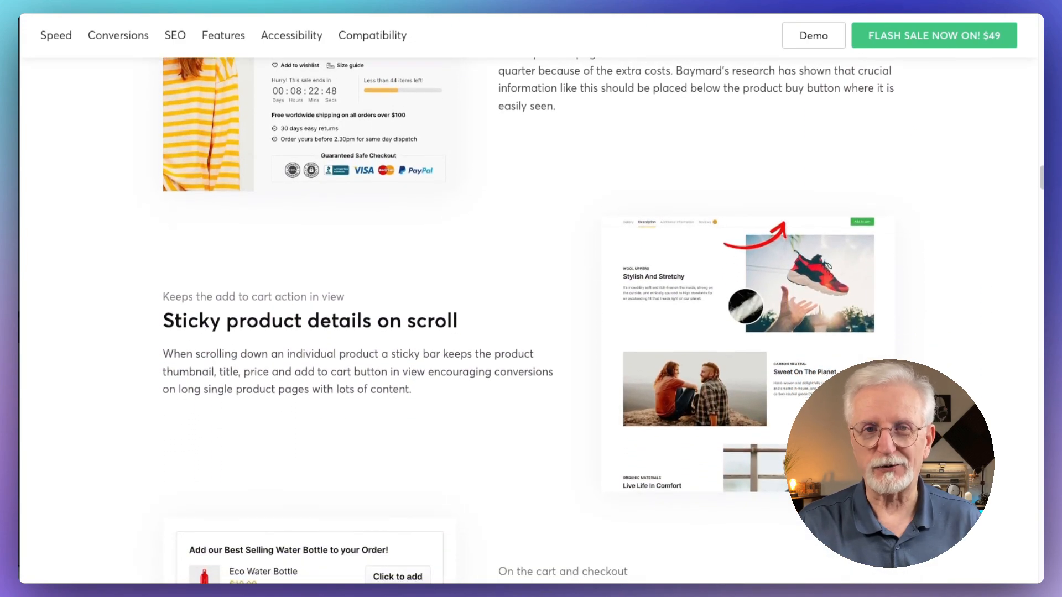
scroll(down, 3)
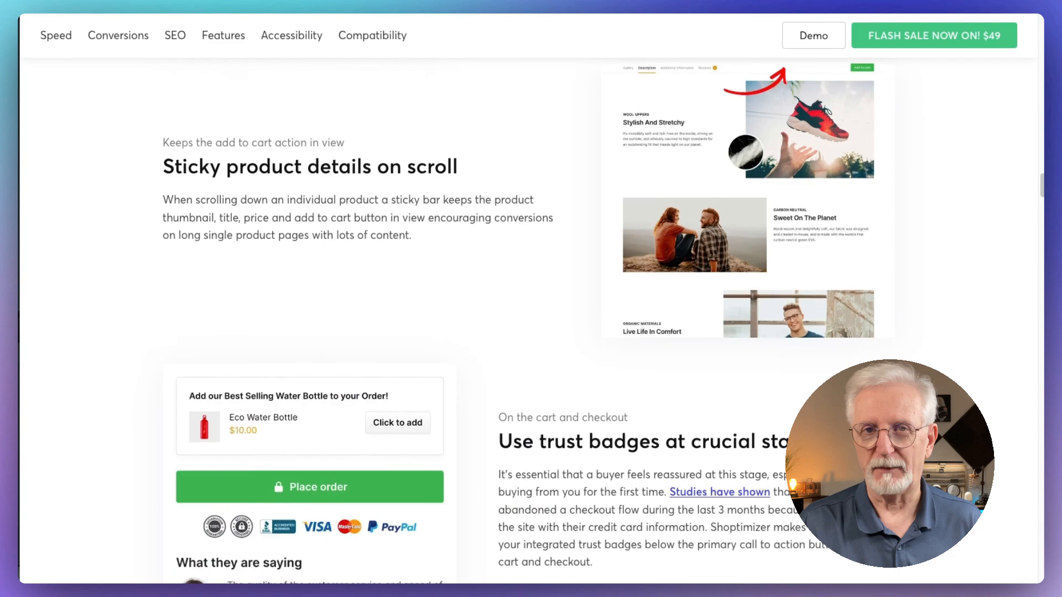
scroll(down, 3)
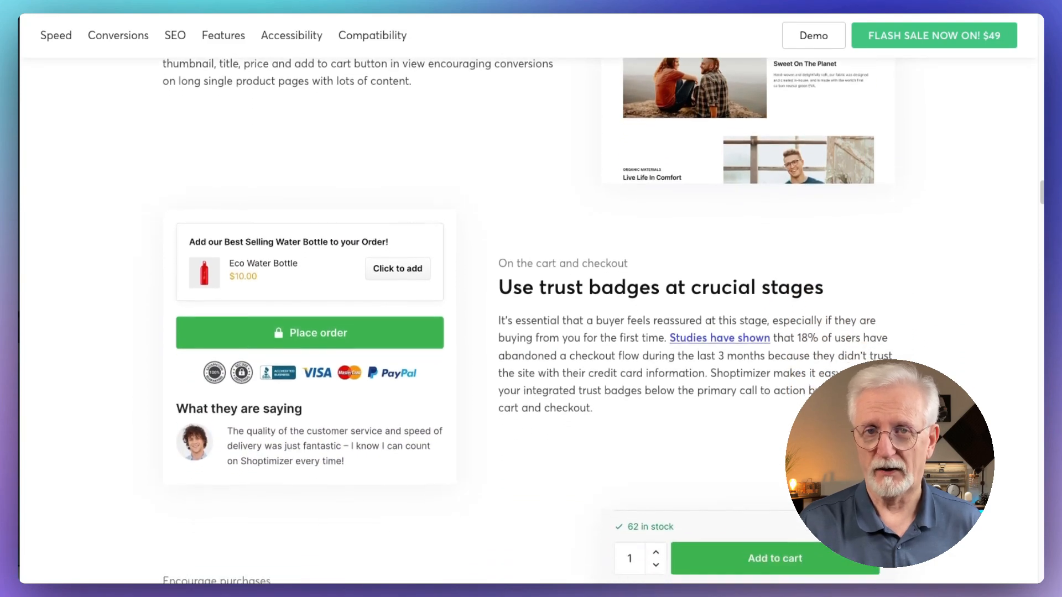
scroll(down, 3)
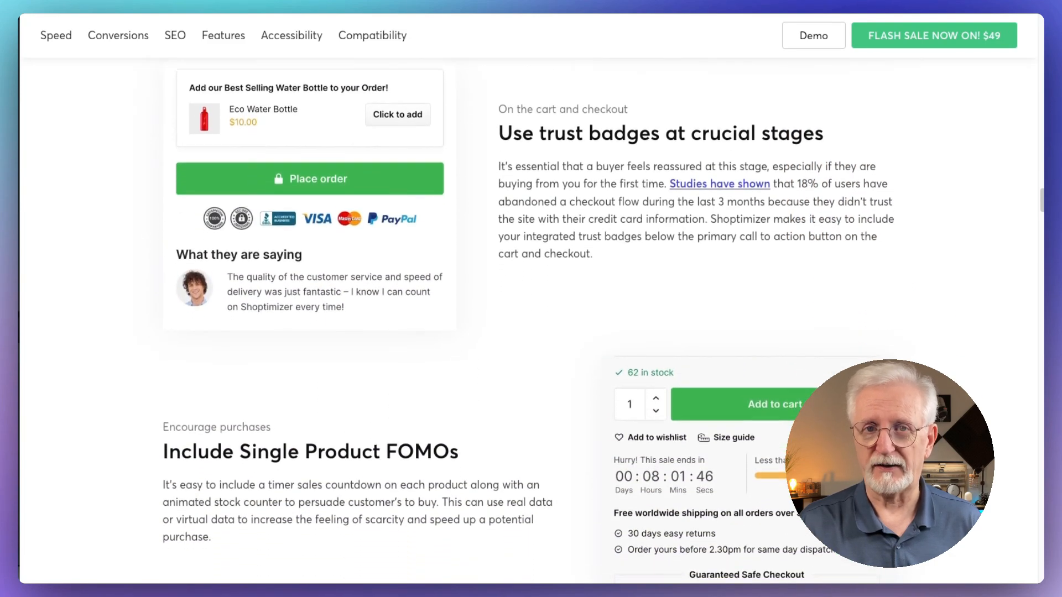
scroll(down, 3)
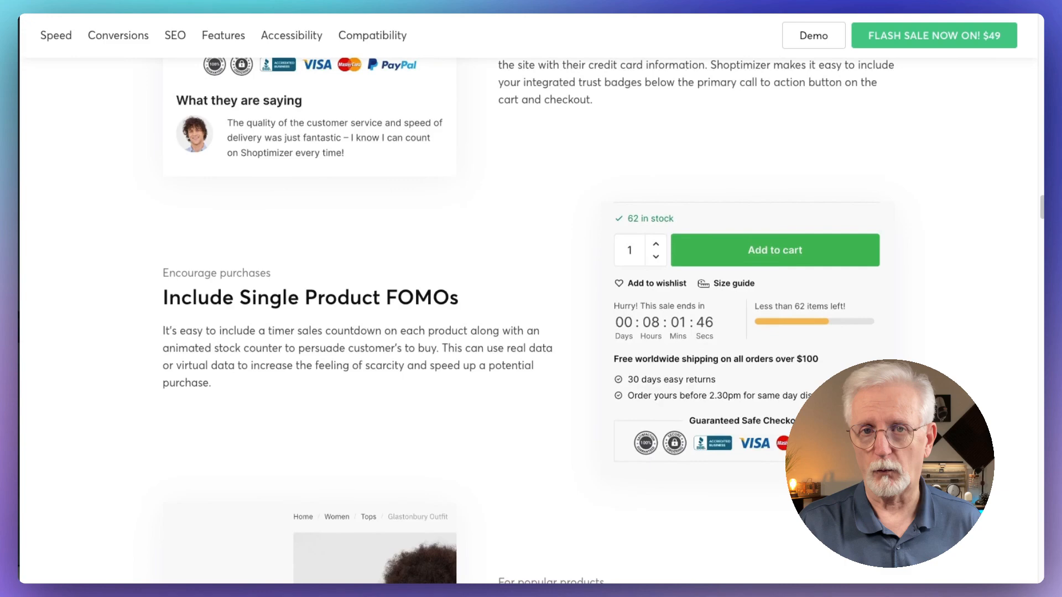
scroll(down, 3)
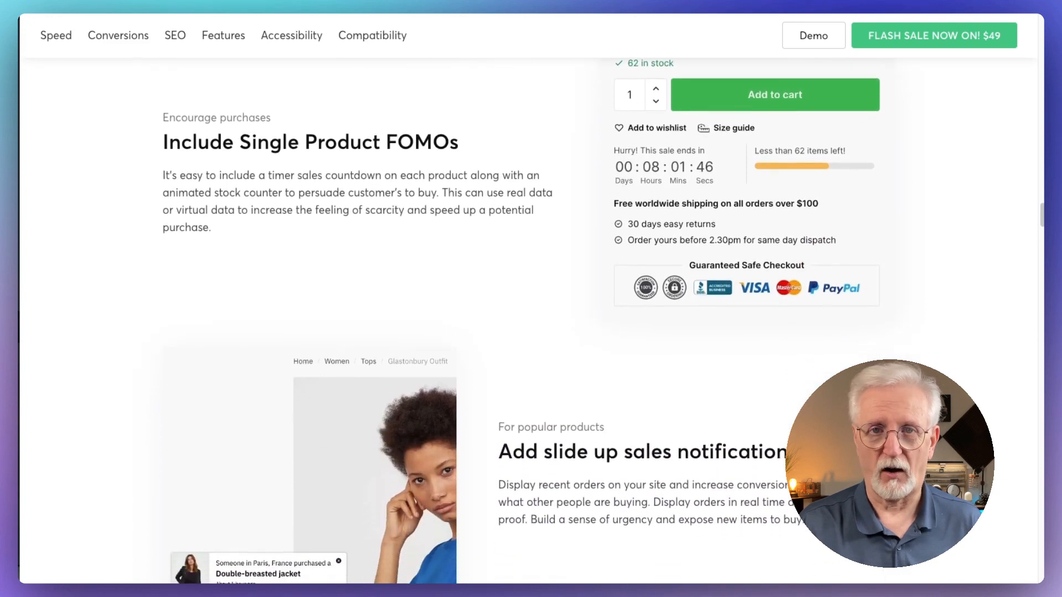
scroll(down, 3)
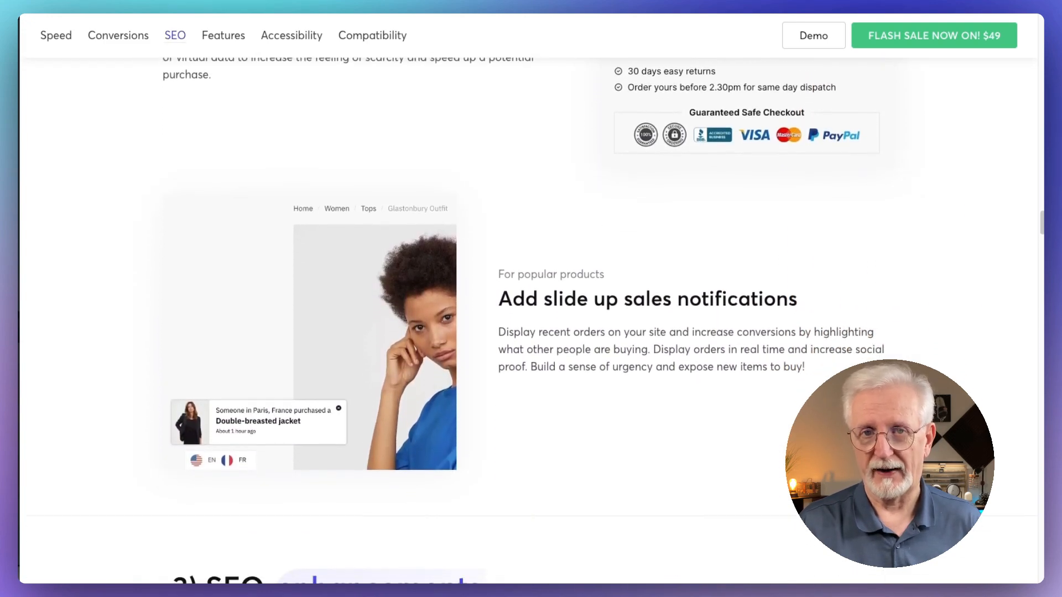
scroll(down, 3)
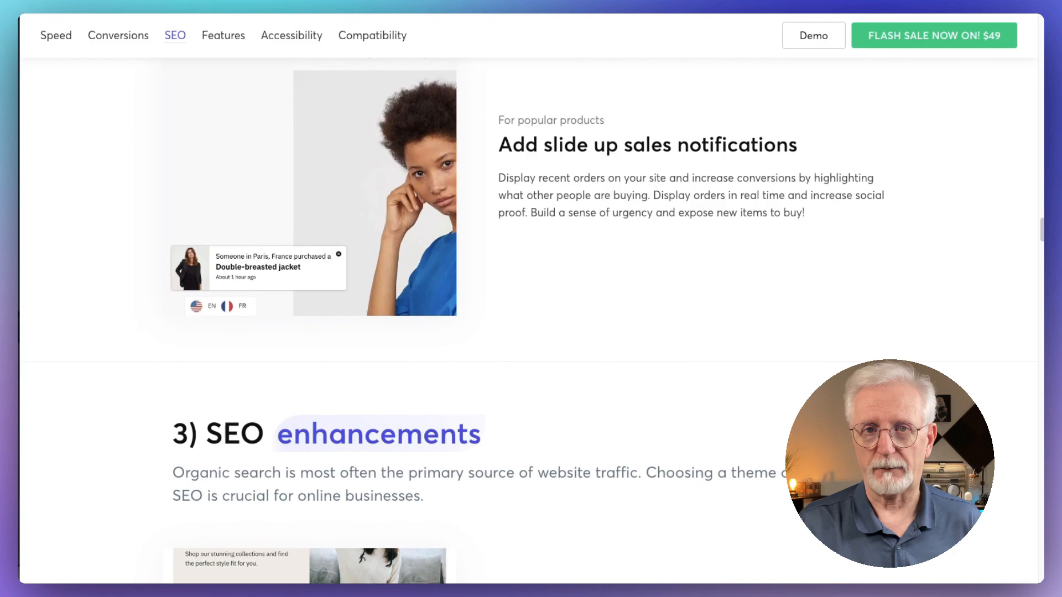
scroll(down, 3)
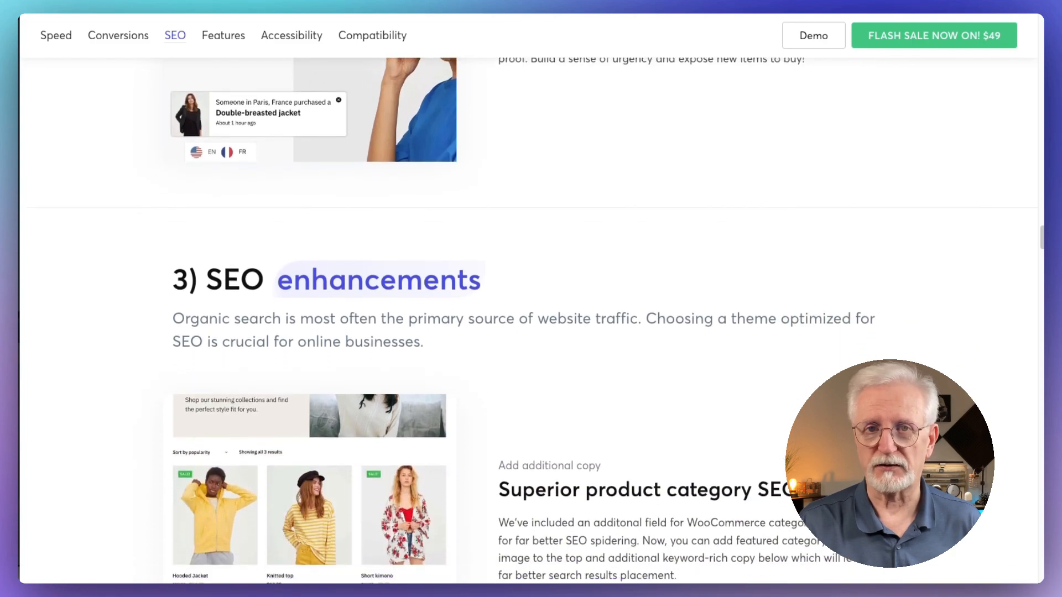
scroll(down, 3)
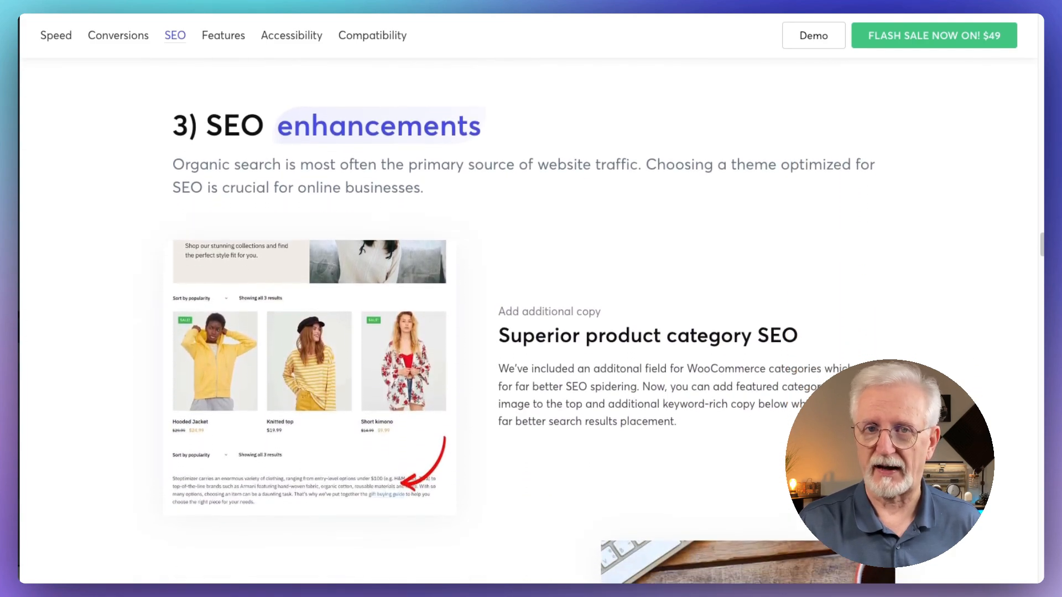
scroll(down, 3)
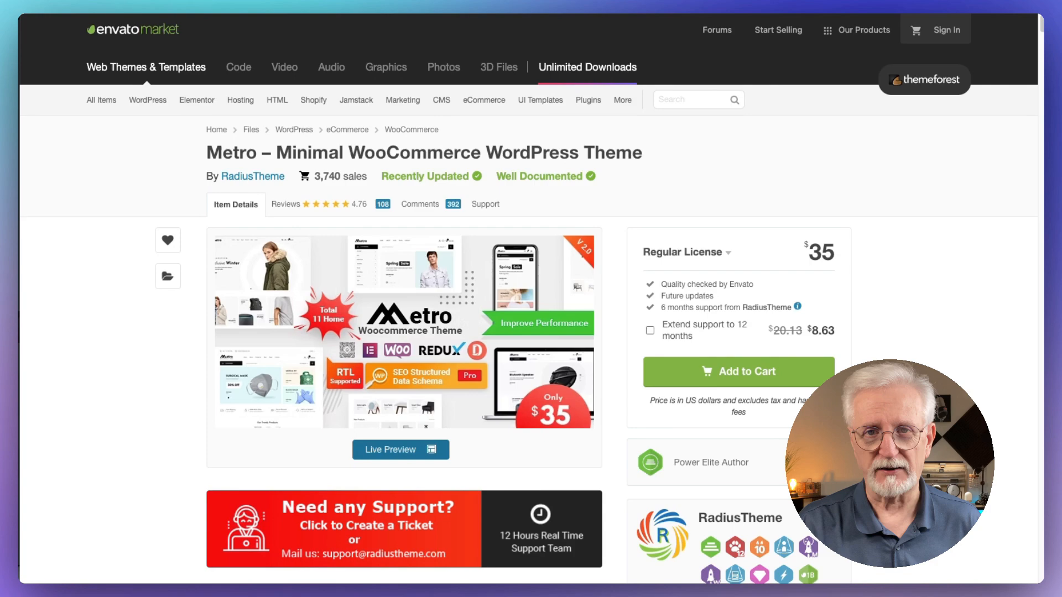
Scroll the Metro listing past its feature write-ups and Dokan Multivendor to the WooCommerce promo image.
scroll(down, 3)
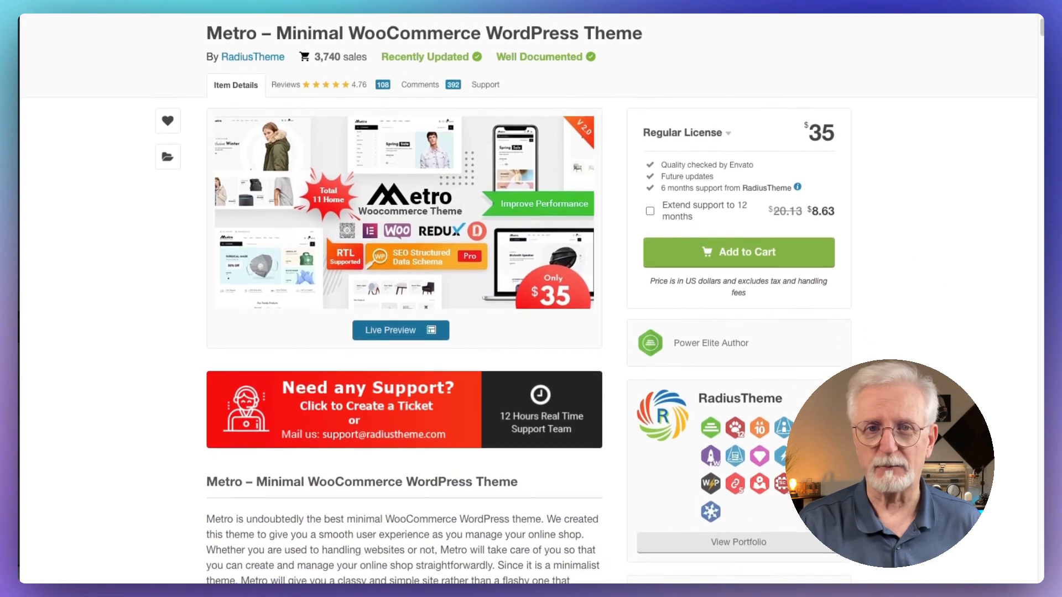
scroll(down, 3)
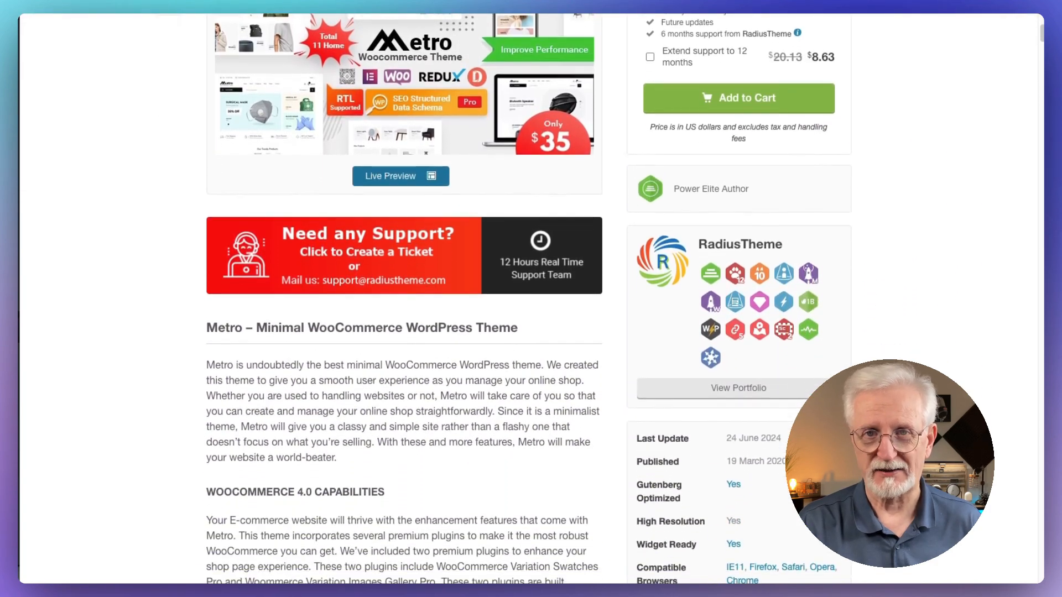
scroll(down, 3)
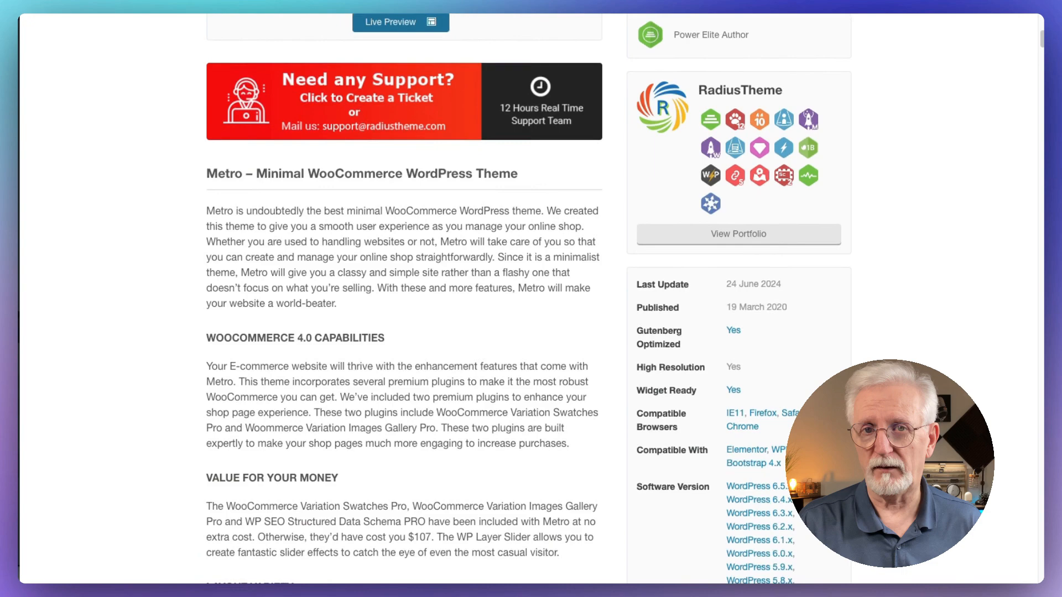
scroll(down, 3)
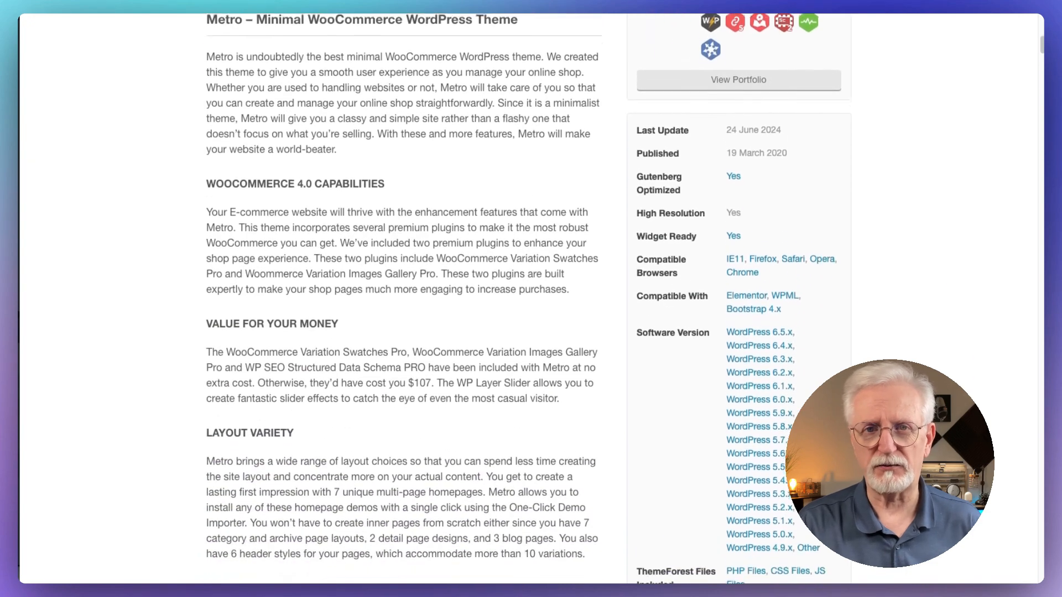
scroll(down, 3)
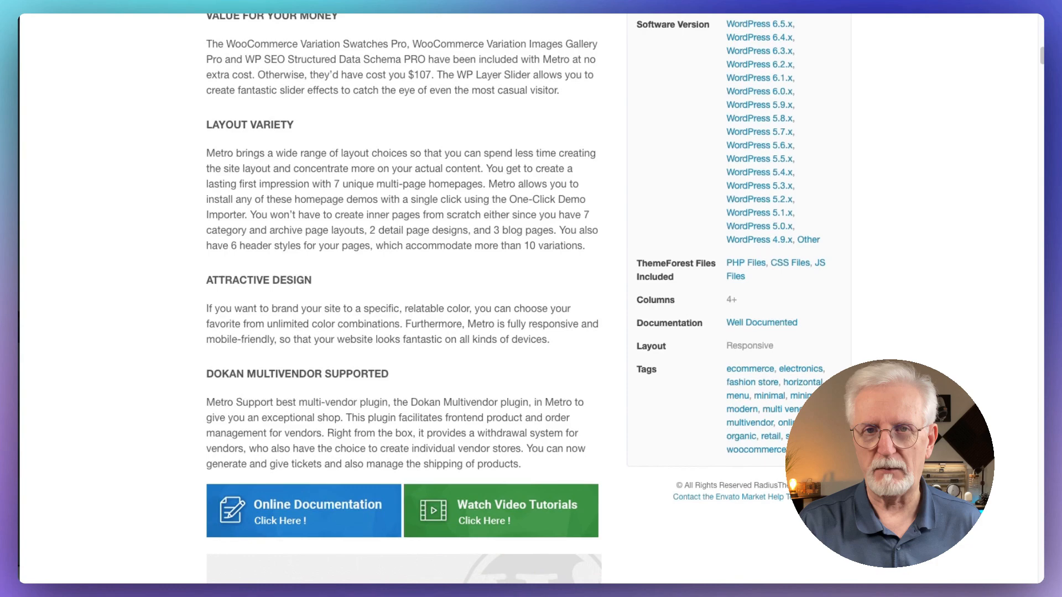
scroll(down, 3)
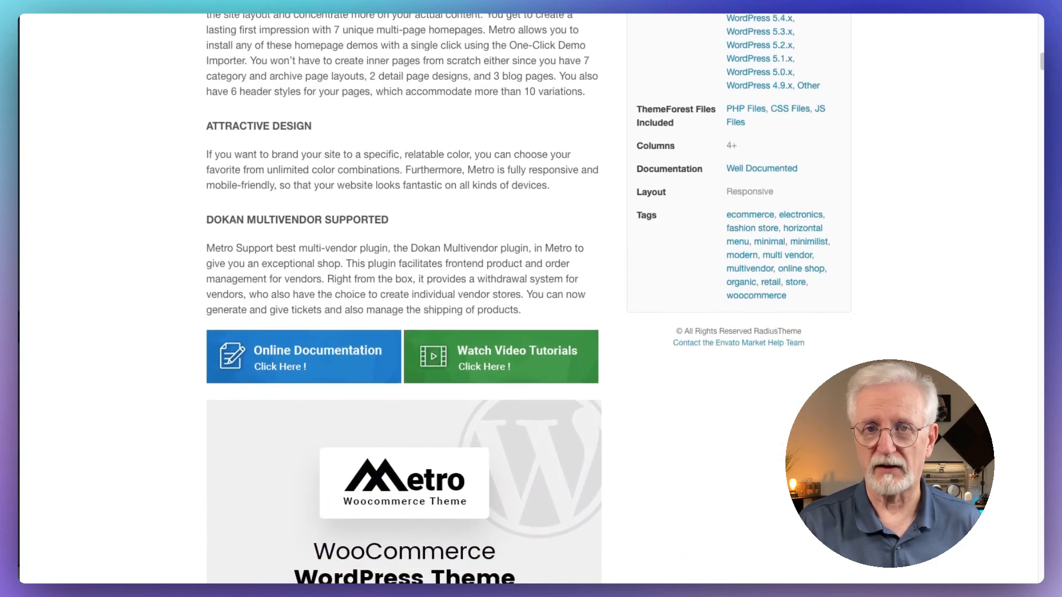
scroll(down, 3)
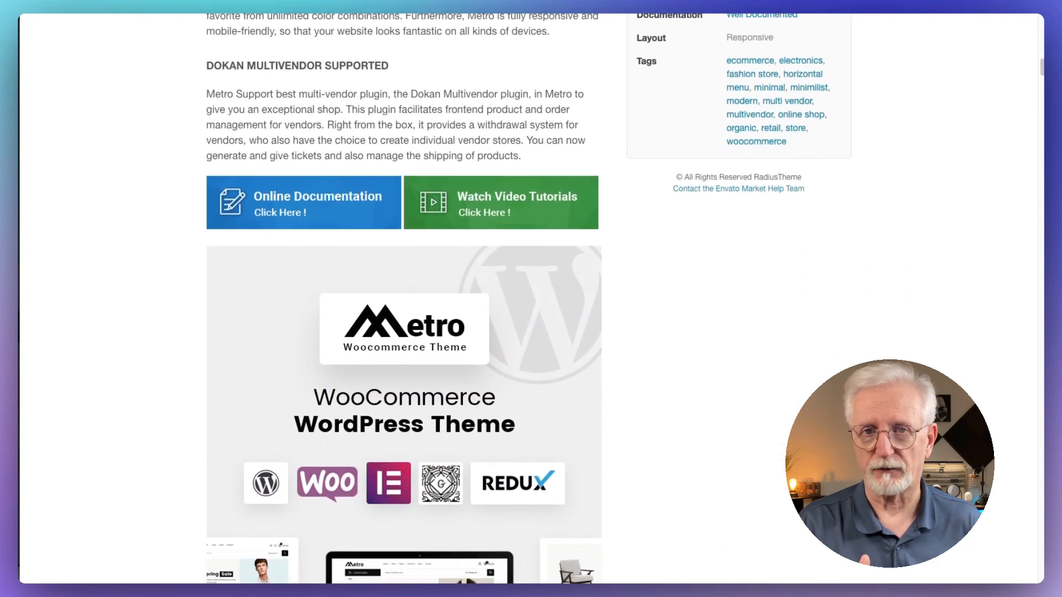
scroll(down, 3)
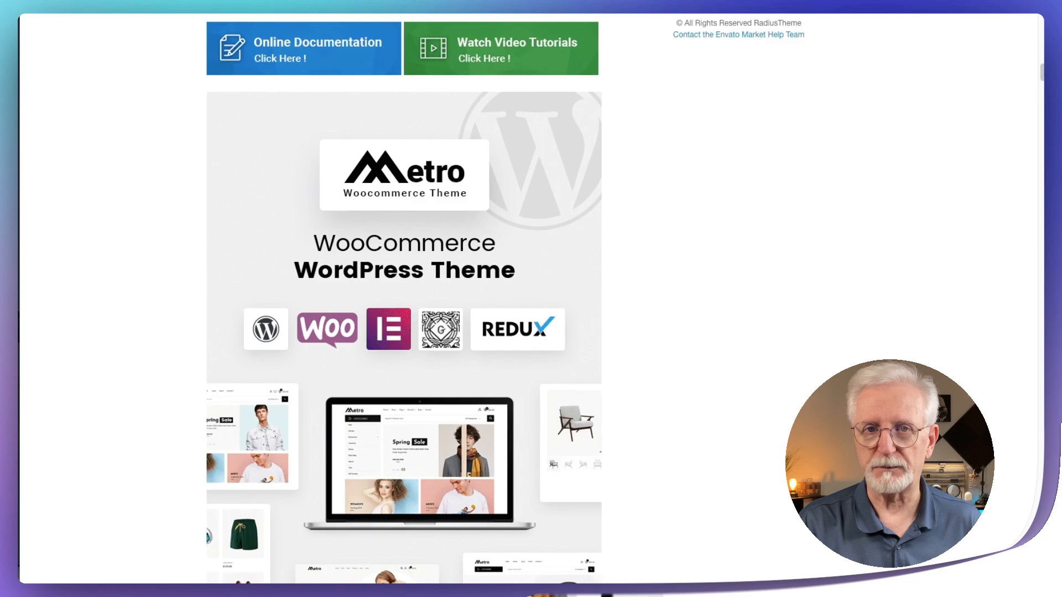
Scroll the Metro listing past Home demos and premium plugin banners to 'Build With Elementor Page Builder'.
scroll(down, 3)
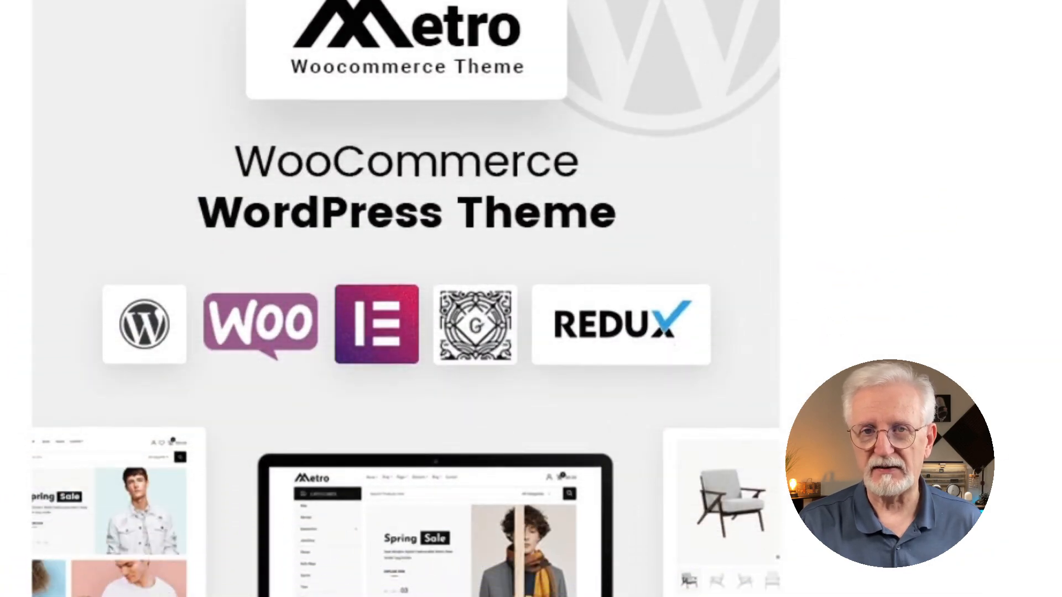
scroll(down, 3)
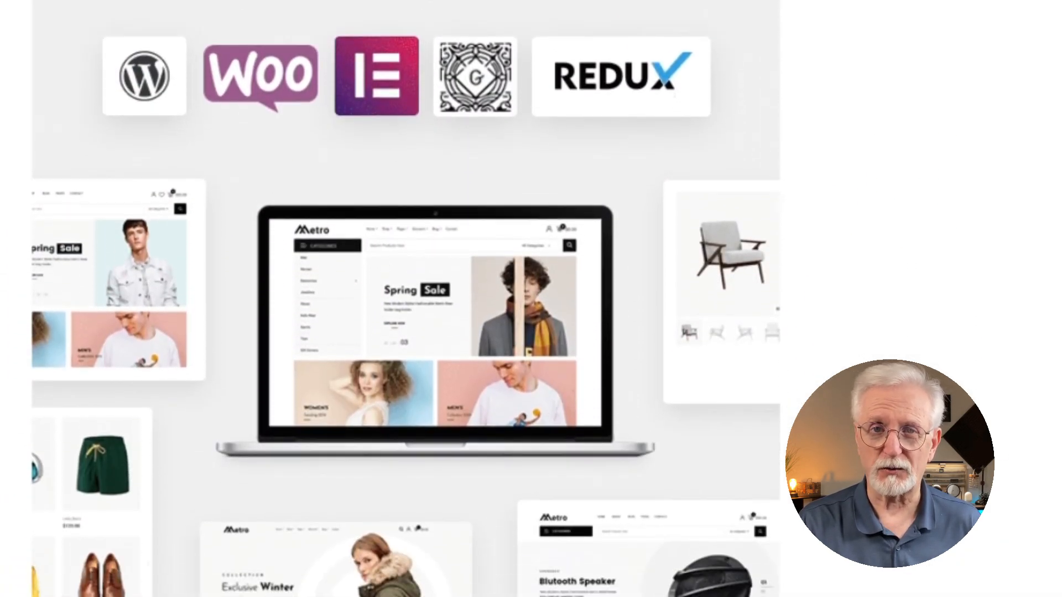
scroll(down, 3)
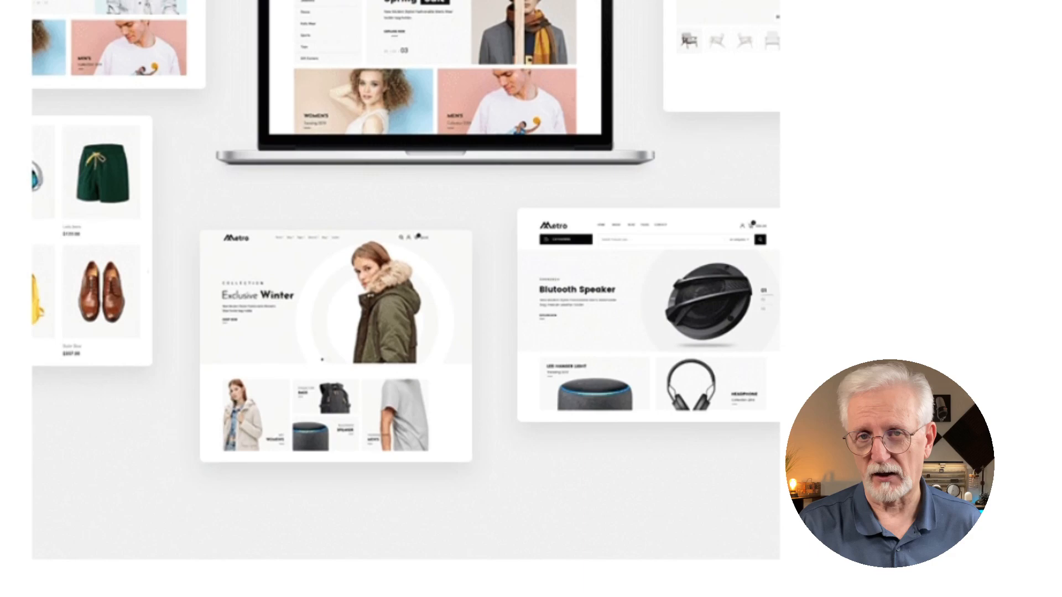
scroll(down, 3)
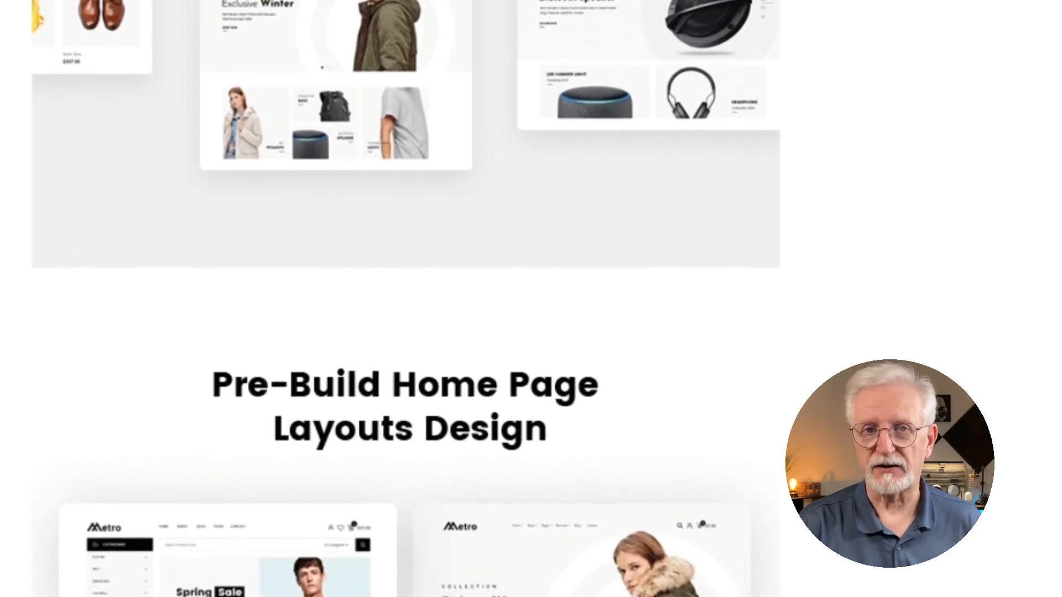
scroll(down, 3)
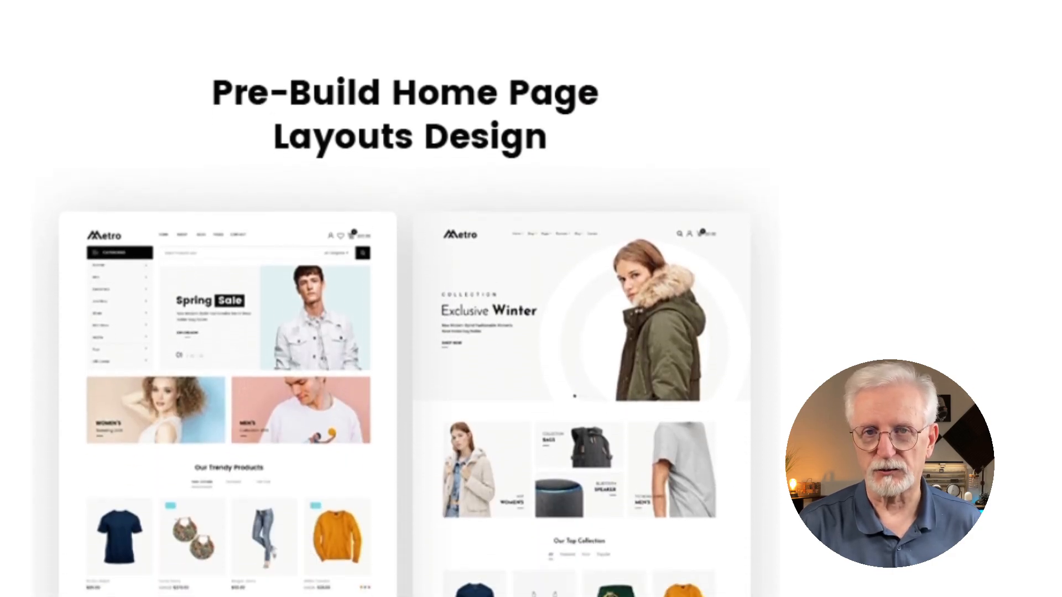
scroll(down, 3)
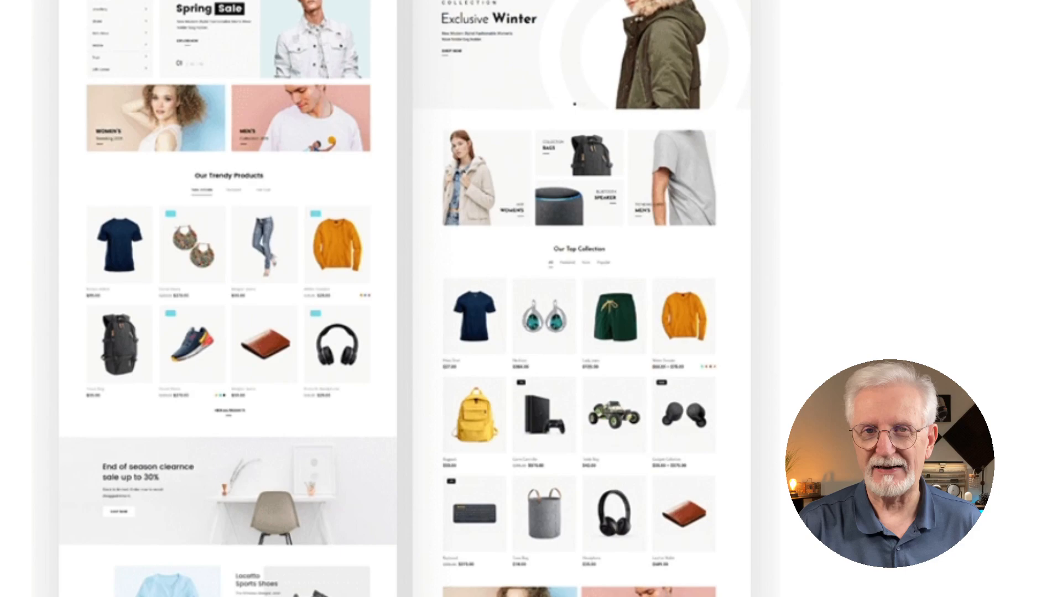
scroll(down, 3)
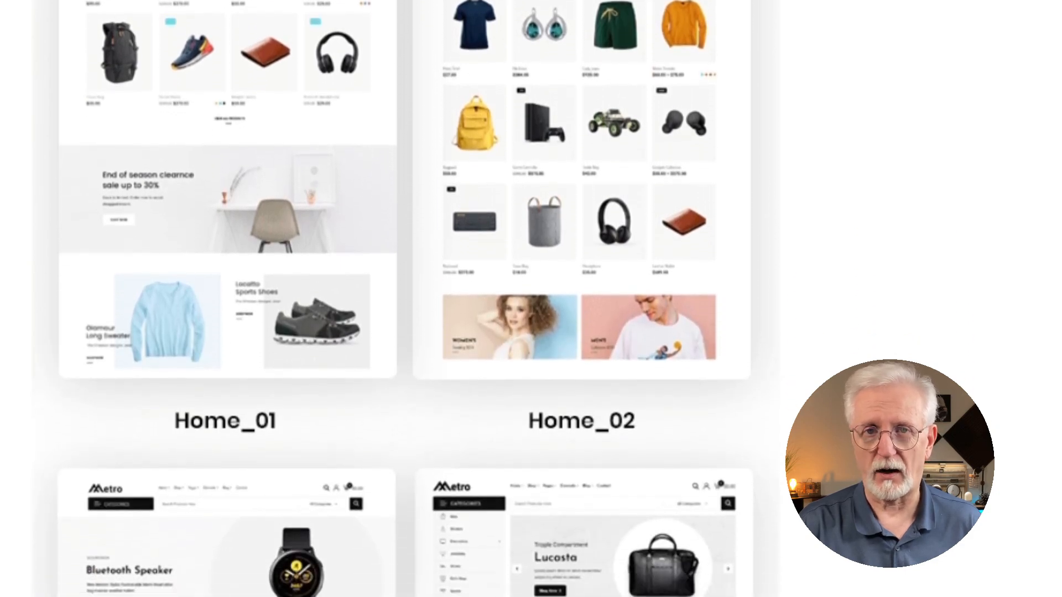
scroll(down, 3)
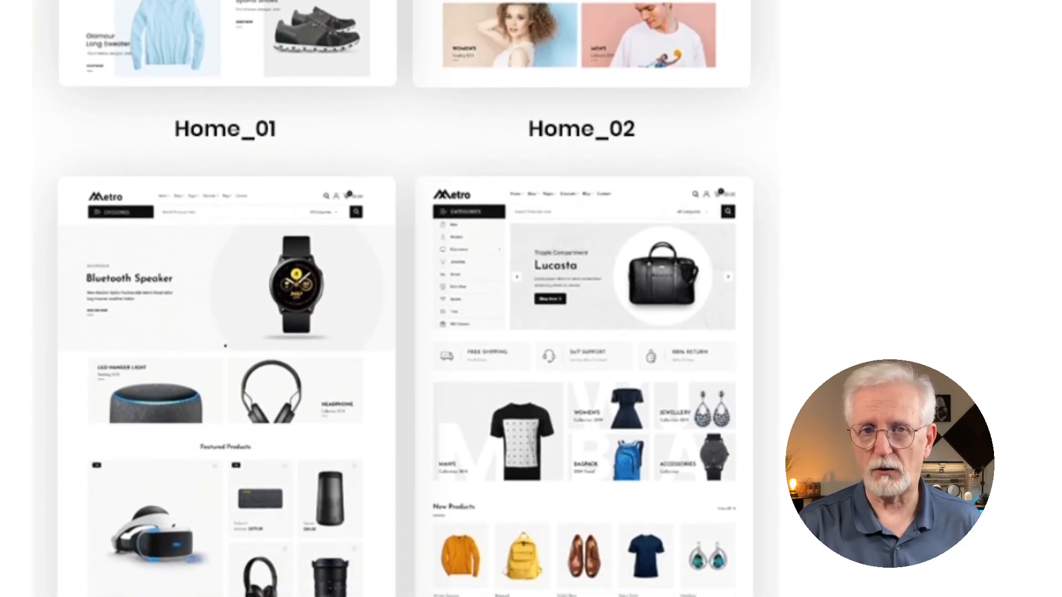
scroll(down, 3)
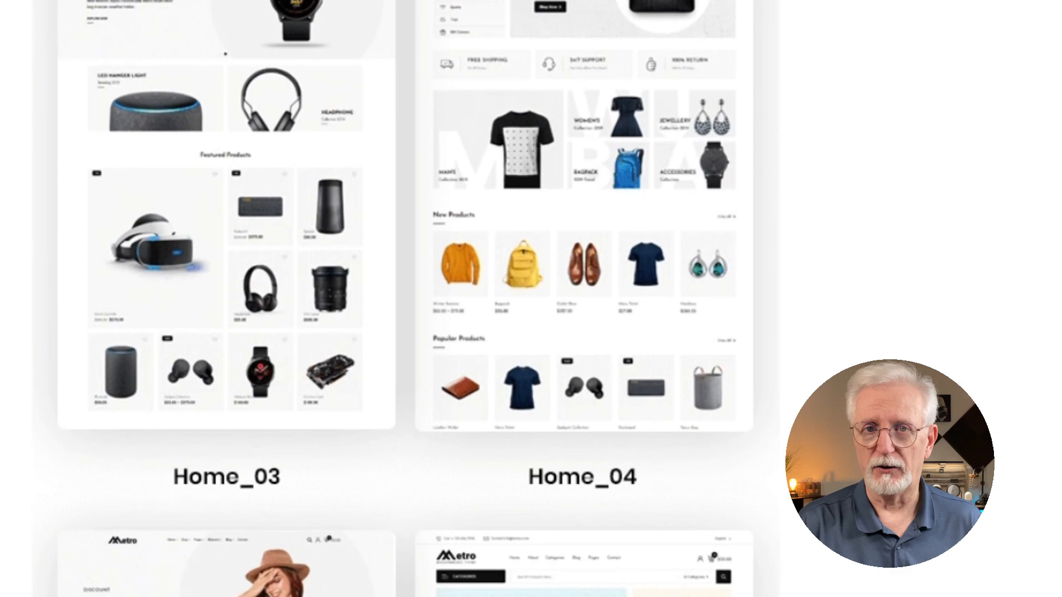
scroll(down, 3)
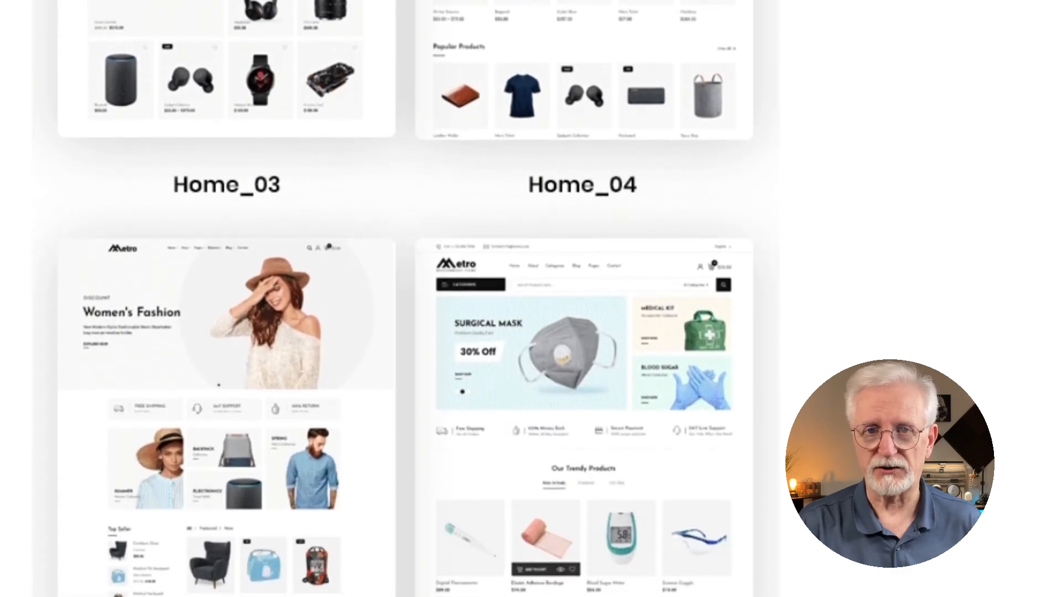
scroll(down, 3)
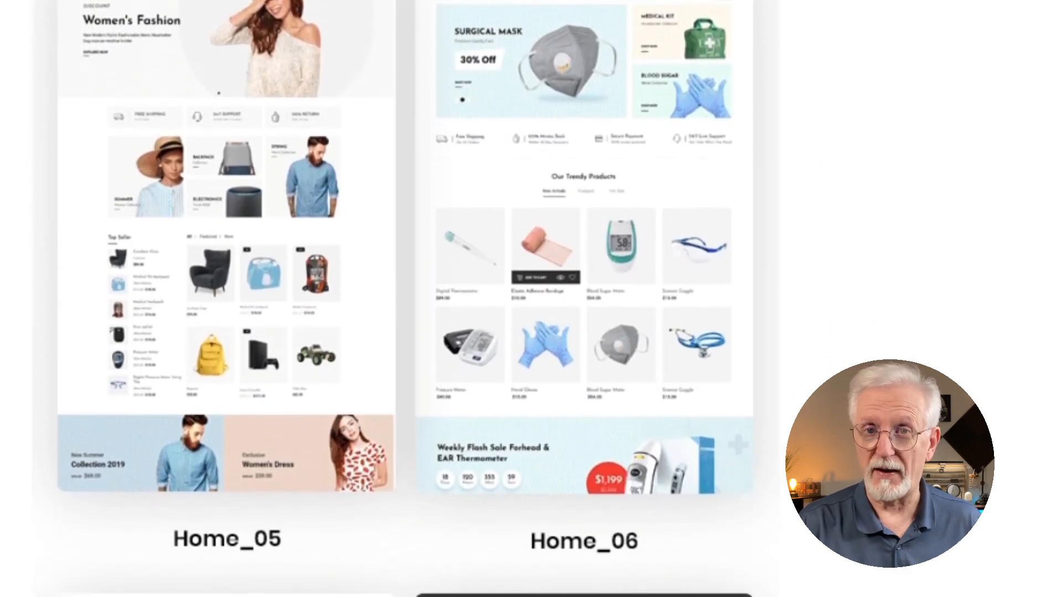
scroll(down, 3)
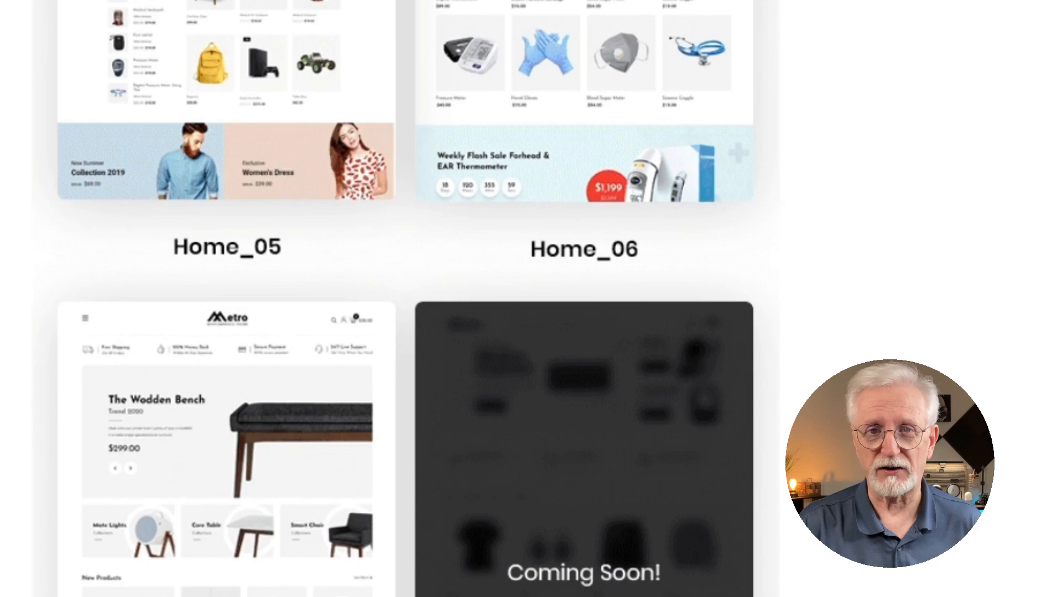
scroll(down, 3)
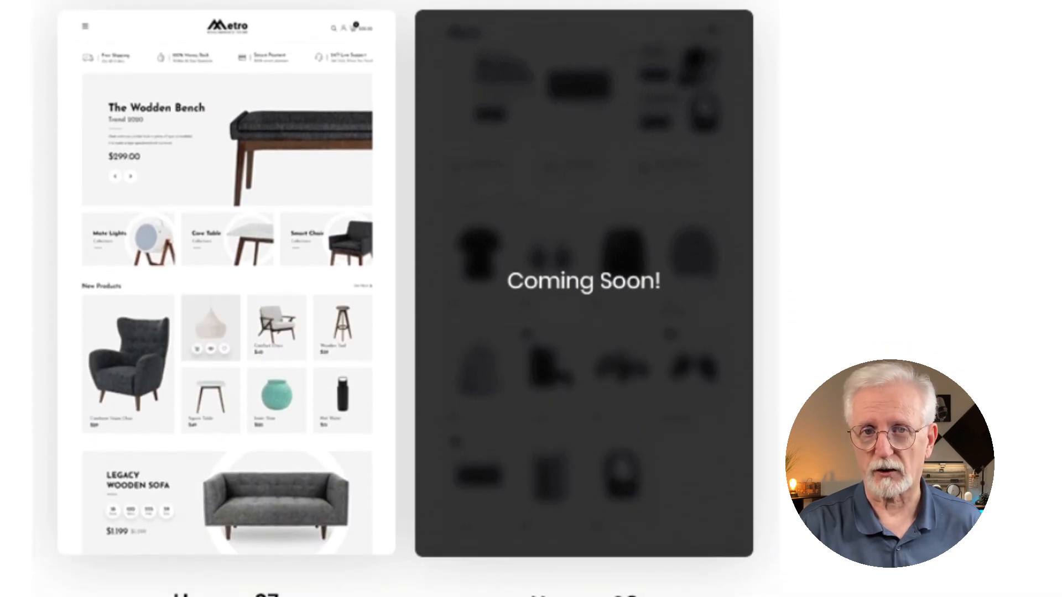
scroll(down, 3)
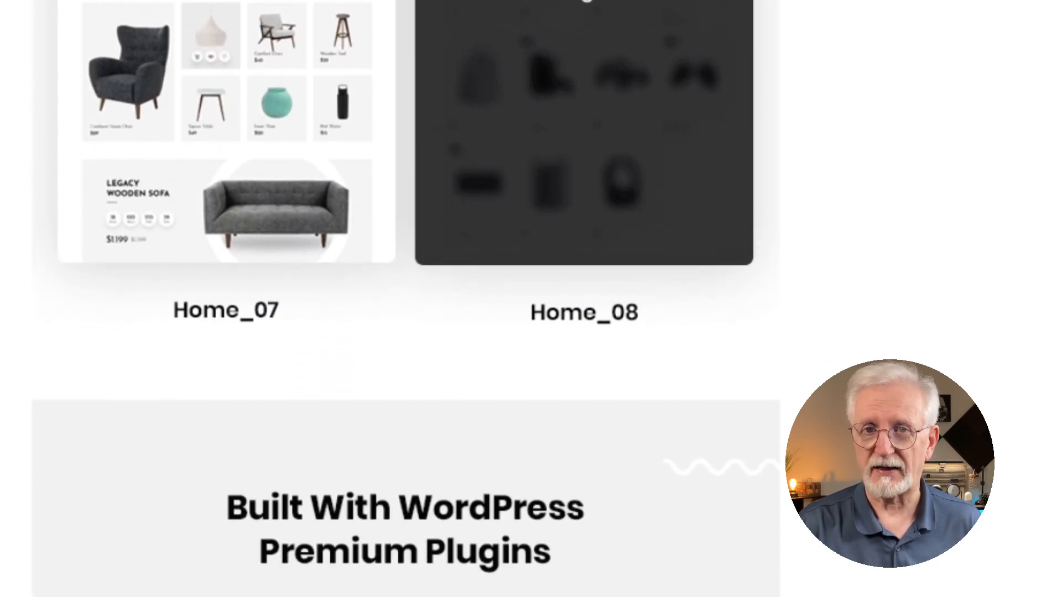
scroll(down, 3)
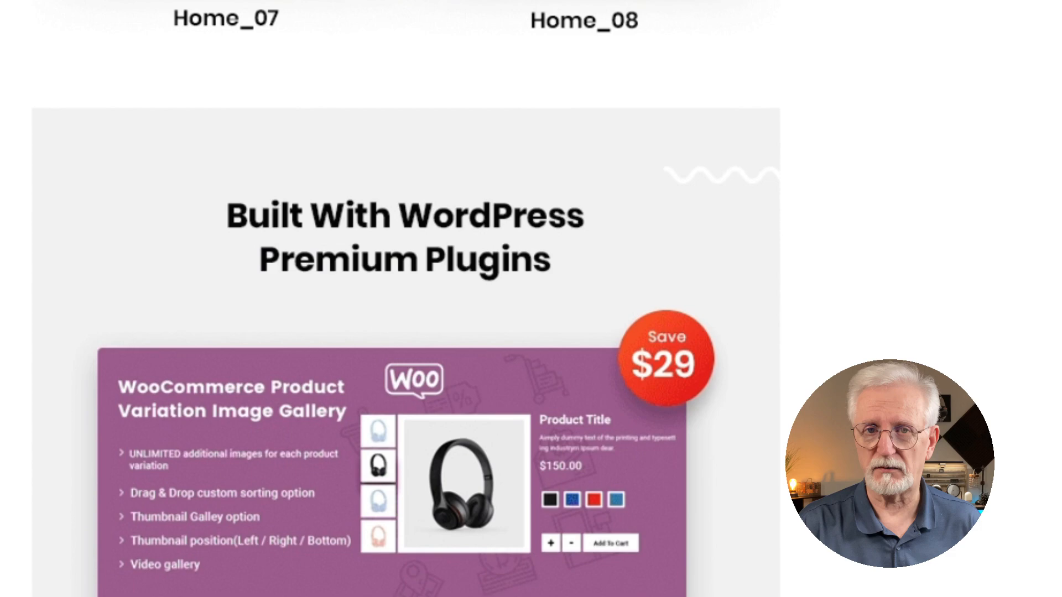
scroll(down, 3)
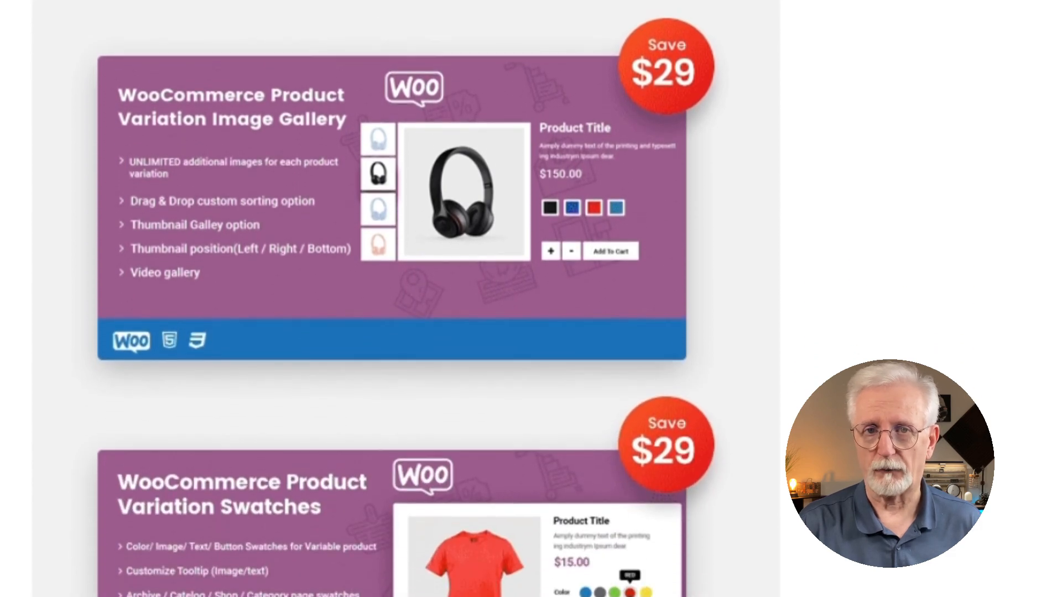
scroll(down, 3)
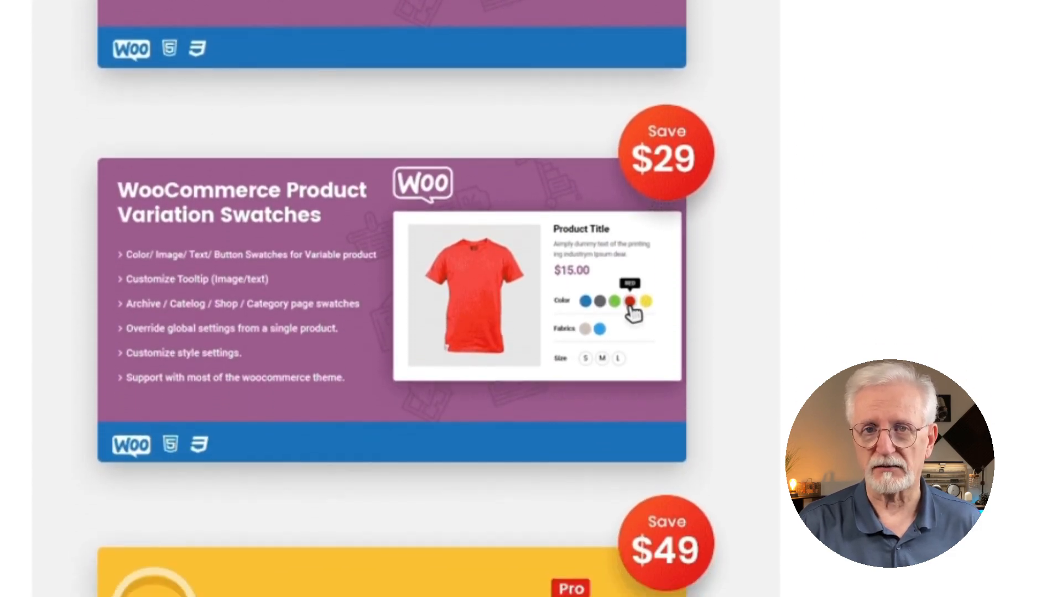
scroll(down, 3)
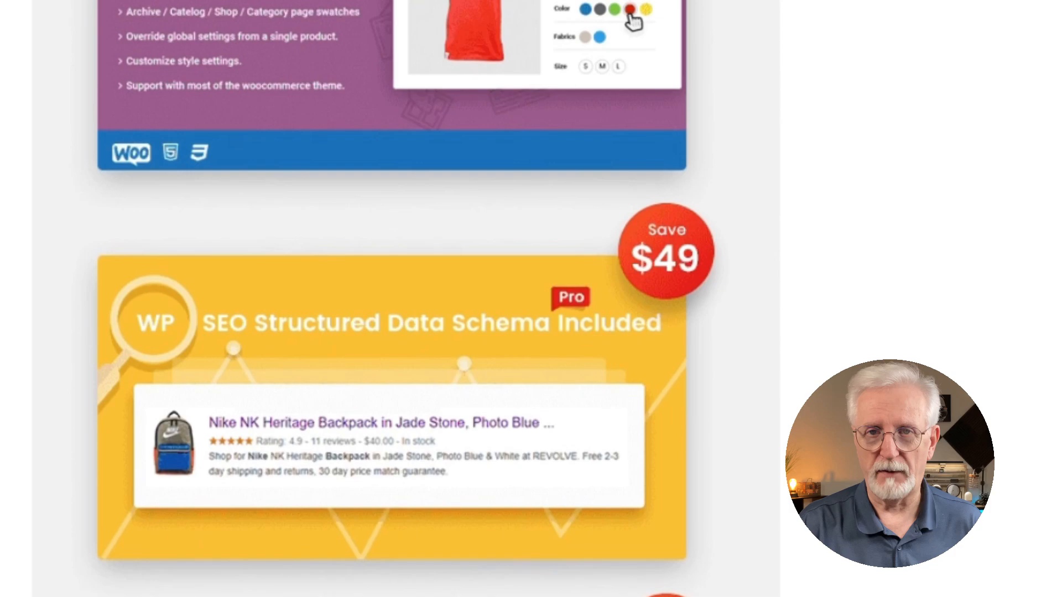
scroll(down, 3)
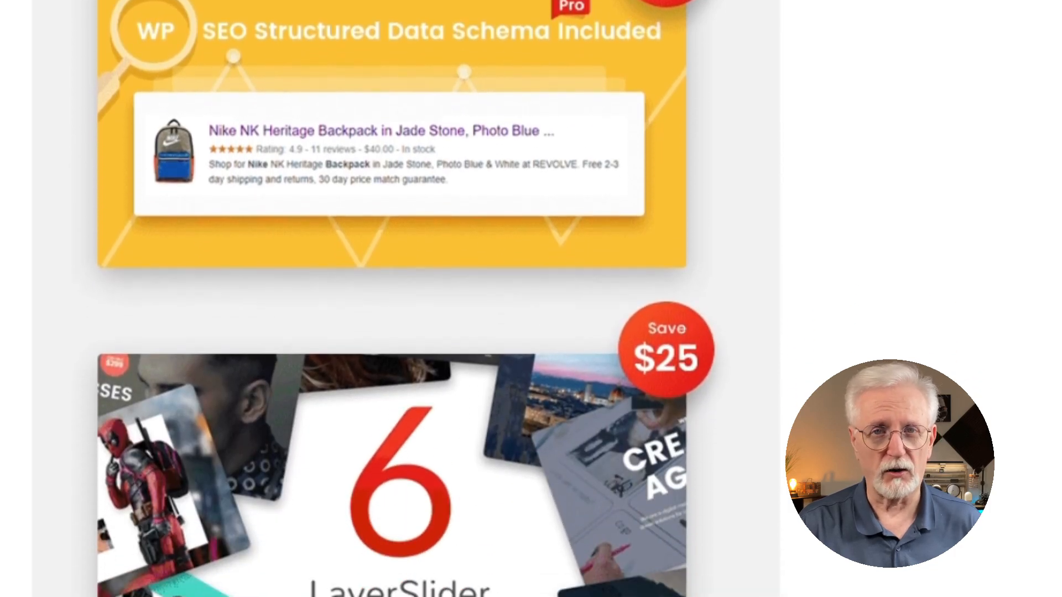
scroll(down, 3)
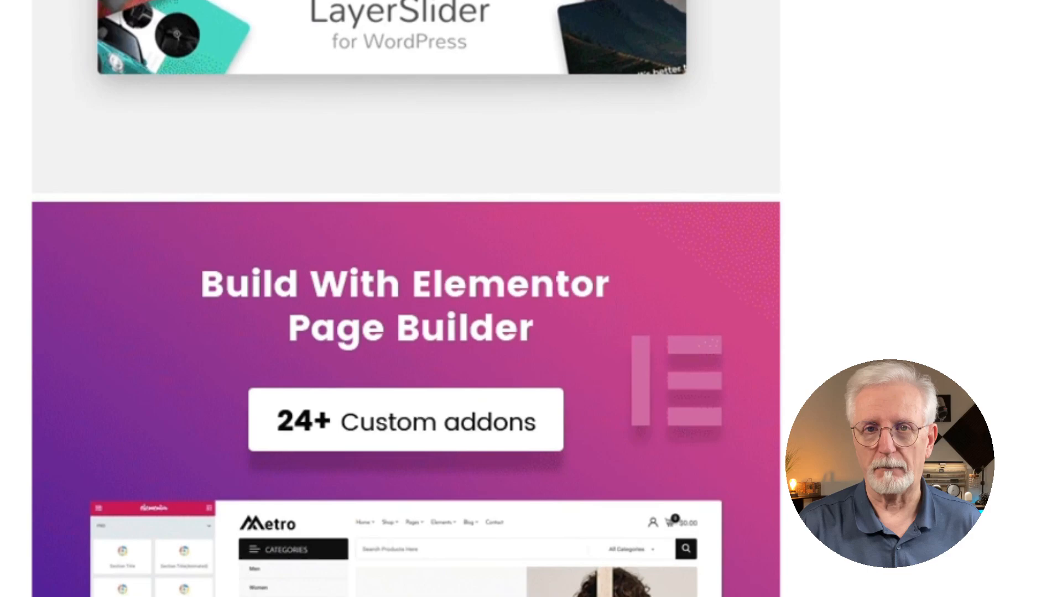
scroll(down, 3)
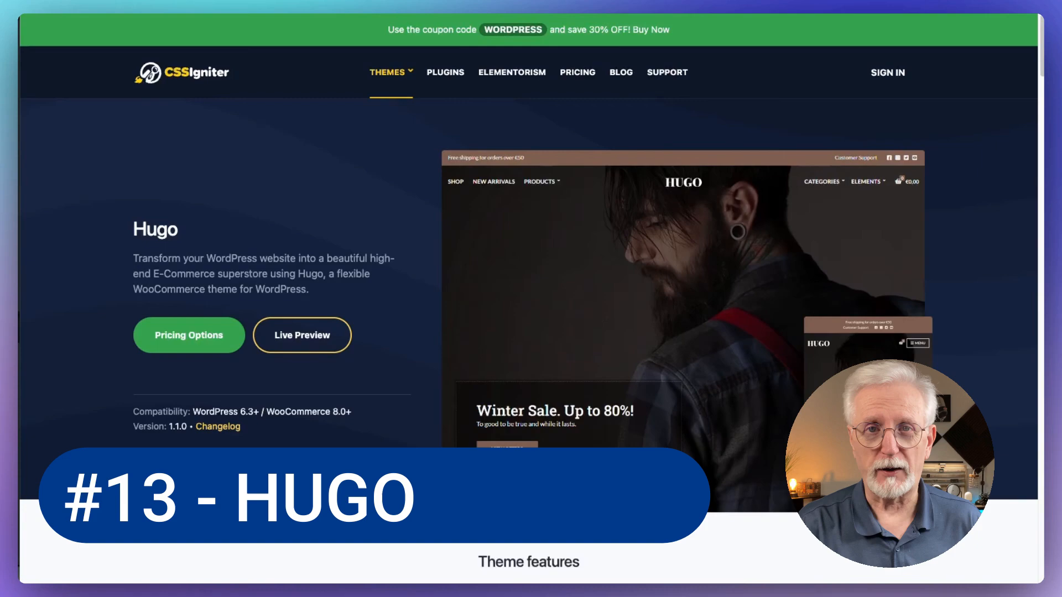
Scroll Hugo's features past Flexible headers, Customizable footers and Build with blocks to 'Seamless Elementor integration'.
scroll(down, 3)
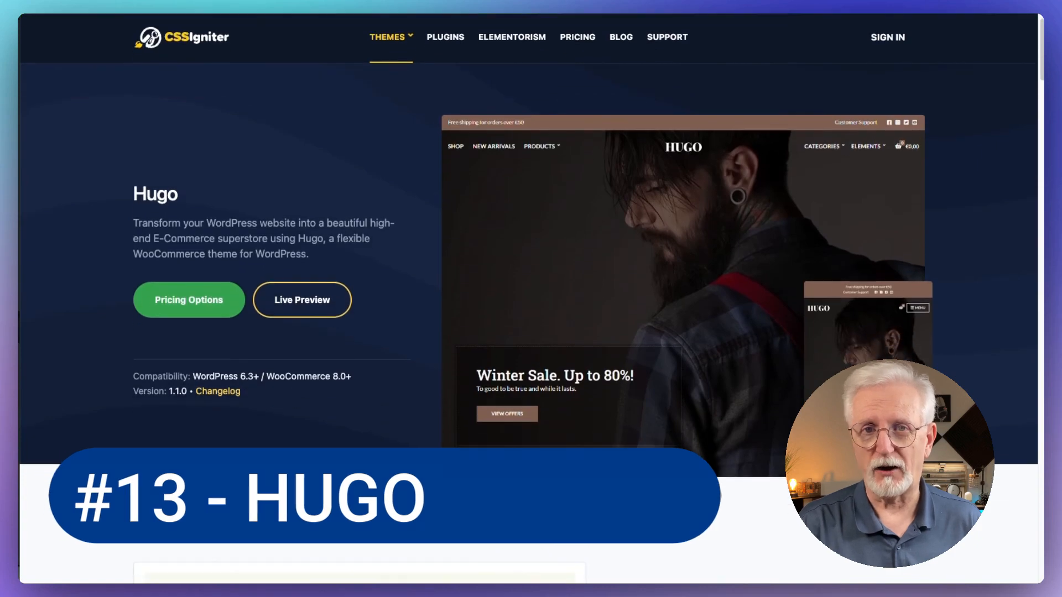
scroll(down, 3)
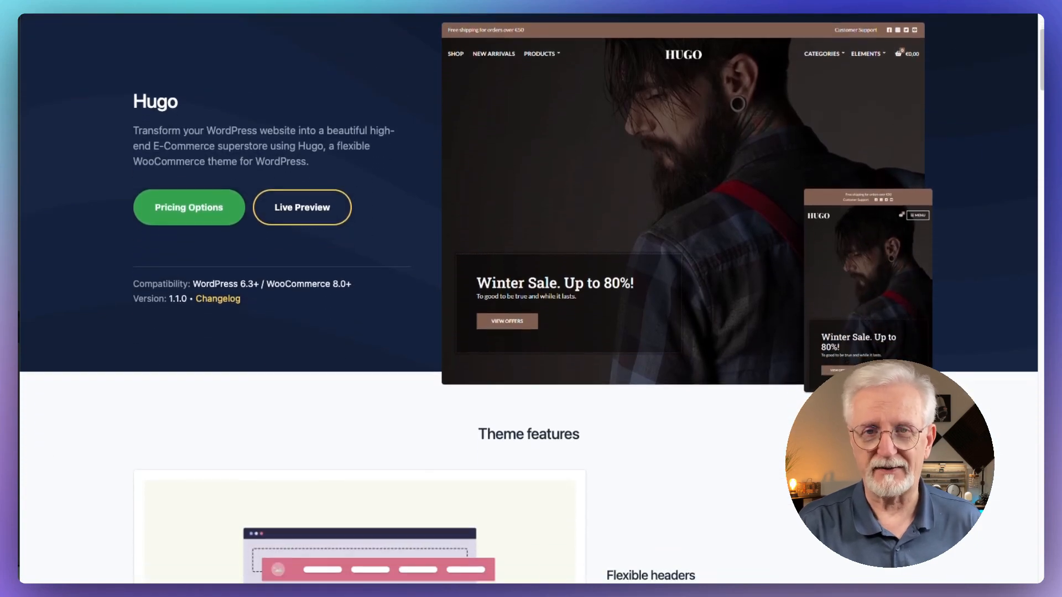
scroll(down, 3)
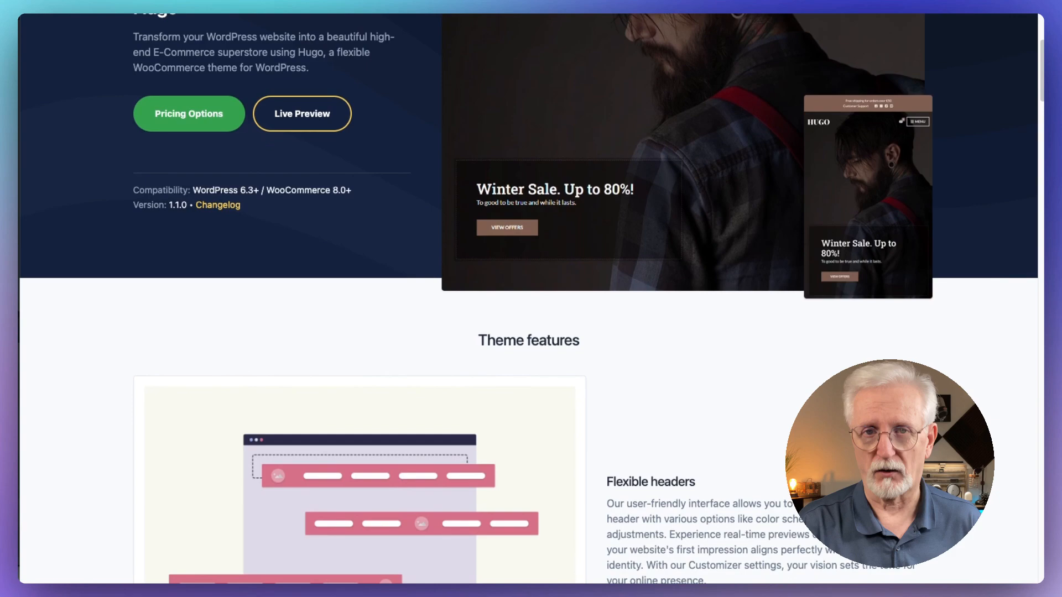
scroll(down, 3)
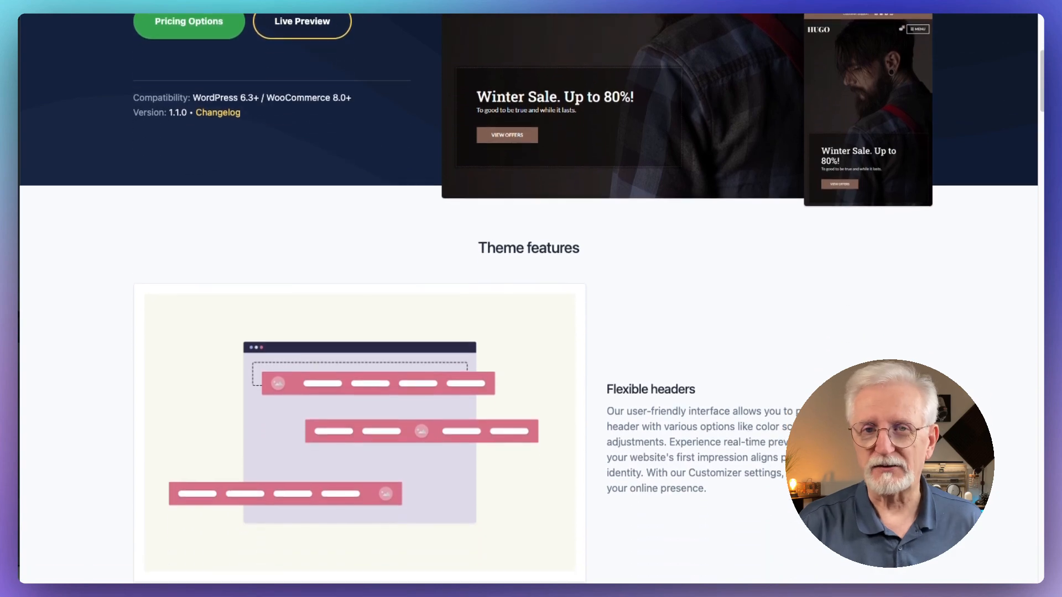
scroll(down, 3)
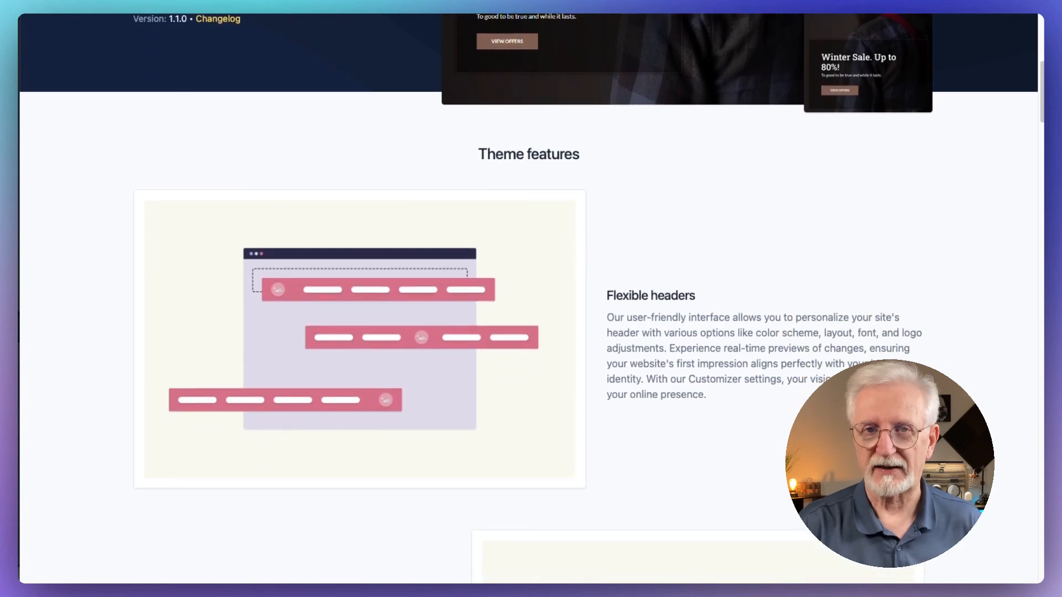
scroll(down, 3)
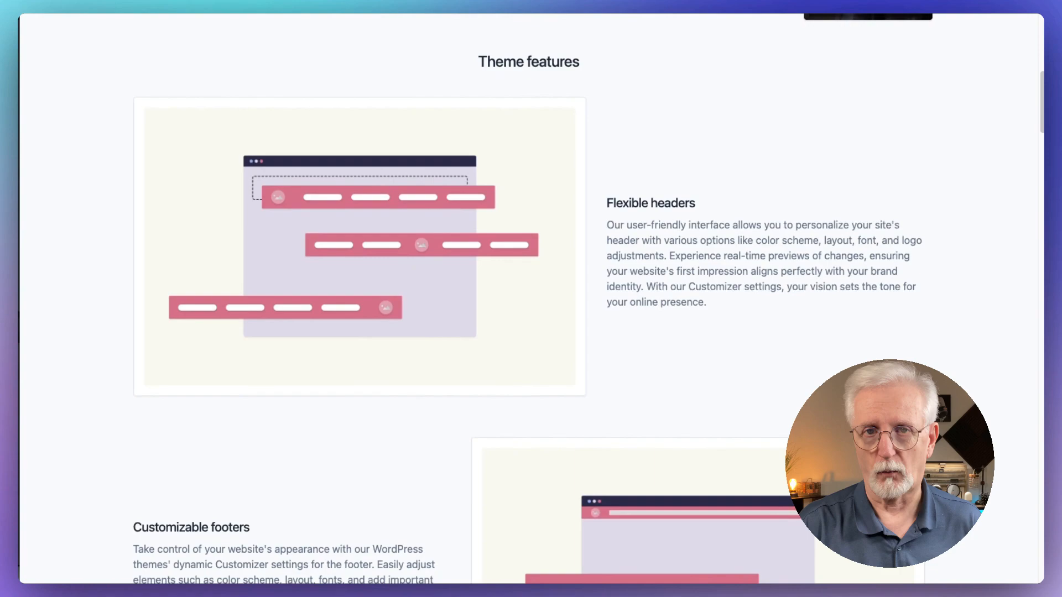
scroll(down, 3)
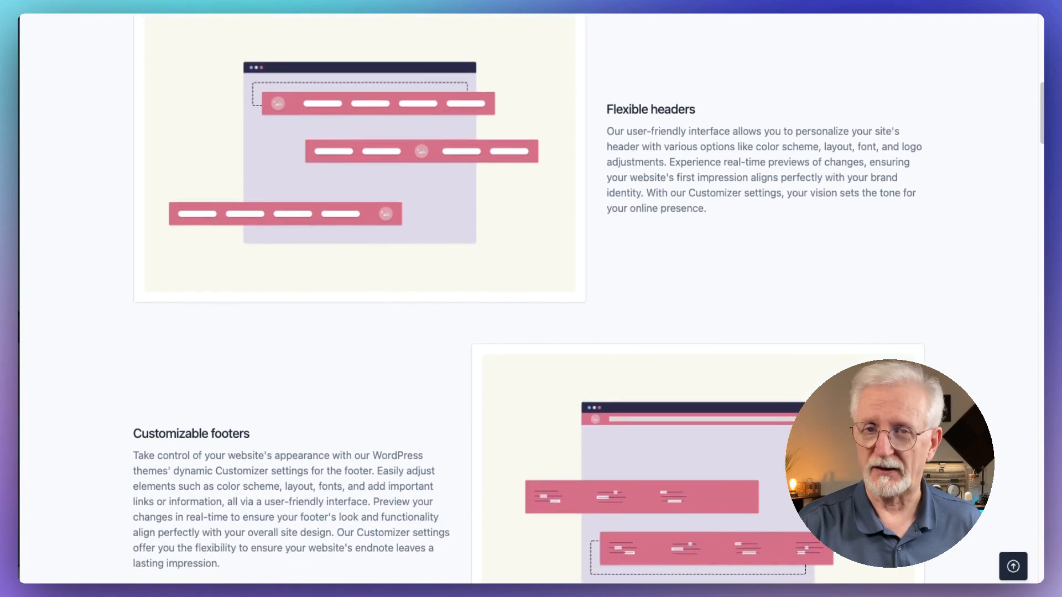
scroll(down, 3)
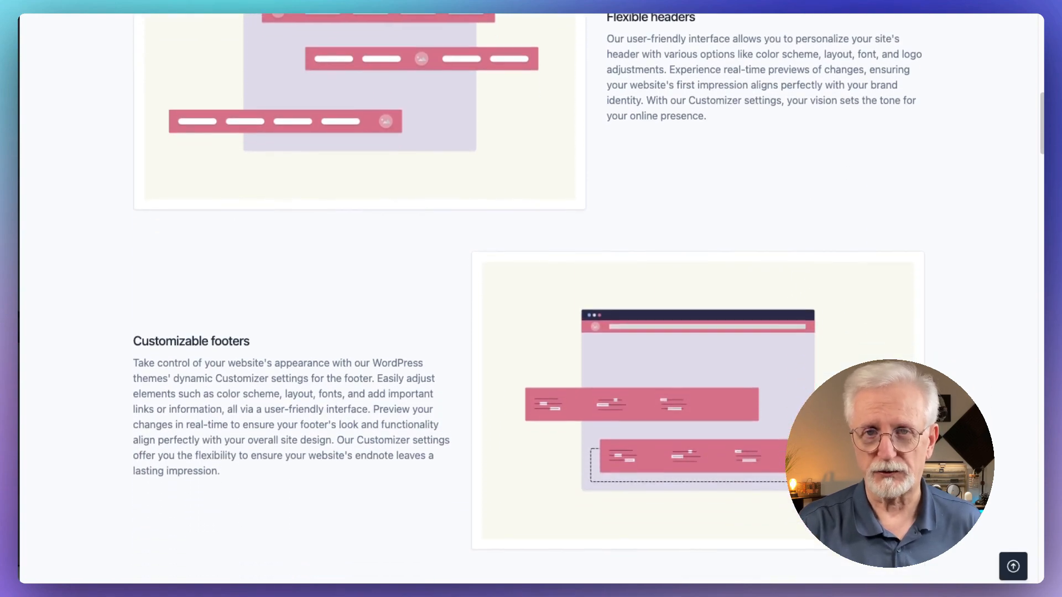
scroll(down, 3)
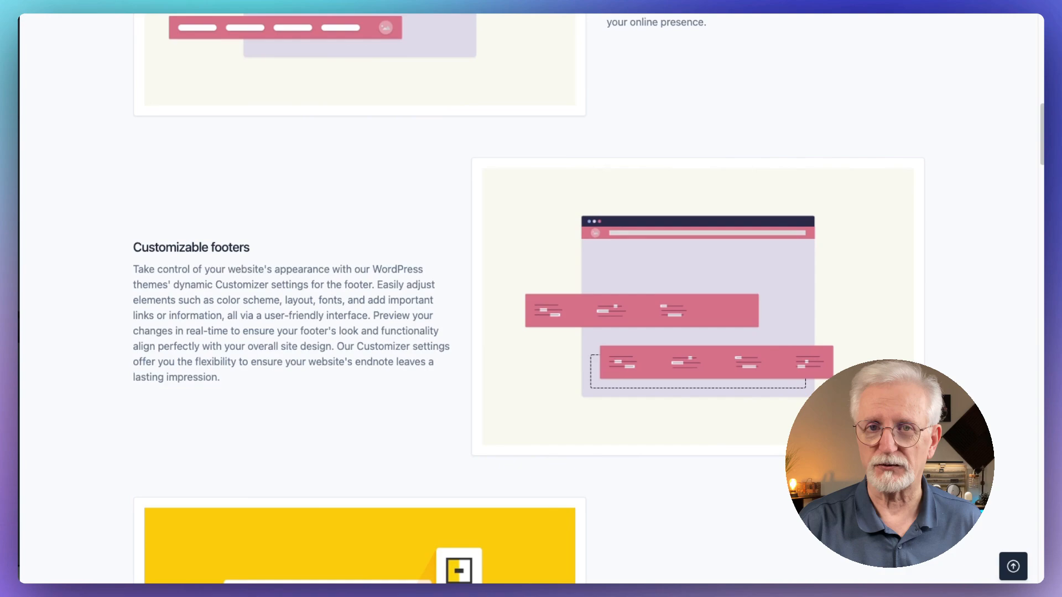
scroll(down, 3)
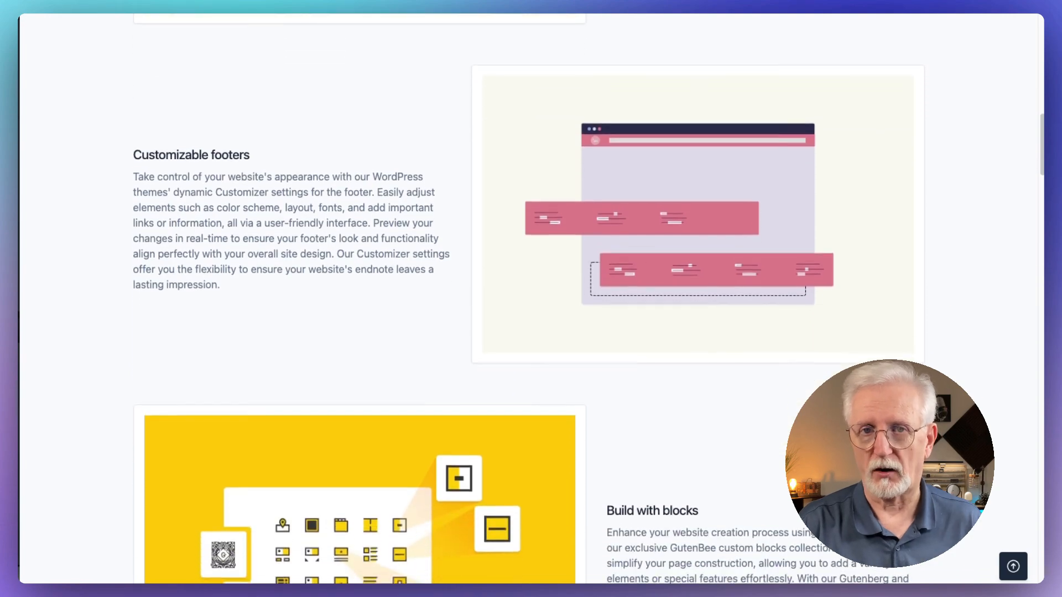
scroll(down, 3)
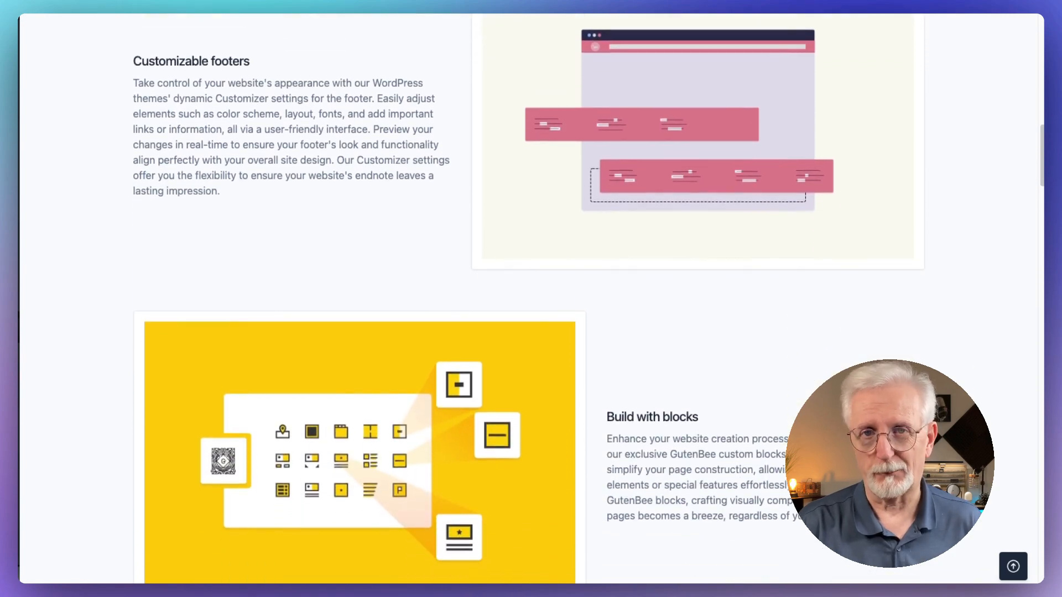
scroll(down, 3)
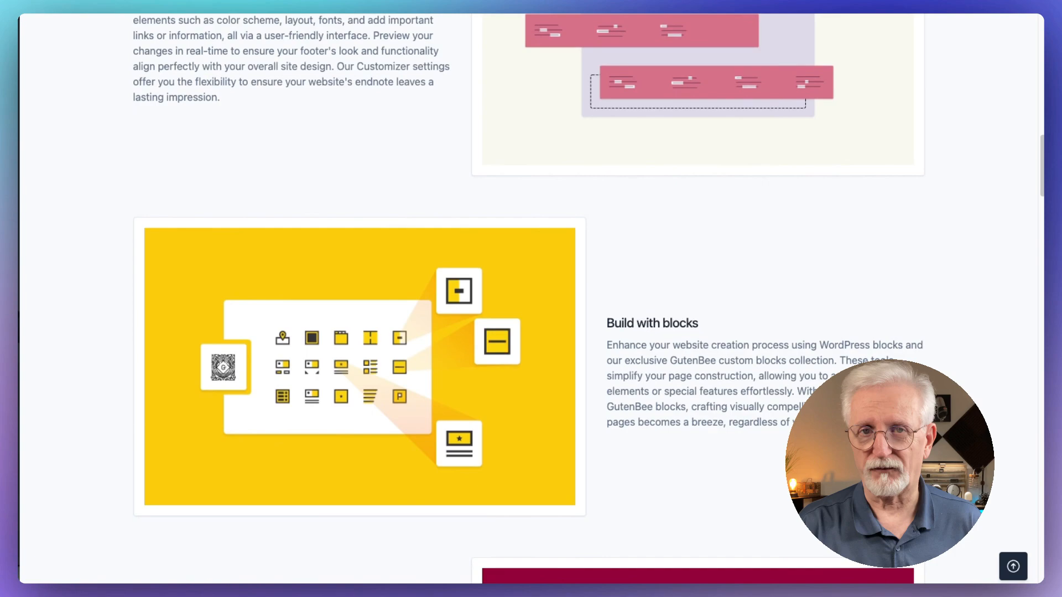
scroll(down, 3)
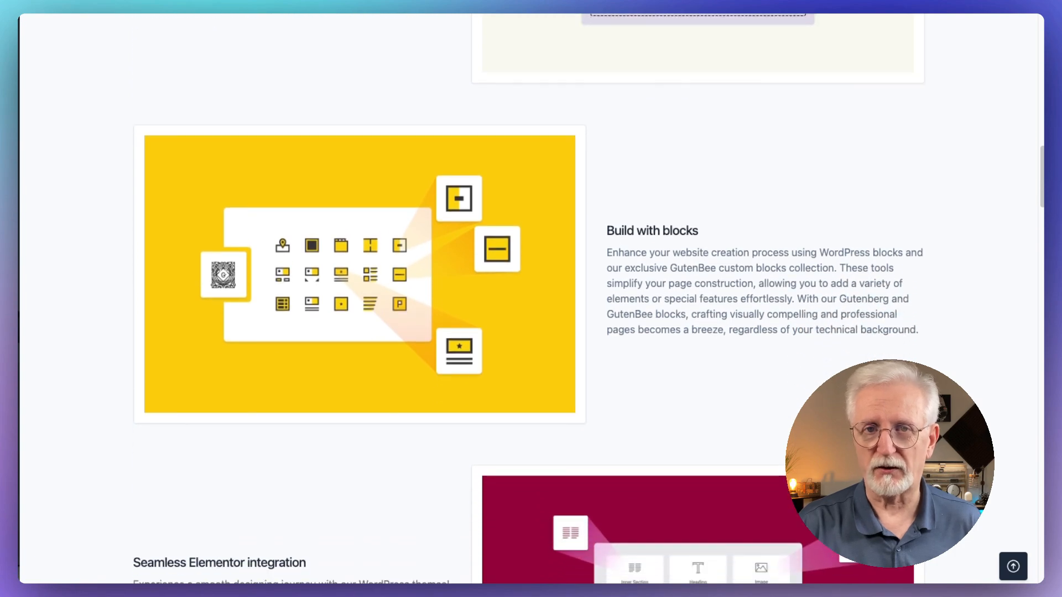
scroll(down, 3)
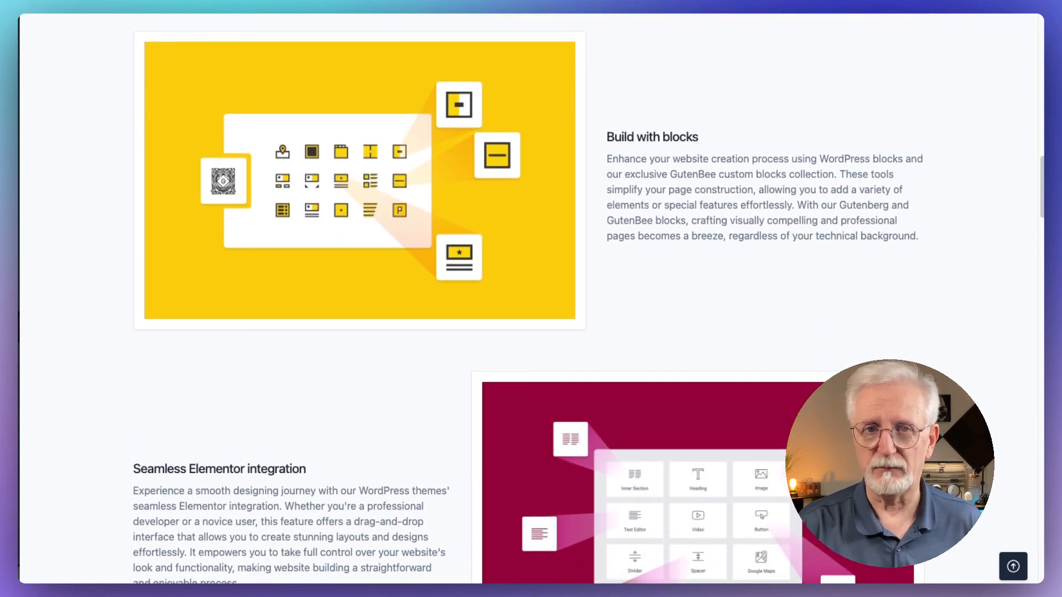
scroll(down, 3)
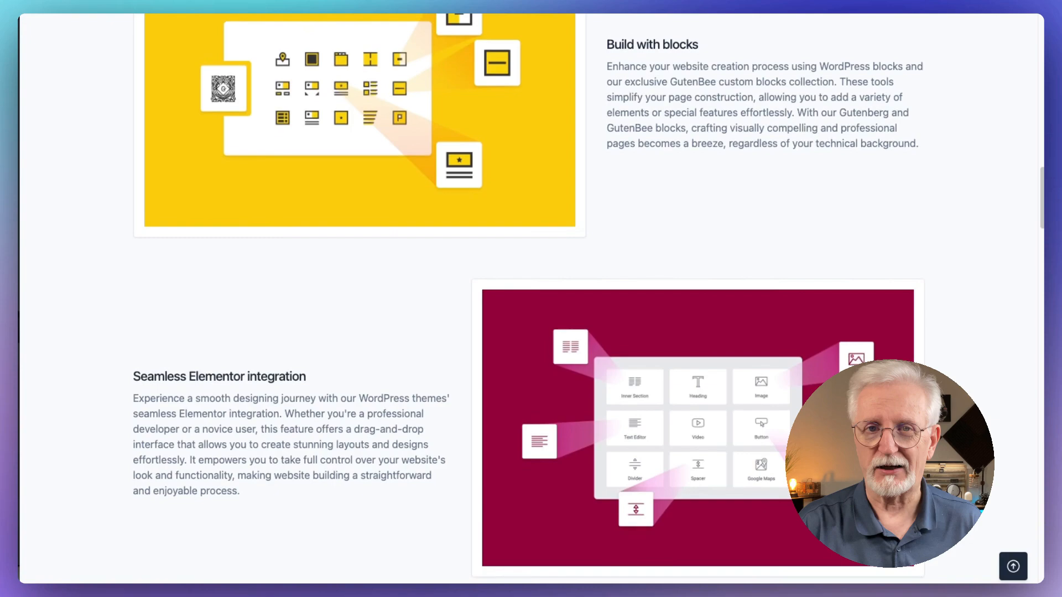
Scroll the Hugo page through WooCommerce, Ignition framework features, theme benefits and page builder choices.
scroll(down, 3)
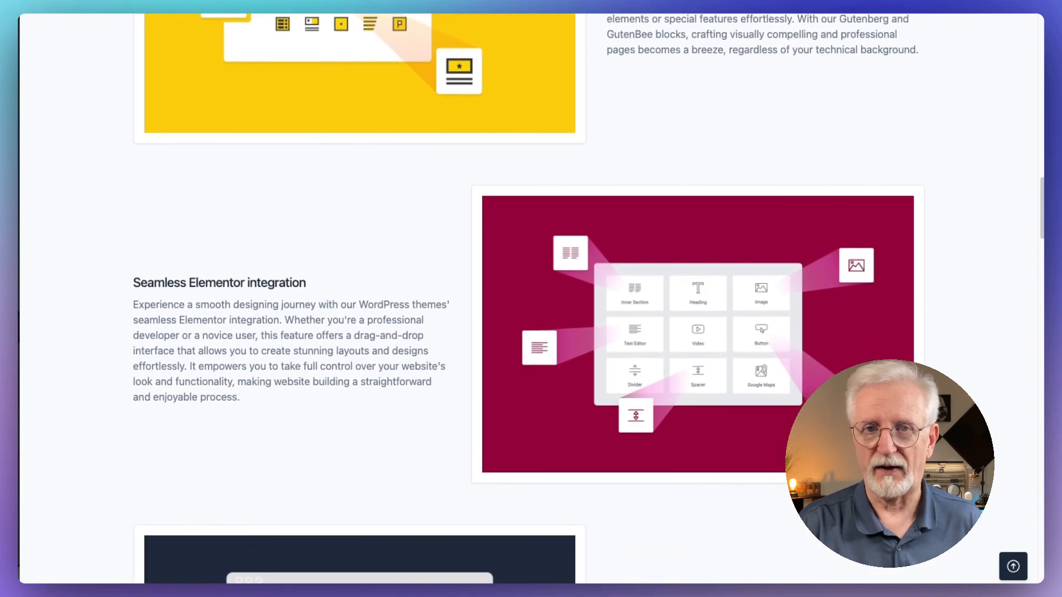
scroll(down, 3)
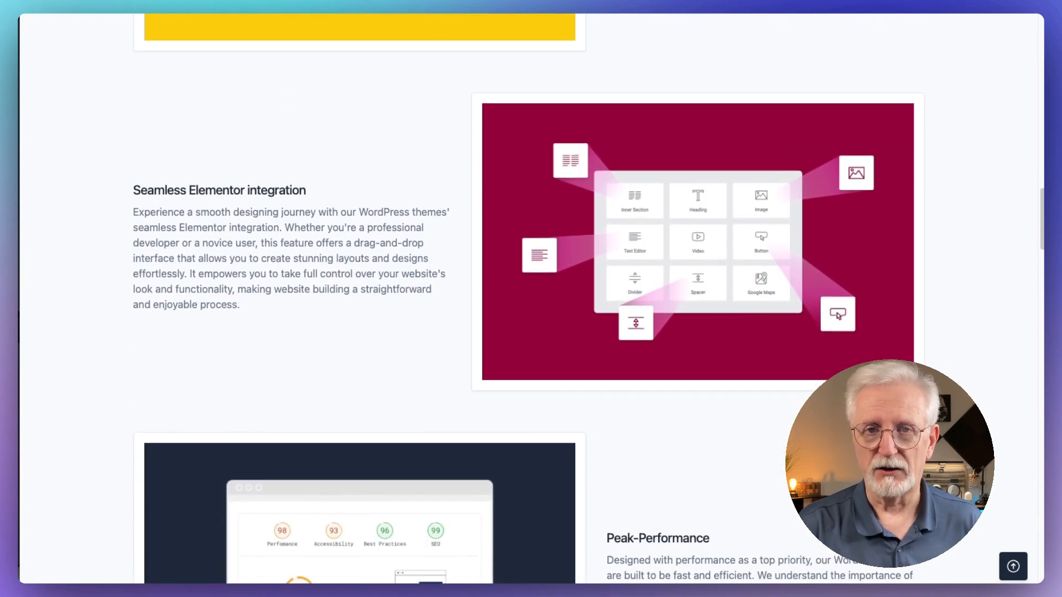
scroll(down, 3)
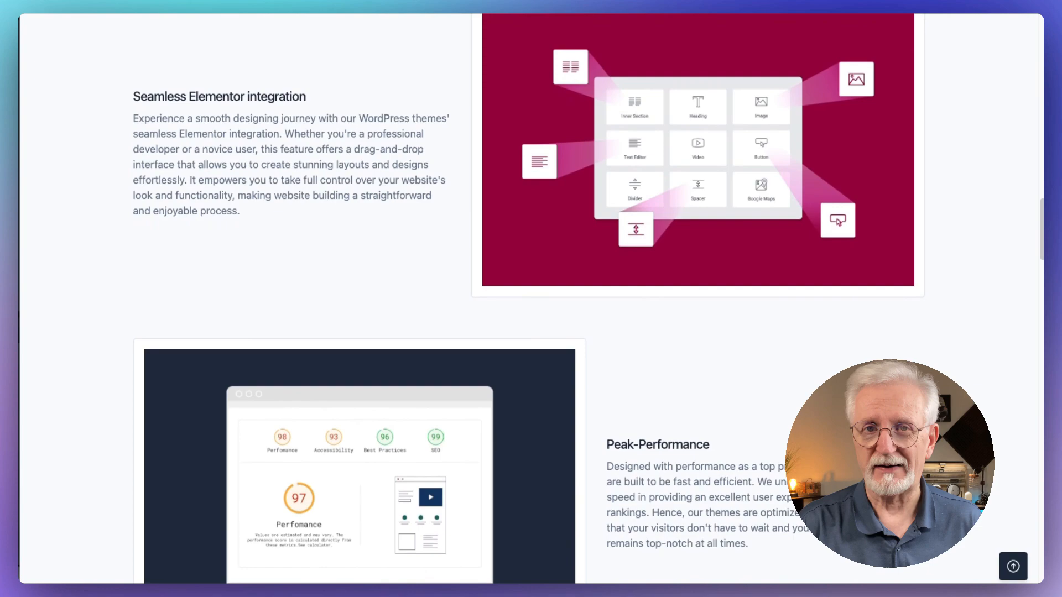
scroll(down, 3)
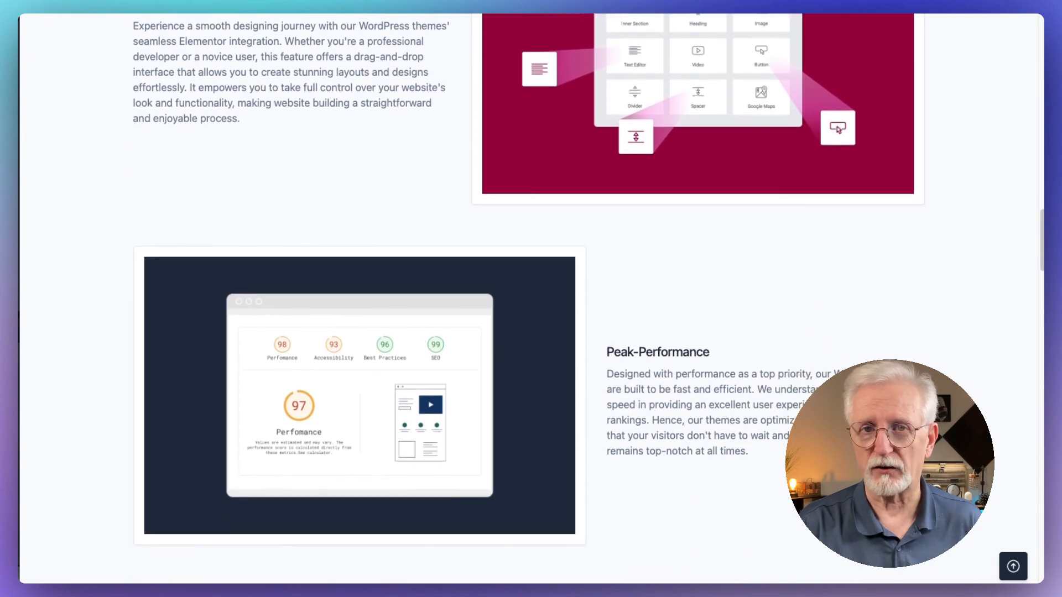
scroll(down, 3)
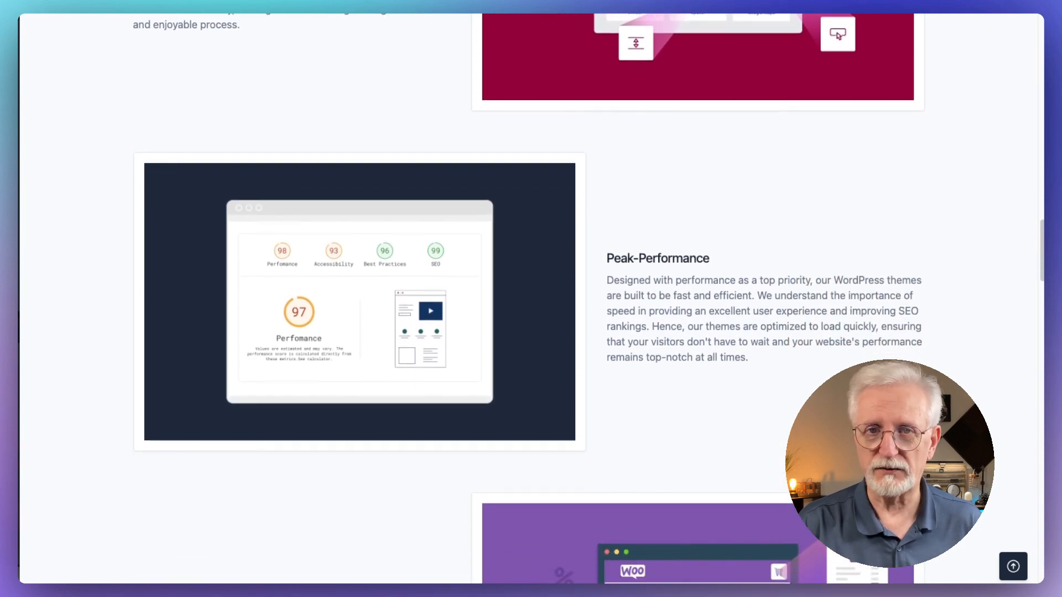
scroll(down, 3)
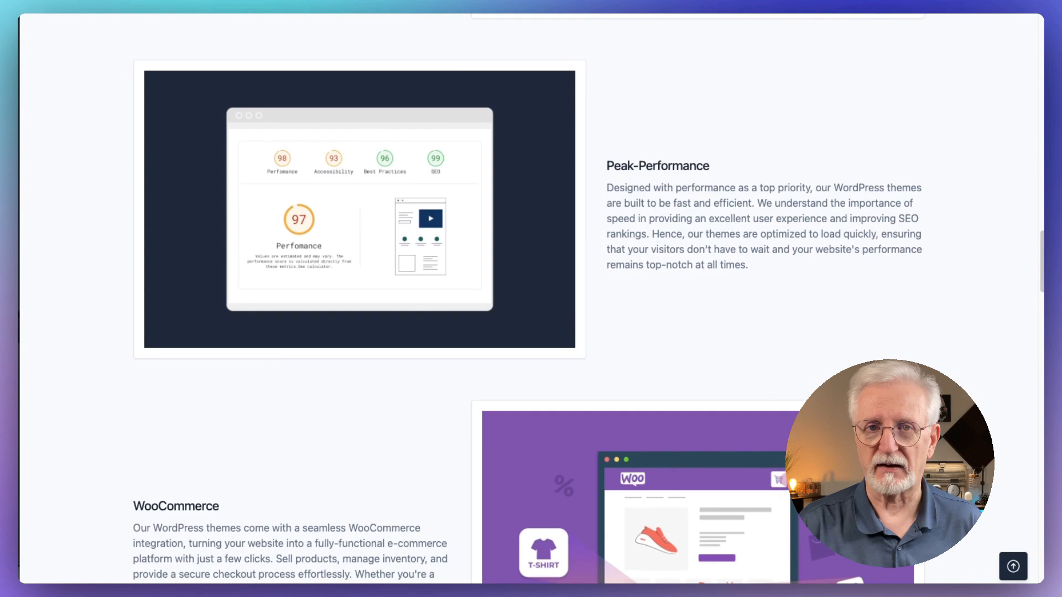
scroll(down, 3)
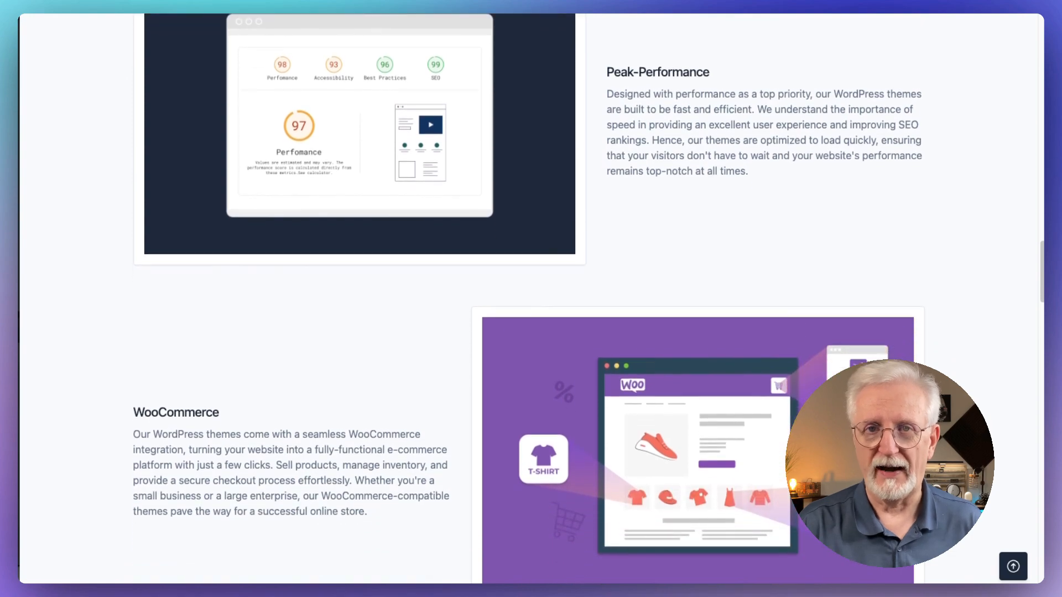
scroll(down, 3)
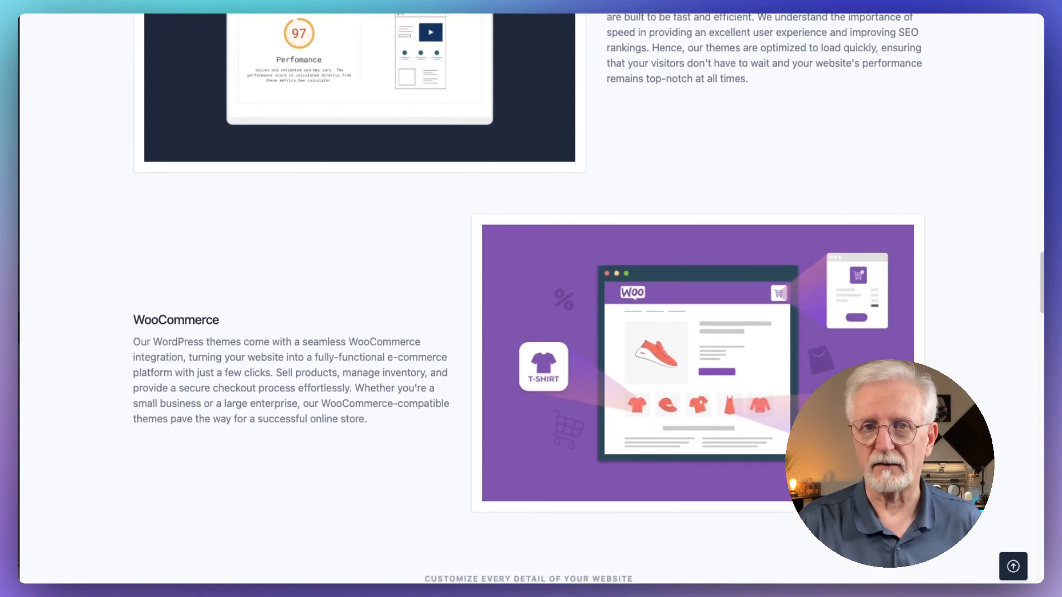
scroll(down, 3)
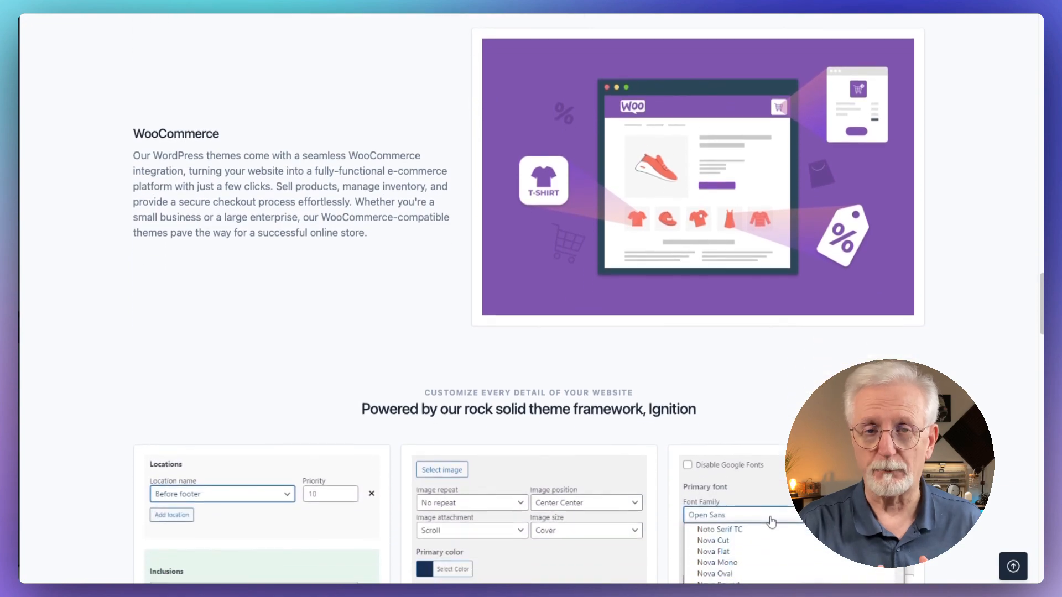
scroll(down, 3)
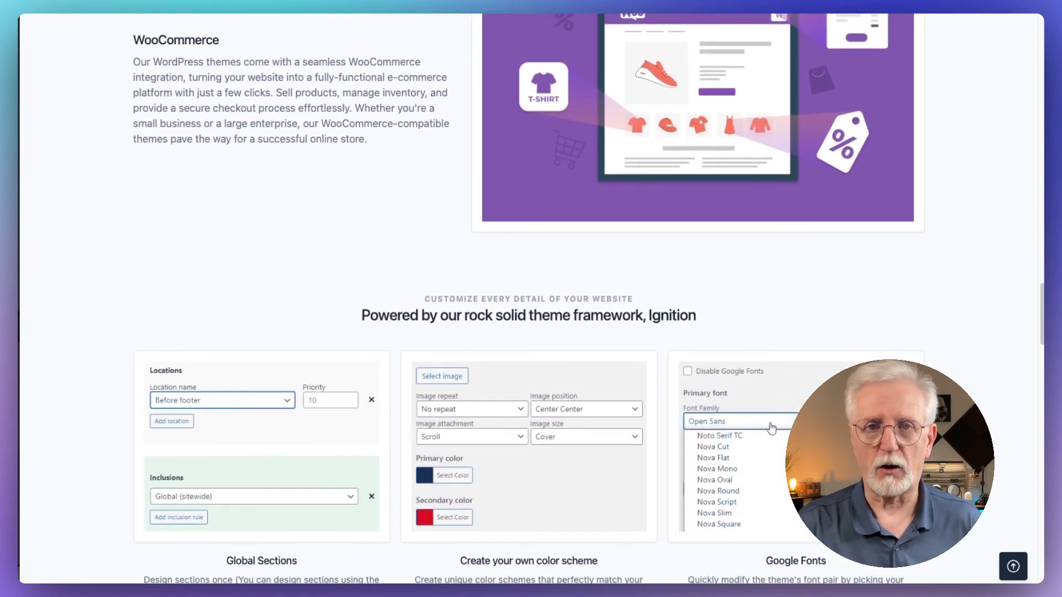
scroll(down, 3)
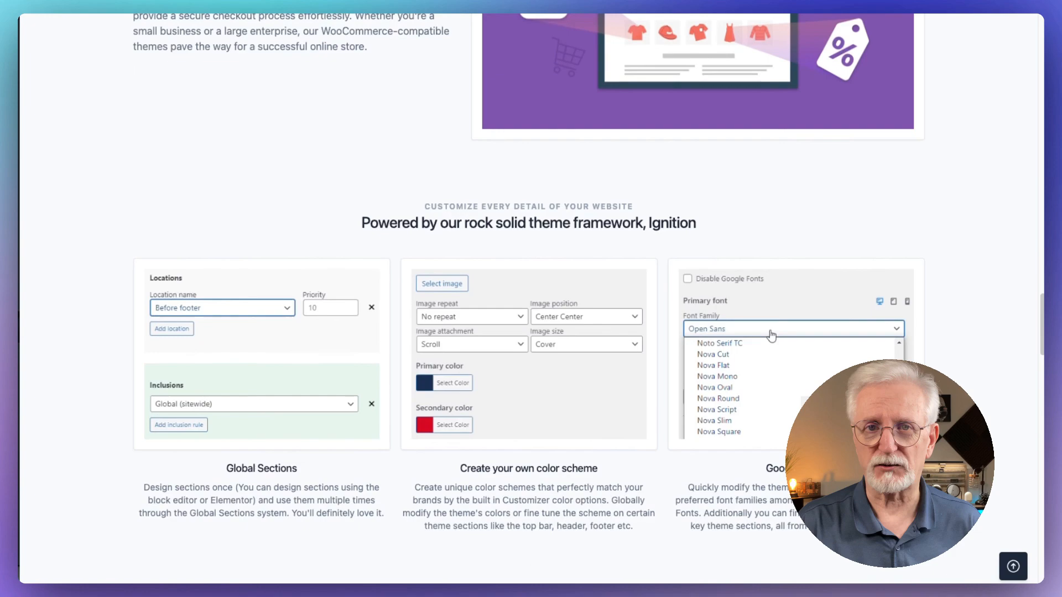
scroll(down, 3)
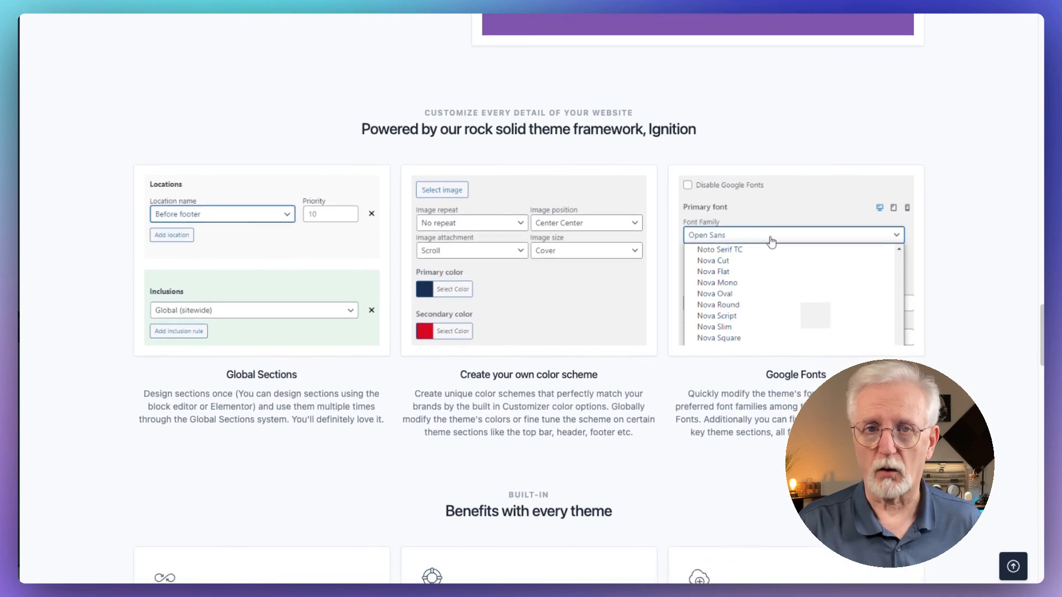
scroll(down, 3)
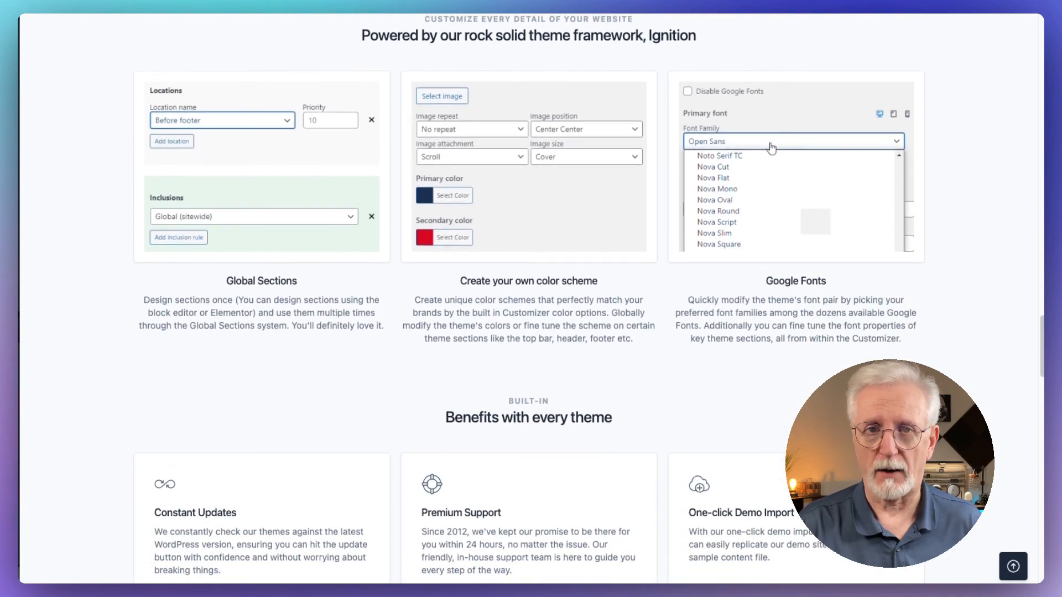
scroll(down, 3)
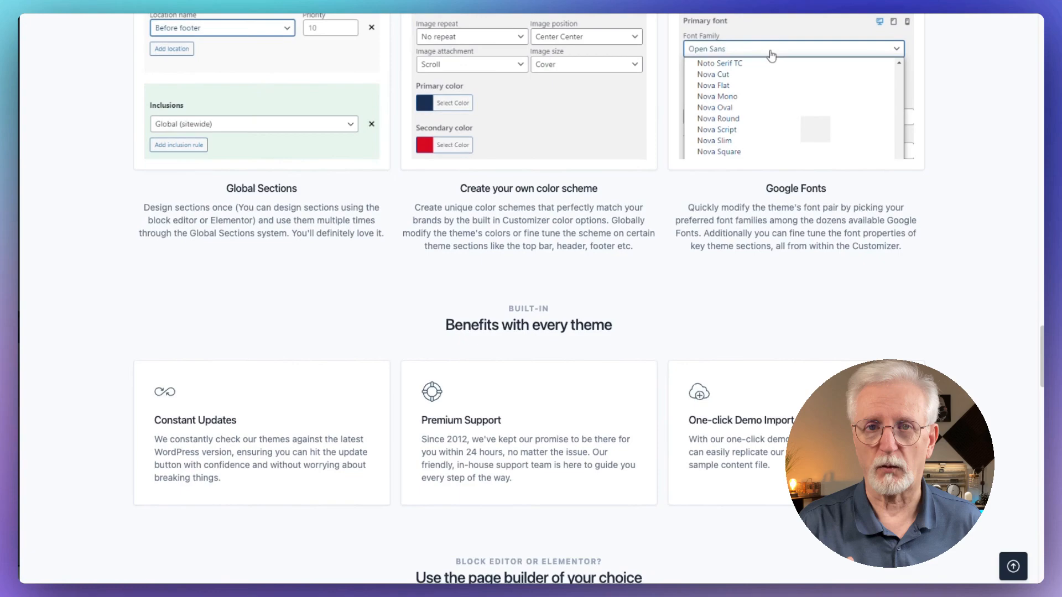
scroll(down, 3)
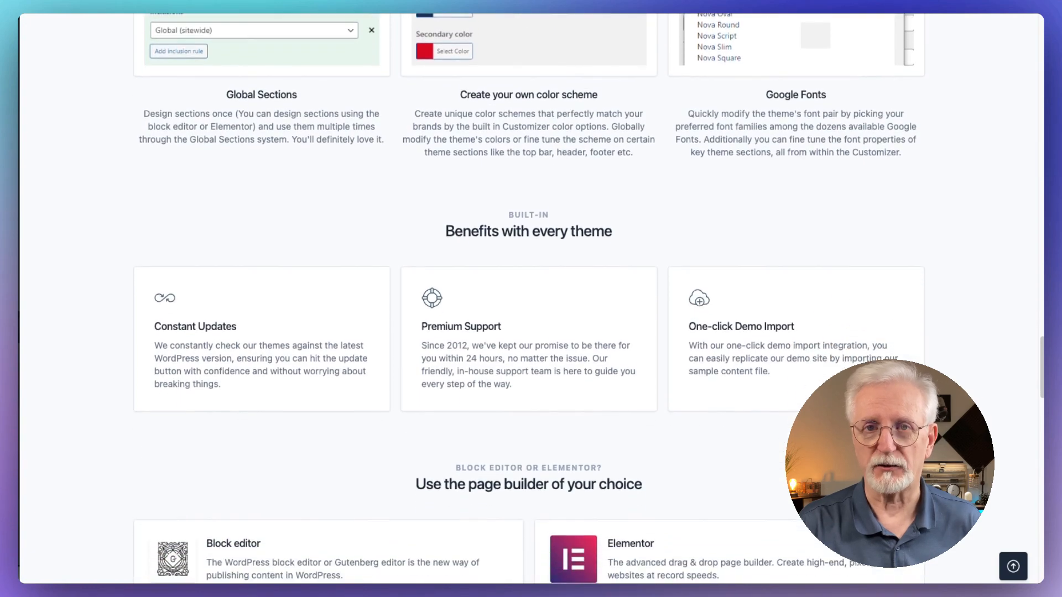
scroll(down, 3)
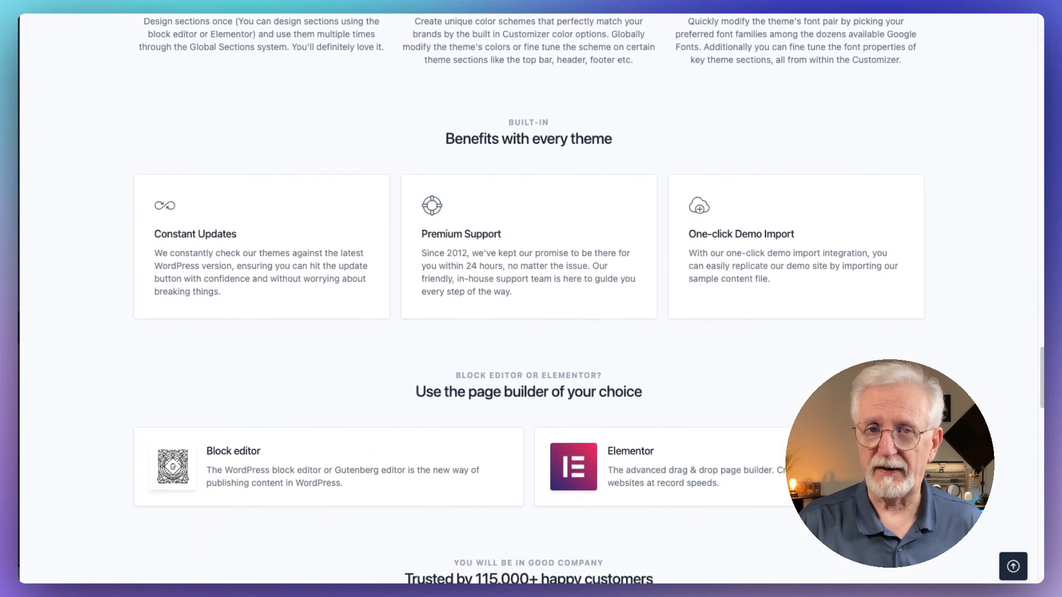
scroll(down, 3)
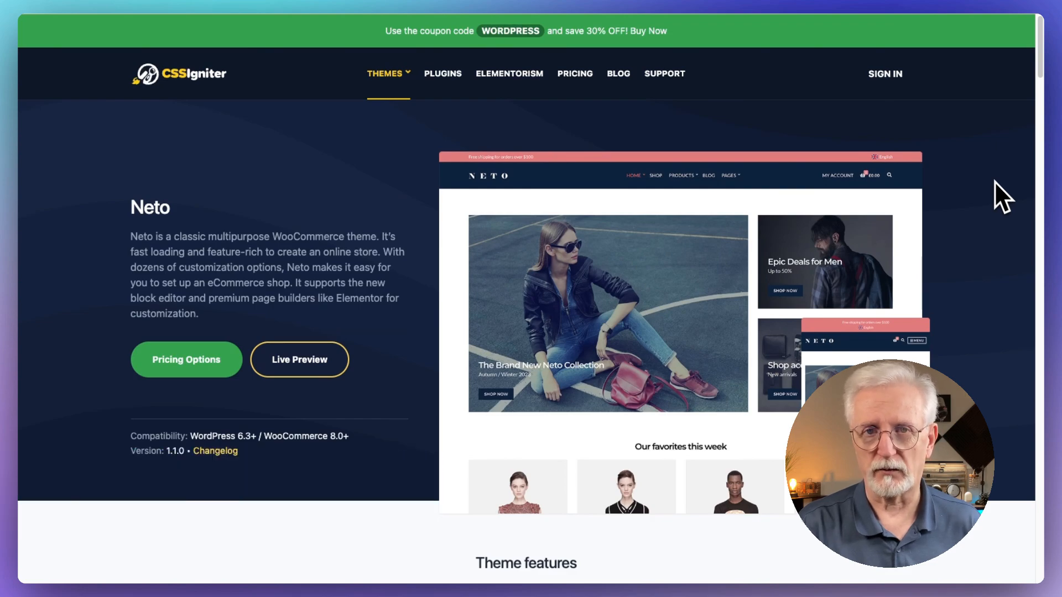
Scroll Neto's features past Build with blocks, Elementor and Peak-Performance to the WooCommerce block.
scroll(down, 3)
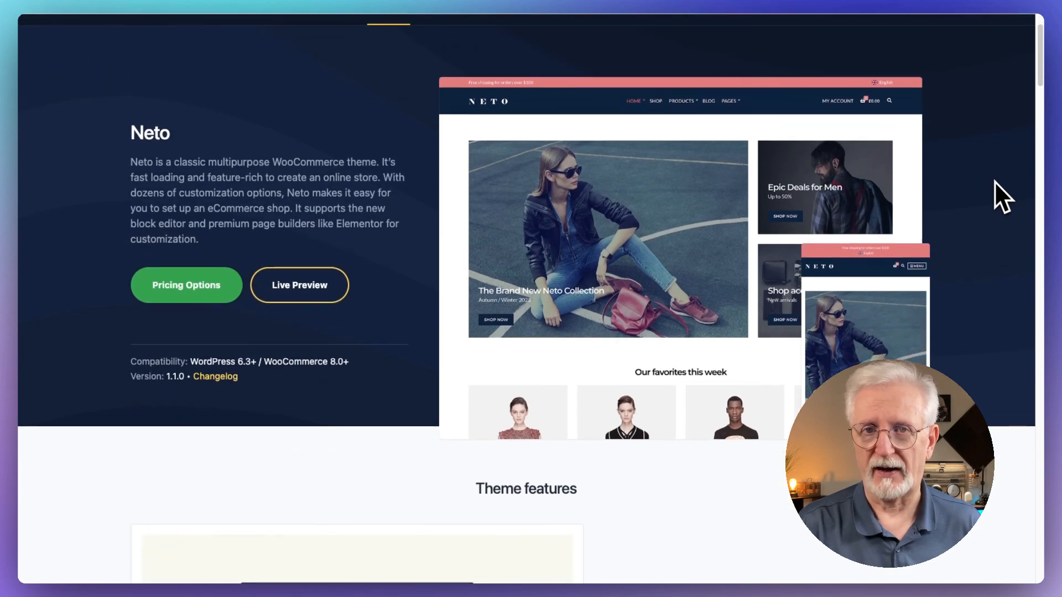
scroll(down, 3)
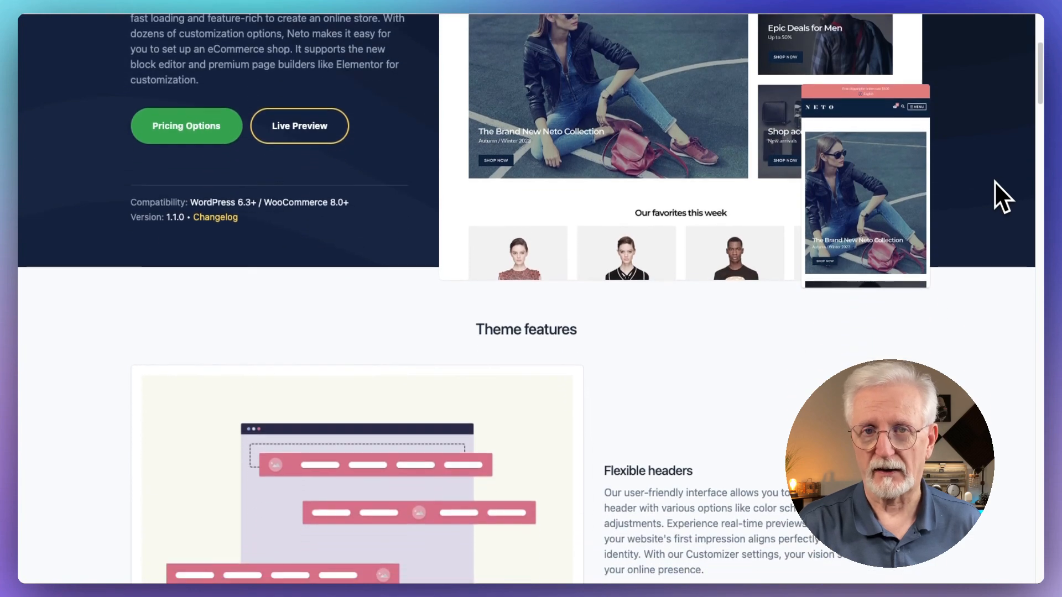
scroll(down, 3)
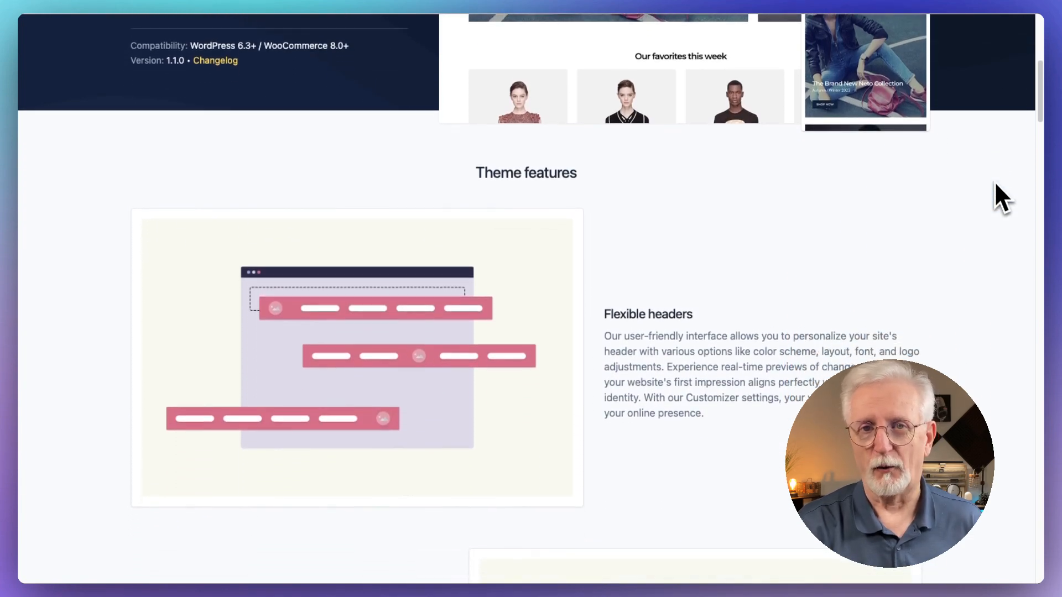
scroll(down, 3)
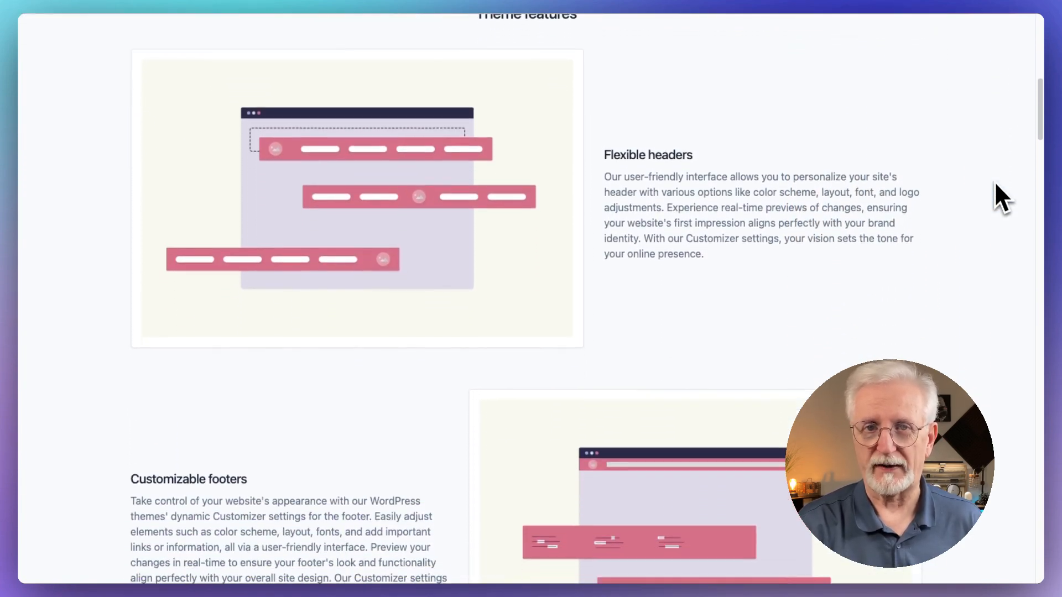
scroll(down, 3)
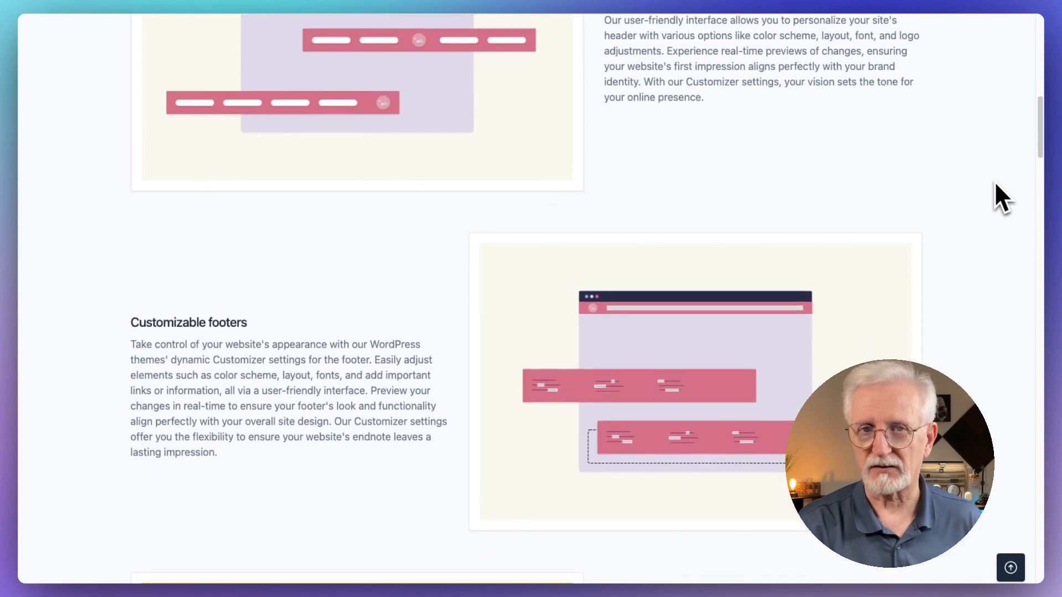
scroll(down, 3)
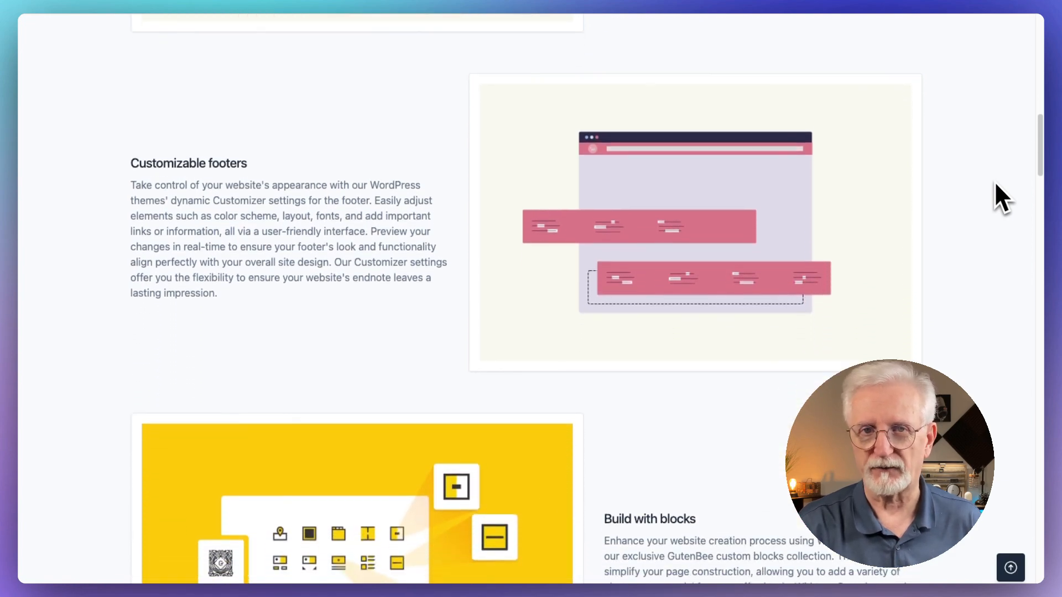
scroll(down, 3)
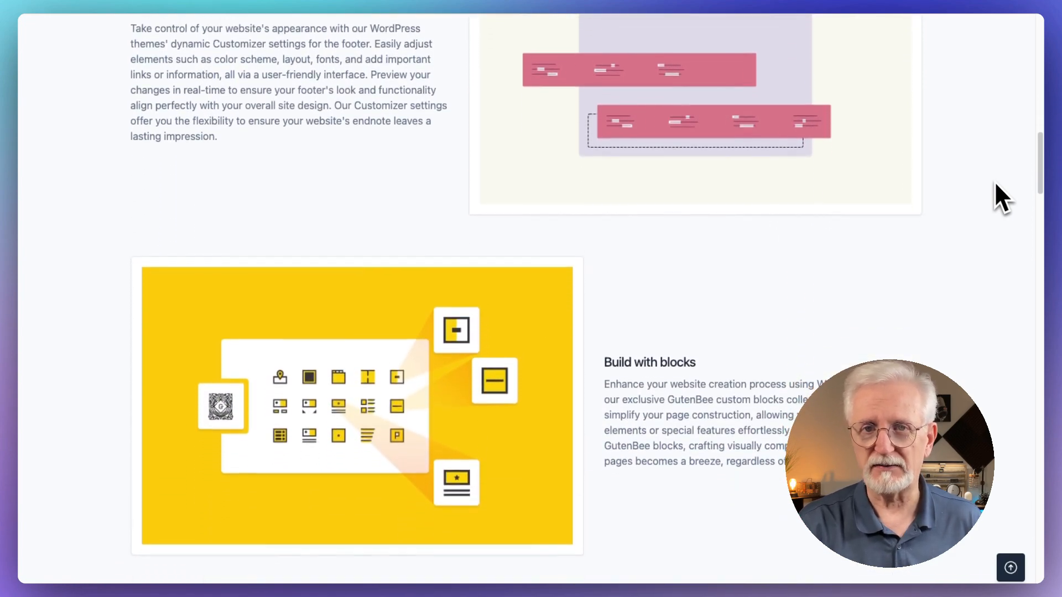
scroll(down, 3)
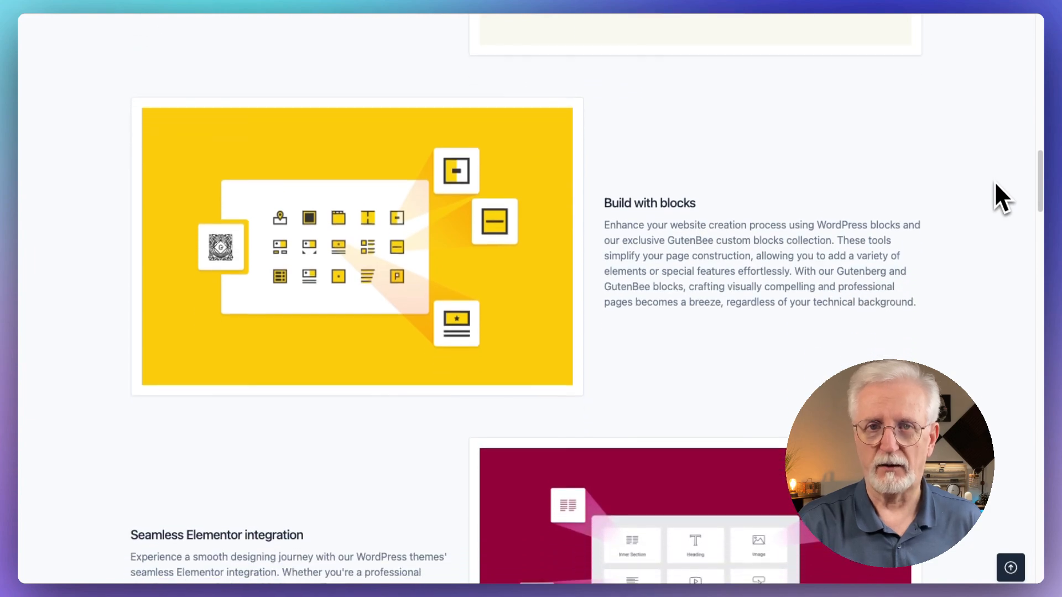
scroll(down, 3)
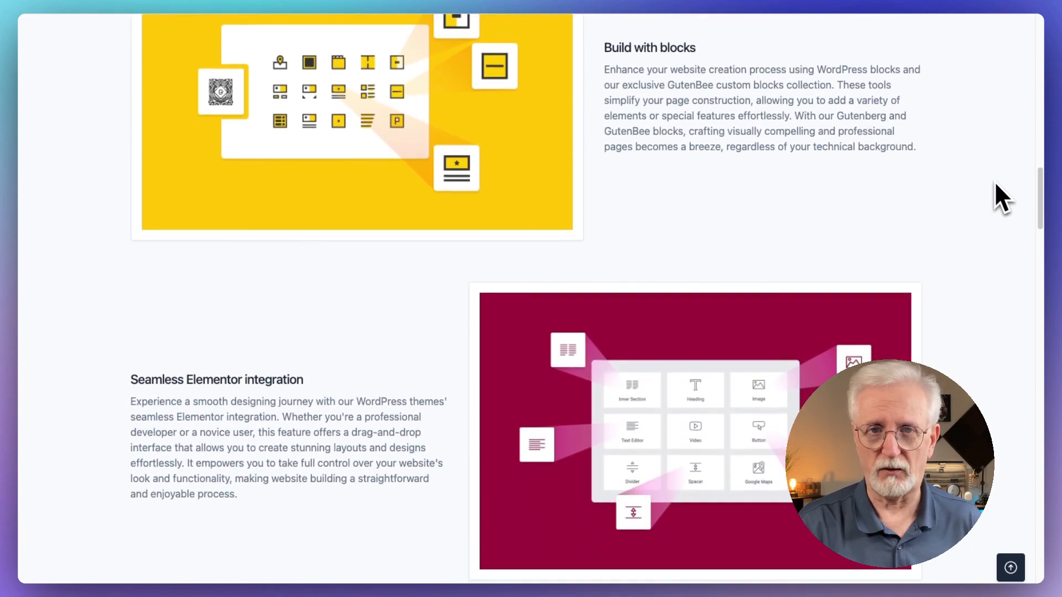
scroll(down, 3)
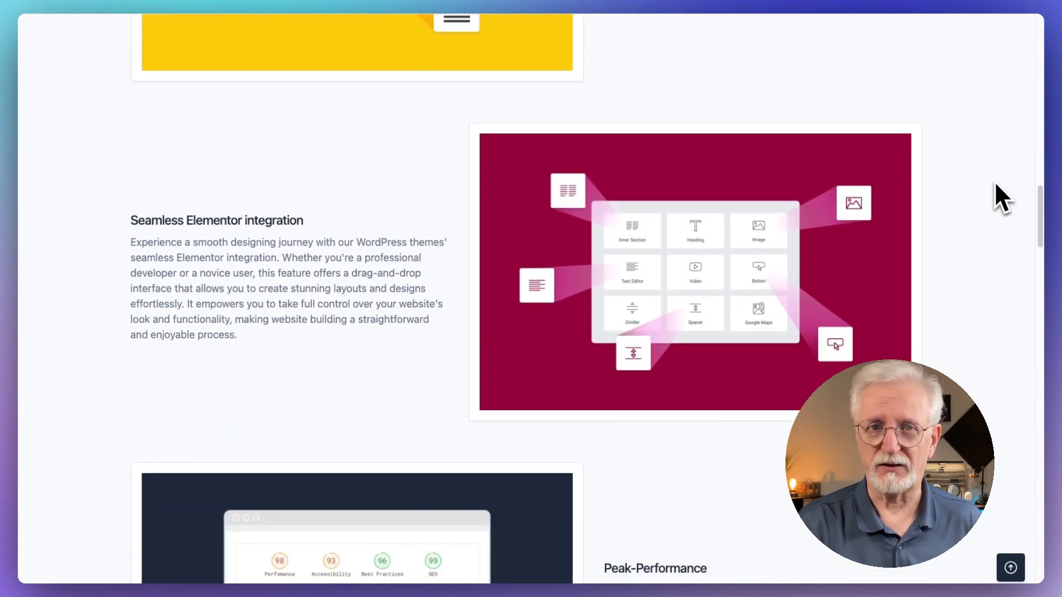
scroll(down, 3)
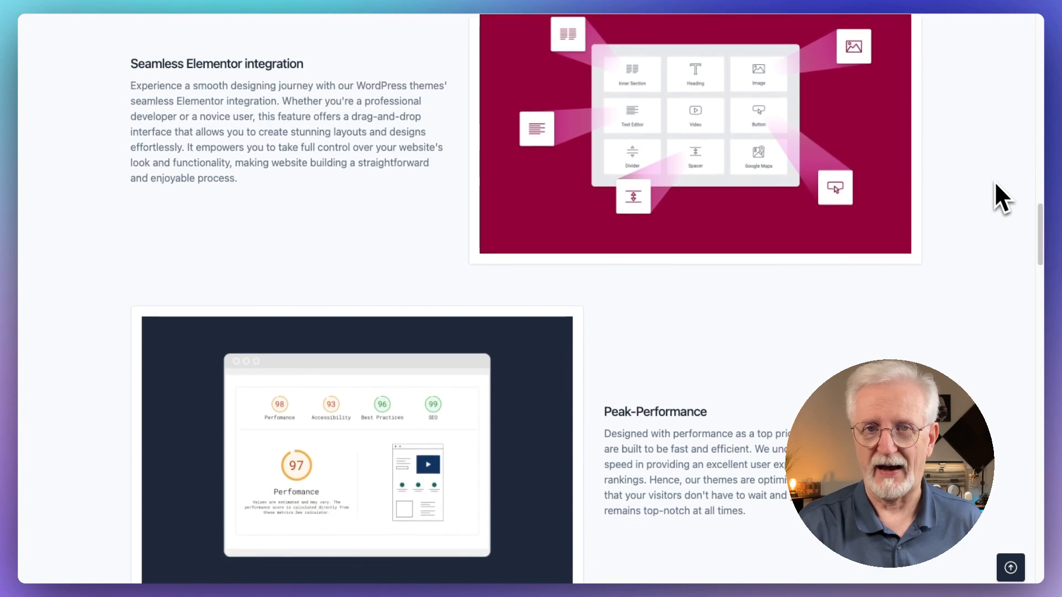
scroll(down, 3)
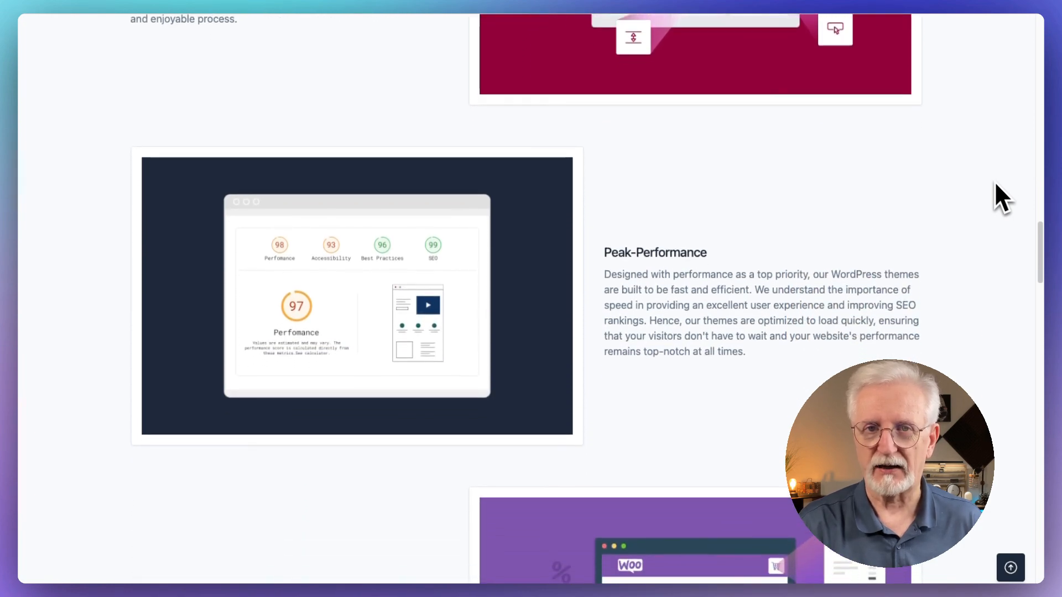
scroll(down, 3)
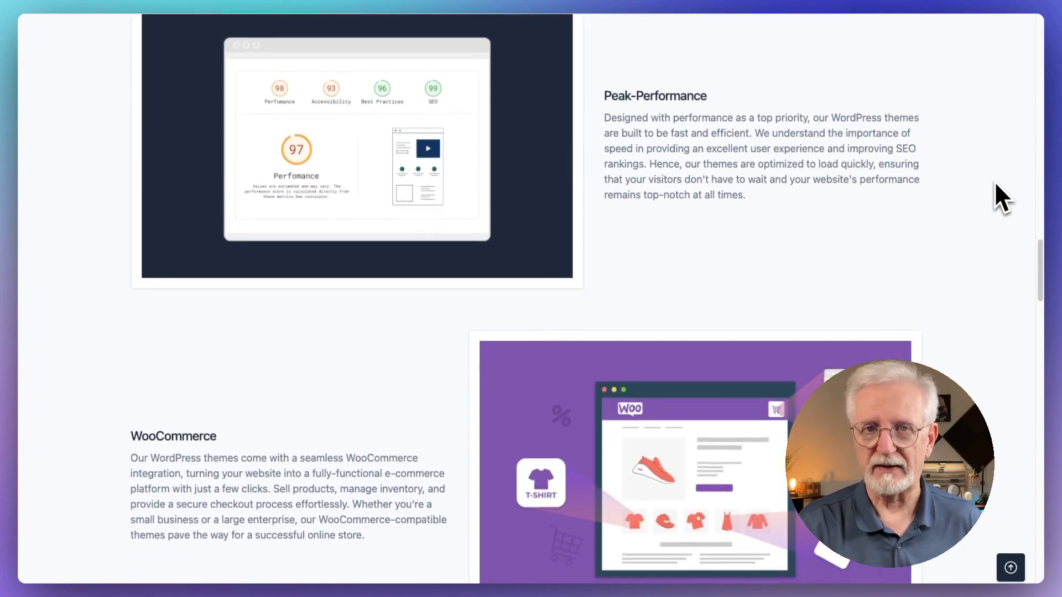
scroll(down, 3)
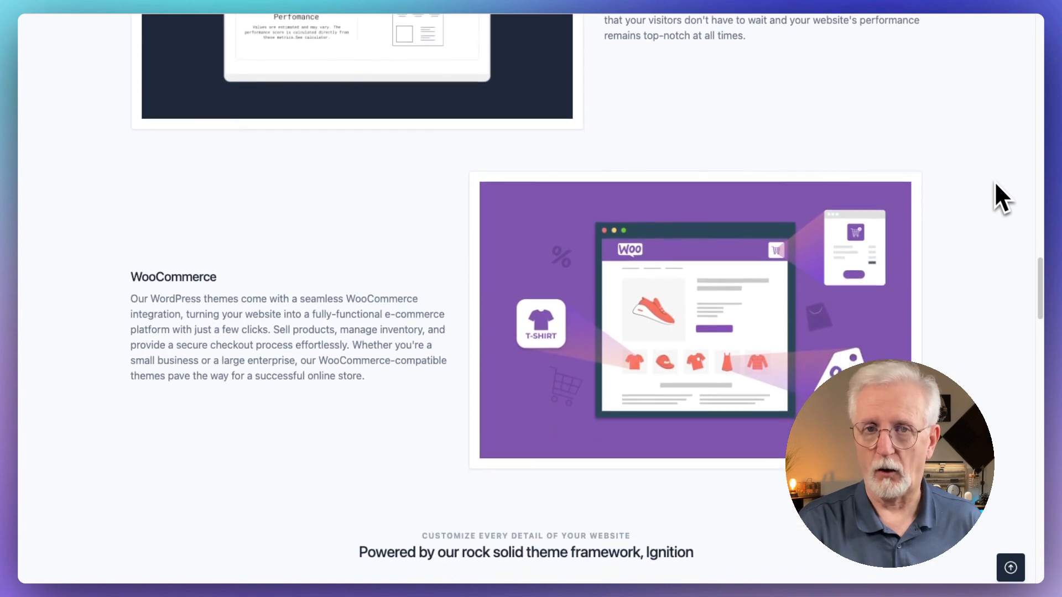
scroll(down, 3)
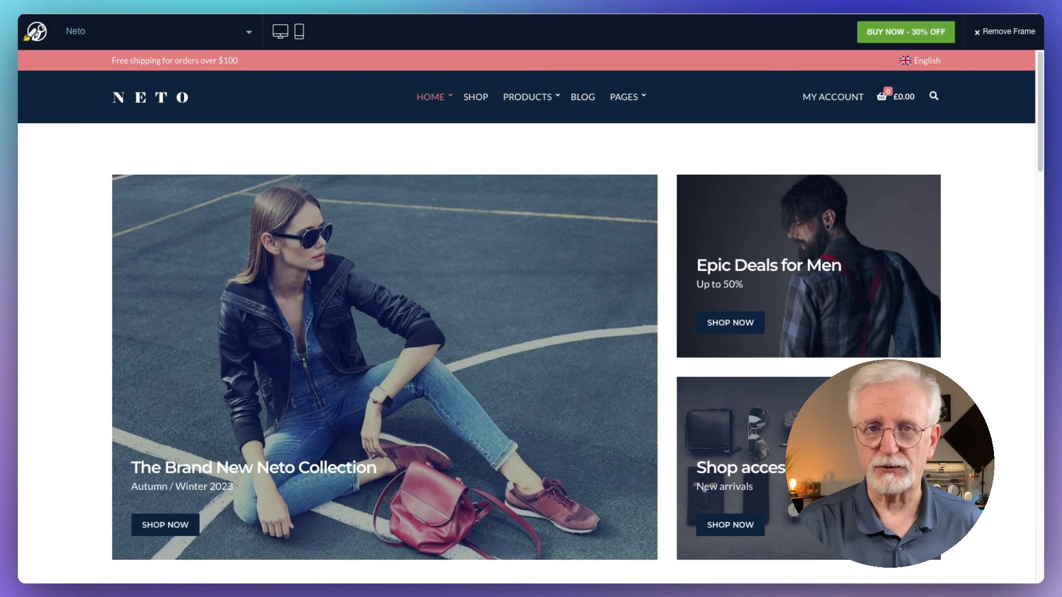
mouse_move(982, 228)
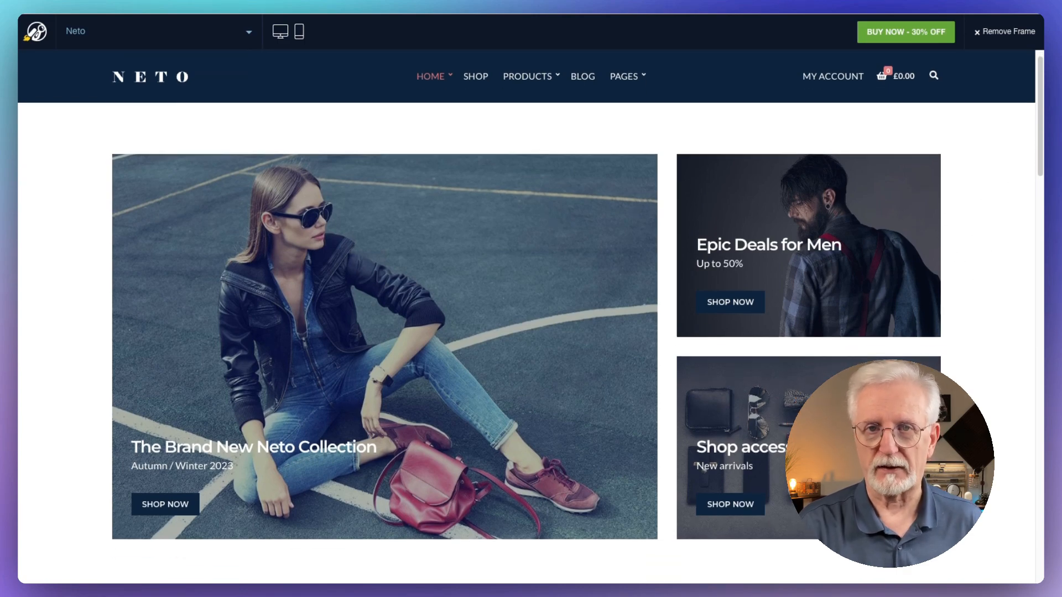
Scroll the Neto demo homepage past the countdown, Discount week and New Arrivals to the photo strip.
scroll(down, 3)
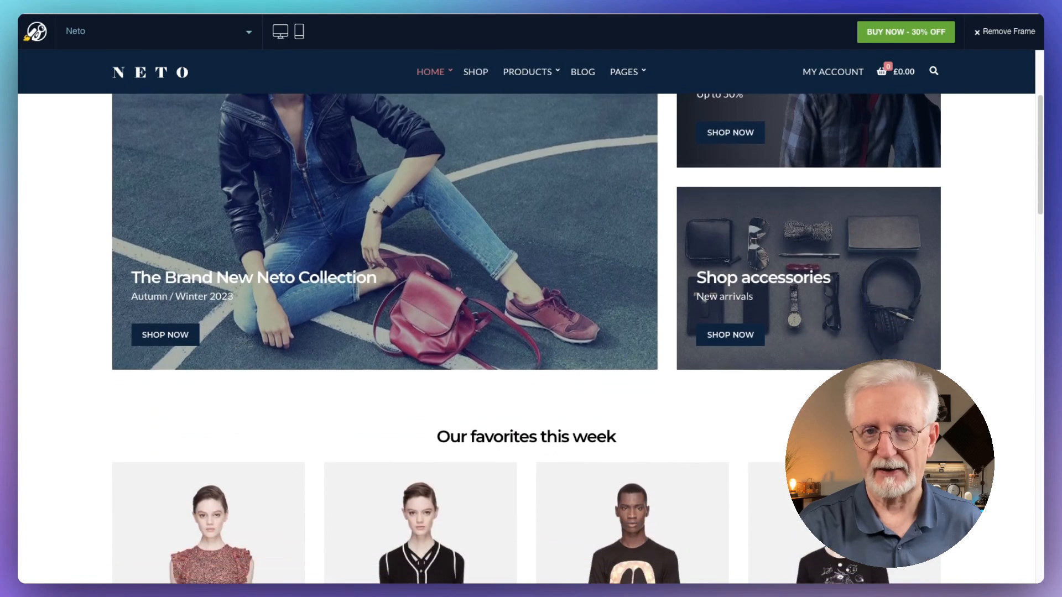
scroll(down, 3)
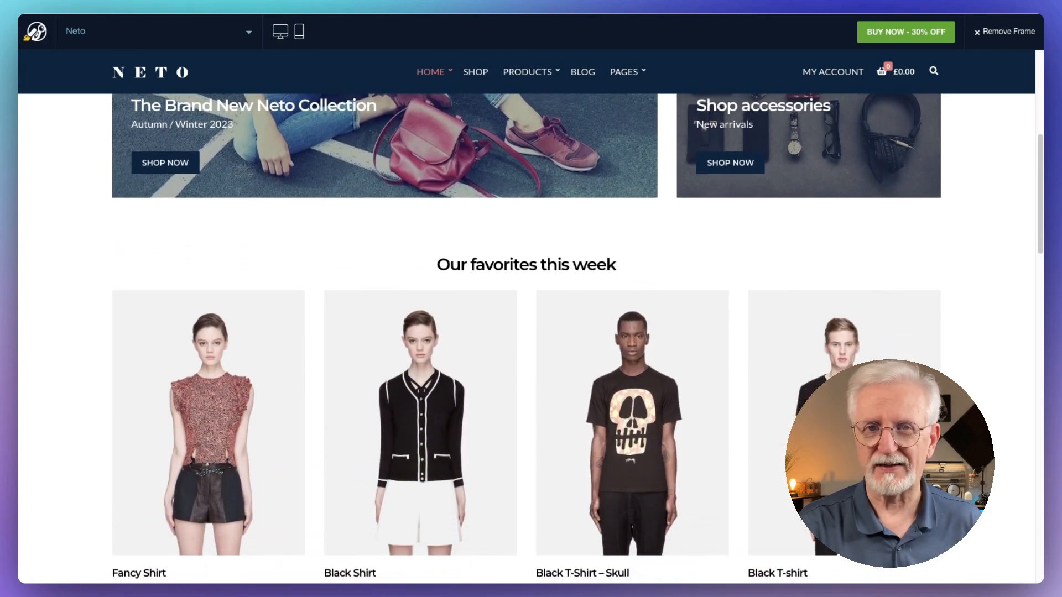
scroll(down, 3)
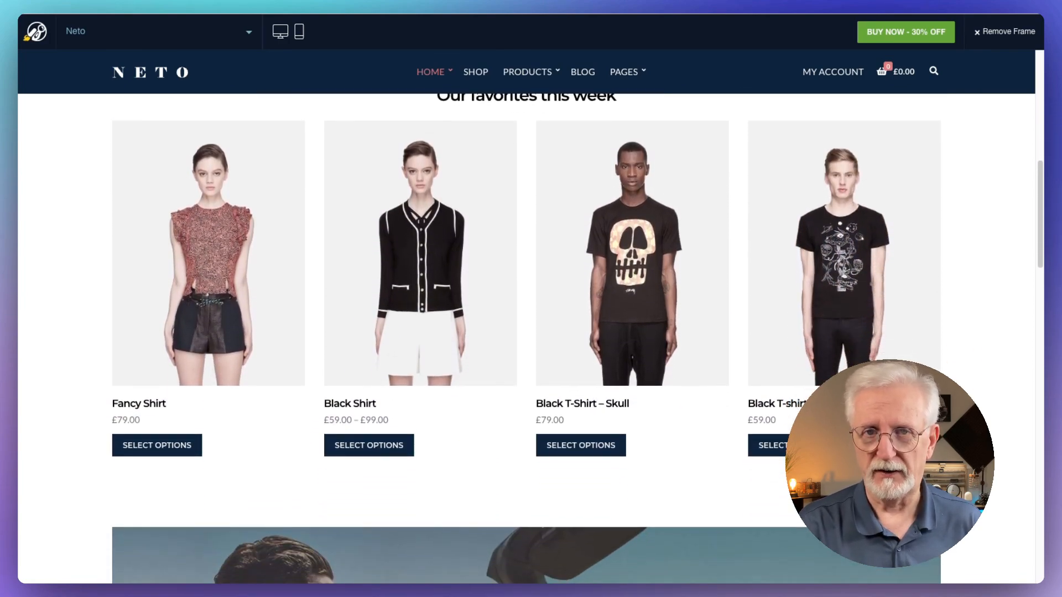
scroll(down, 3)
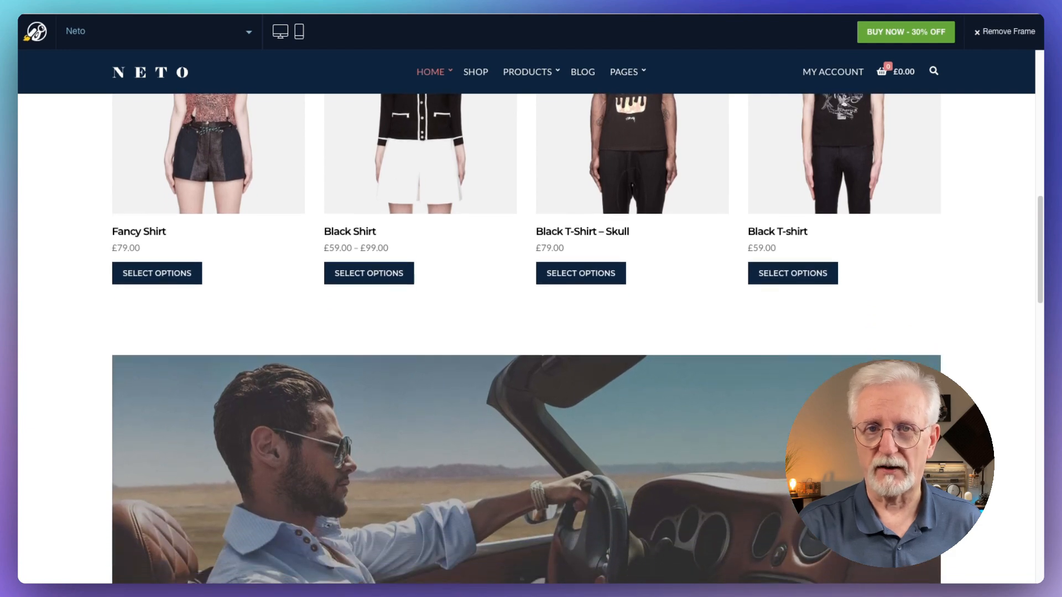
scroll(down, 3)
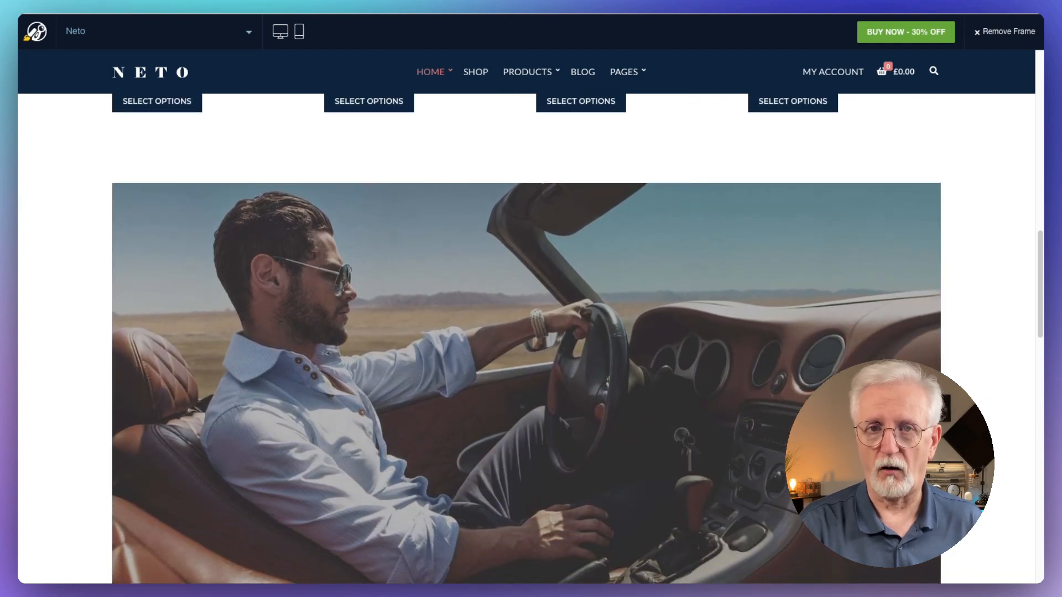
scroll(down, 3)
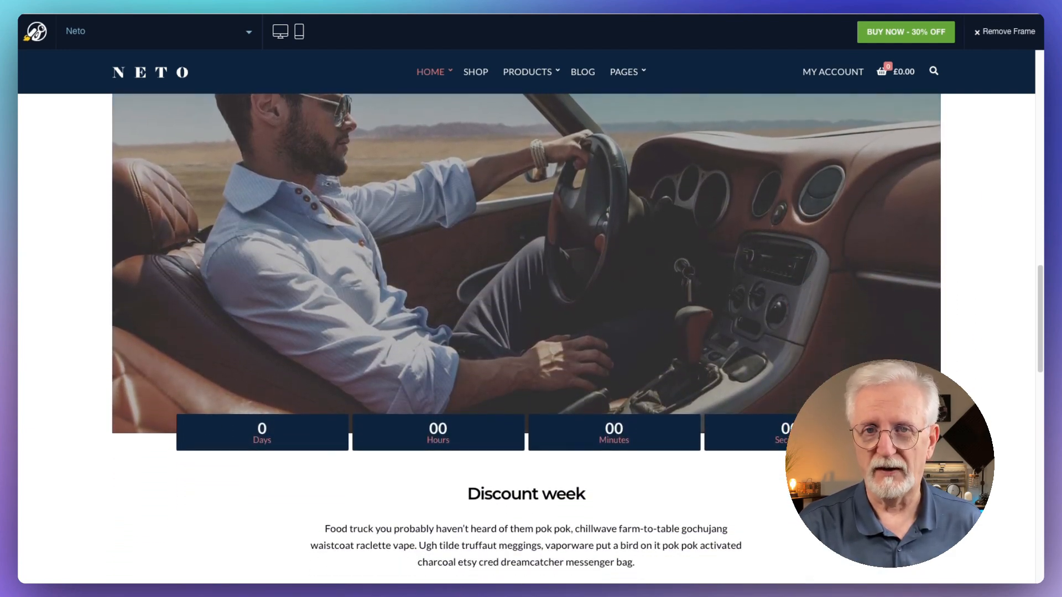
scroll(down, 3)
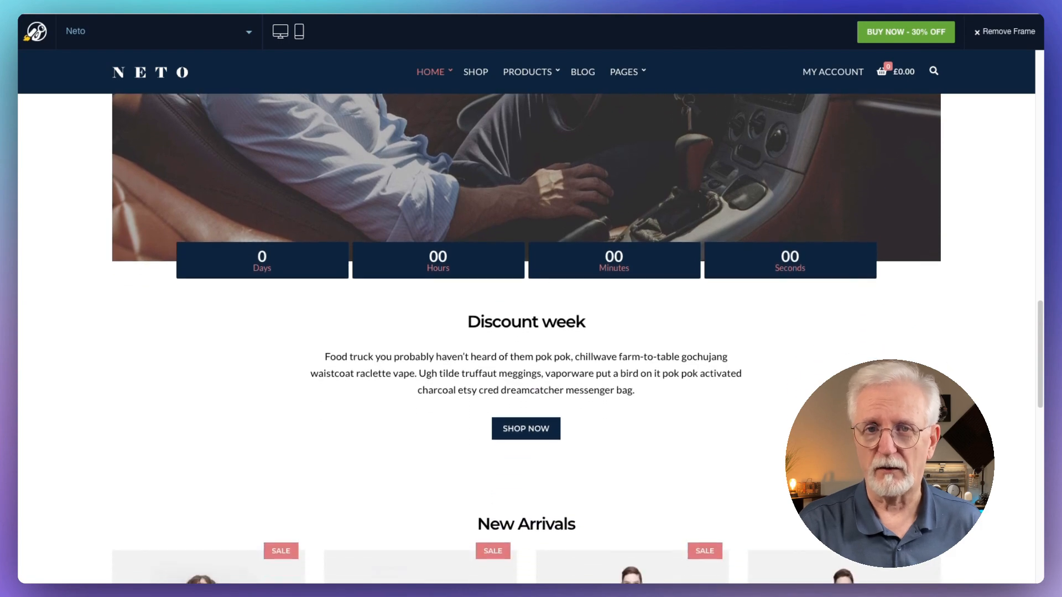
scroll(down, 3)
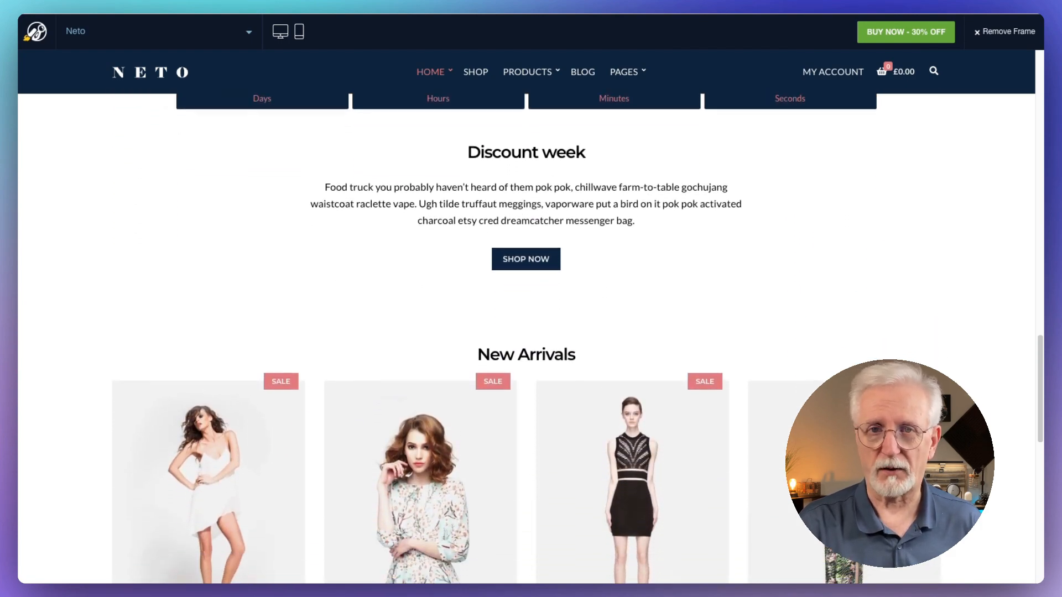
scroll(down, 3)
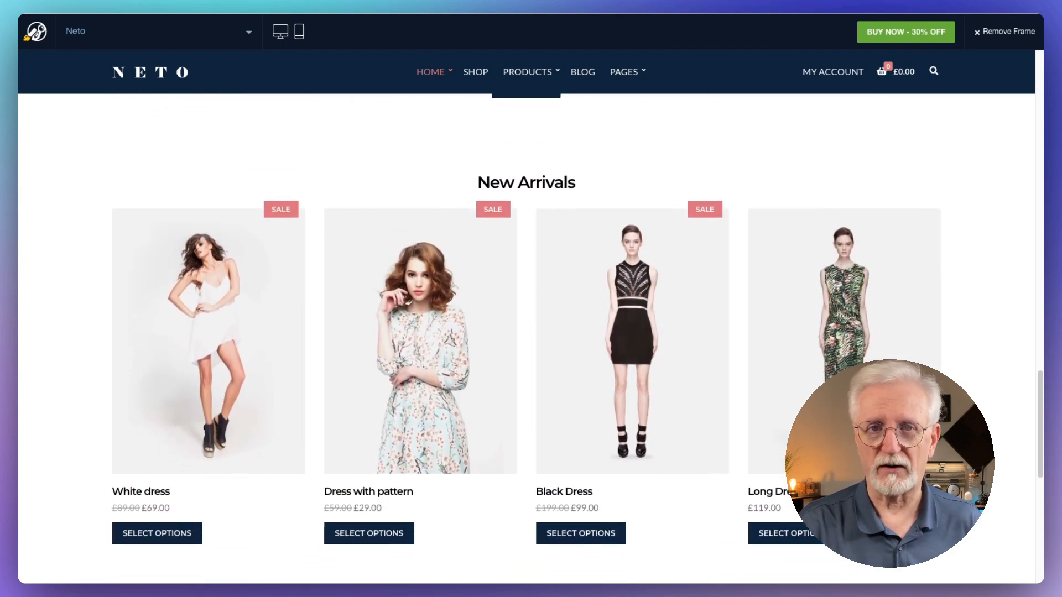
scroll(down, 3)
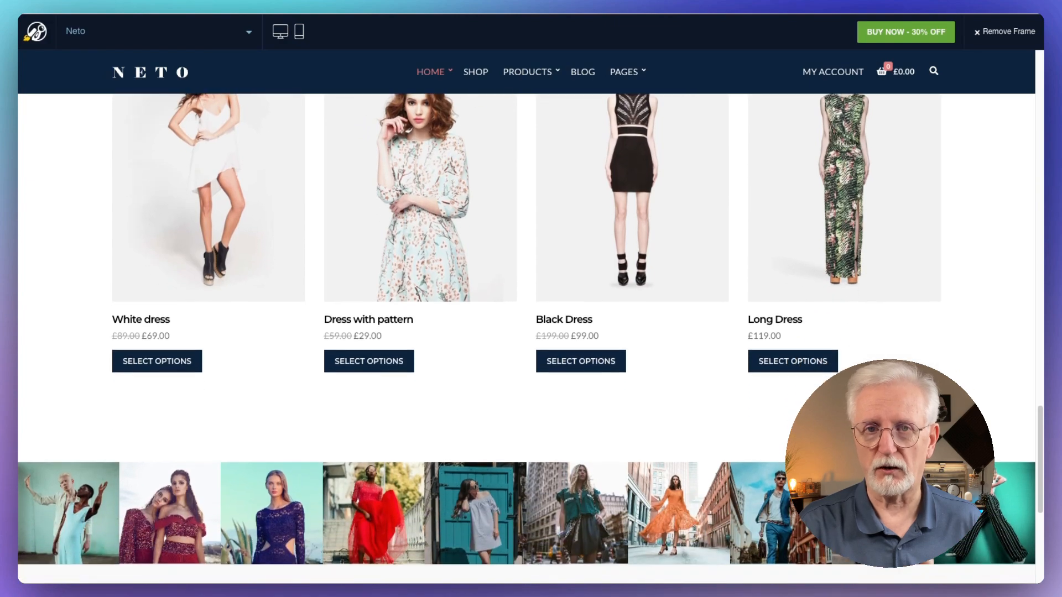
scroll(down, 3)
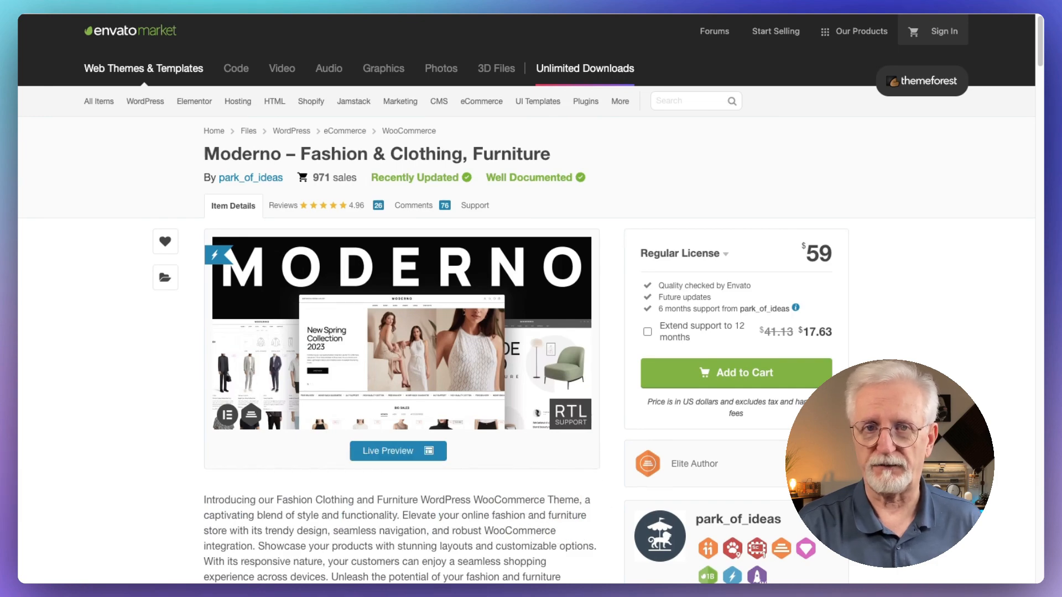
Scroll the Moderno ThemeForest description down to the '1-click Demo Import' graphic.
scroll(down, 3)
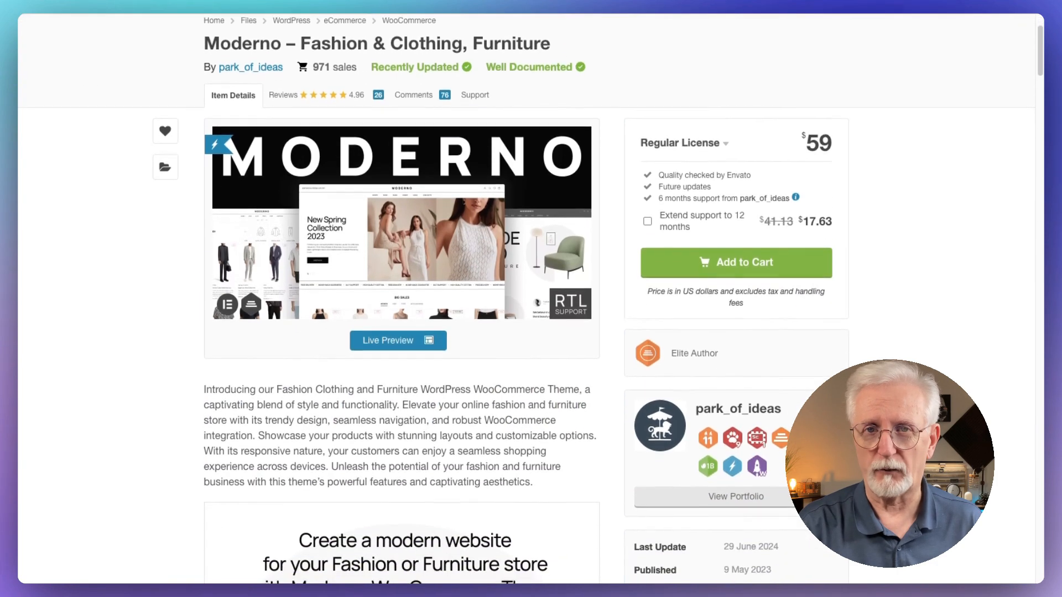
scroll(down, 3)
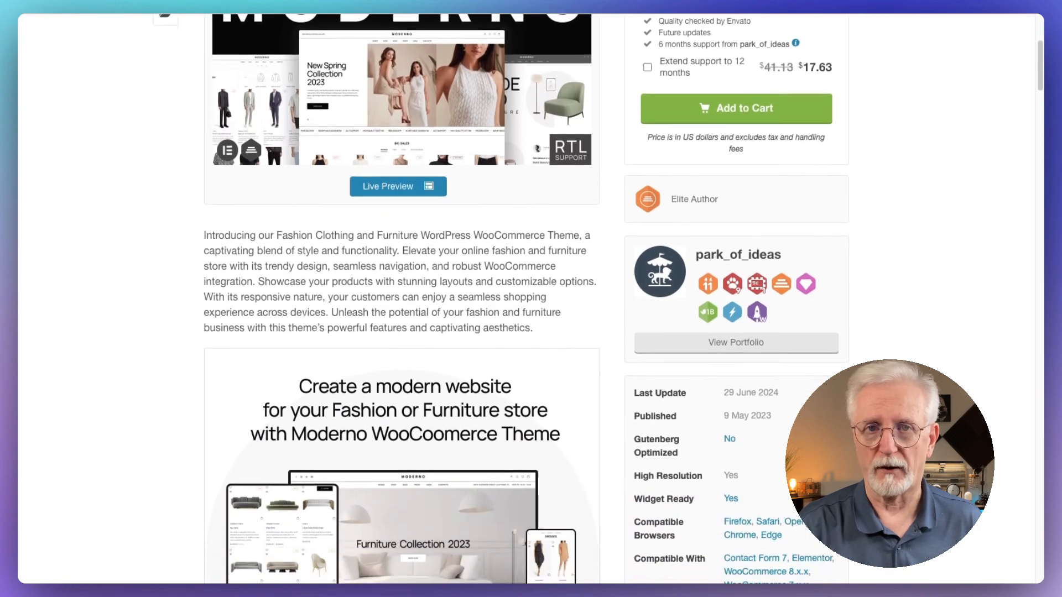
scroll(down, 3)
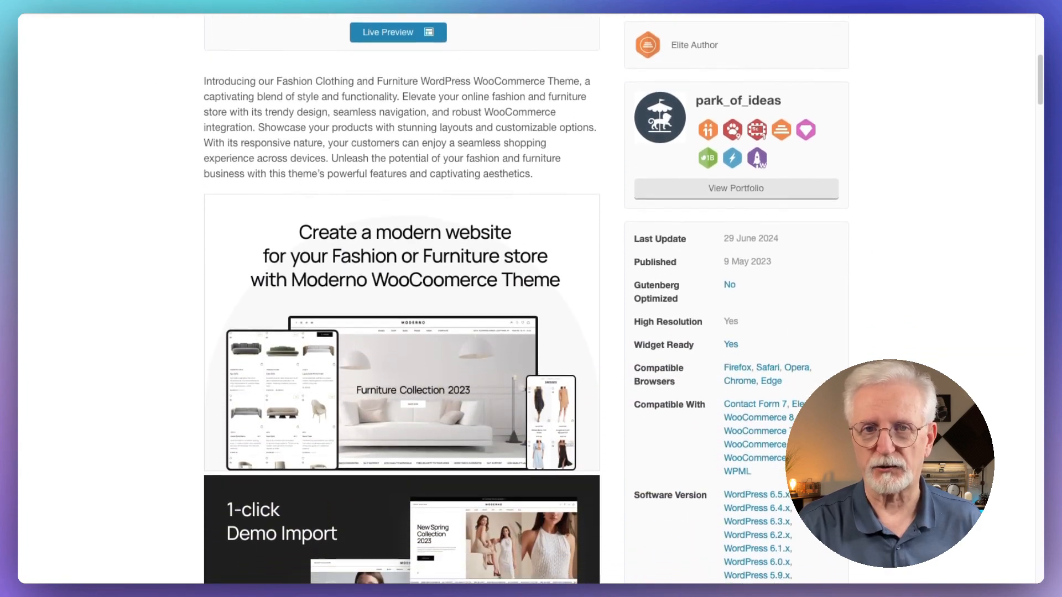
scroll(down, 3)
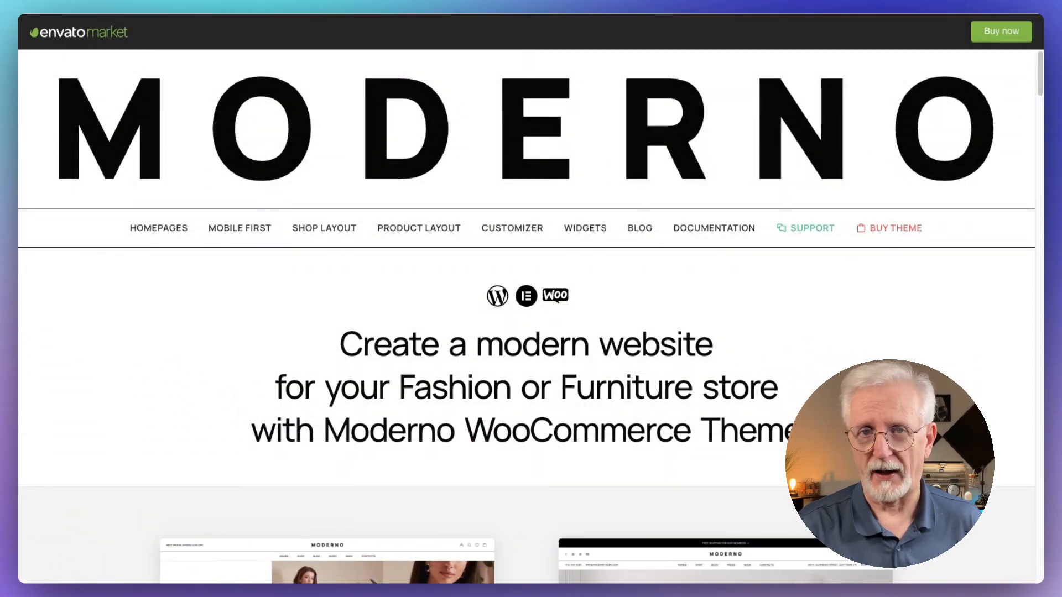
Scroll the Moderno preview past Shop Layout, Product Layout and Popular Features to the Customizer section.
scroll(down, 3)
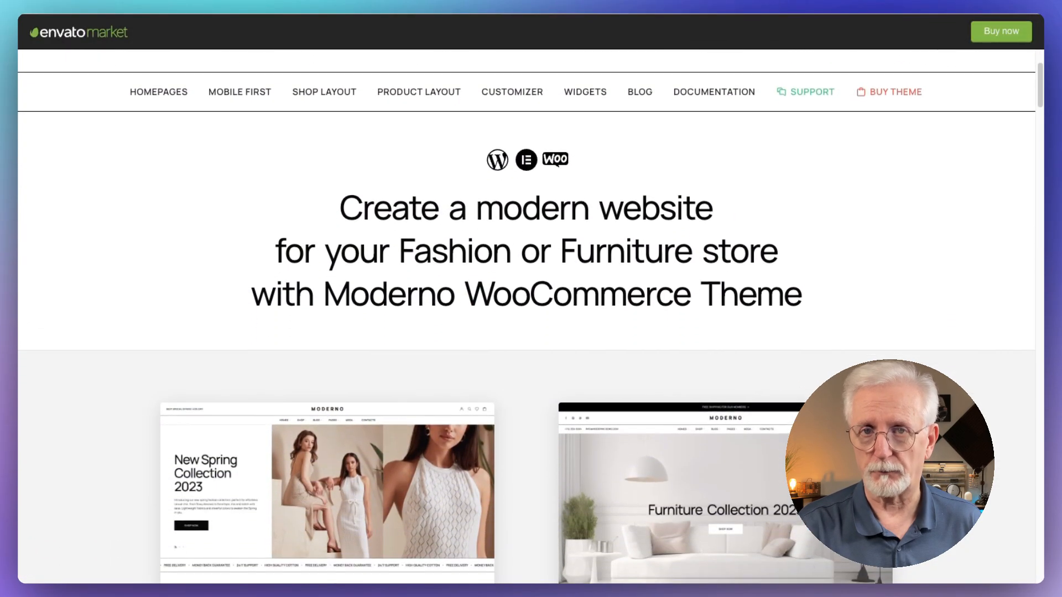
scroll(down, 3)
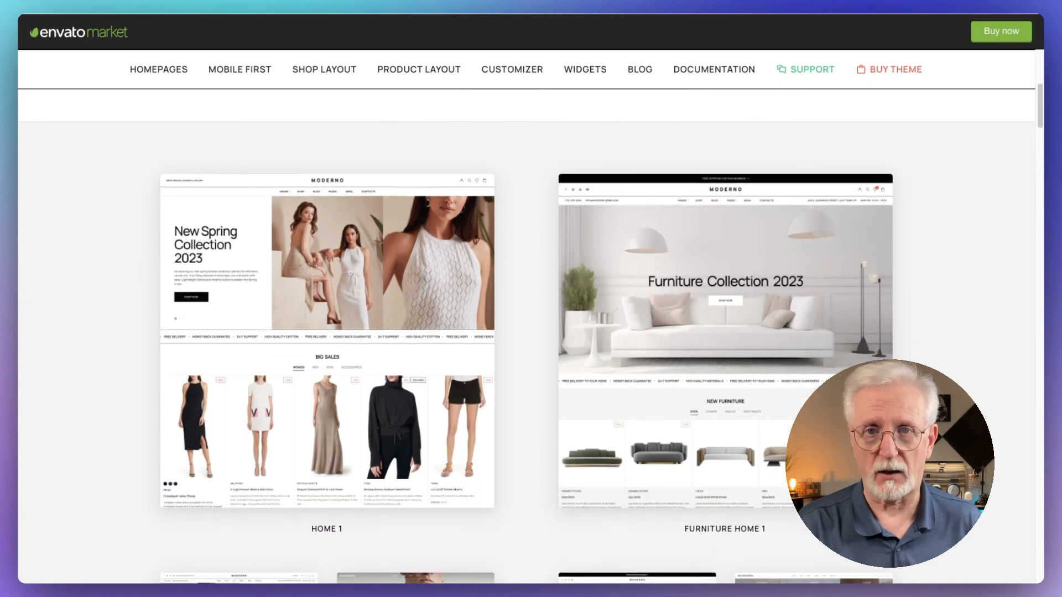
scroll(down, 3)
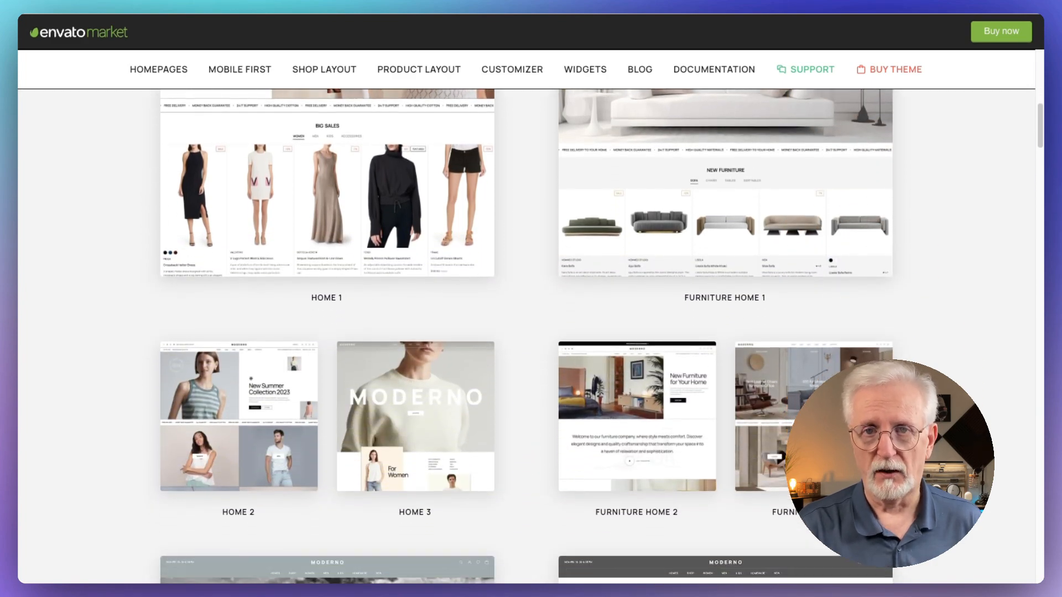
scroll(down, 3)
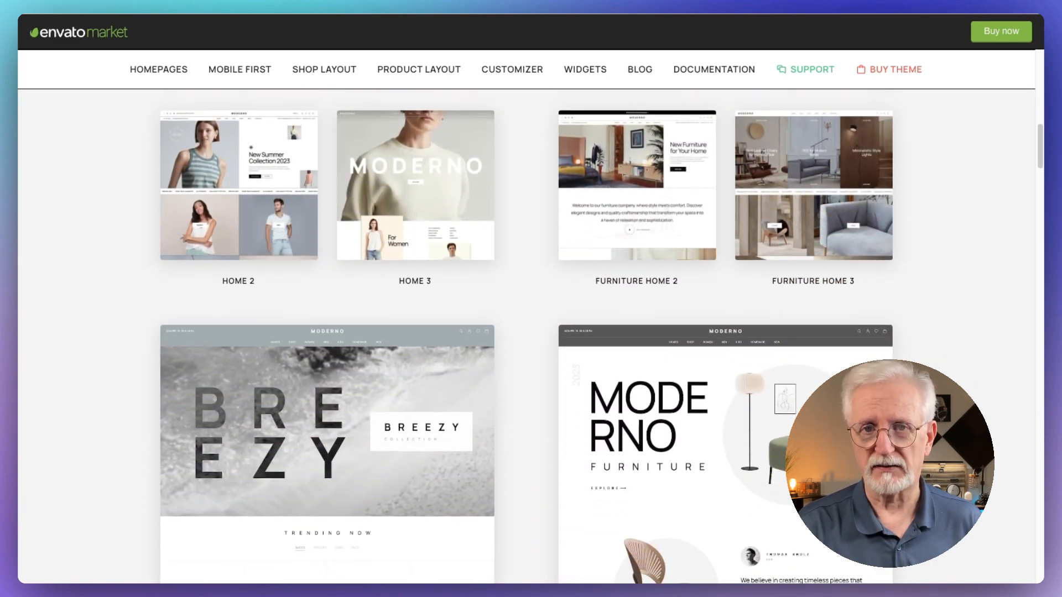
scroll(down, 3)
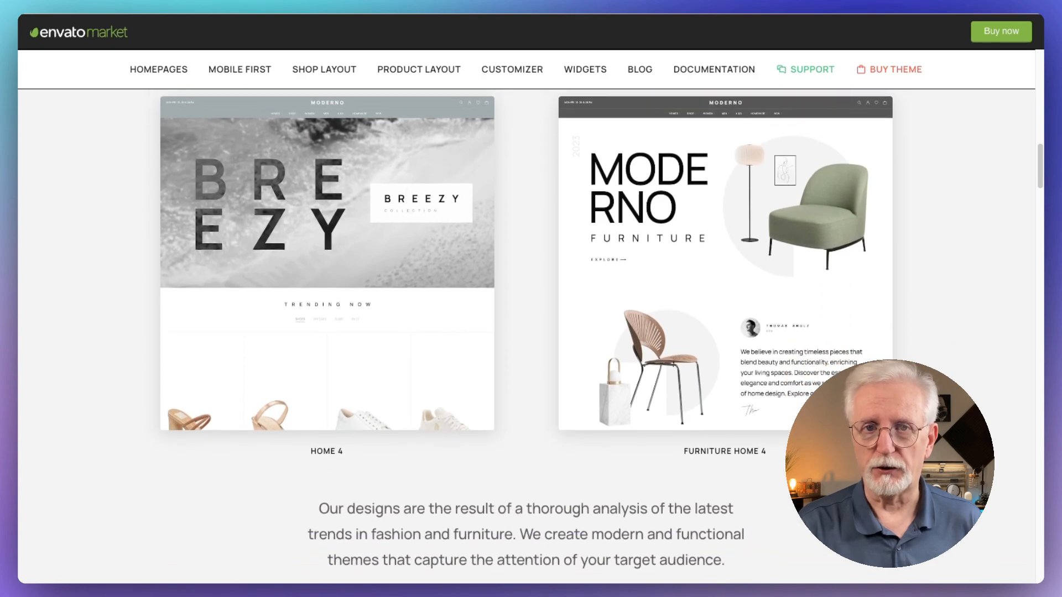
scroll(down, 3)
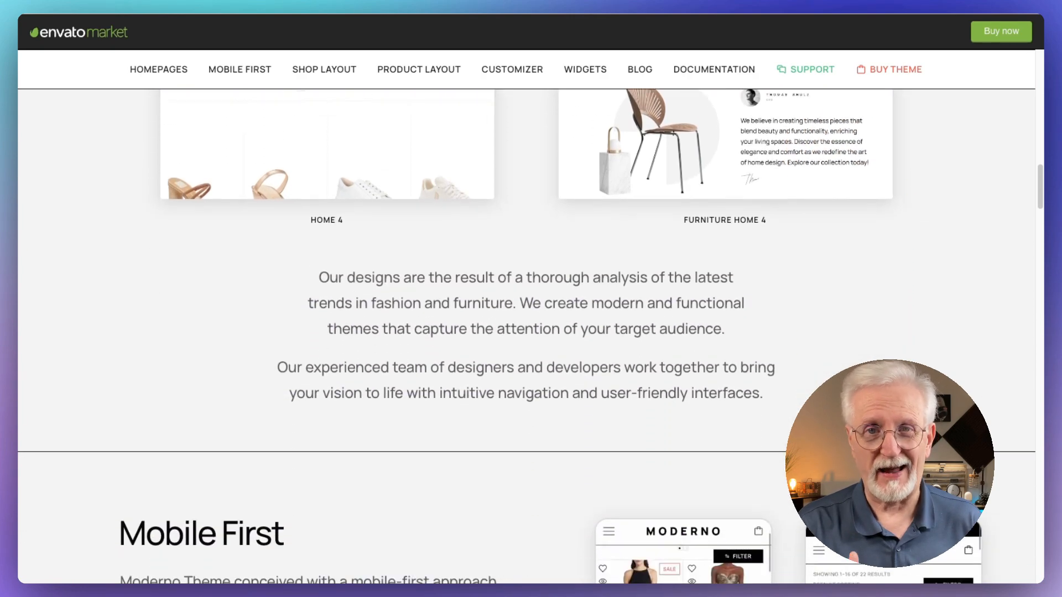
scroll(down, 3)
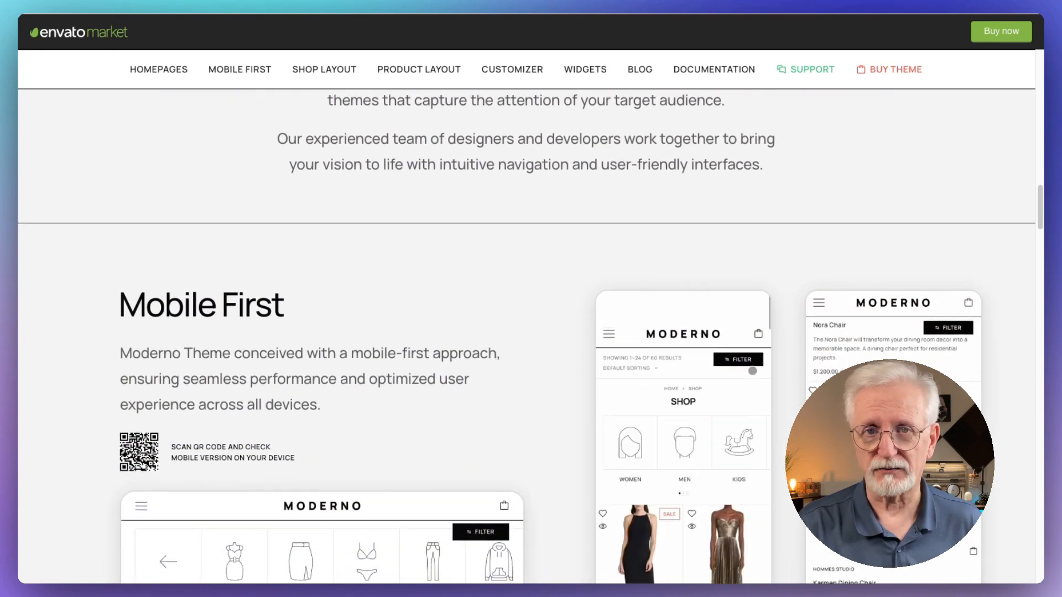
scroll(down, 3)
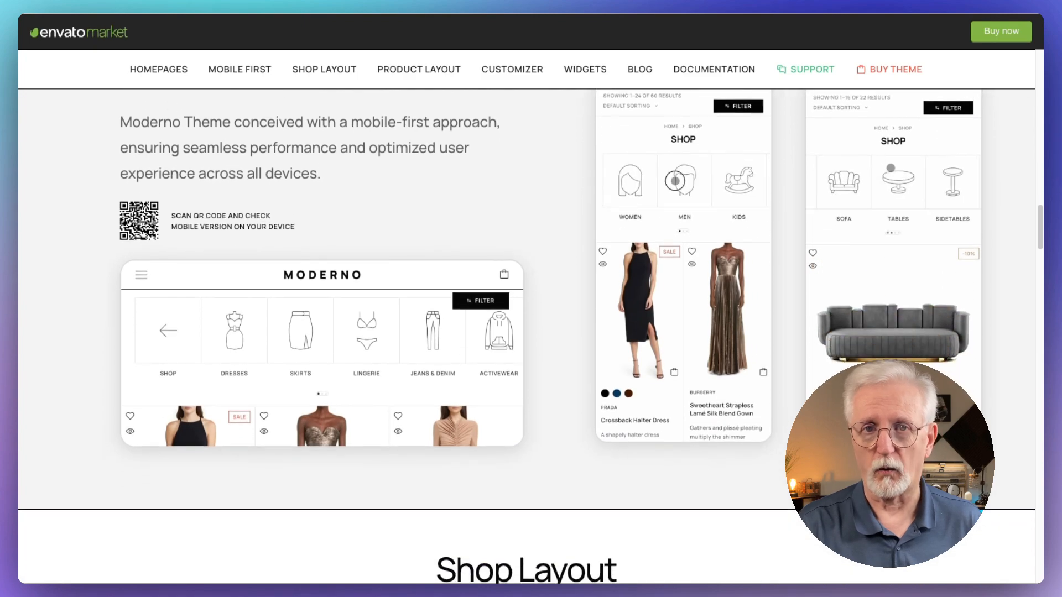
scroll(down, 3)
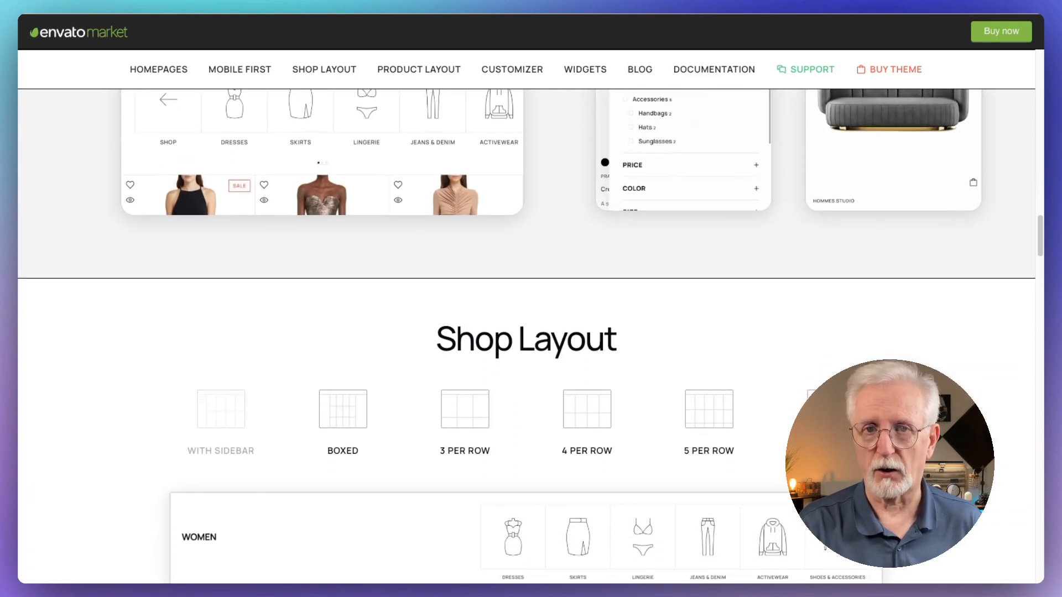
scroll(down, 3)
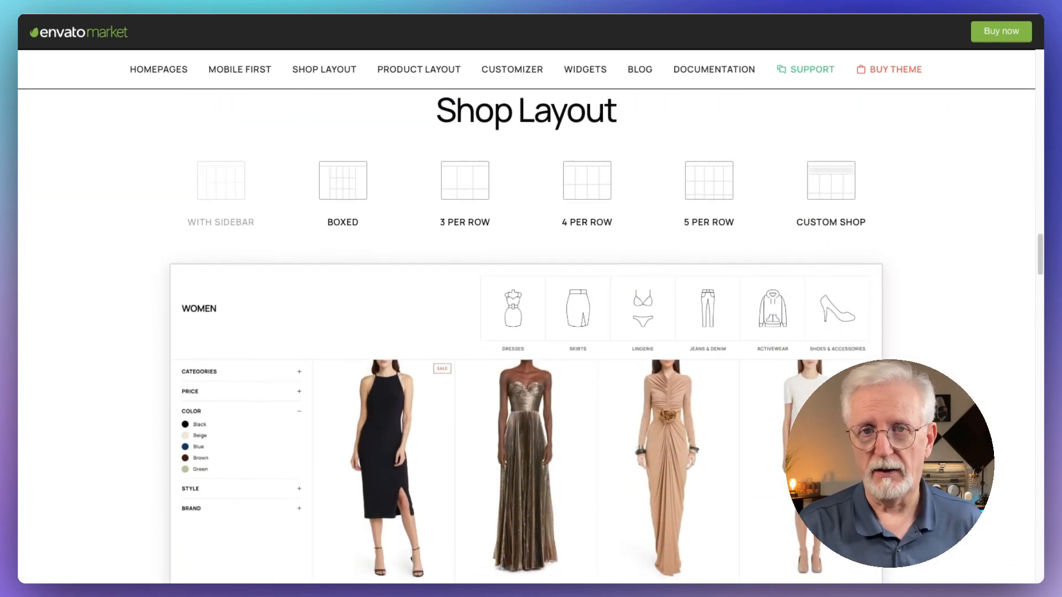
scroll(down, 3)
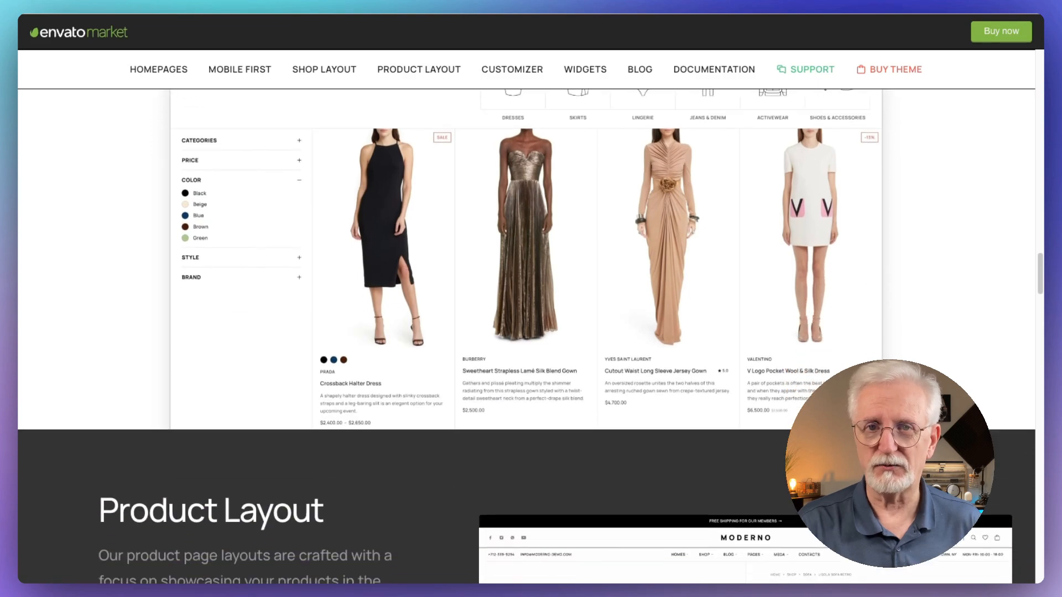
scroll(down, 3)
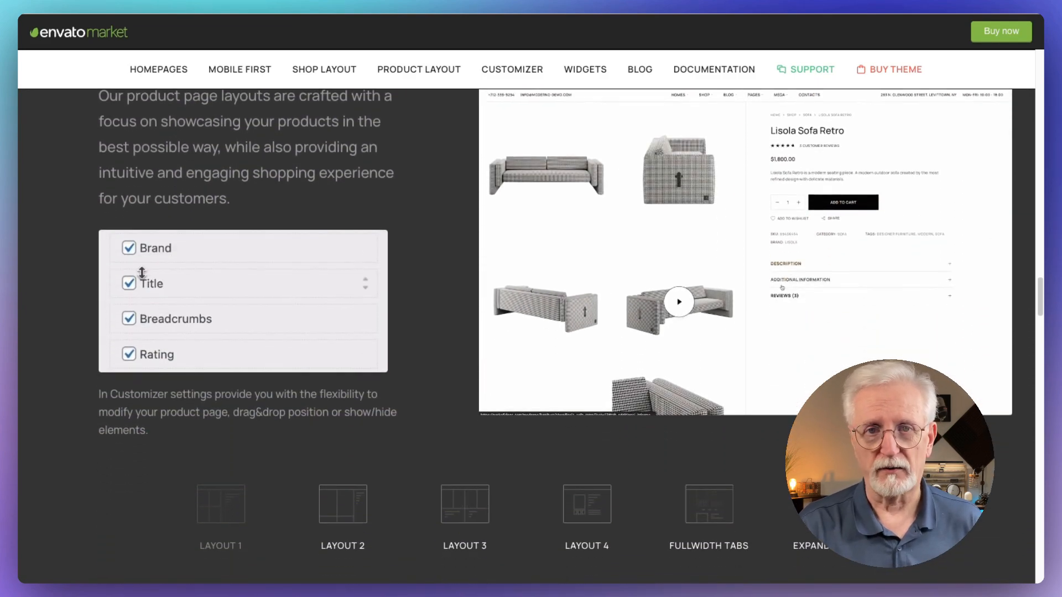
scroll(down, 3)
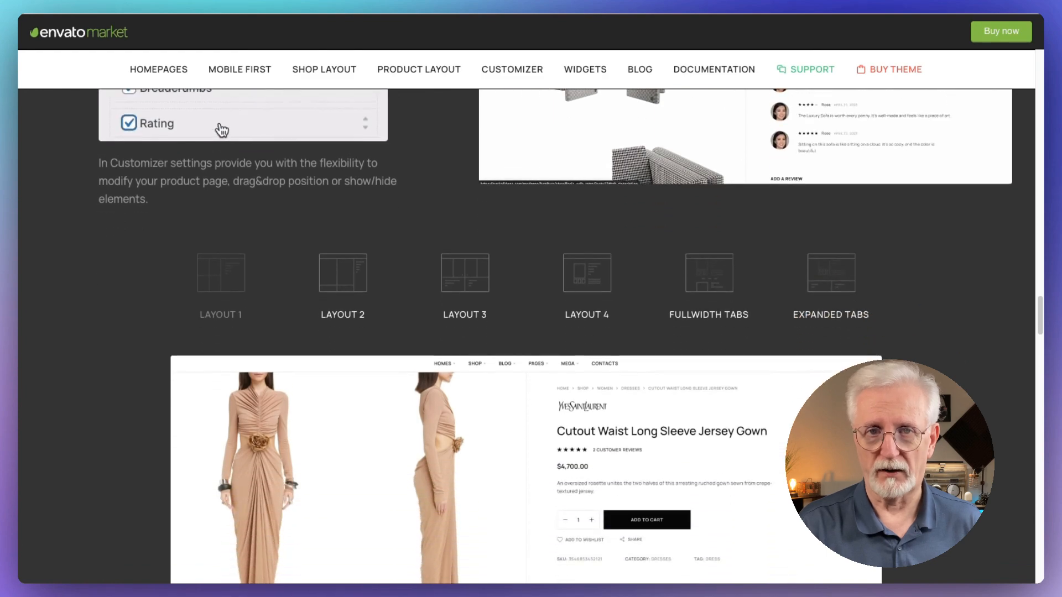
scroll(down, 3)
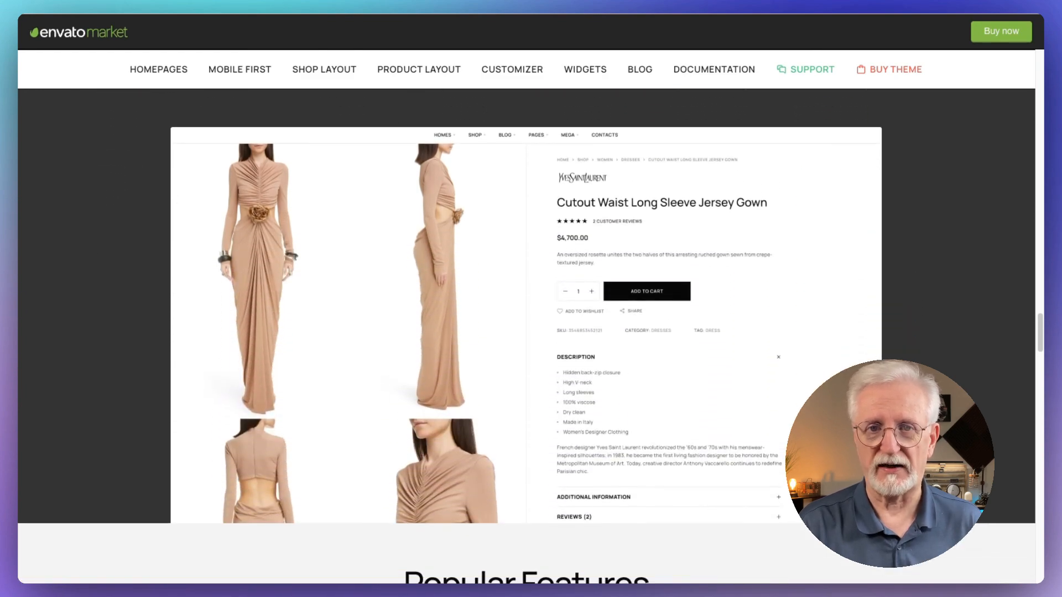
scroll(down, 3)
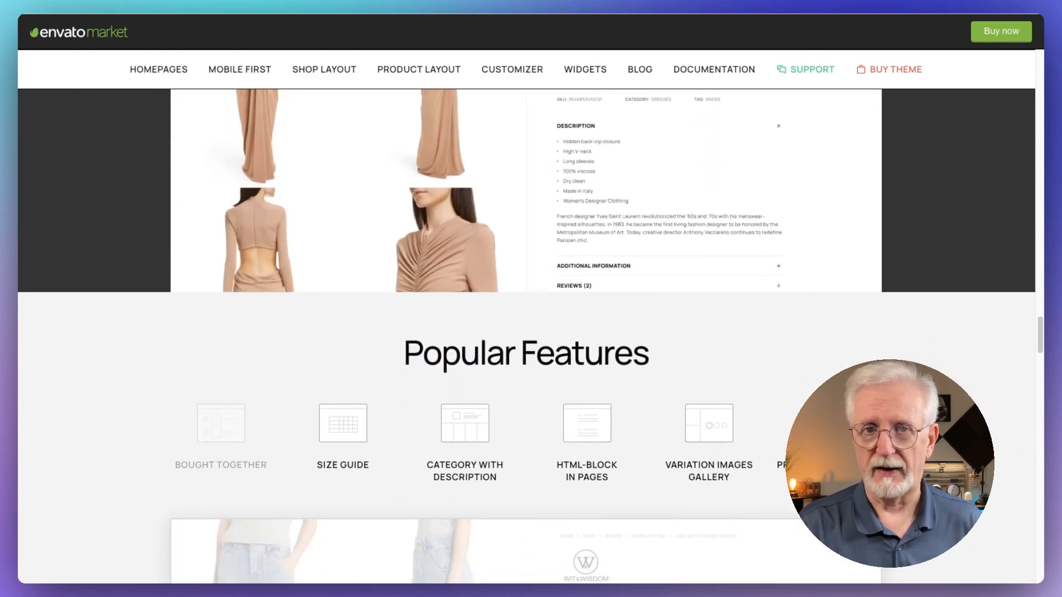
scroll(down, 3)
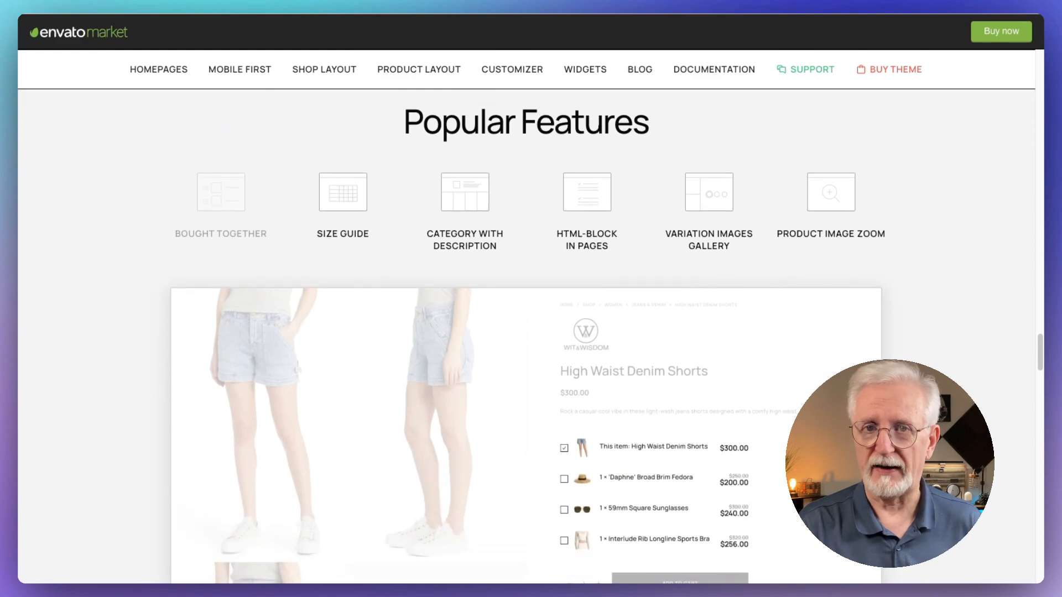
scroll(down, 3)
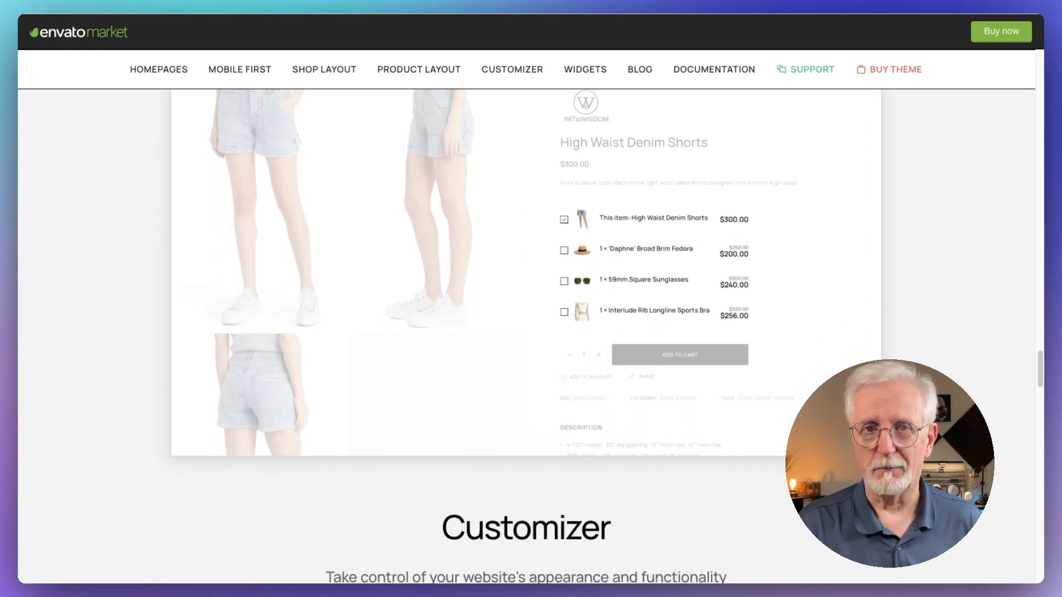
scroll(down, 3)
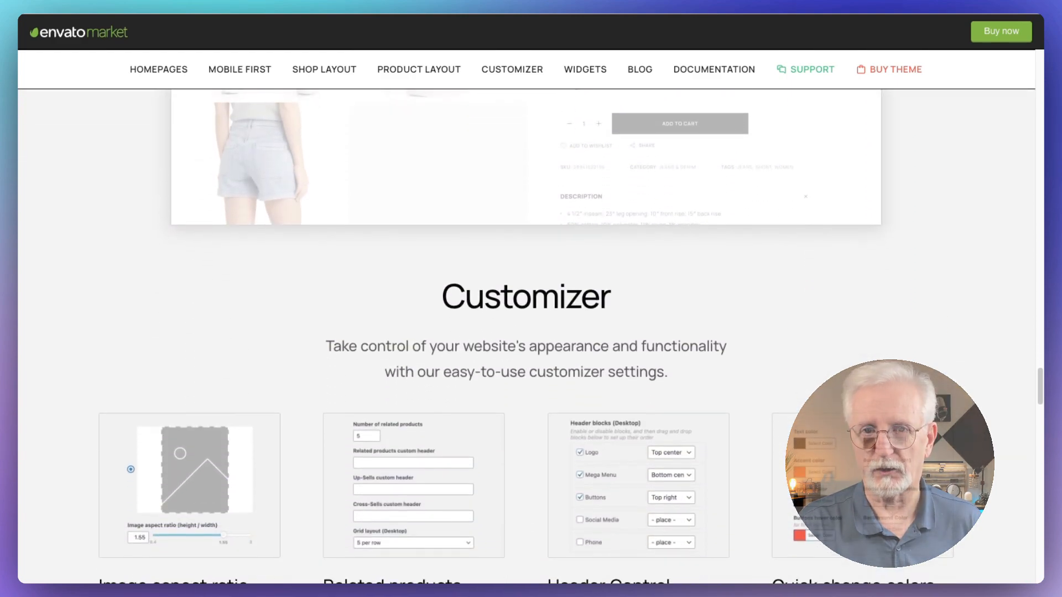